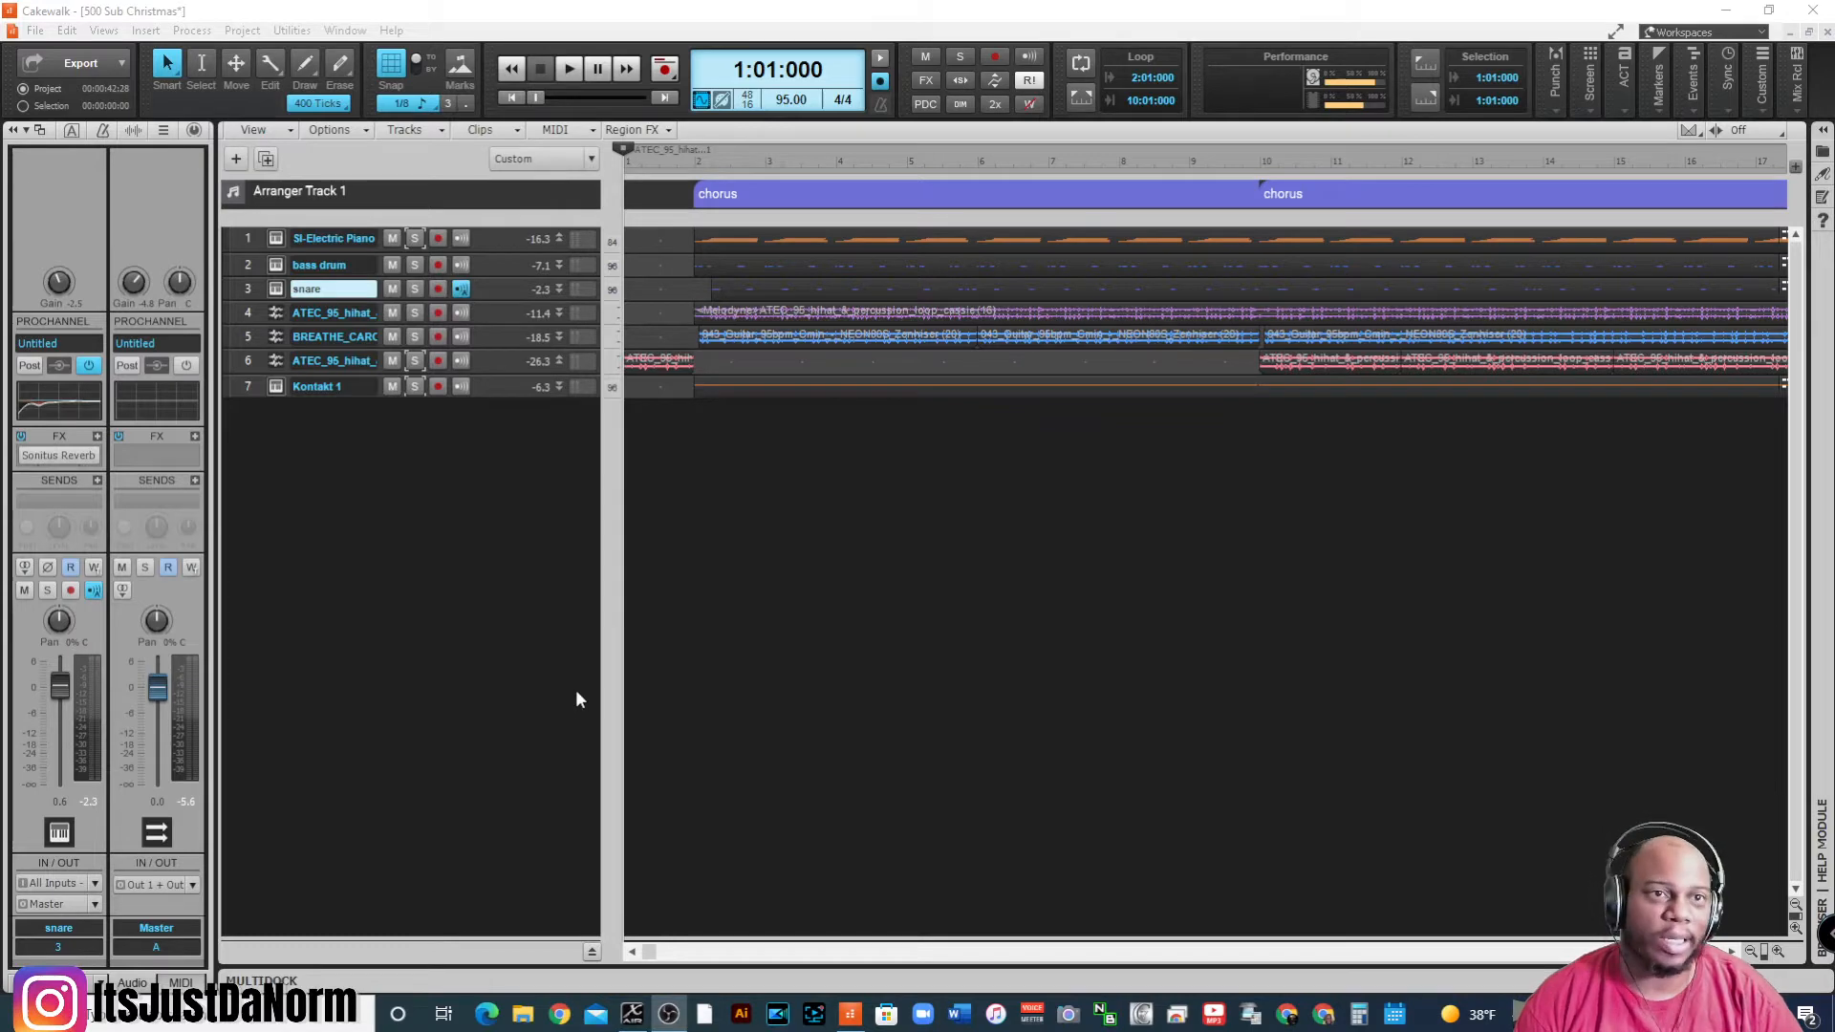
mouse_move(583, 698)
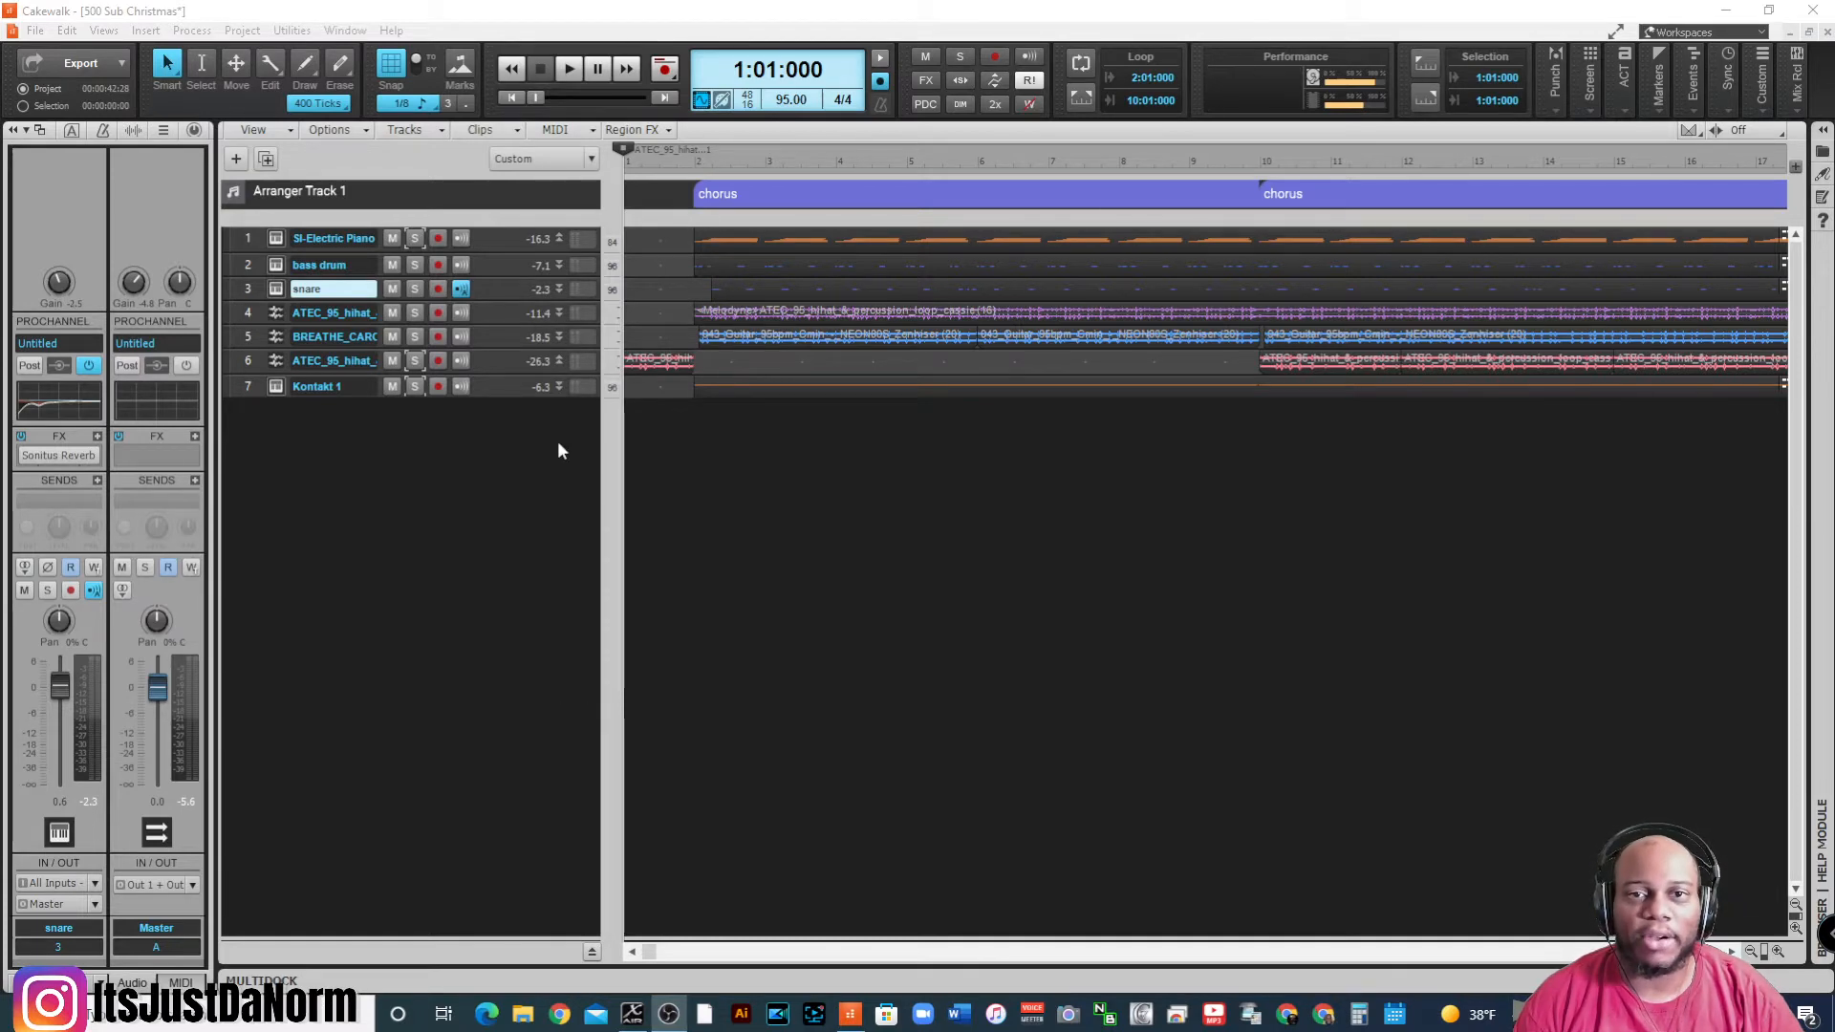
mouse_move(510, 99)
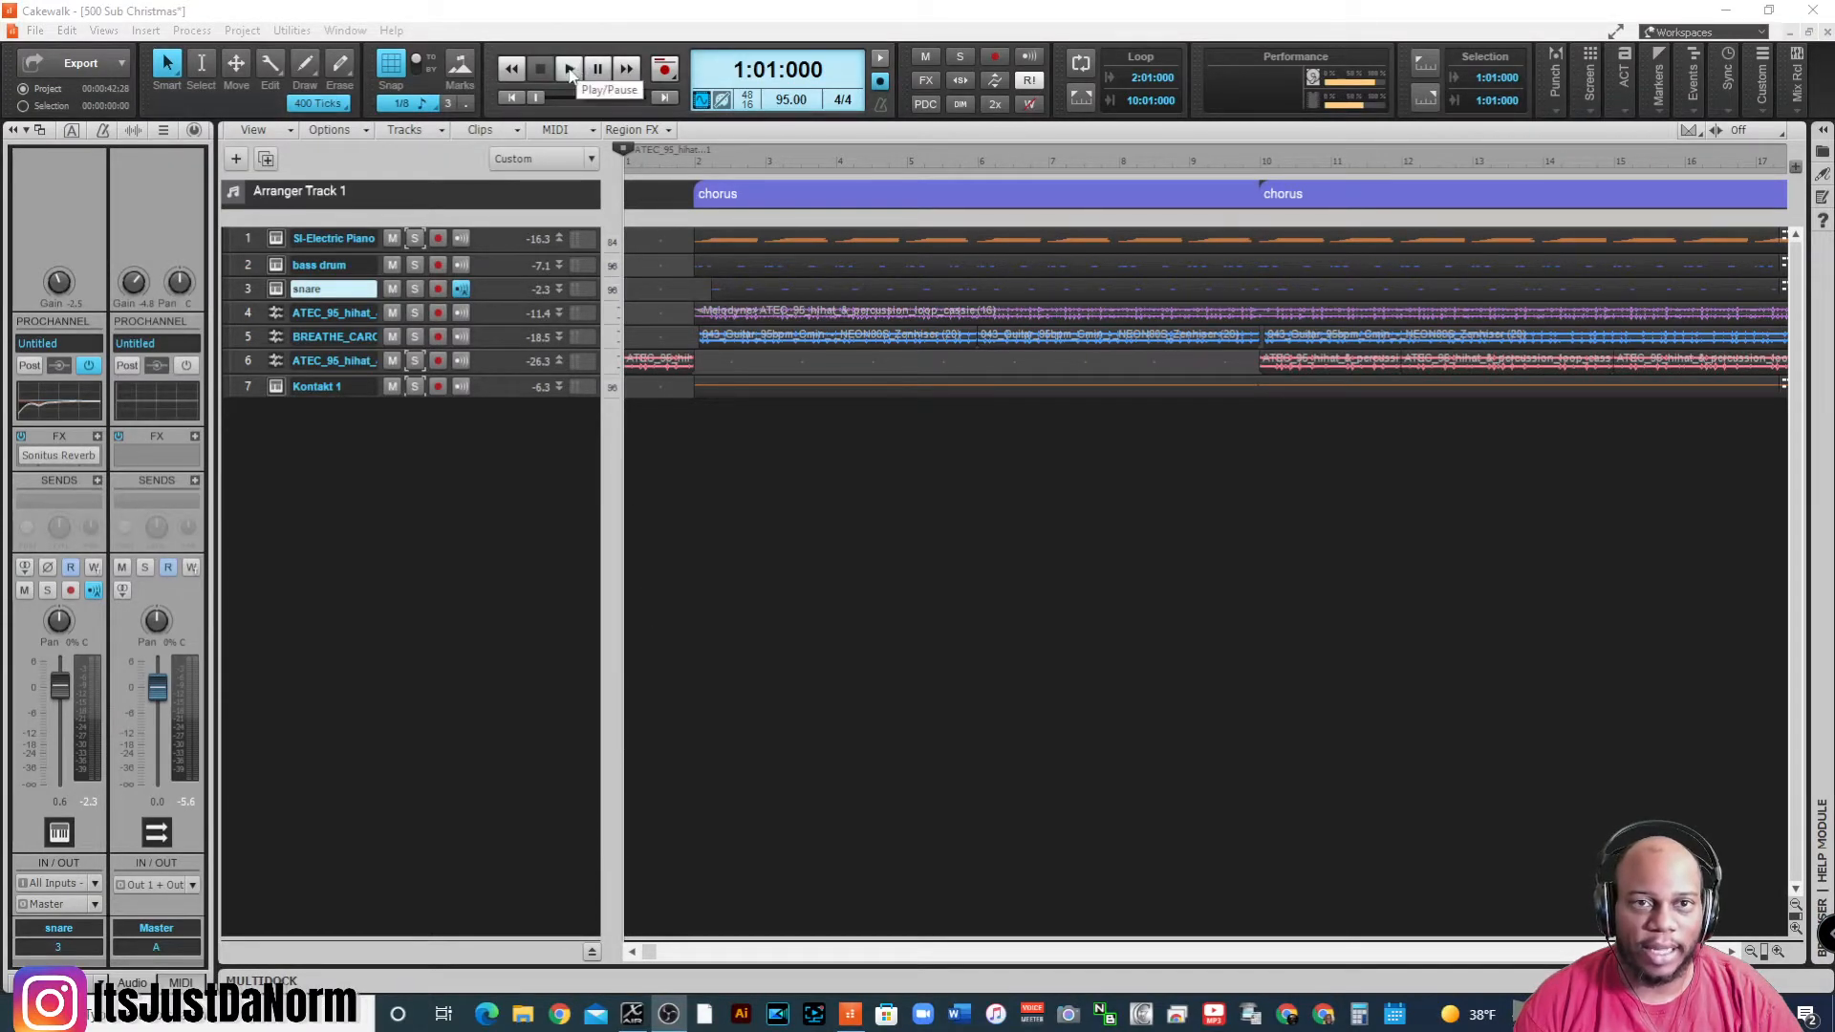
- Play the Christmas song from the start, then stop playback
left_click(569, 68)
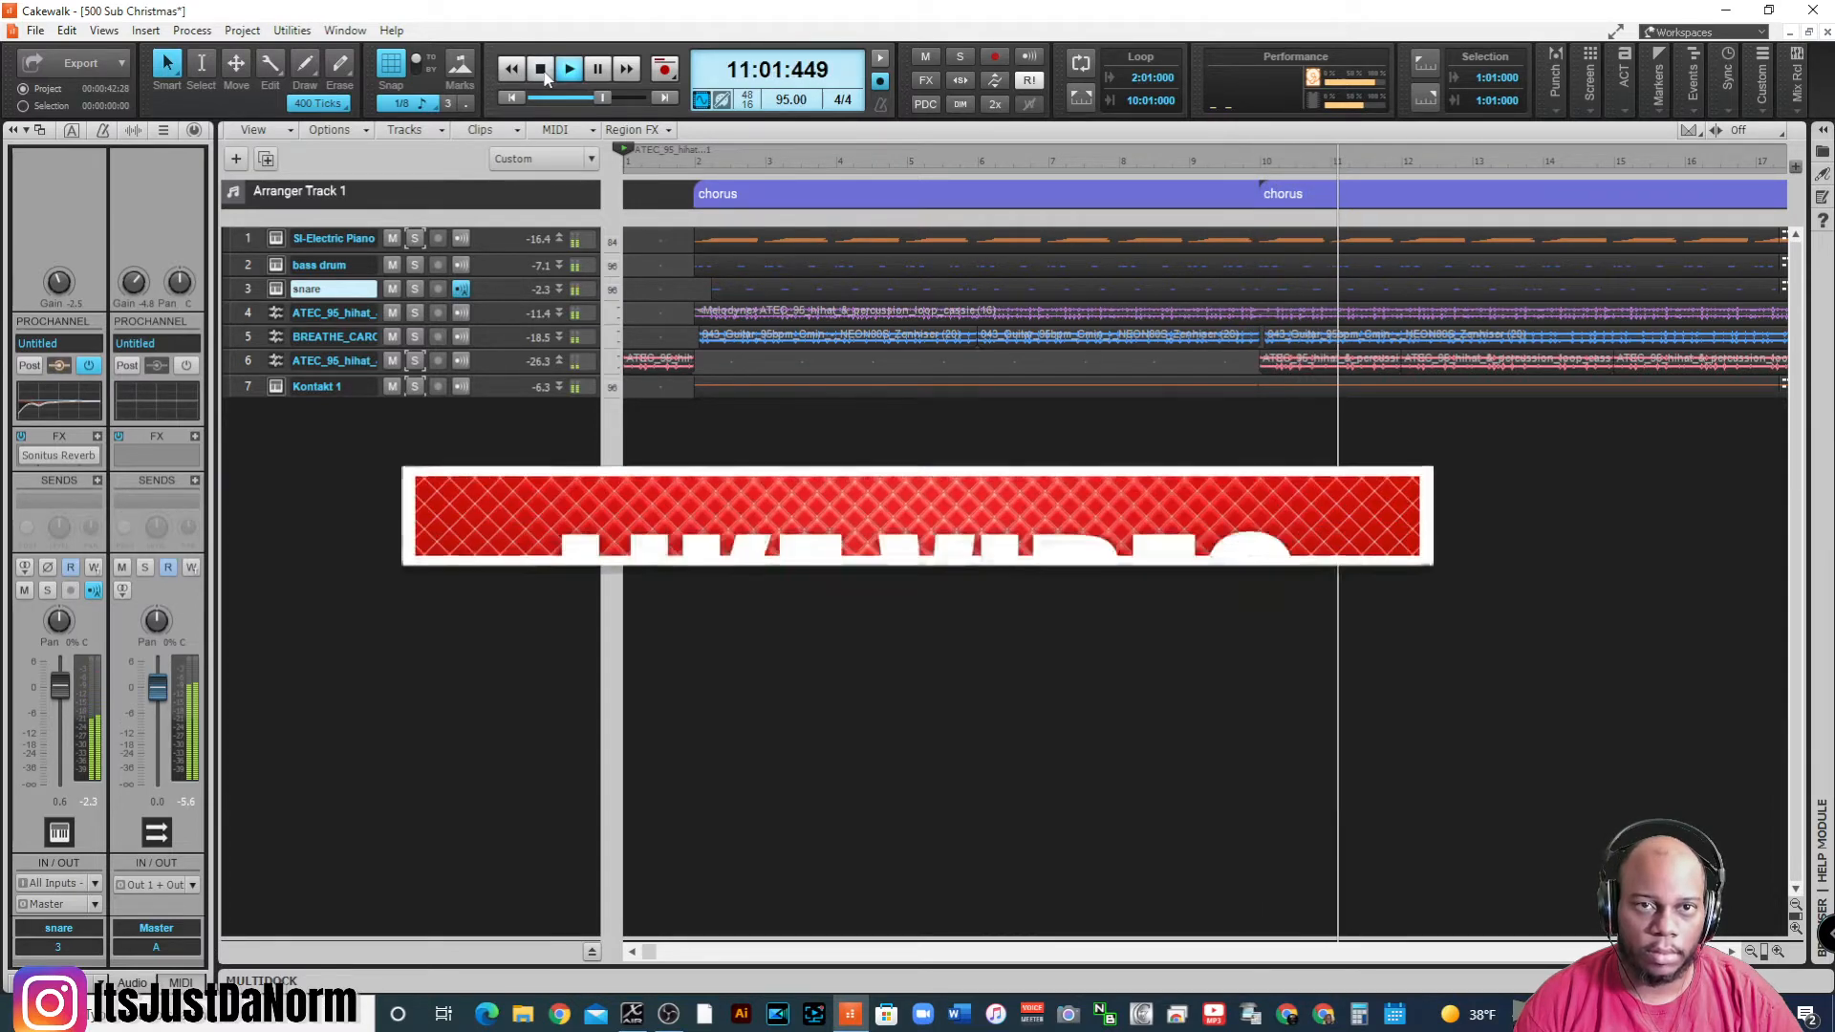
left_click(539, 68)
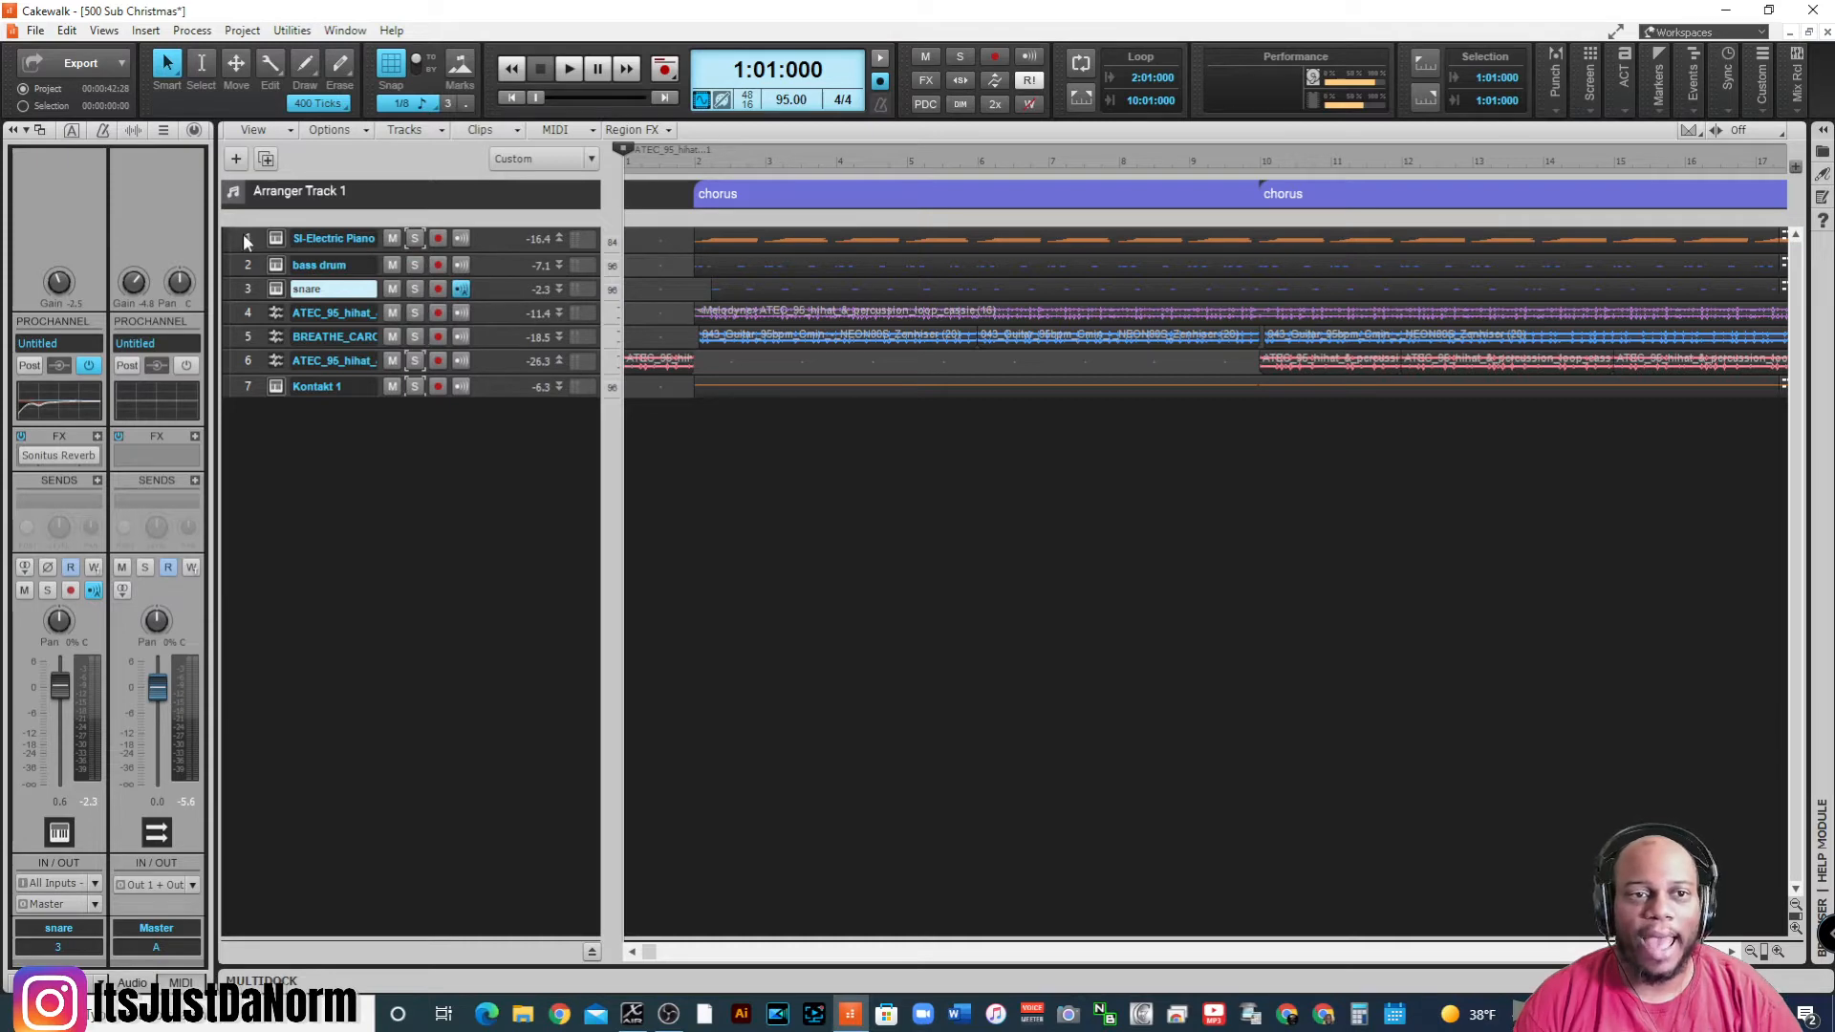
mouse_move(476, 621)
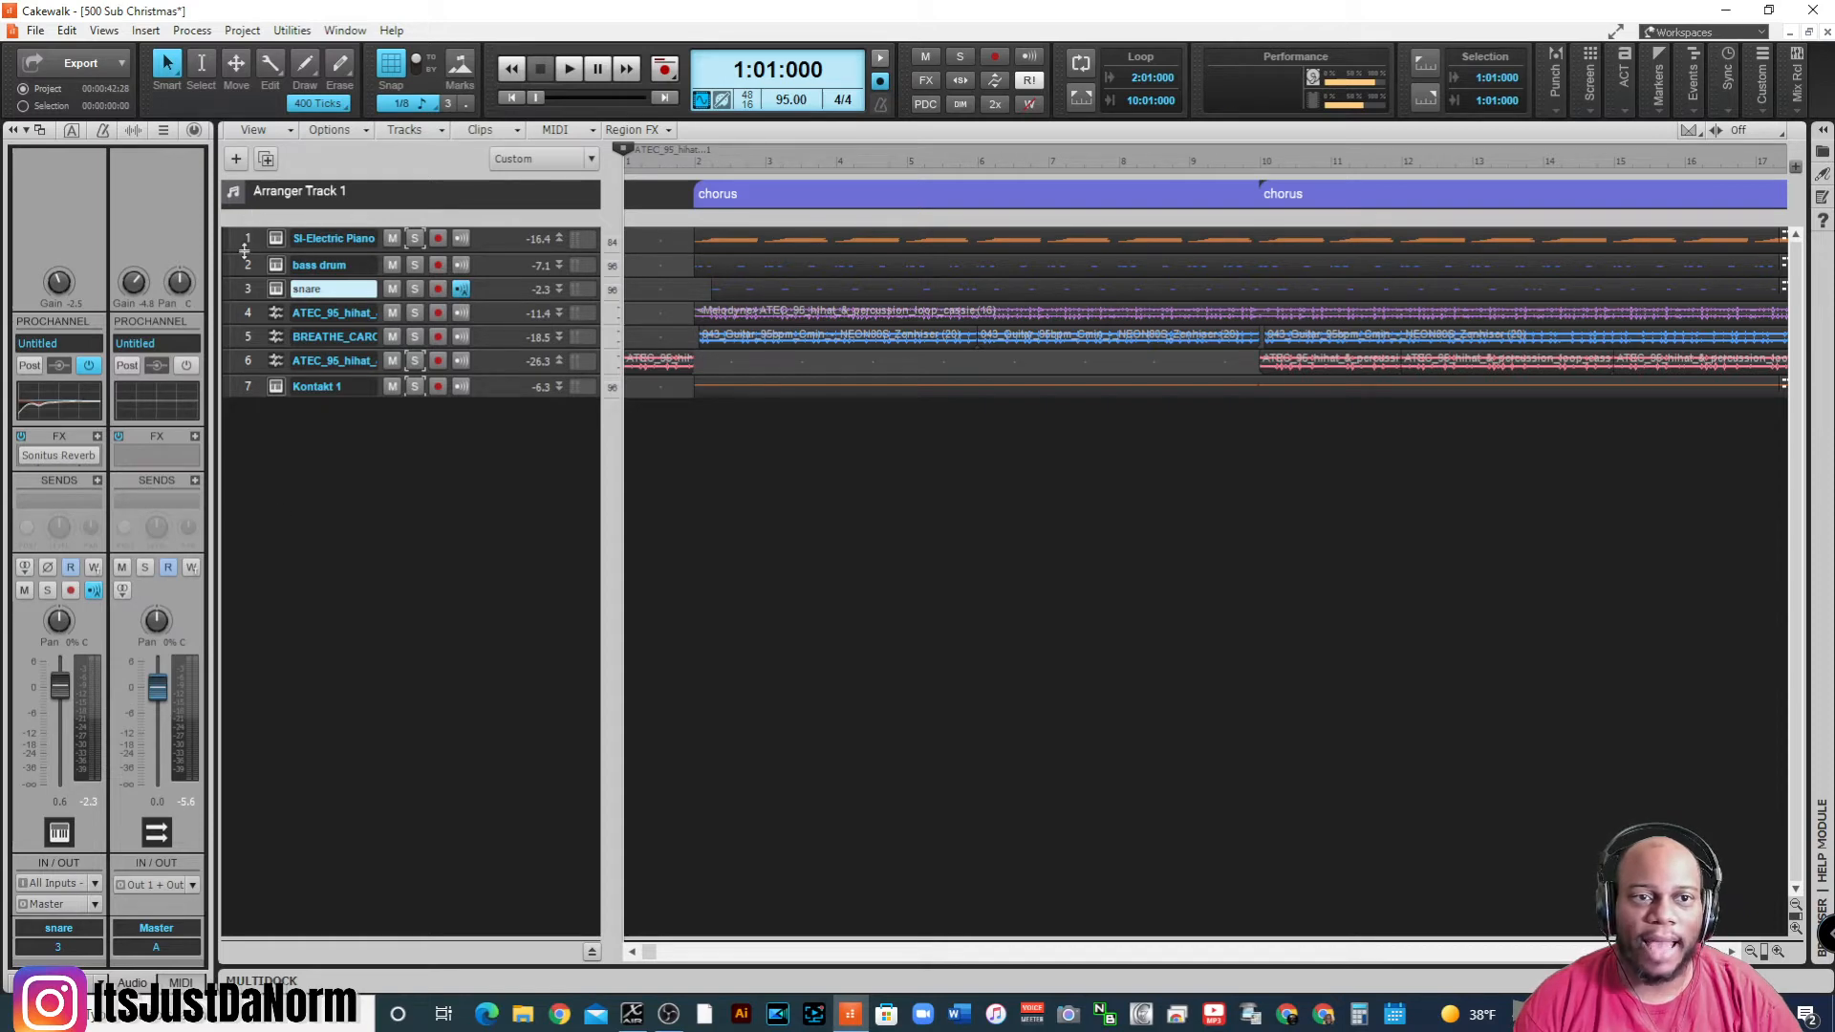
mouse_move(246, 250)
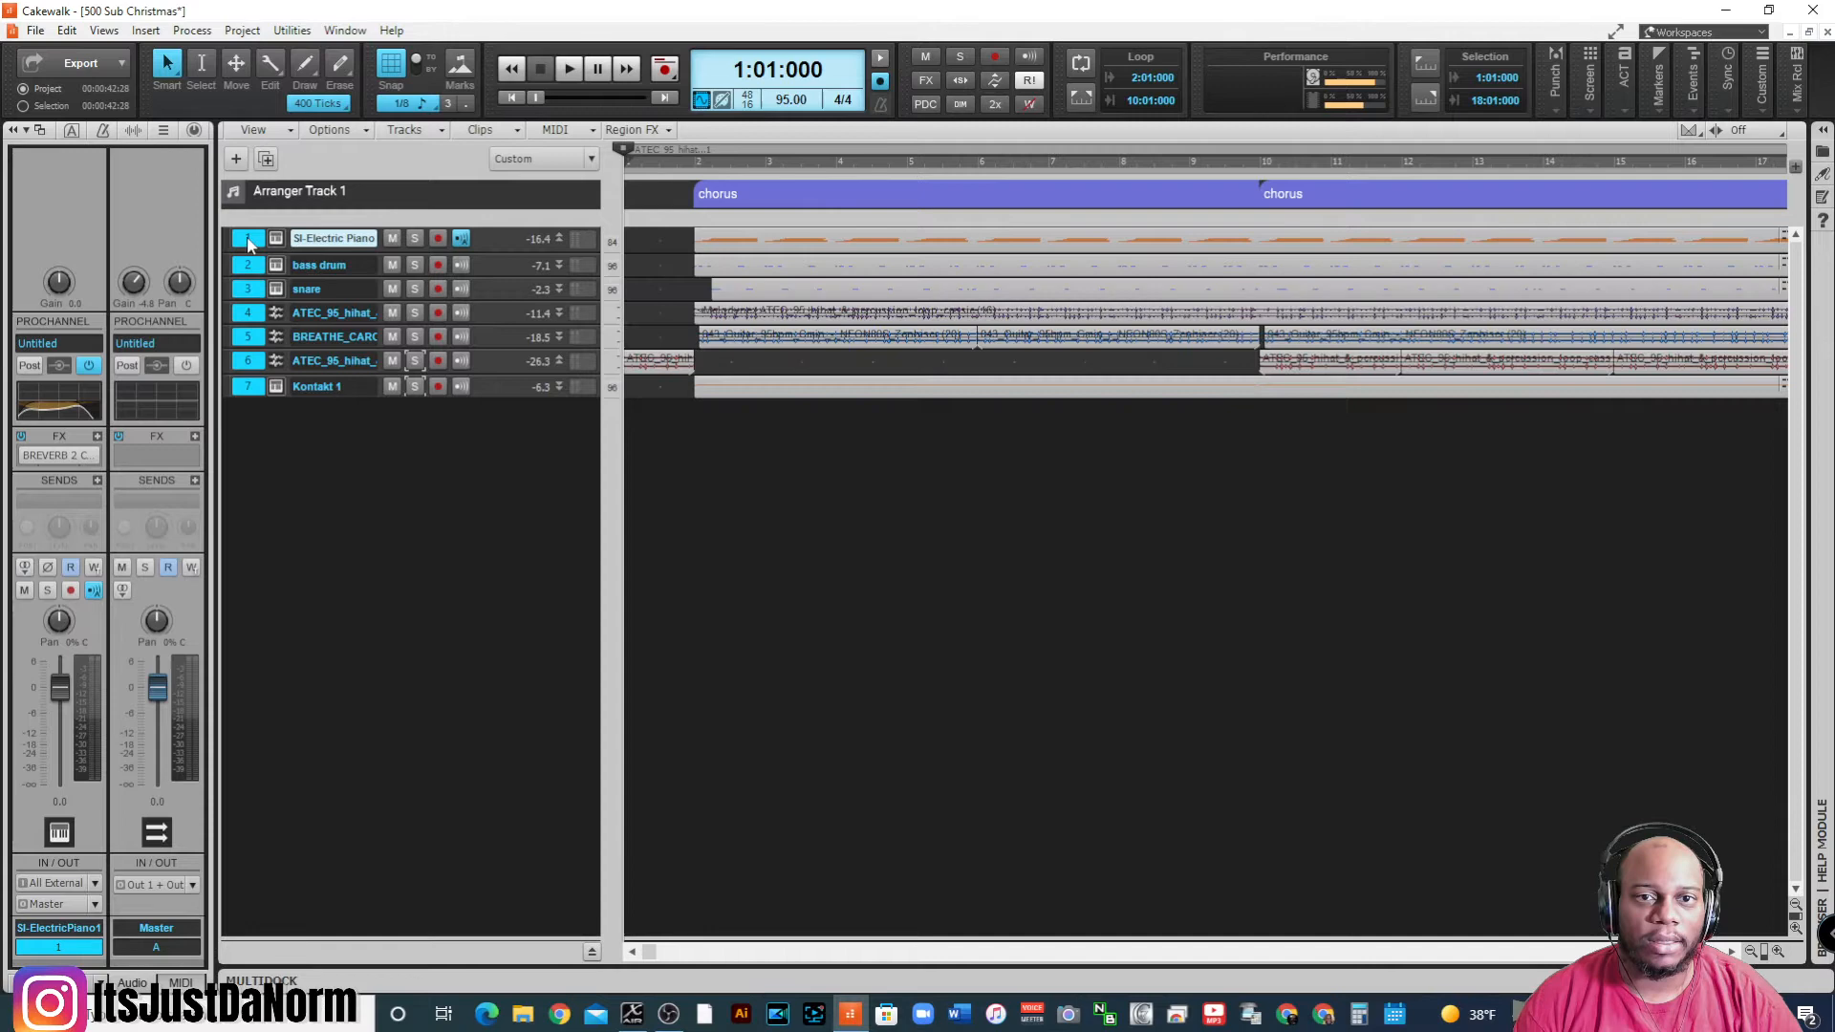
mouse_move(673, 977)
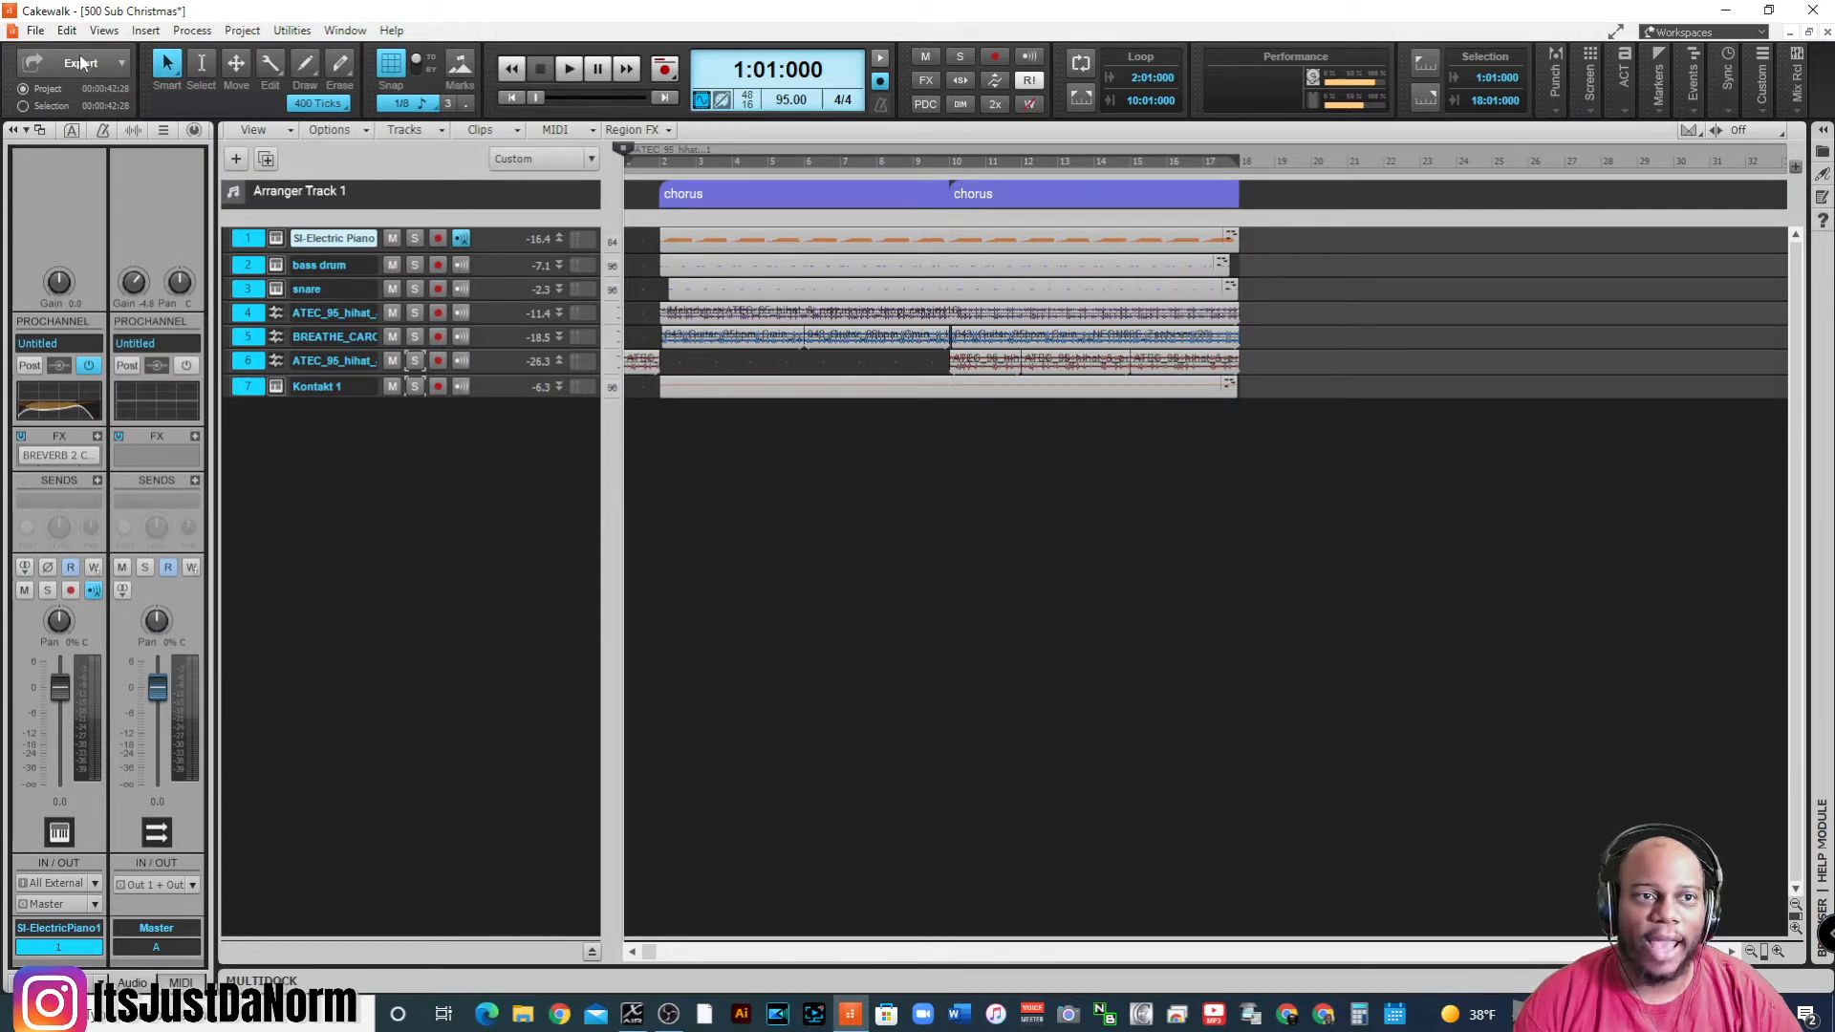
mouse_move(79, 62)
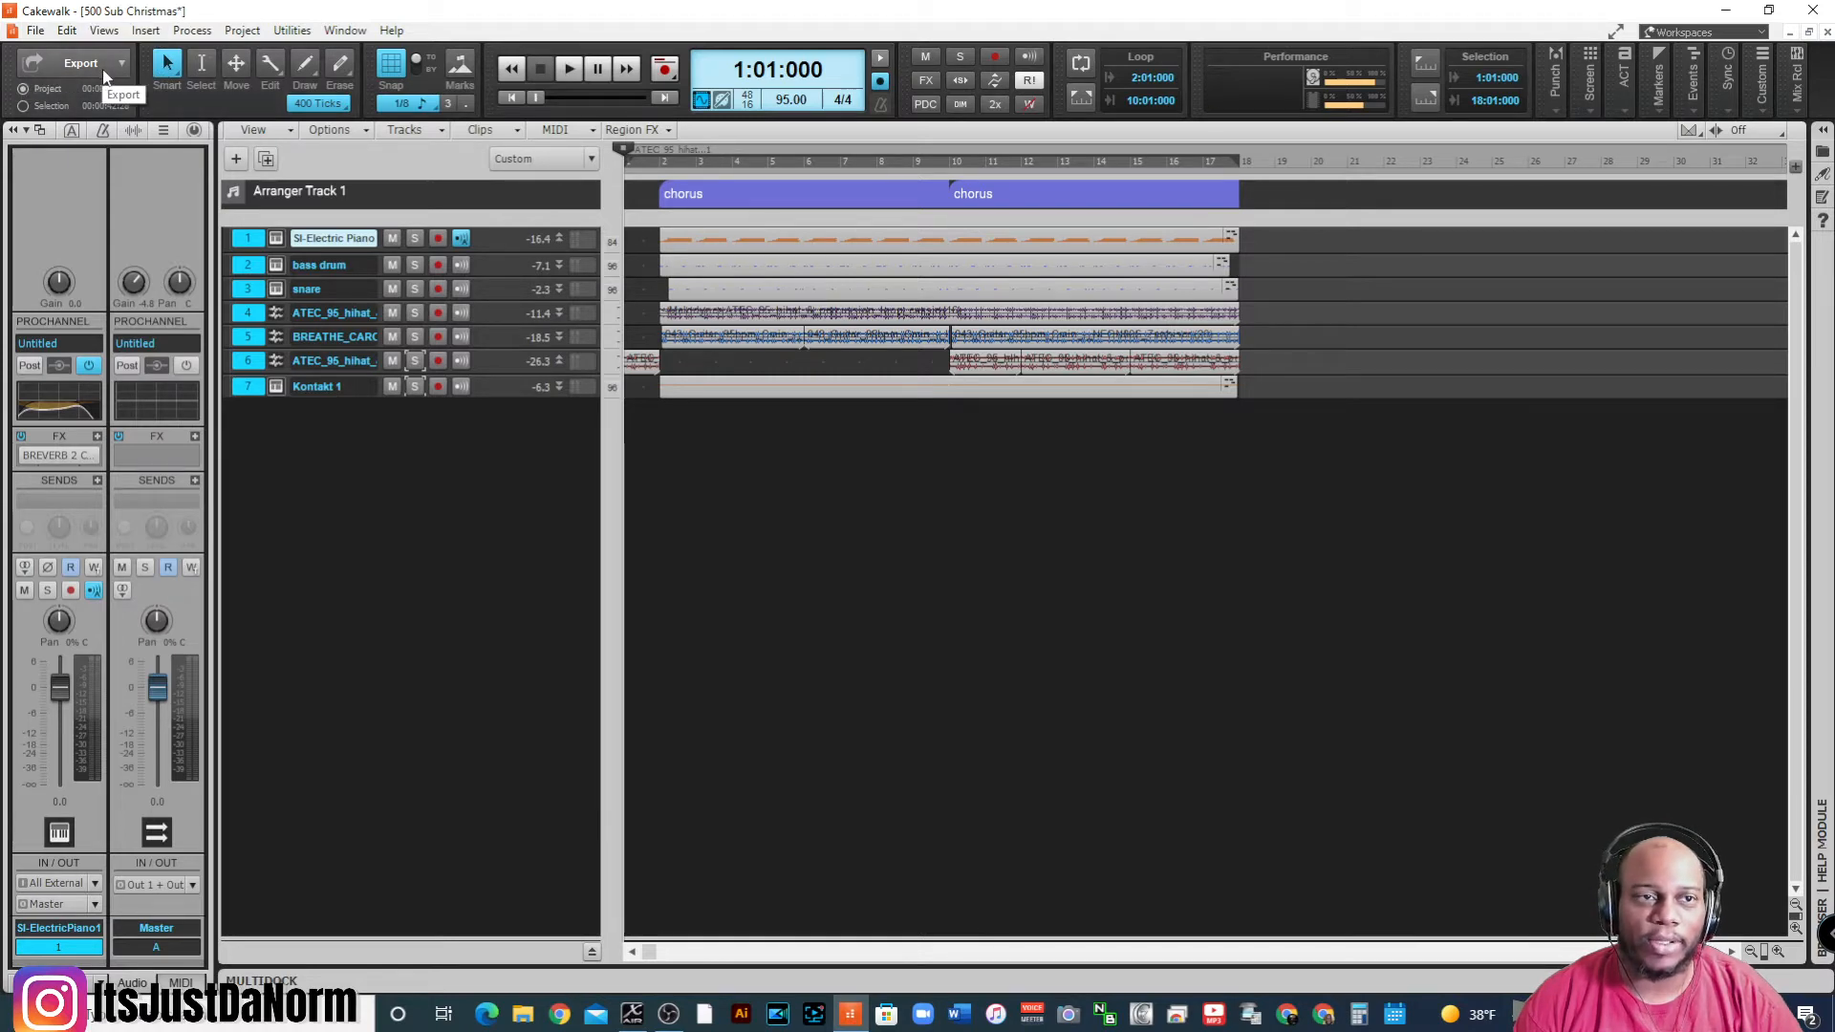
- Preview the Control Bar export formats, then choose File > Export > Audio
left_click(79, 63)
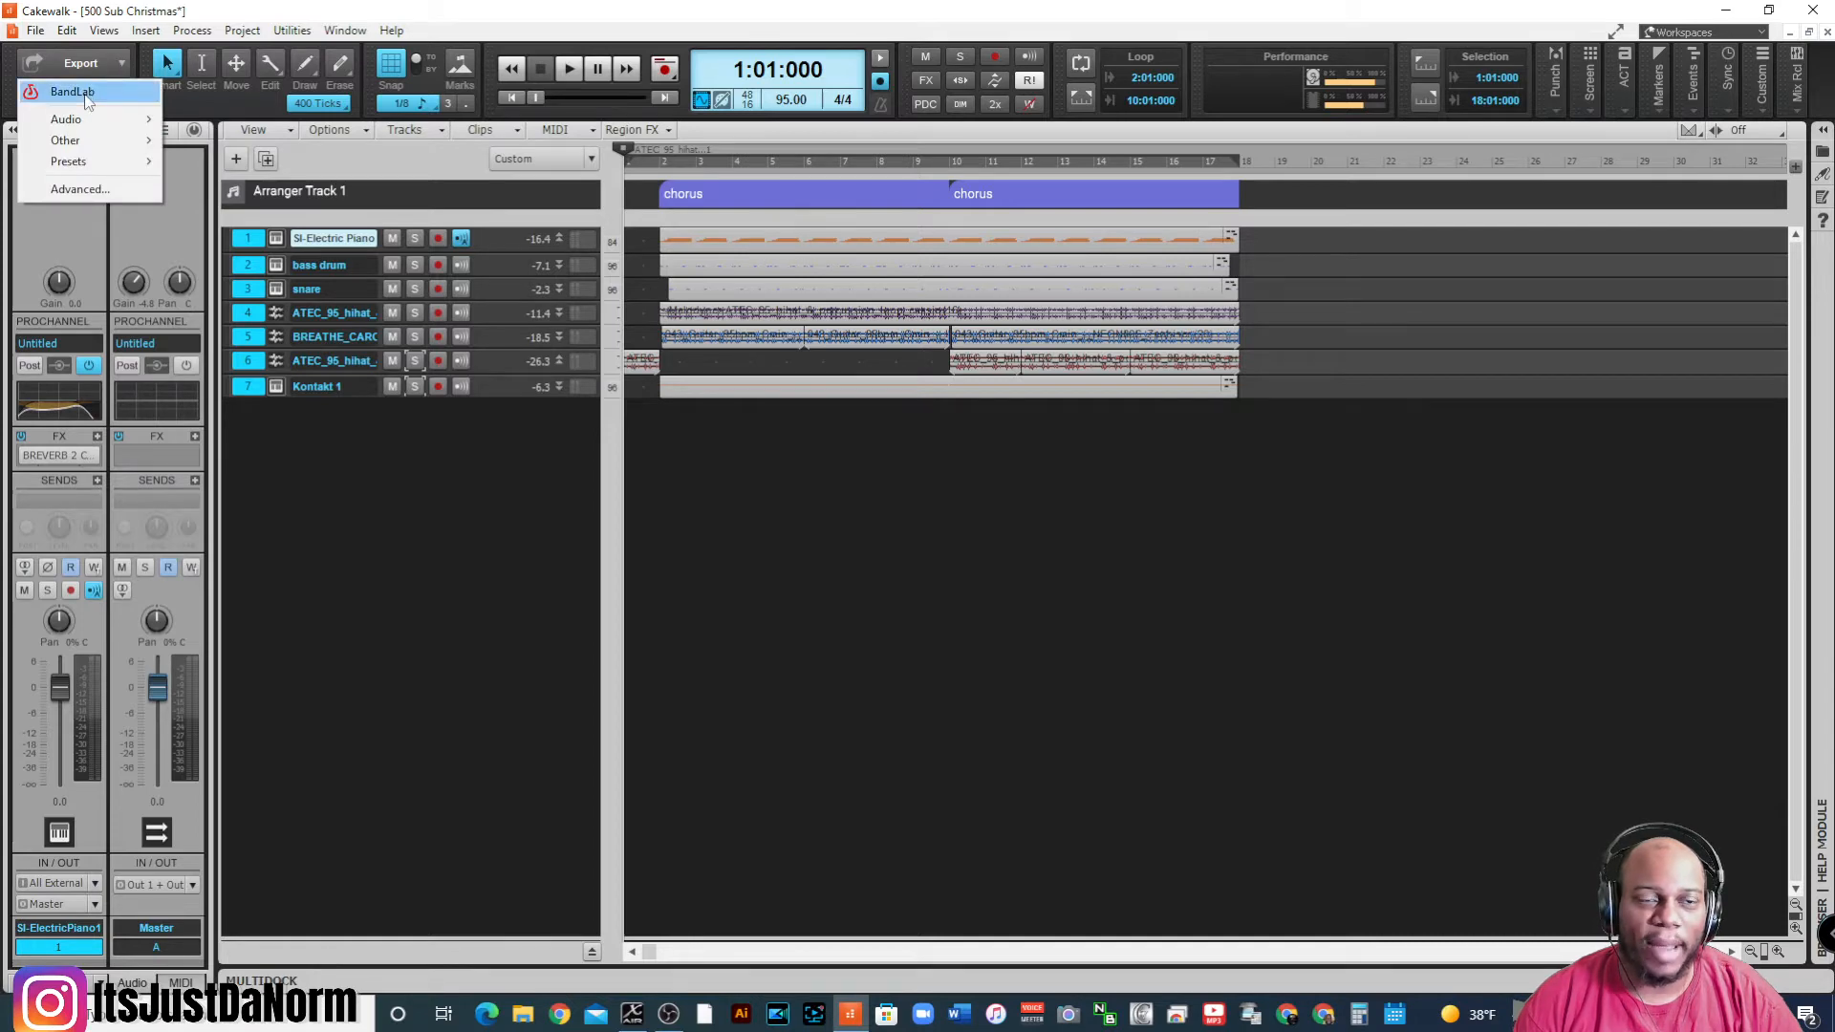
mouse_move(66, 118)
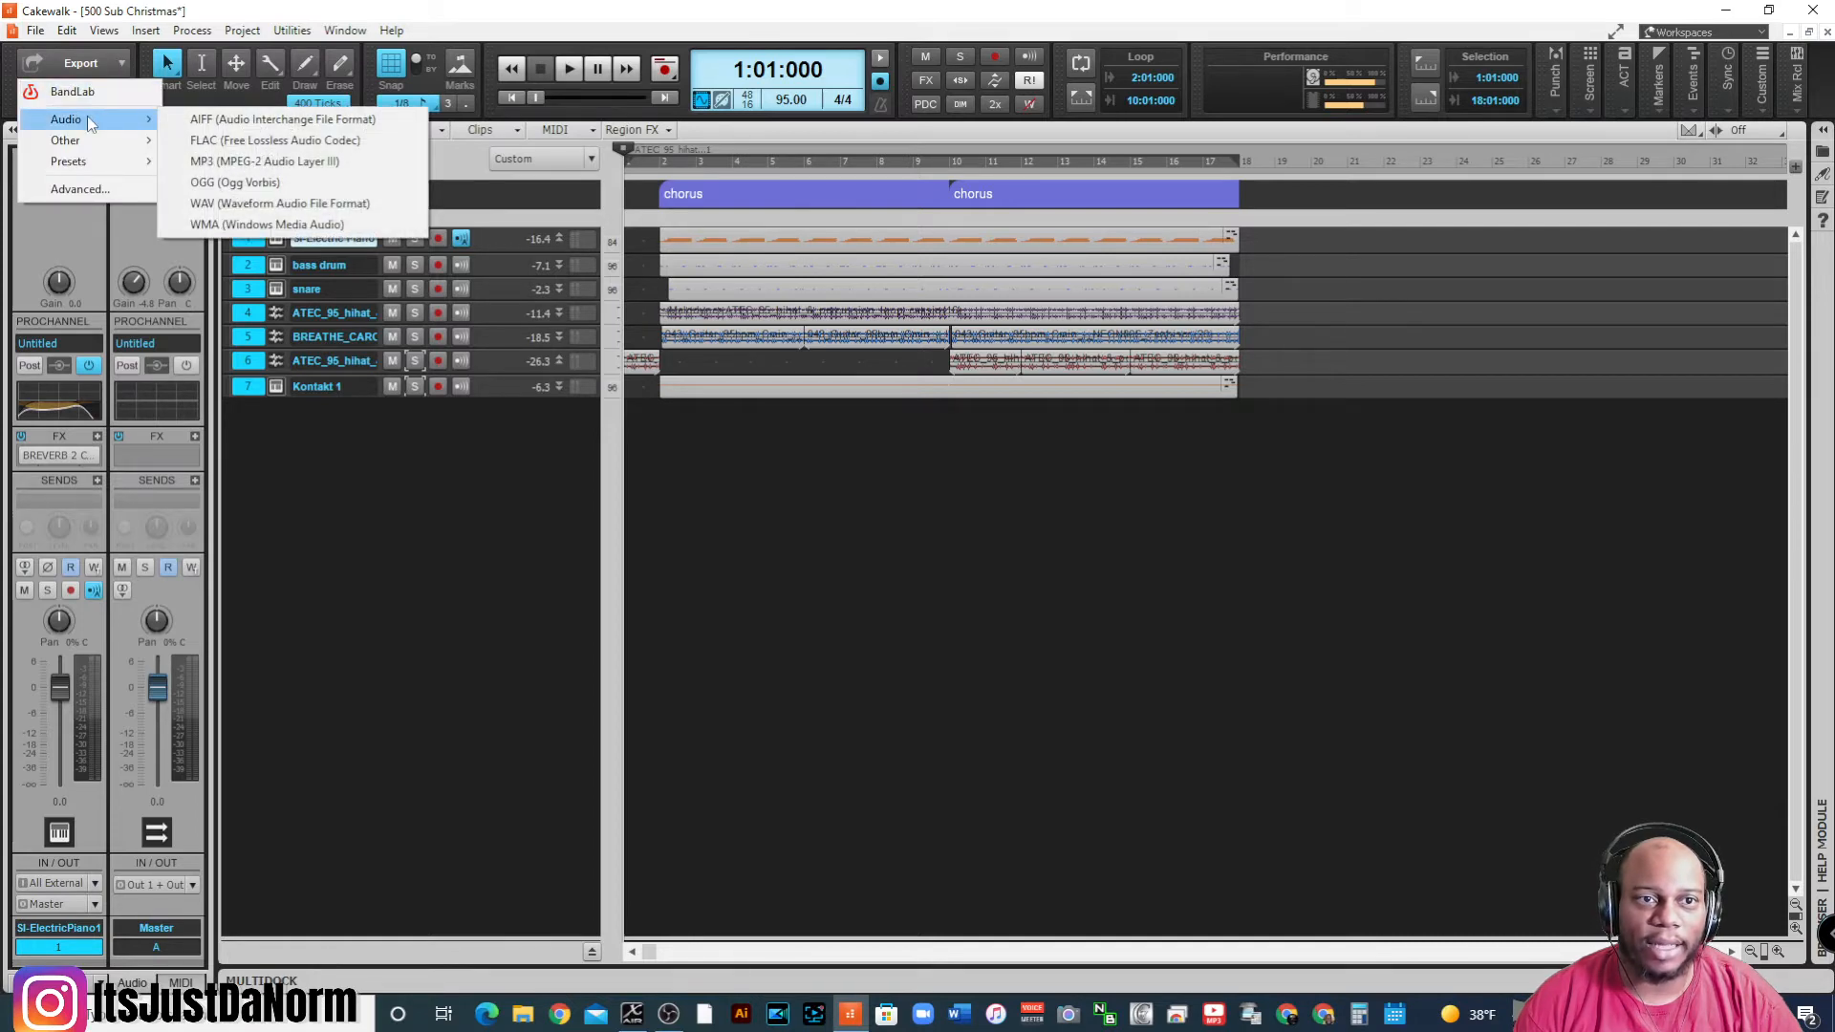
mouse_move(66, 139)
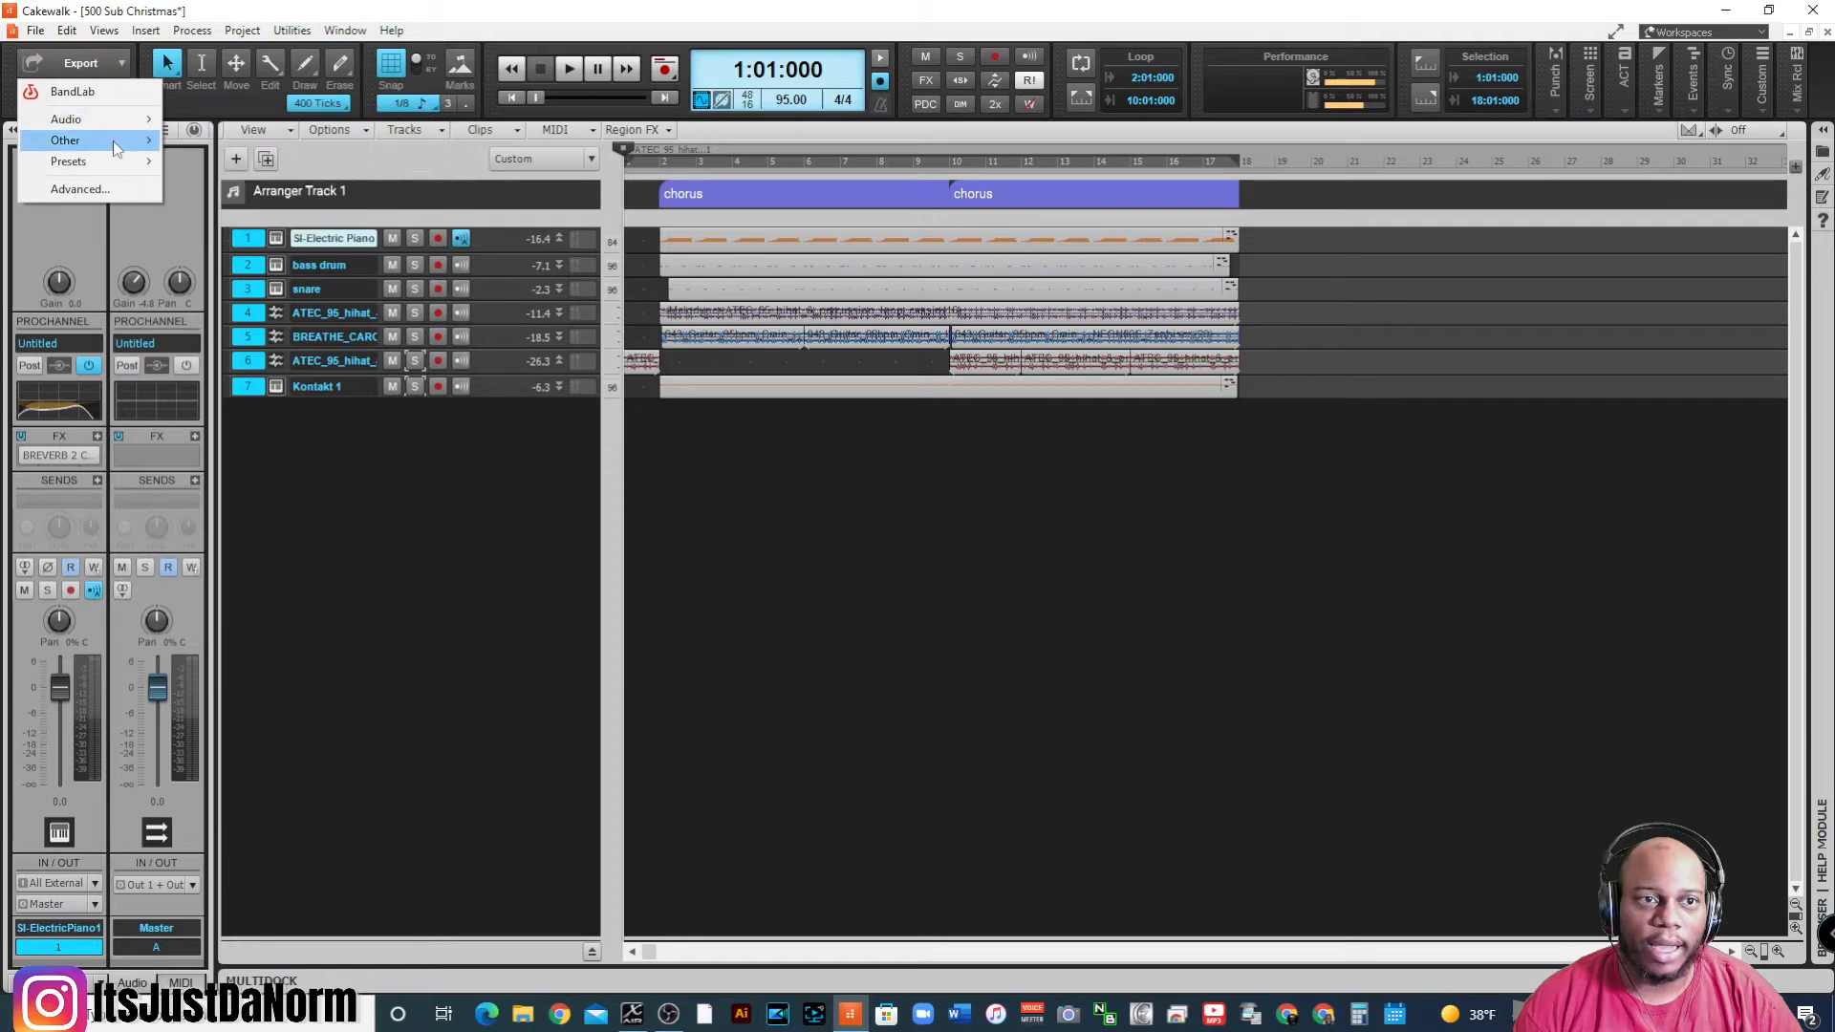
mouse_move(79, 188)
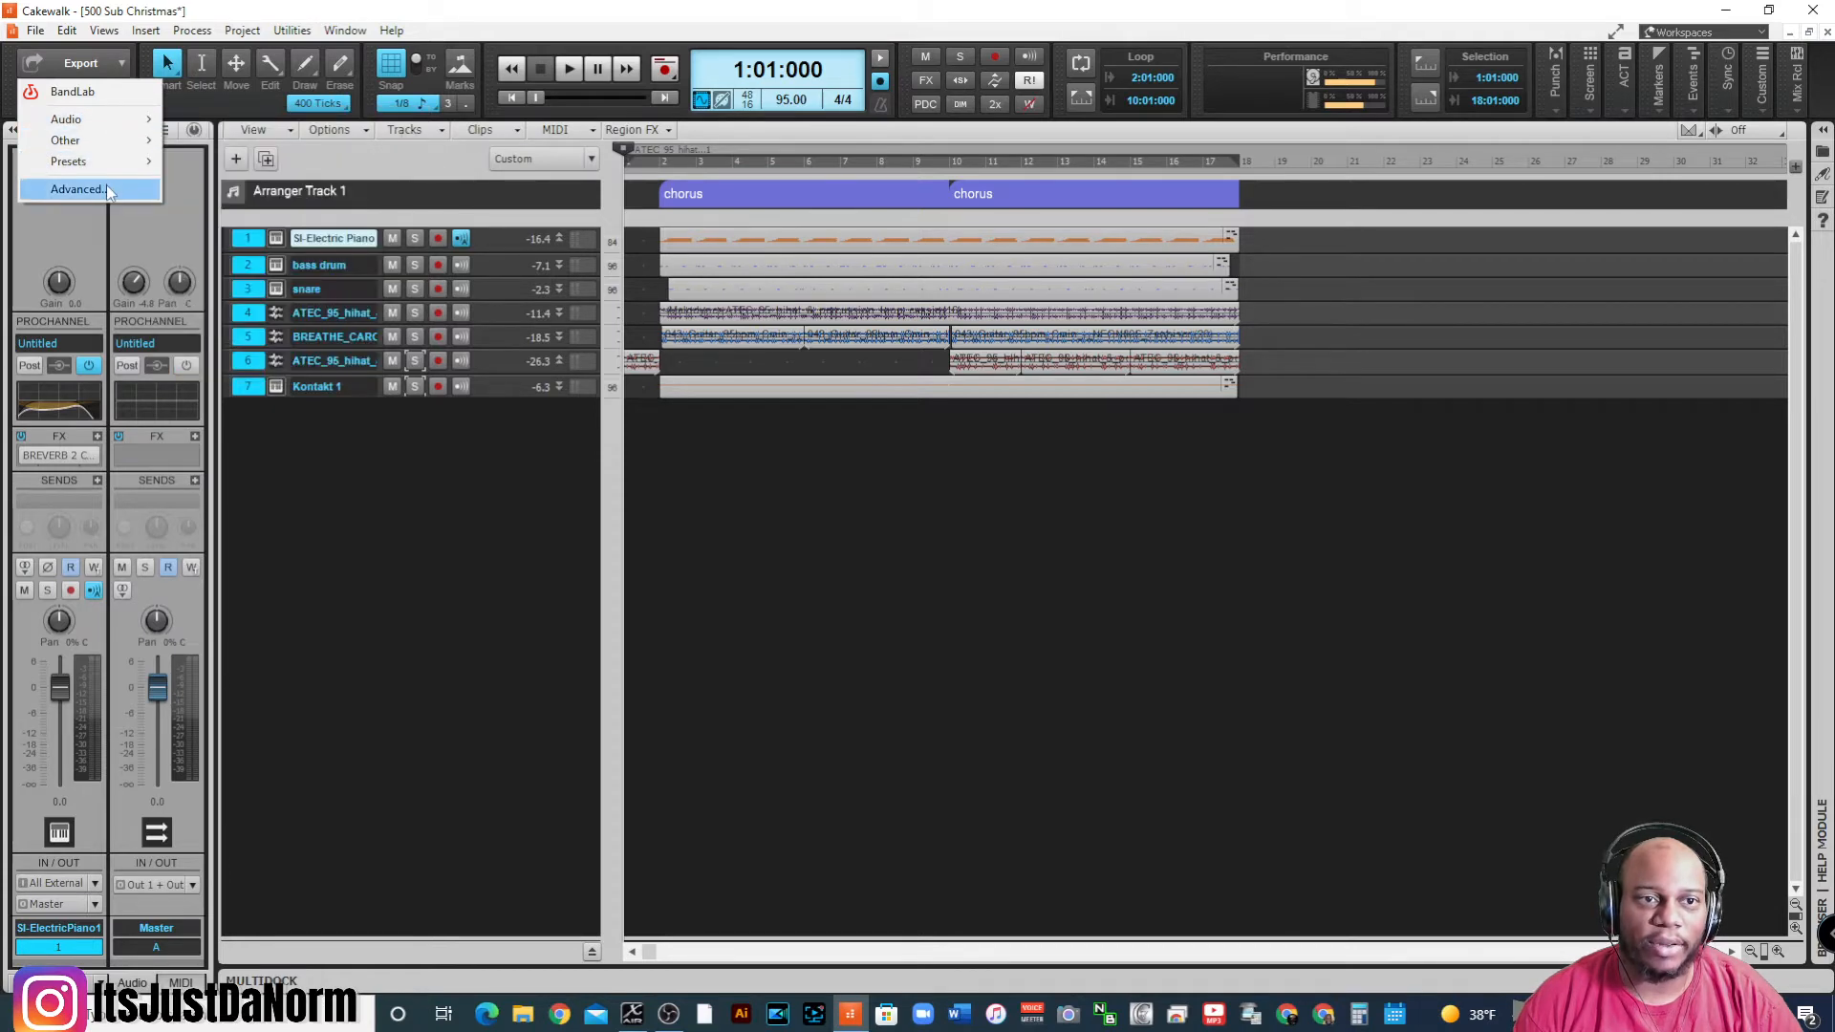
left_click(76, 189)
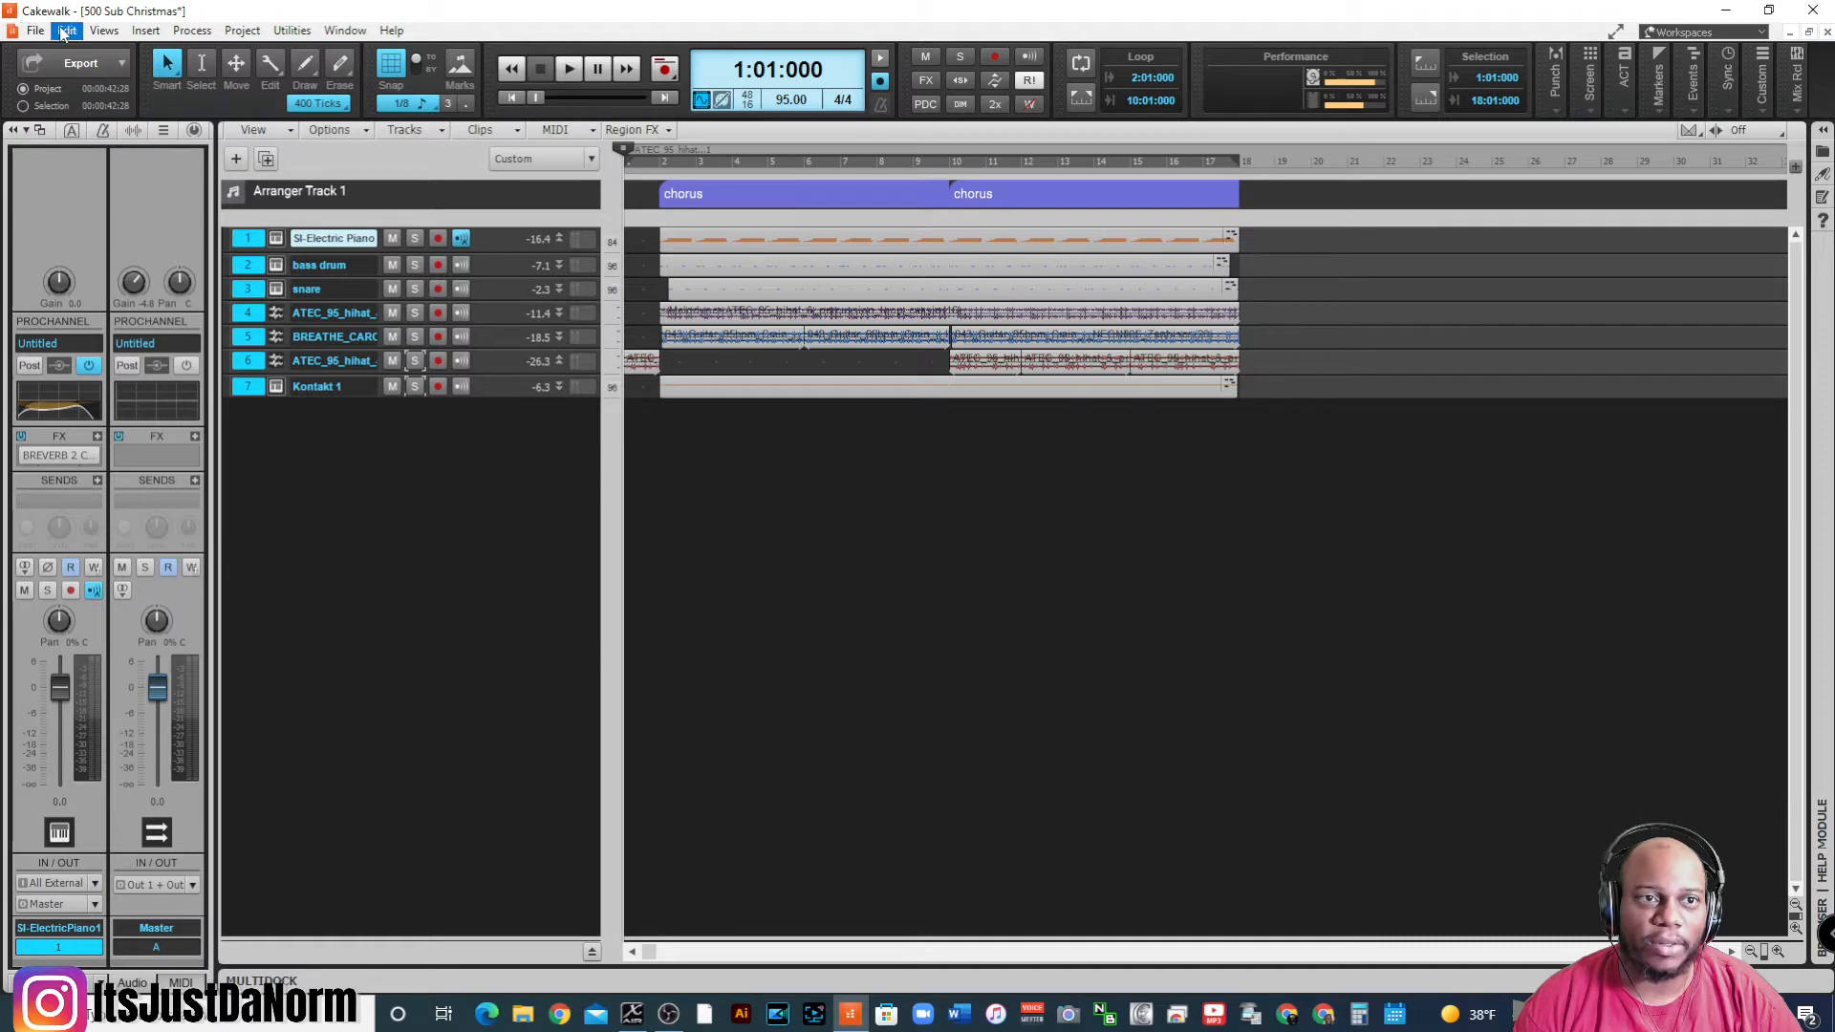
left_click(35, 30)
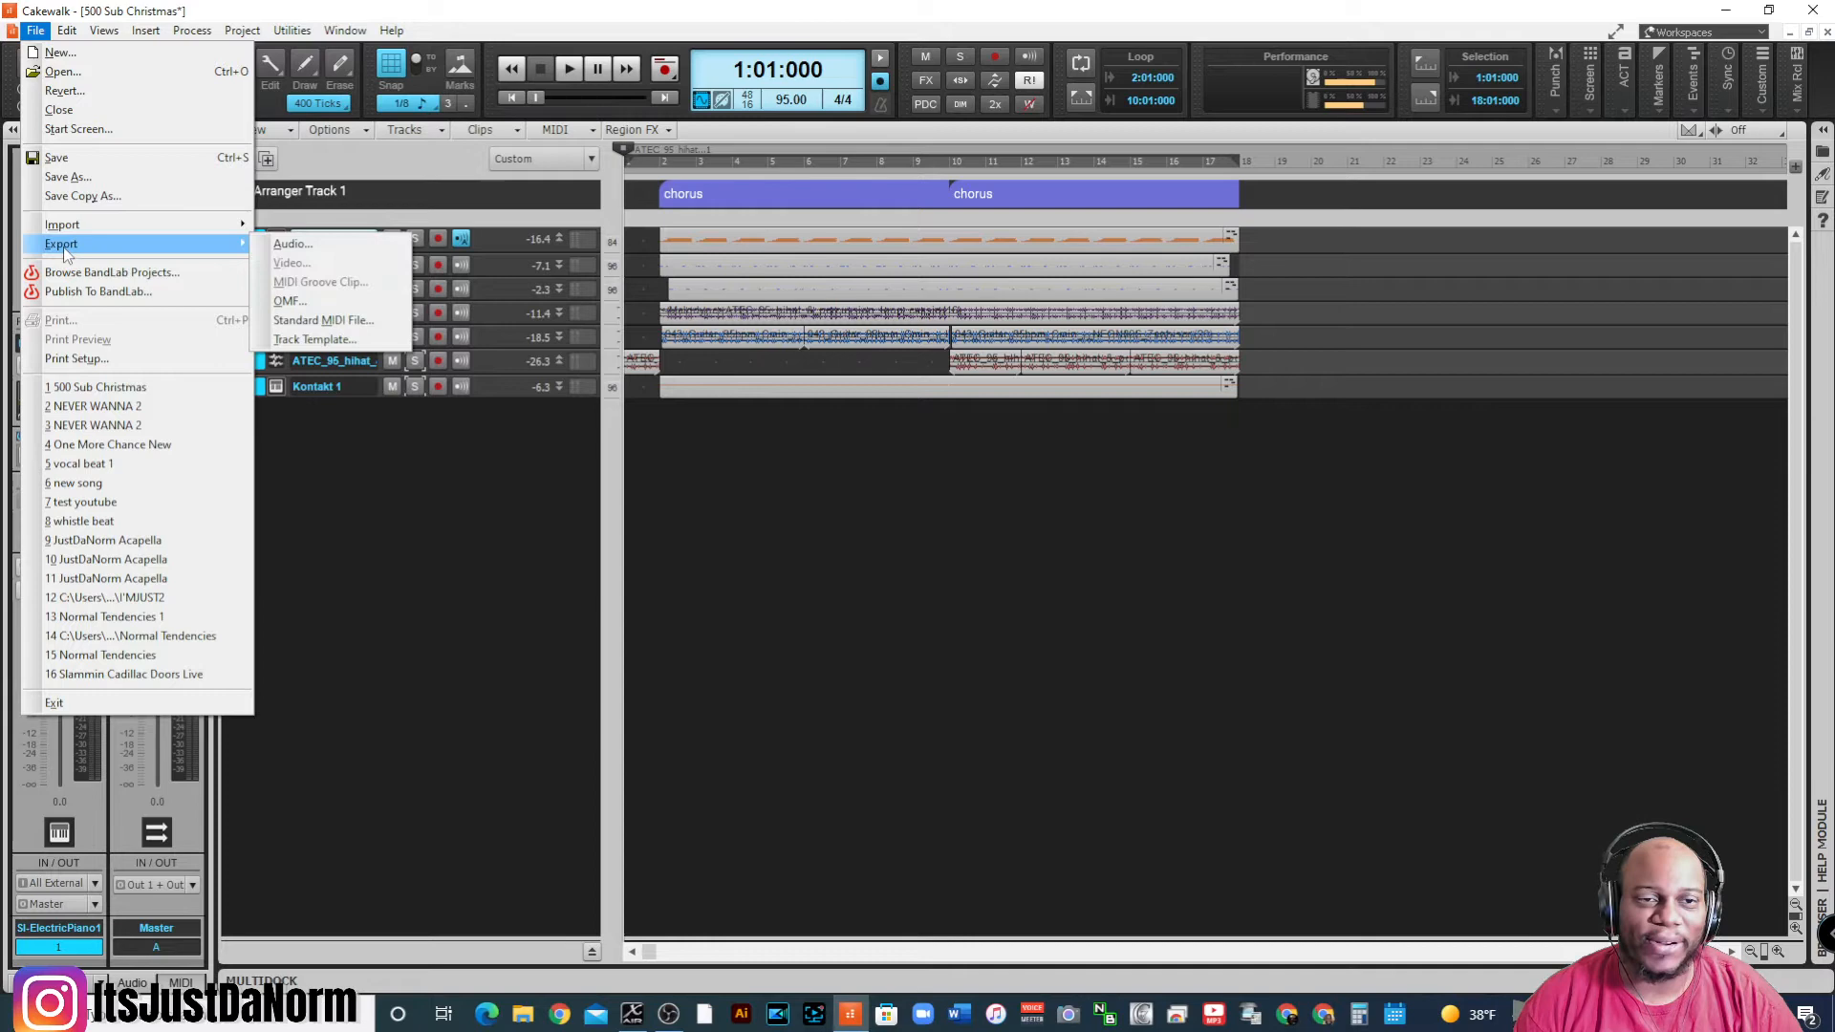
mouse_move(293, 244)
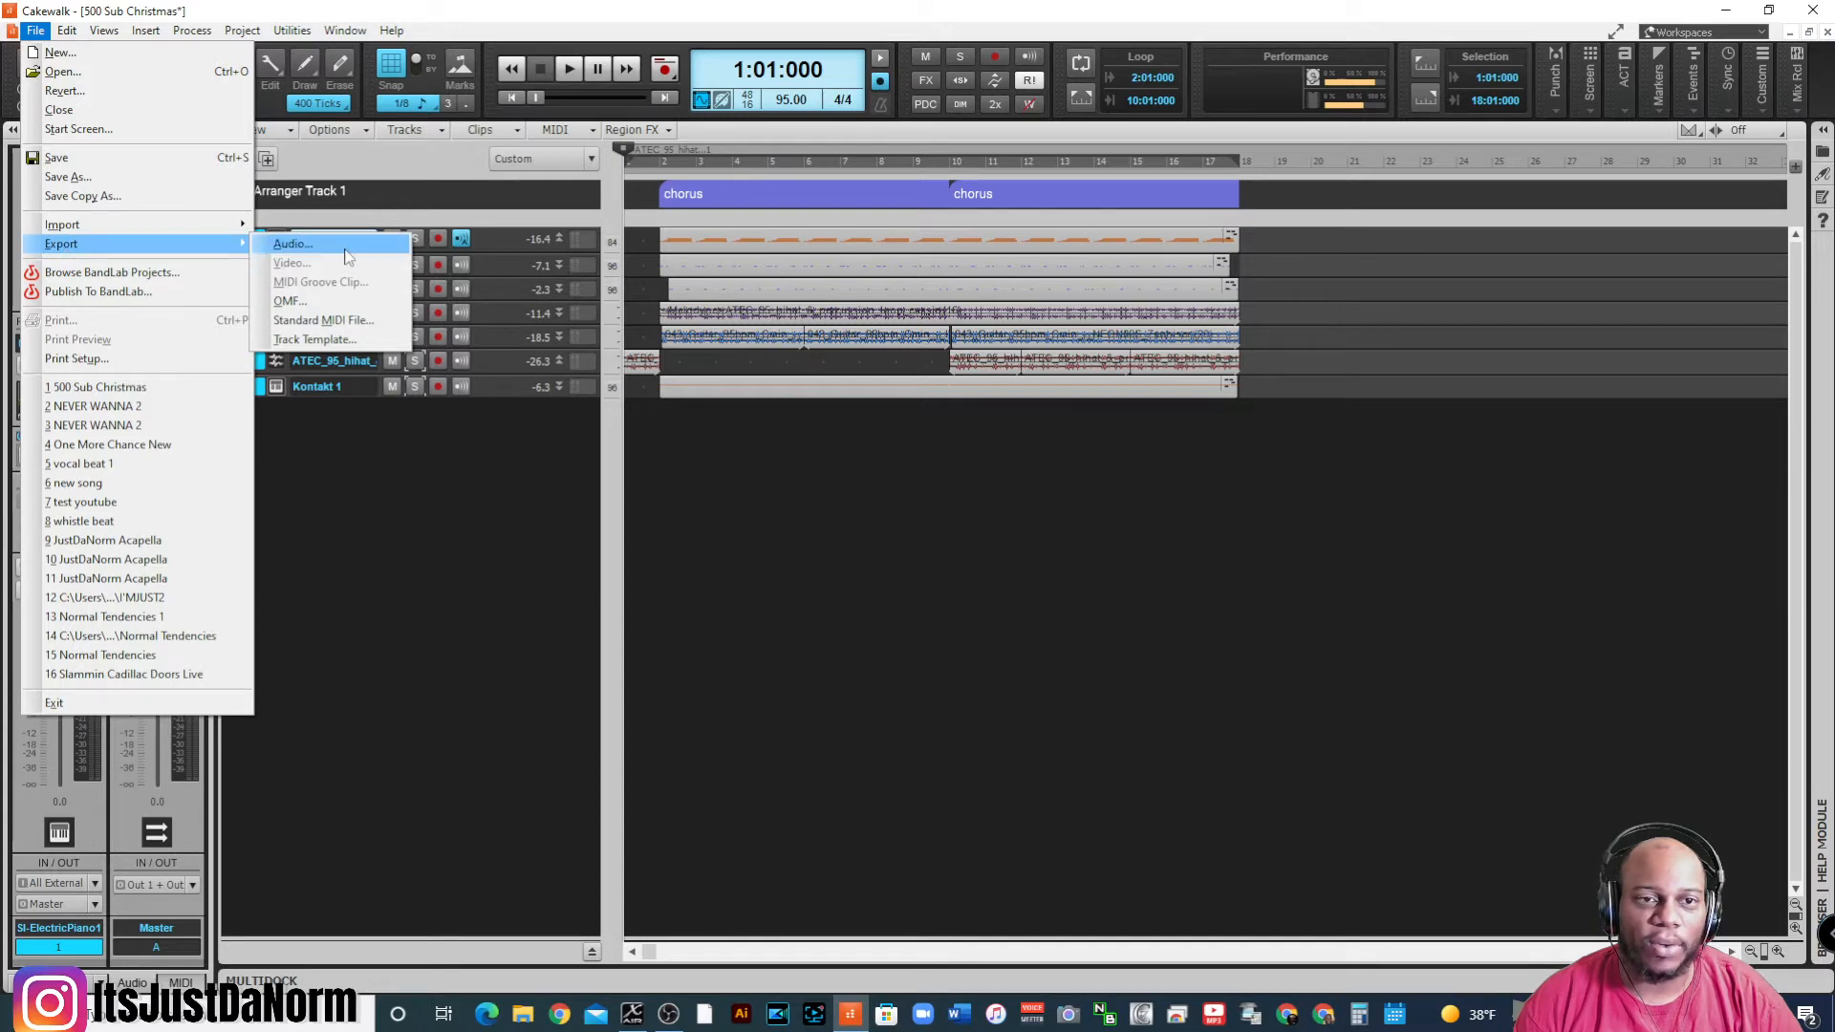
left_click(291, 244)
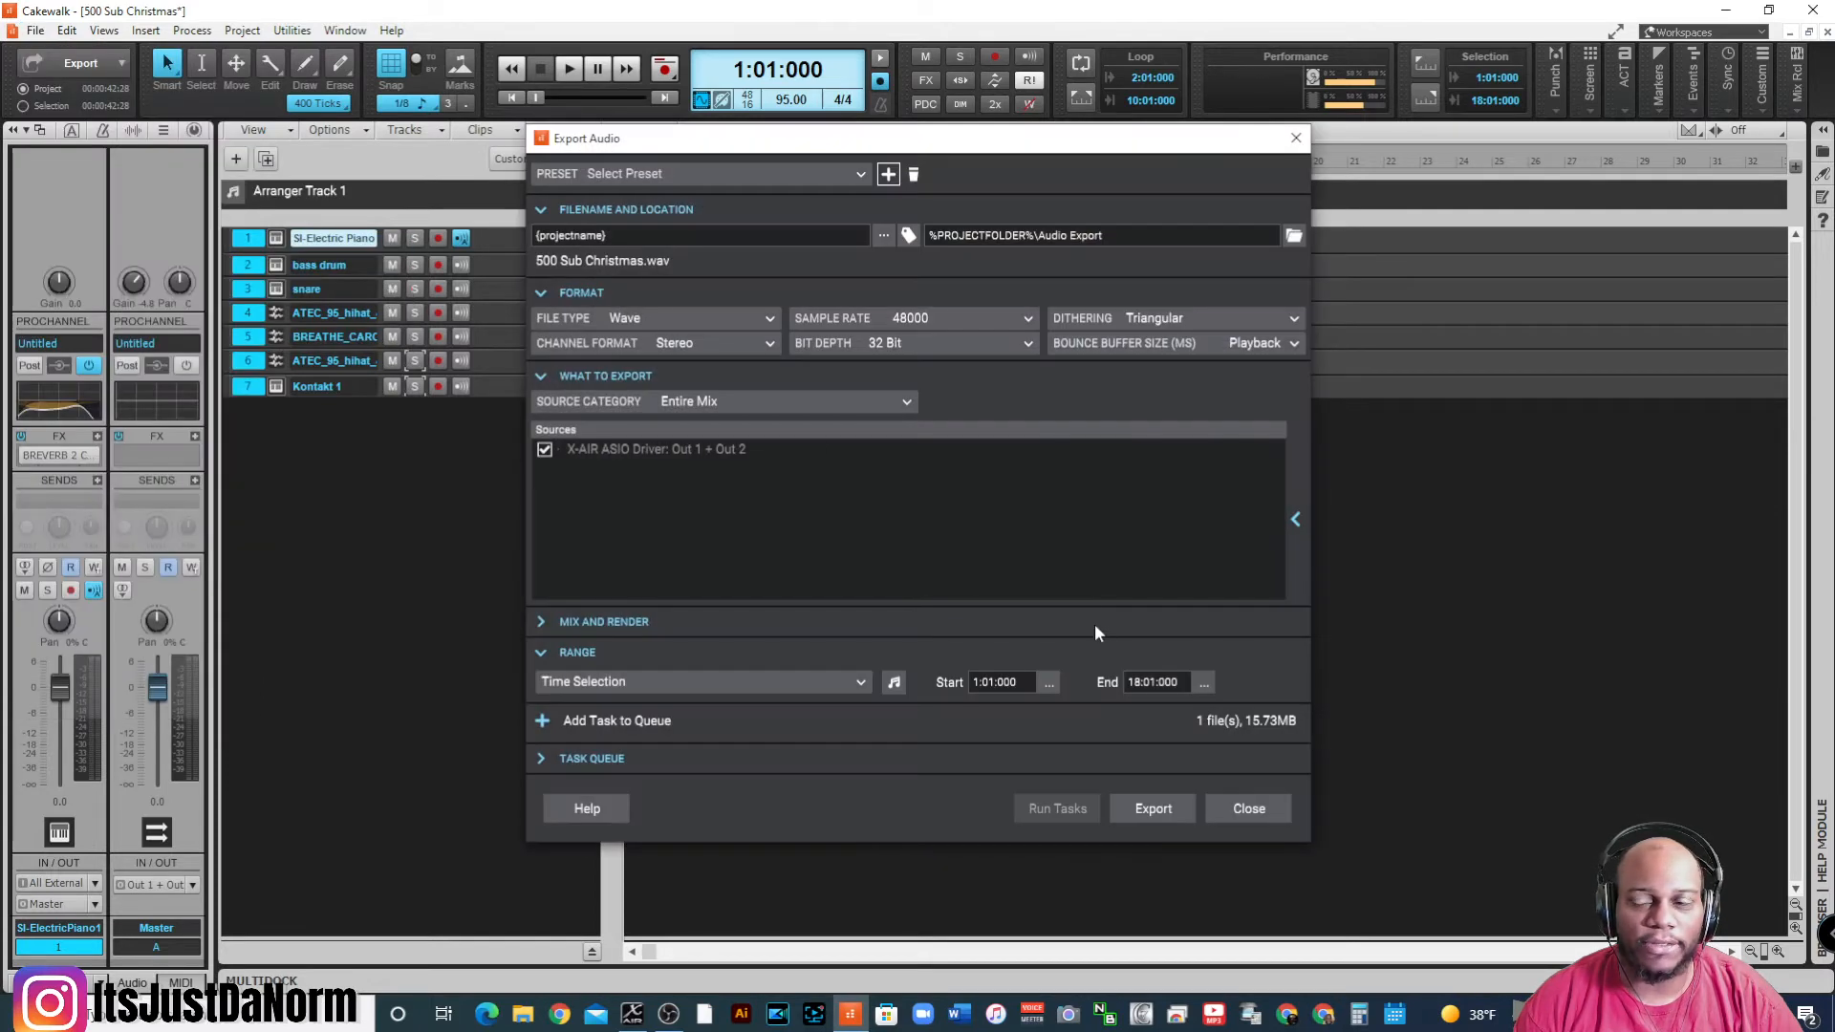
mouse_move(907, 167)
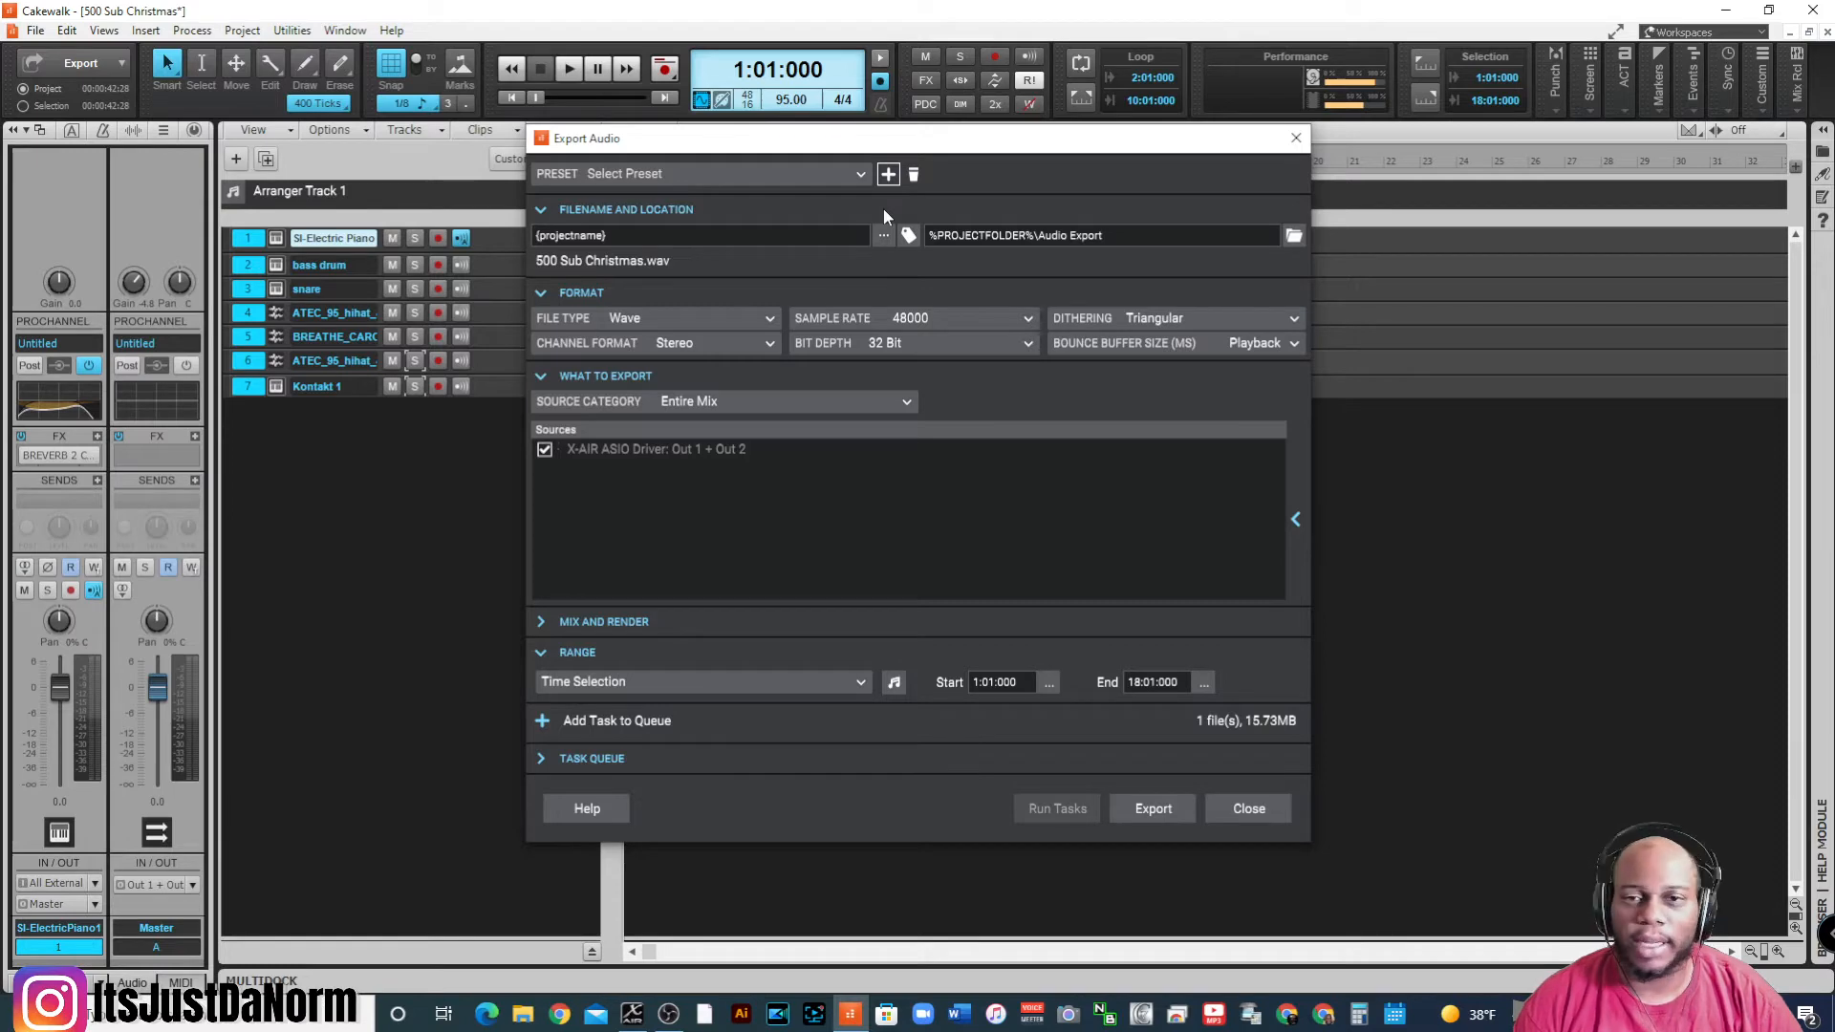
mouse_move(887, 218)
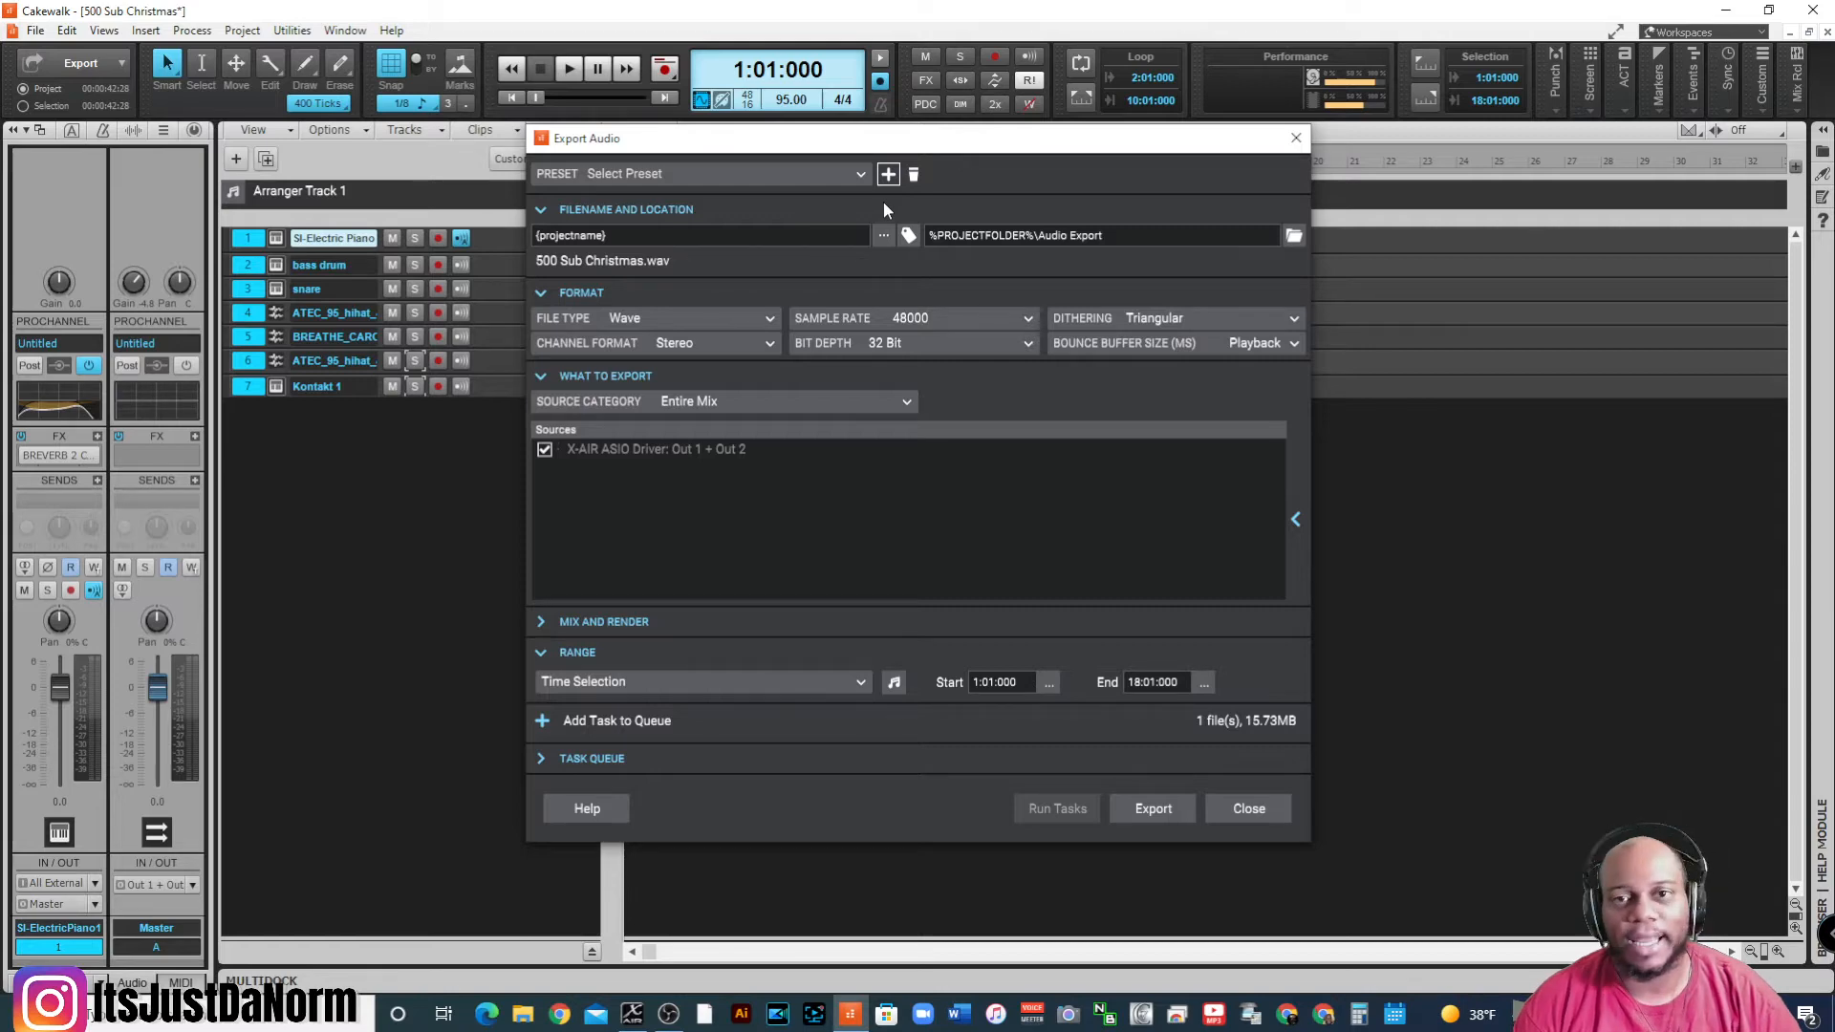
mouse_move(907, 235)
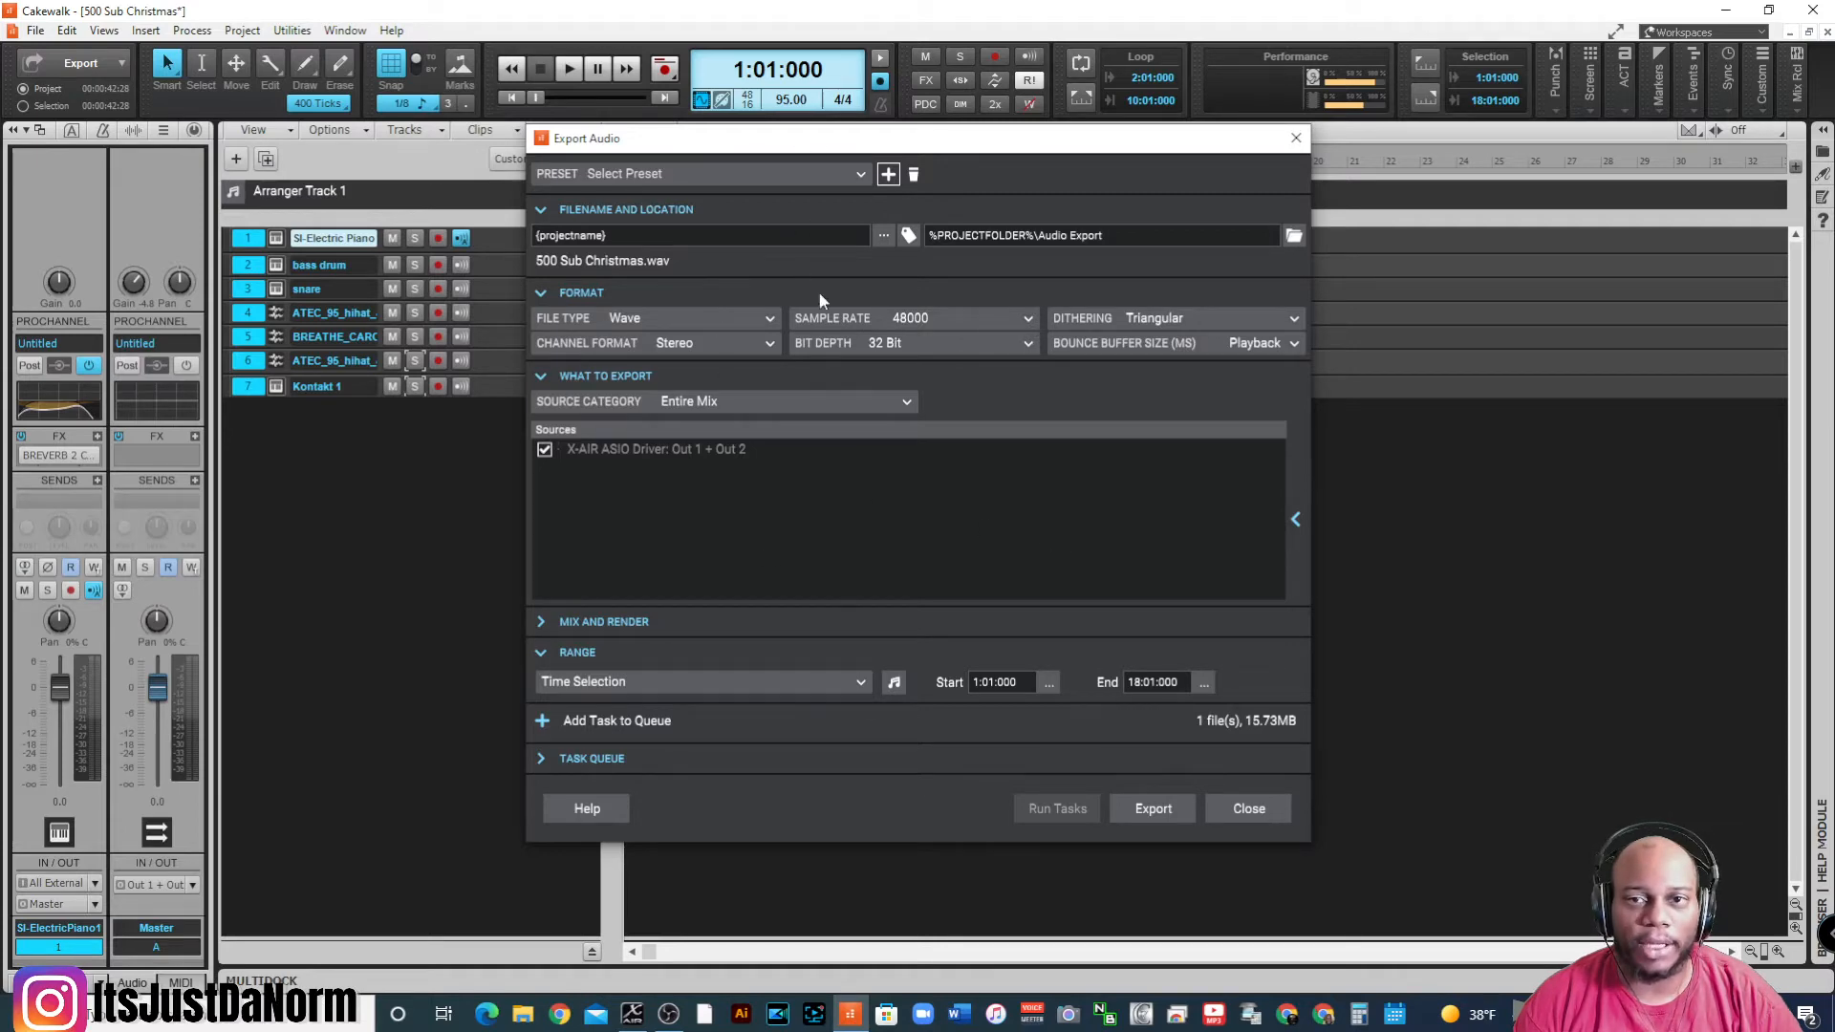
left_click(767, 318)
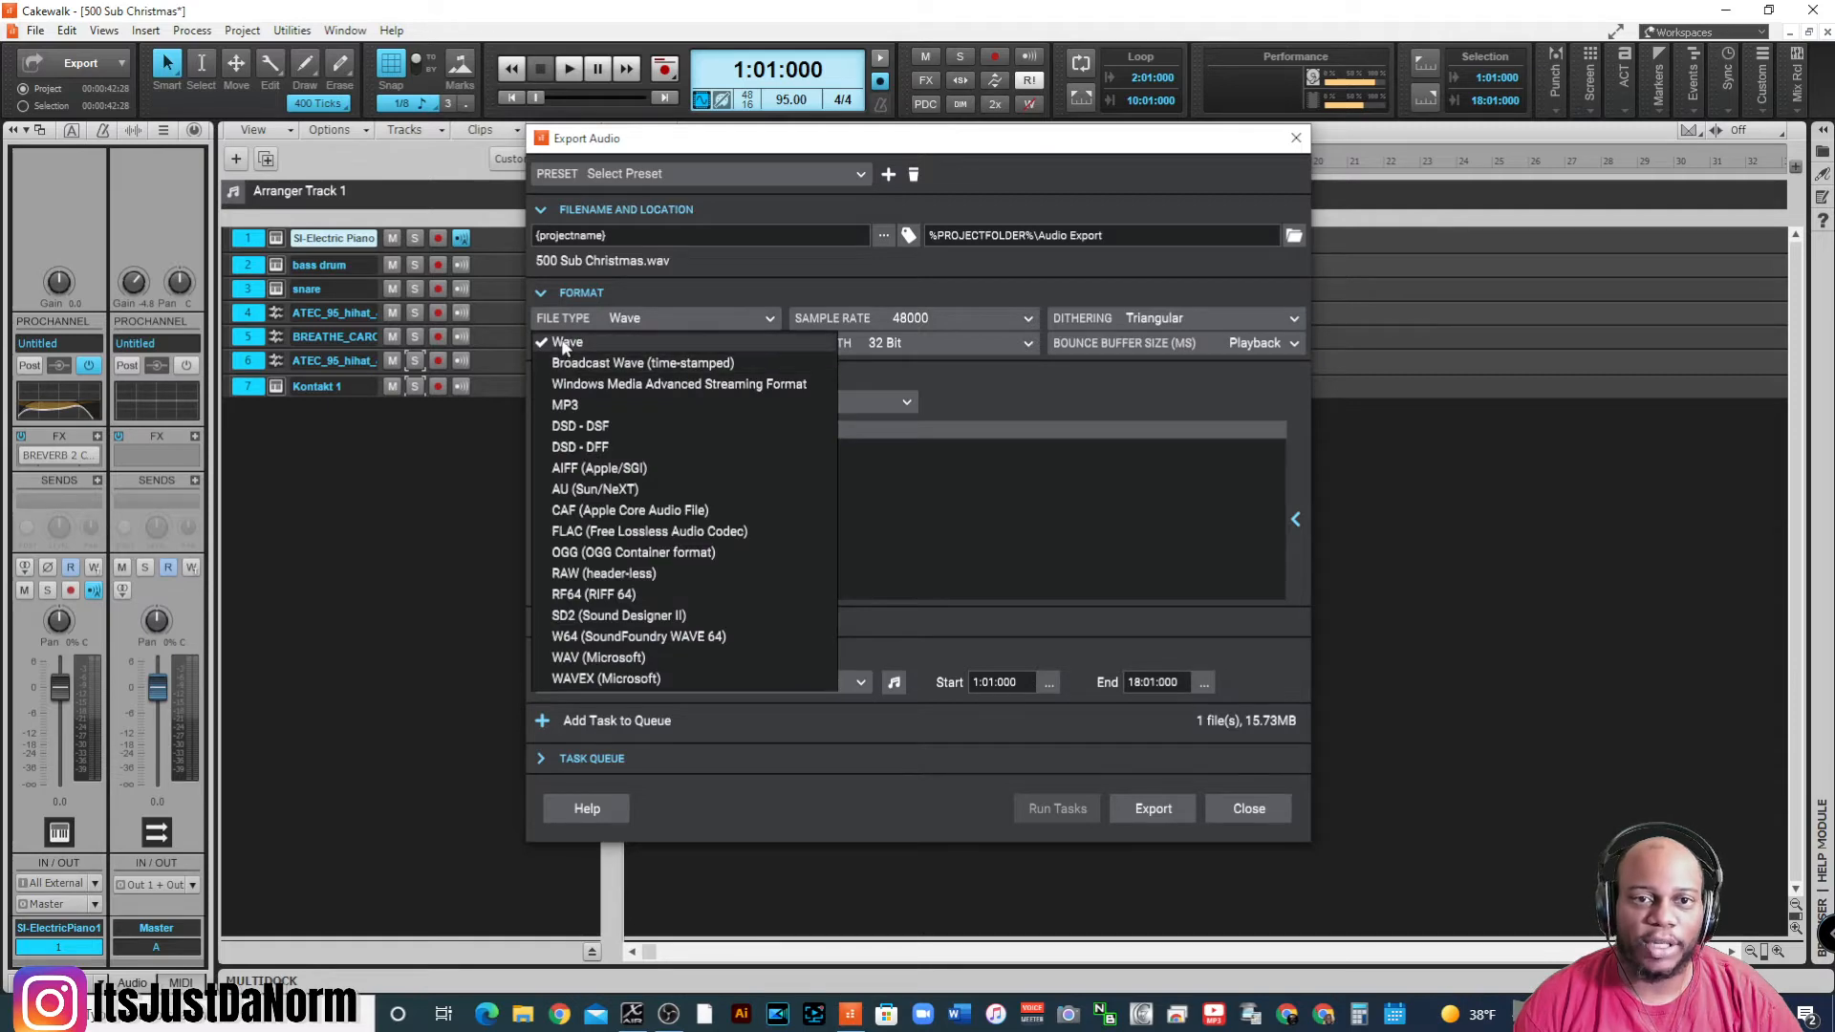
mouse_move(694, 348)
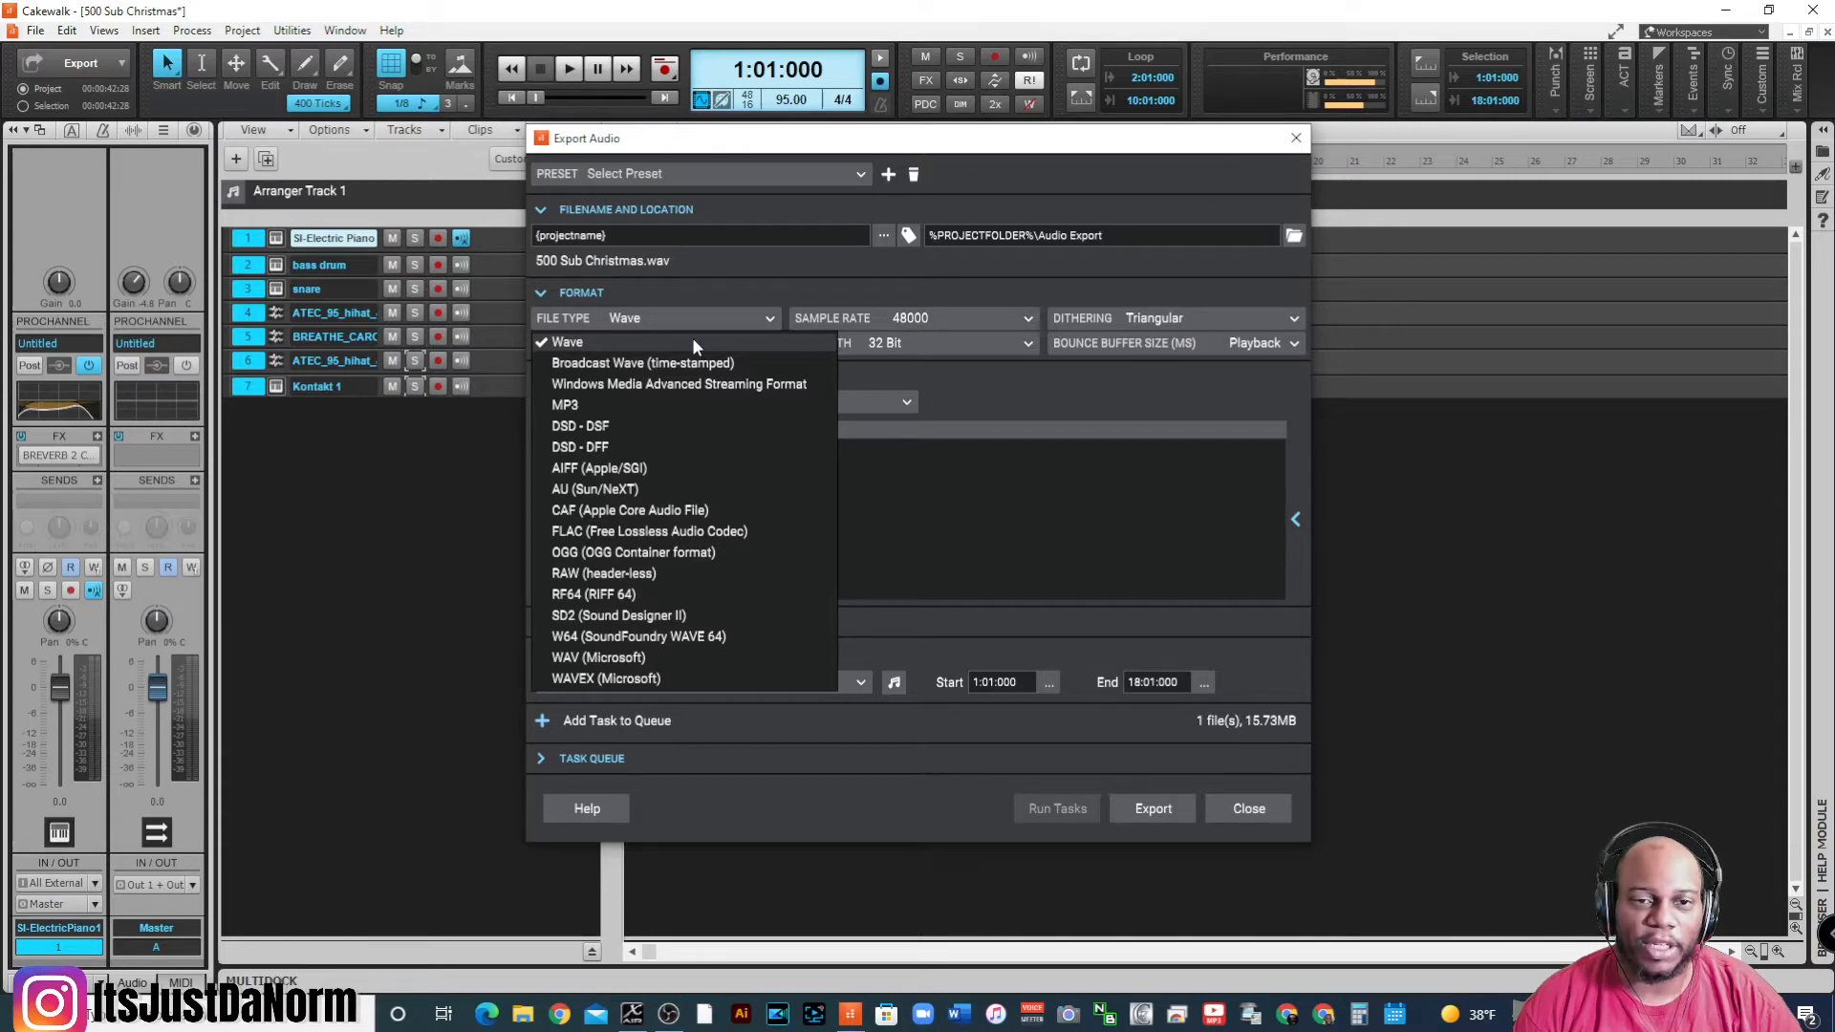
mouse_move(643, 349)
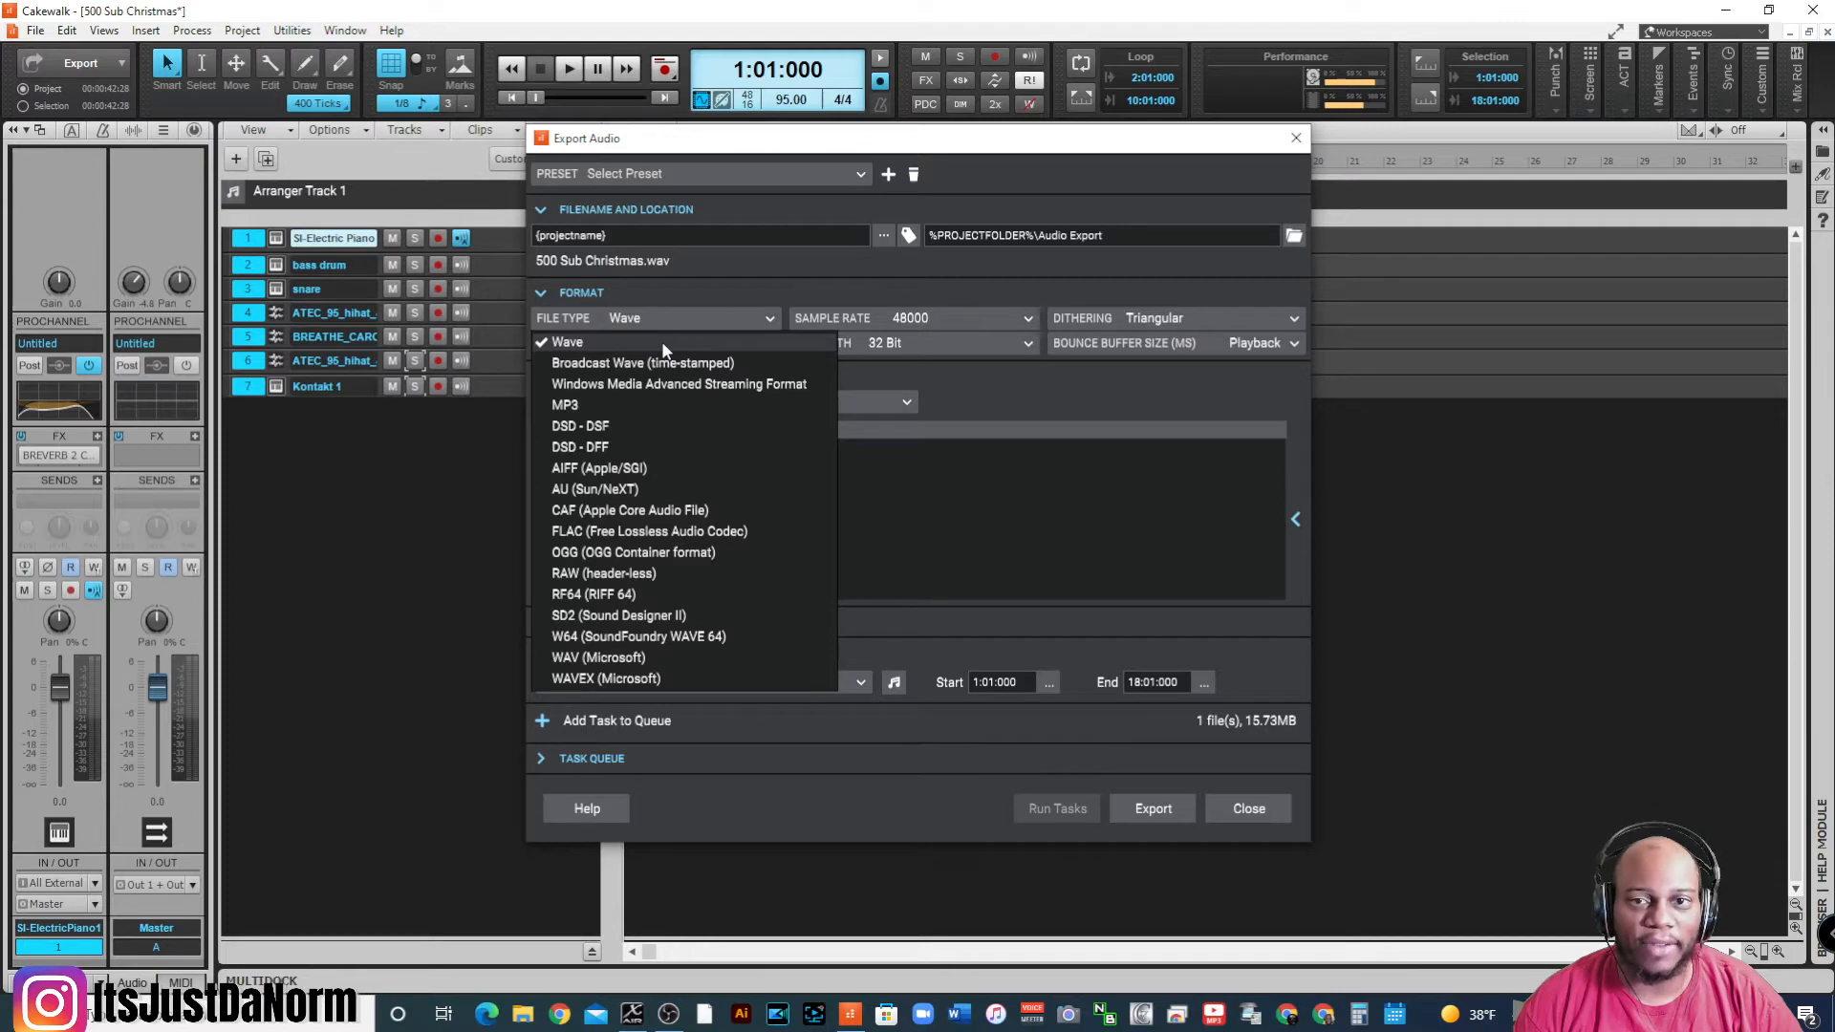
mouse_move(728, 350)
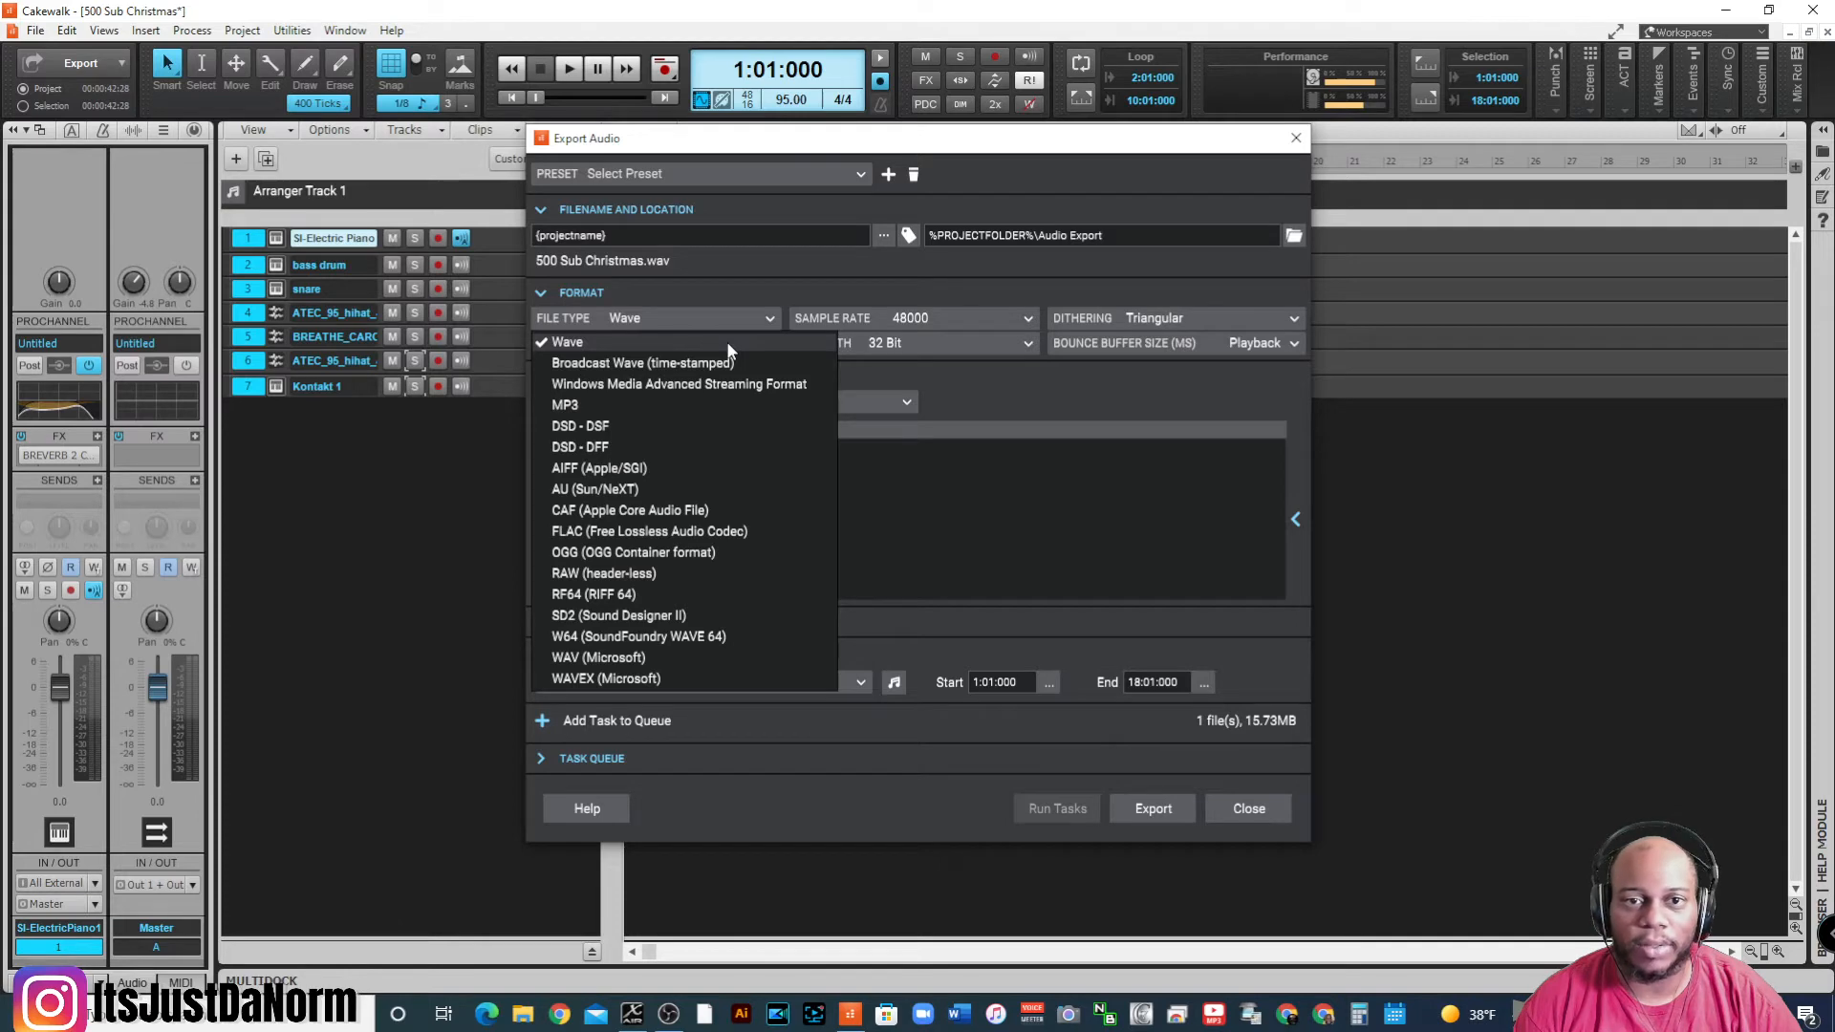
mouse_move(755, 348)
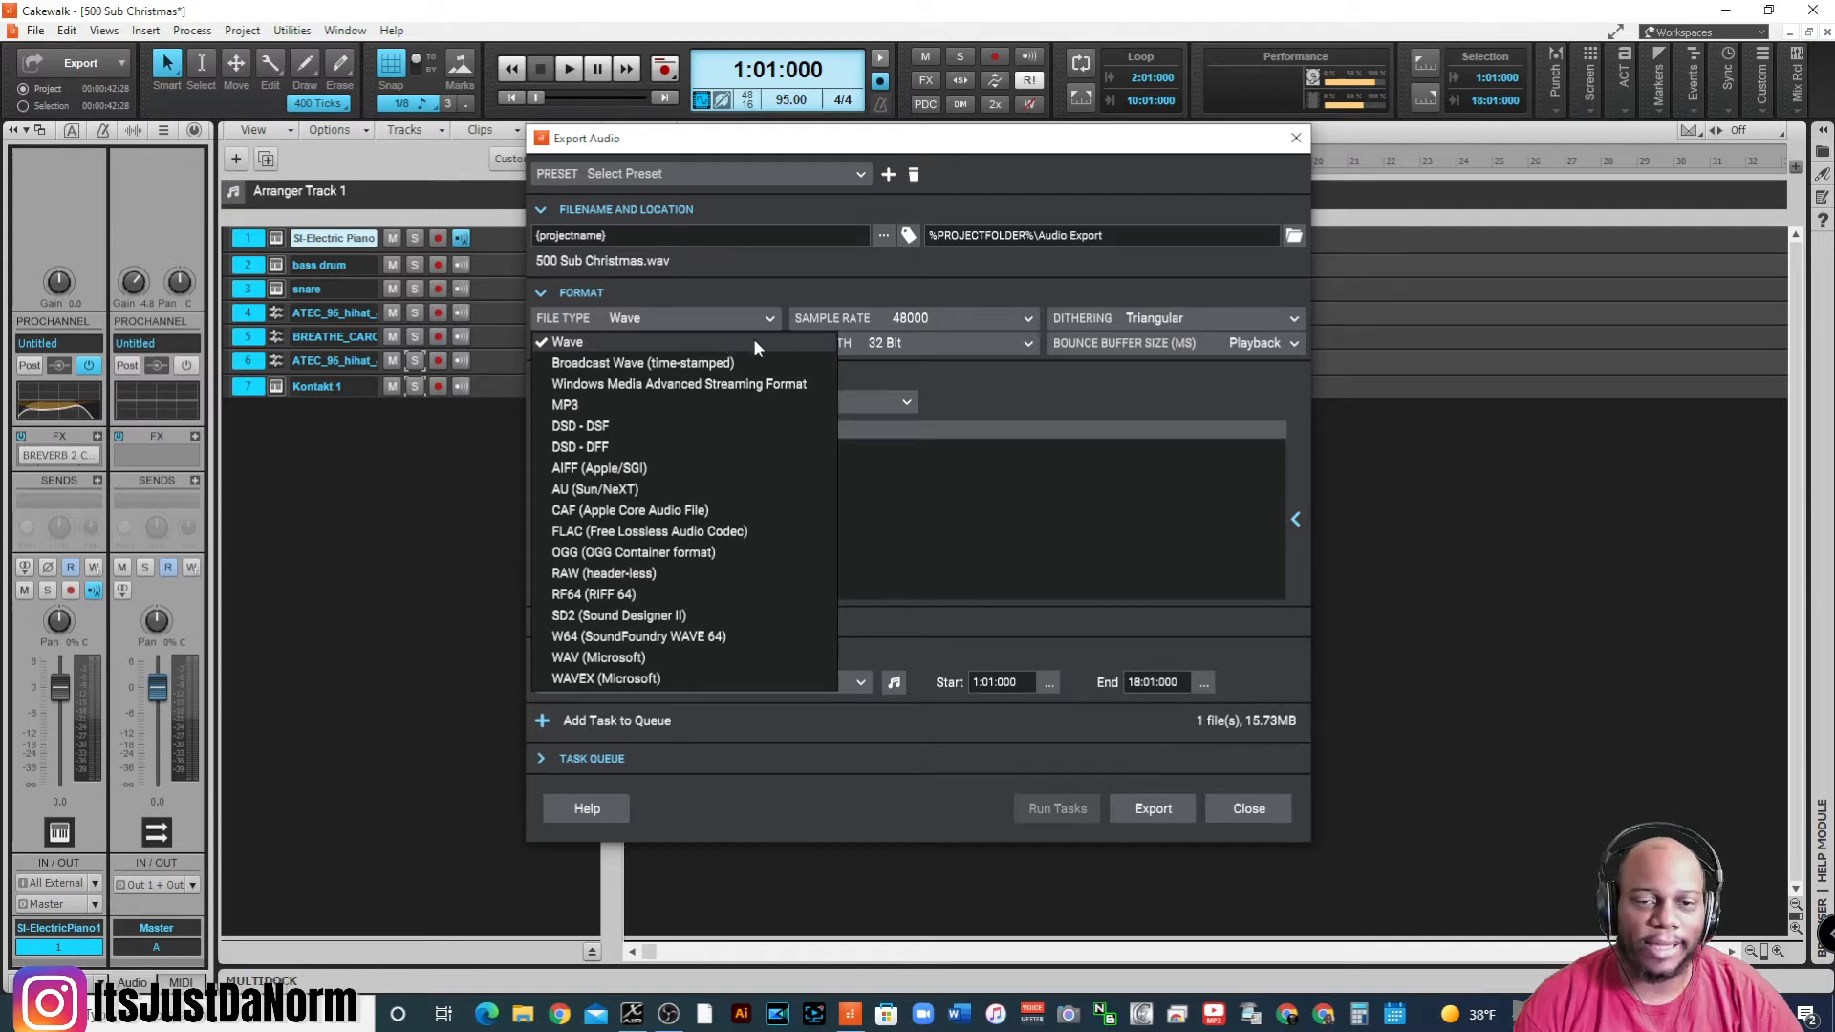
mouse_move(734, 413)
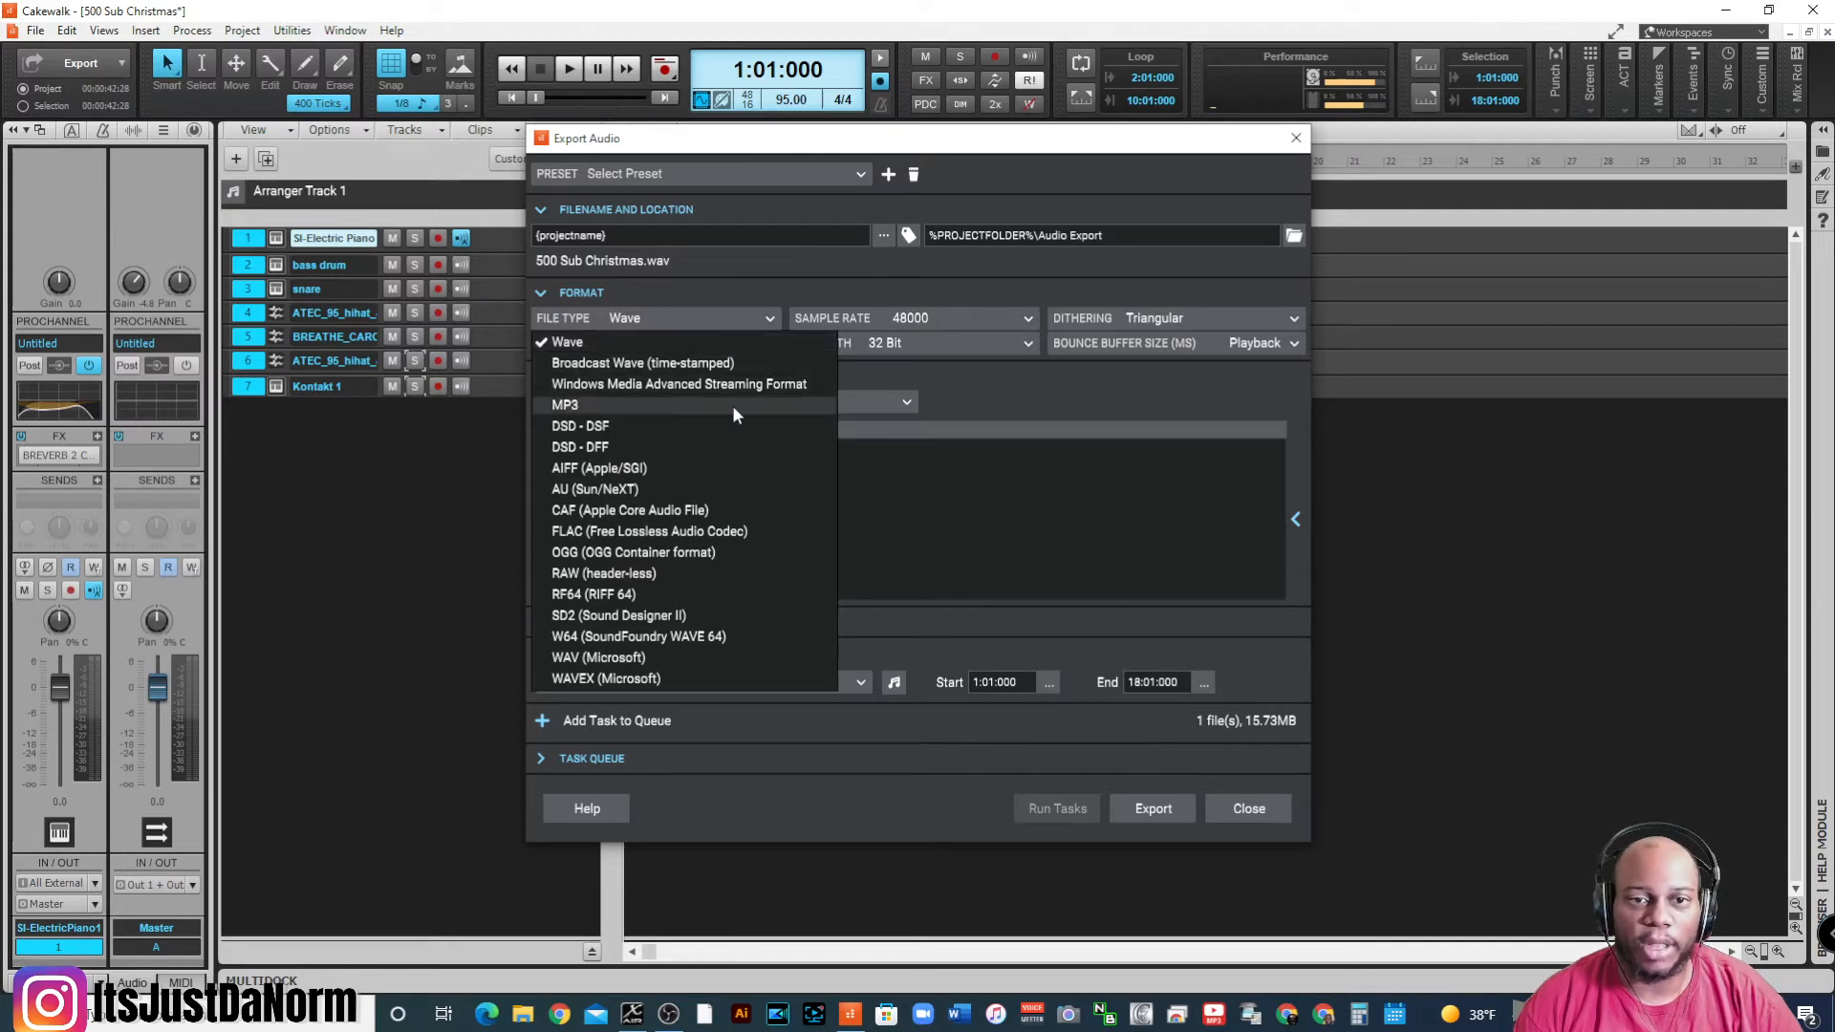
mouse_move(708, 480)
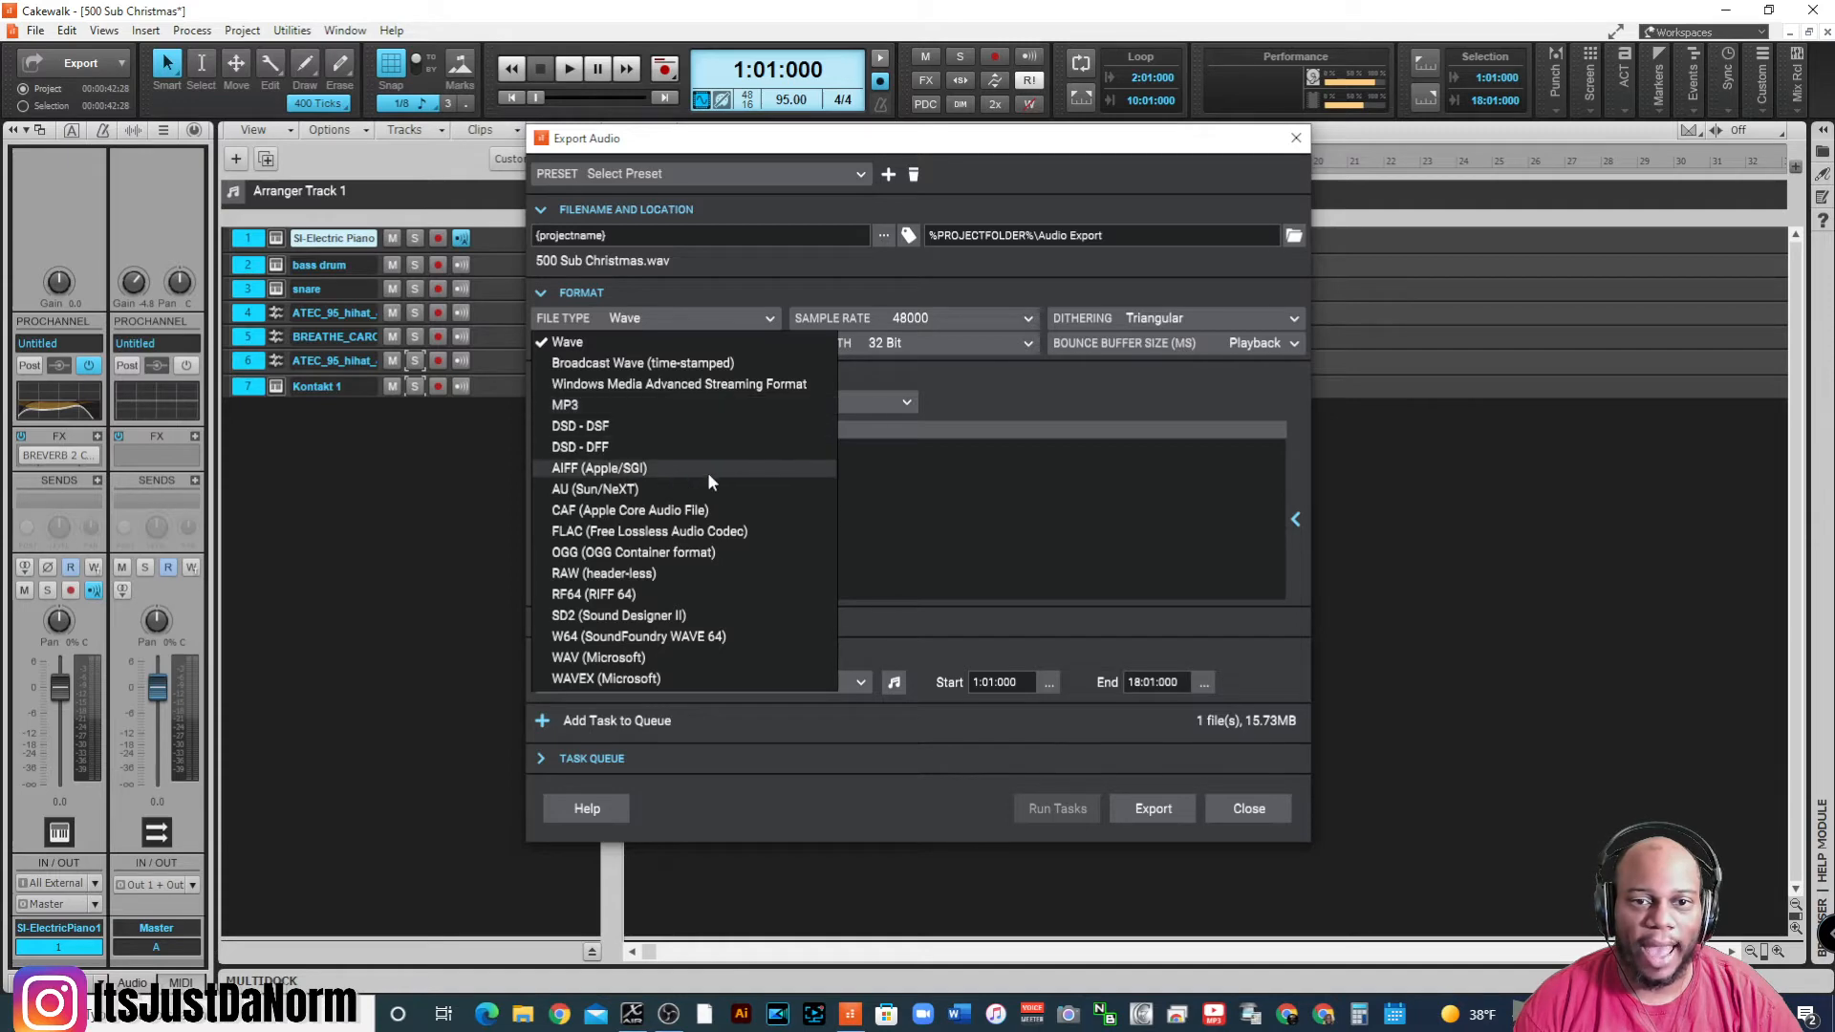
mouse_move(672, 484)
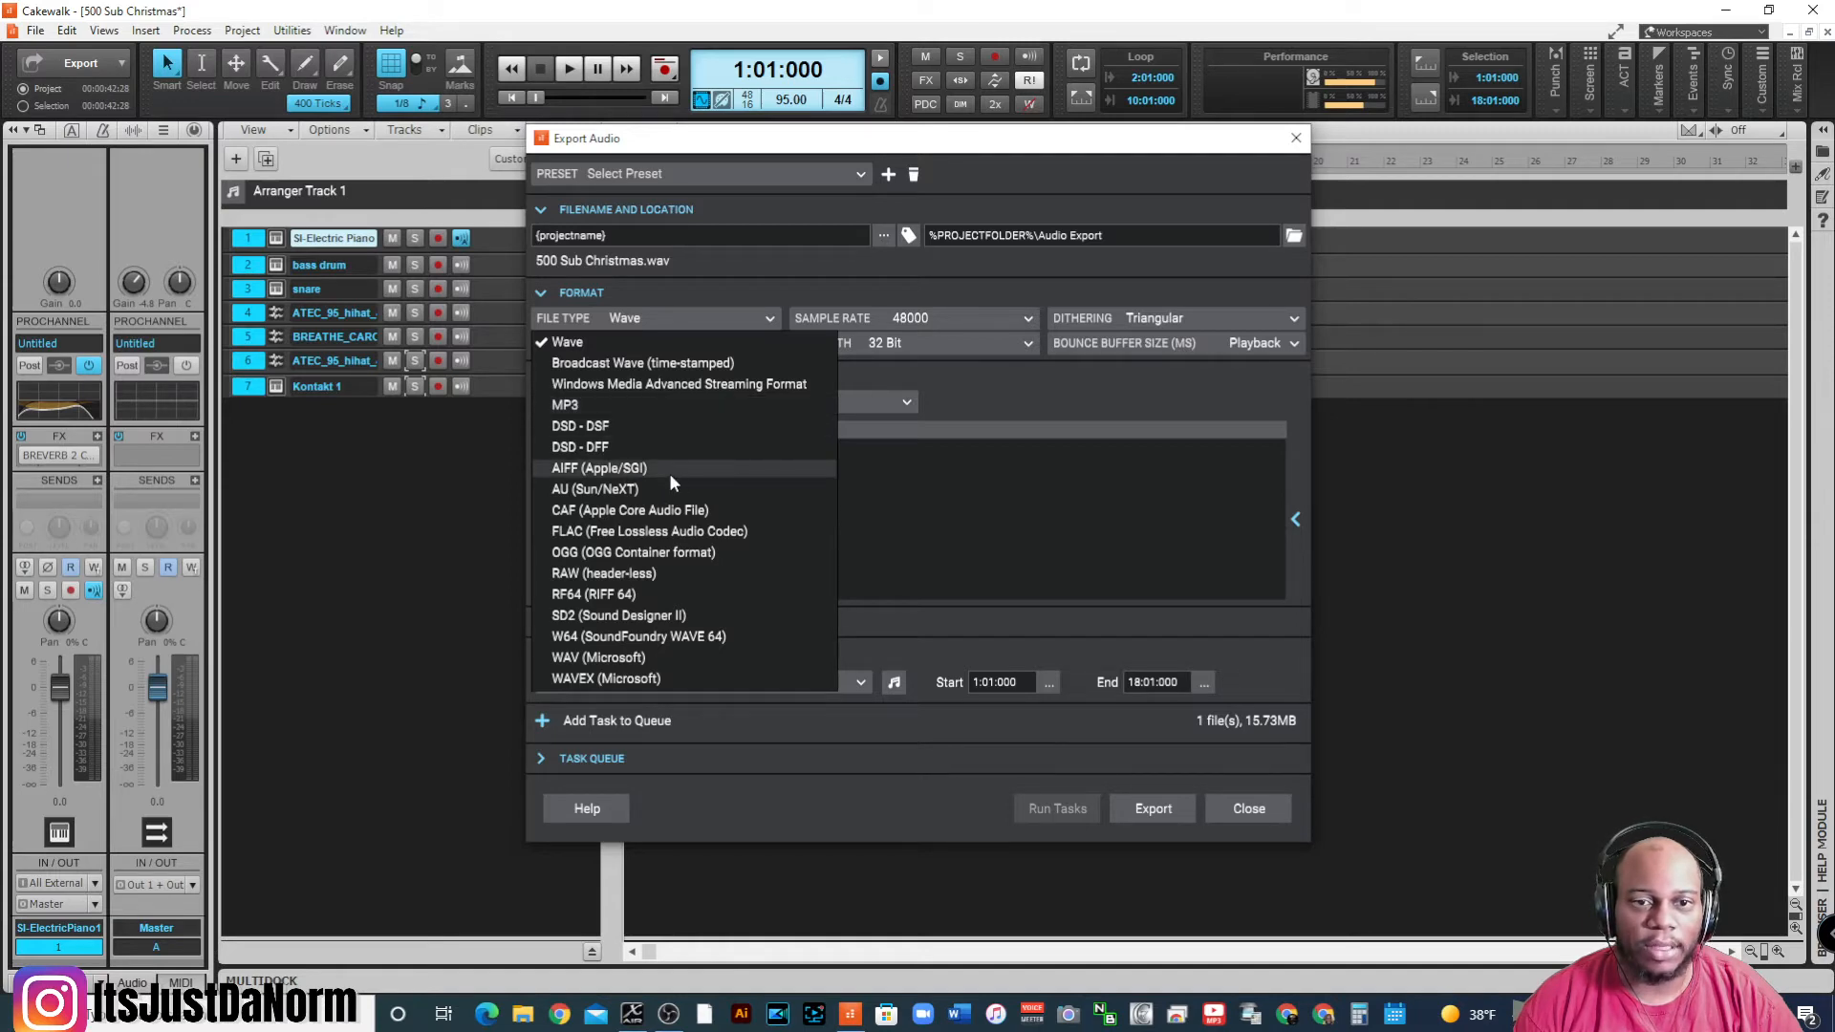
mouse_move(673, 636)
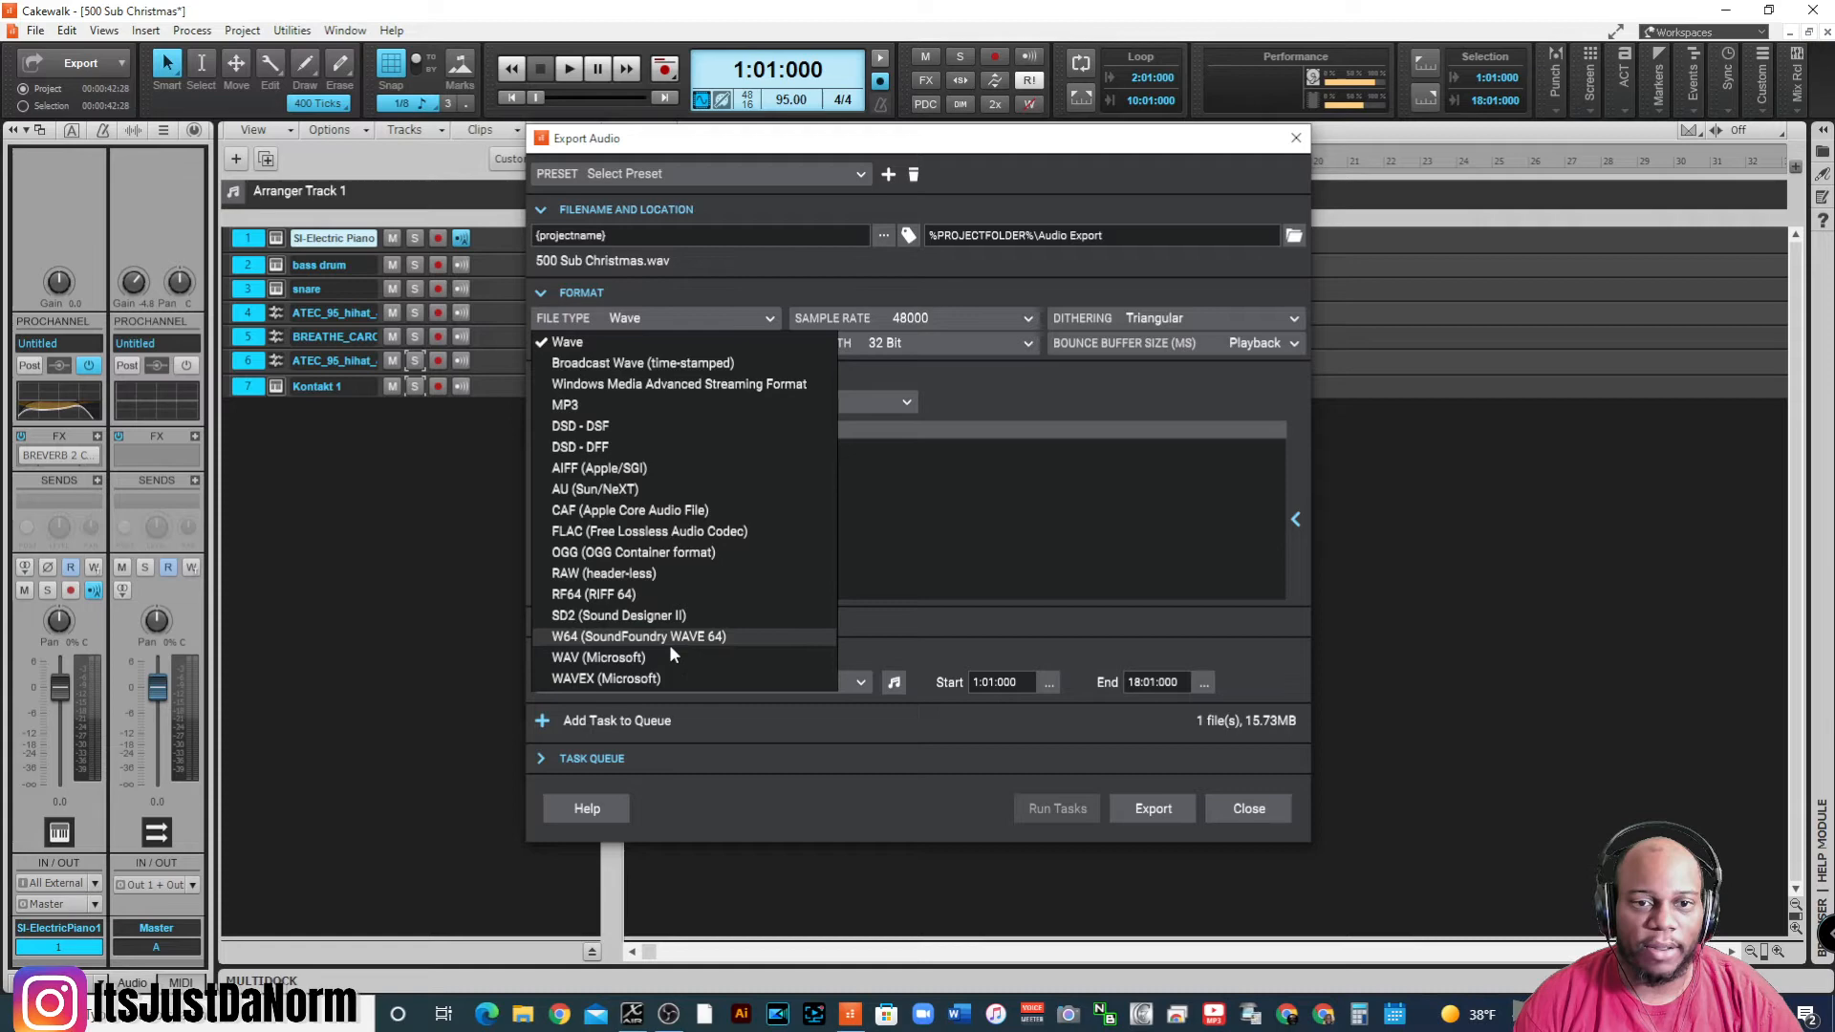
mouse_move(715, 552)
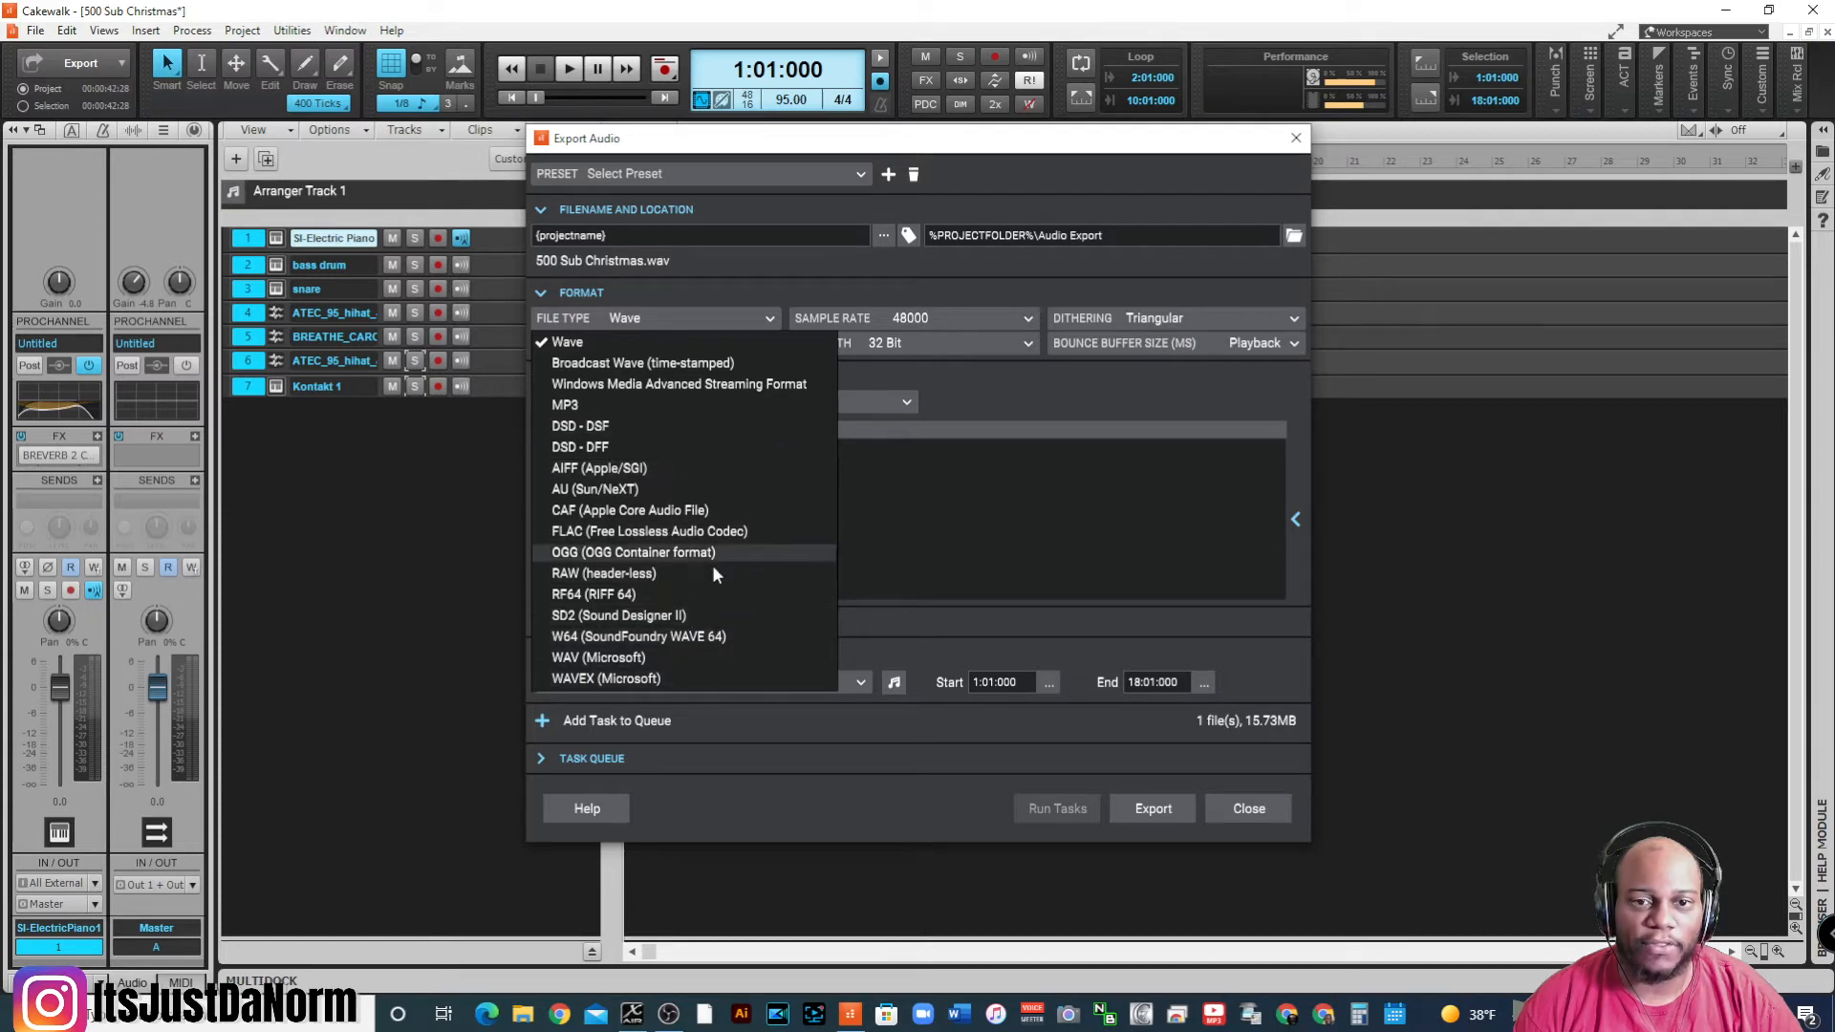
left_click(567, 340)
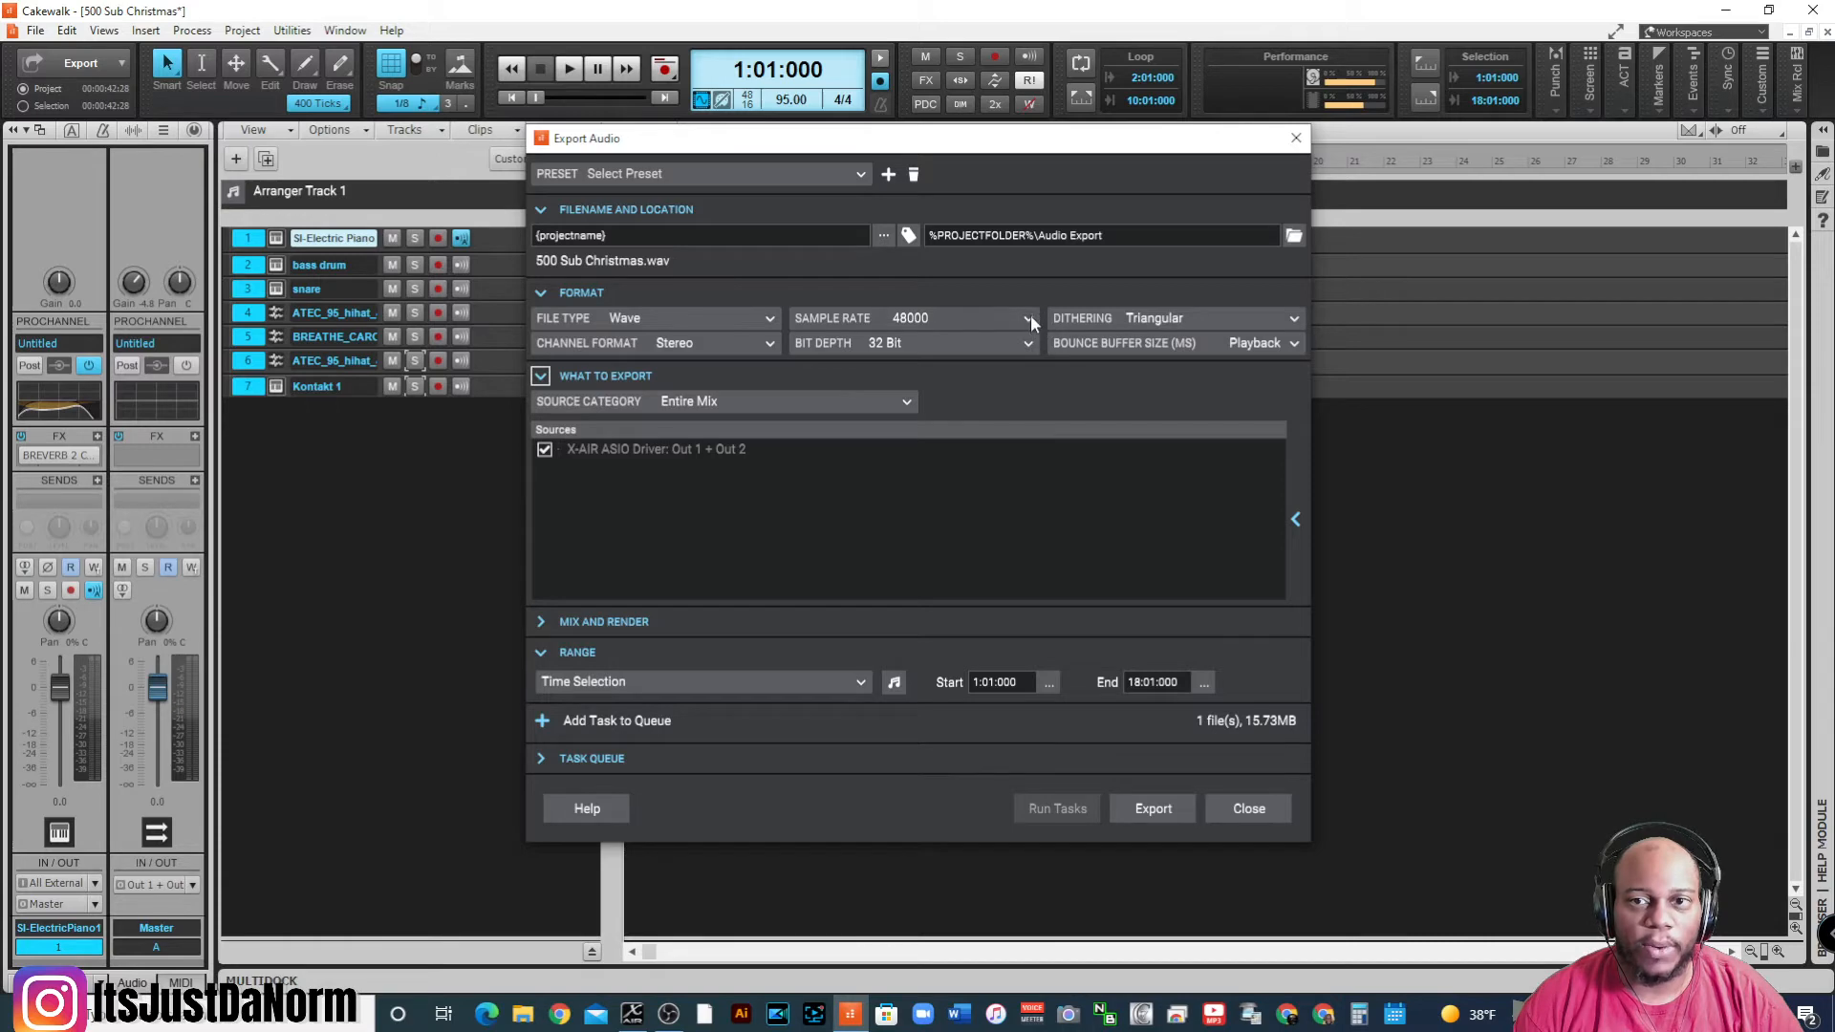
mouse_move(1029, 322)
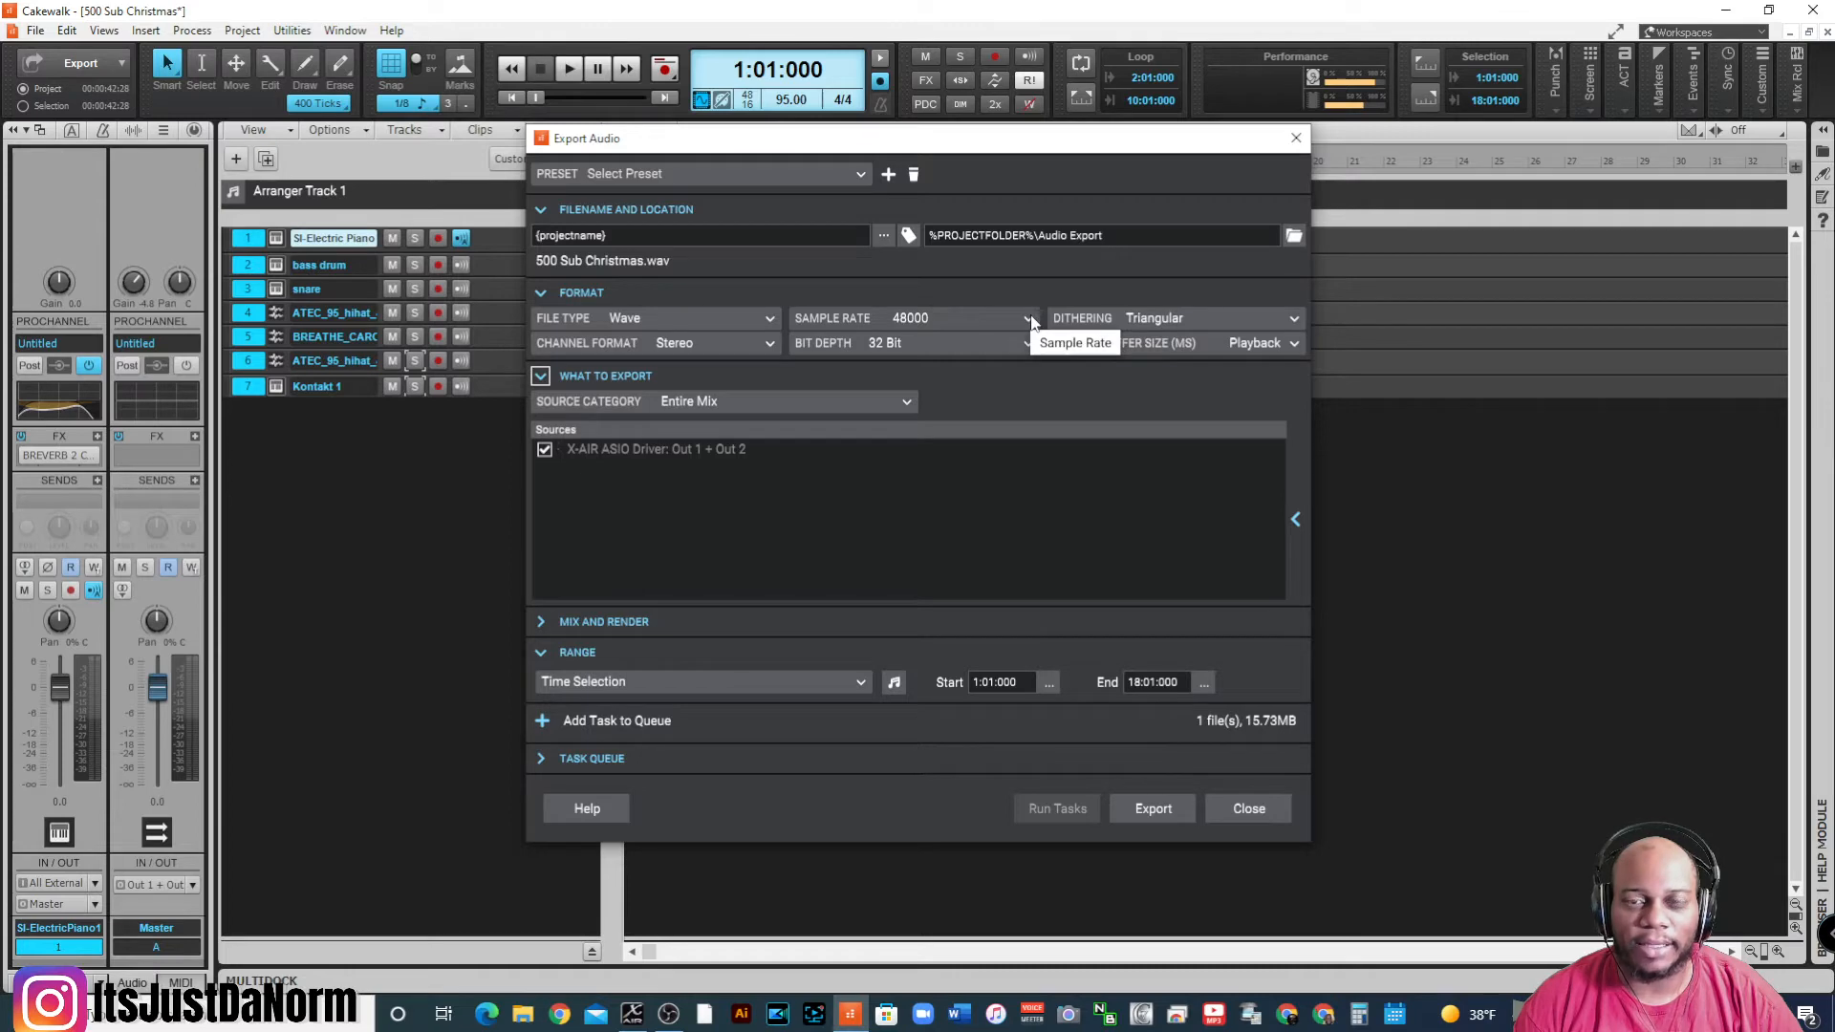
- Set the Export Audio sample rate to 44100 Hz
left_click(1027, 317)
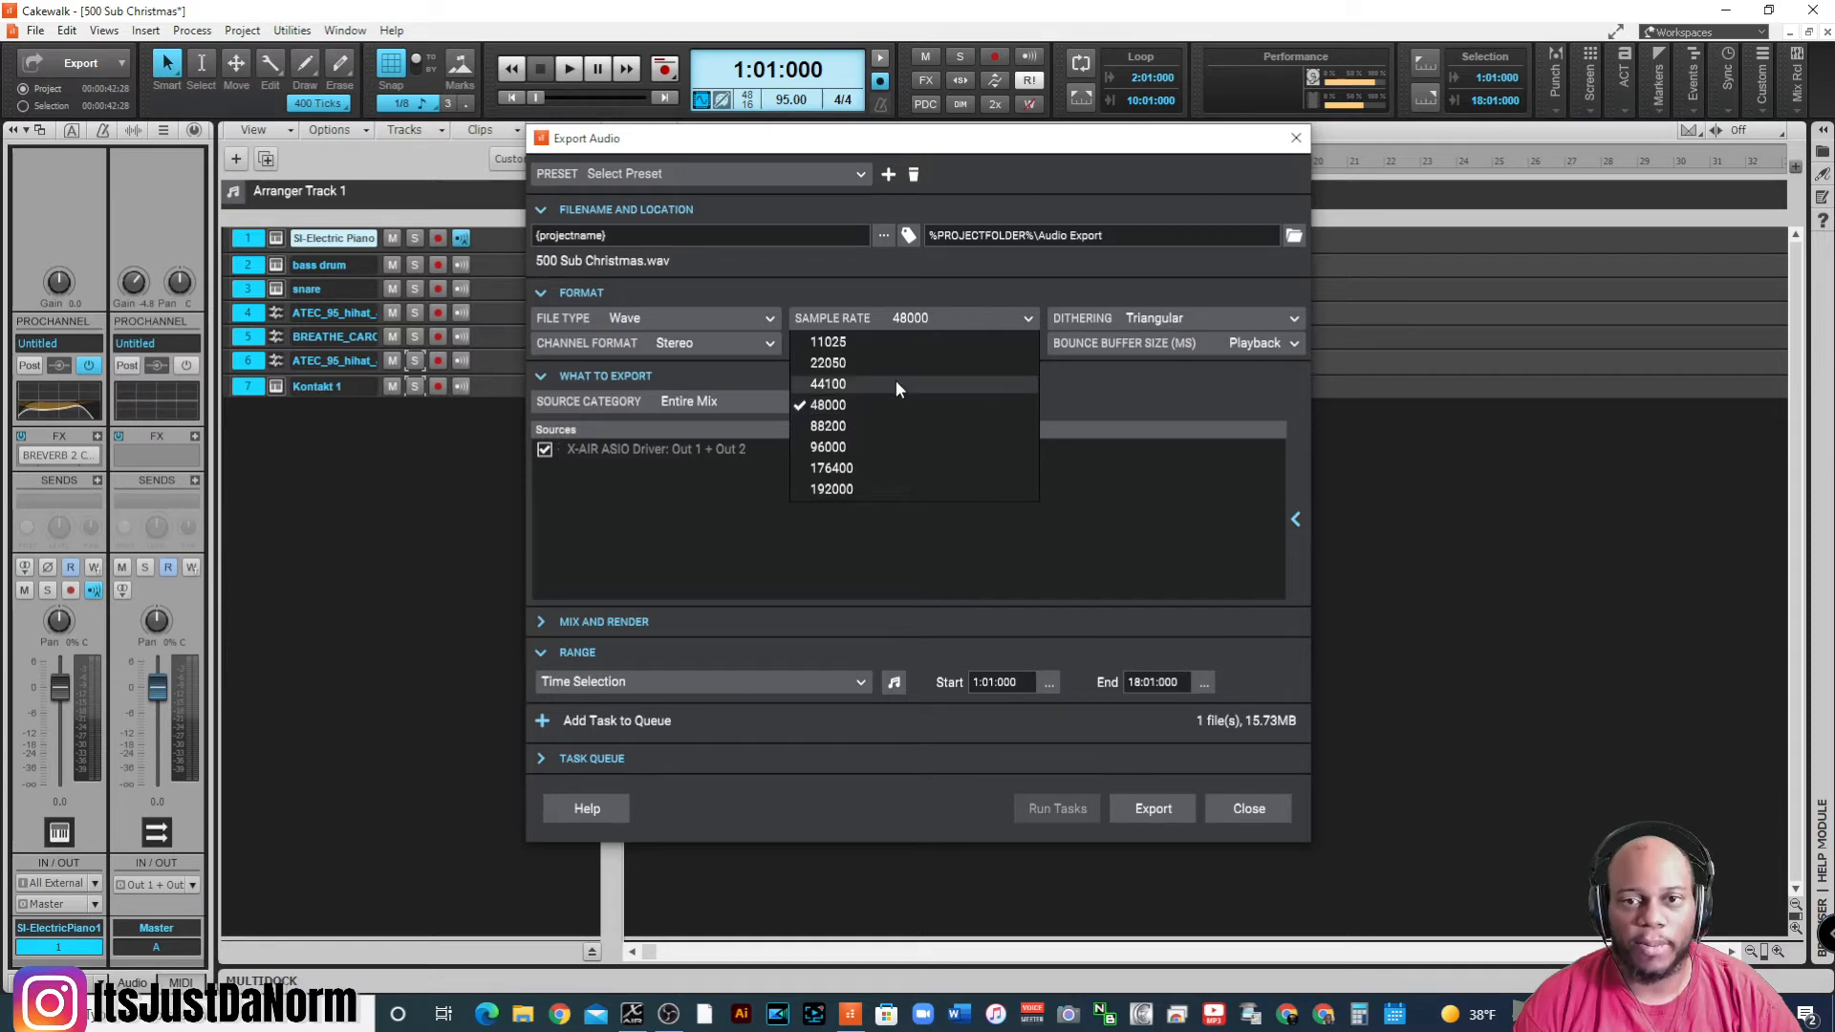
mouse_move(1001, 389)
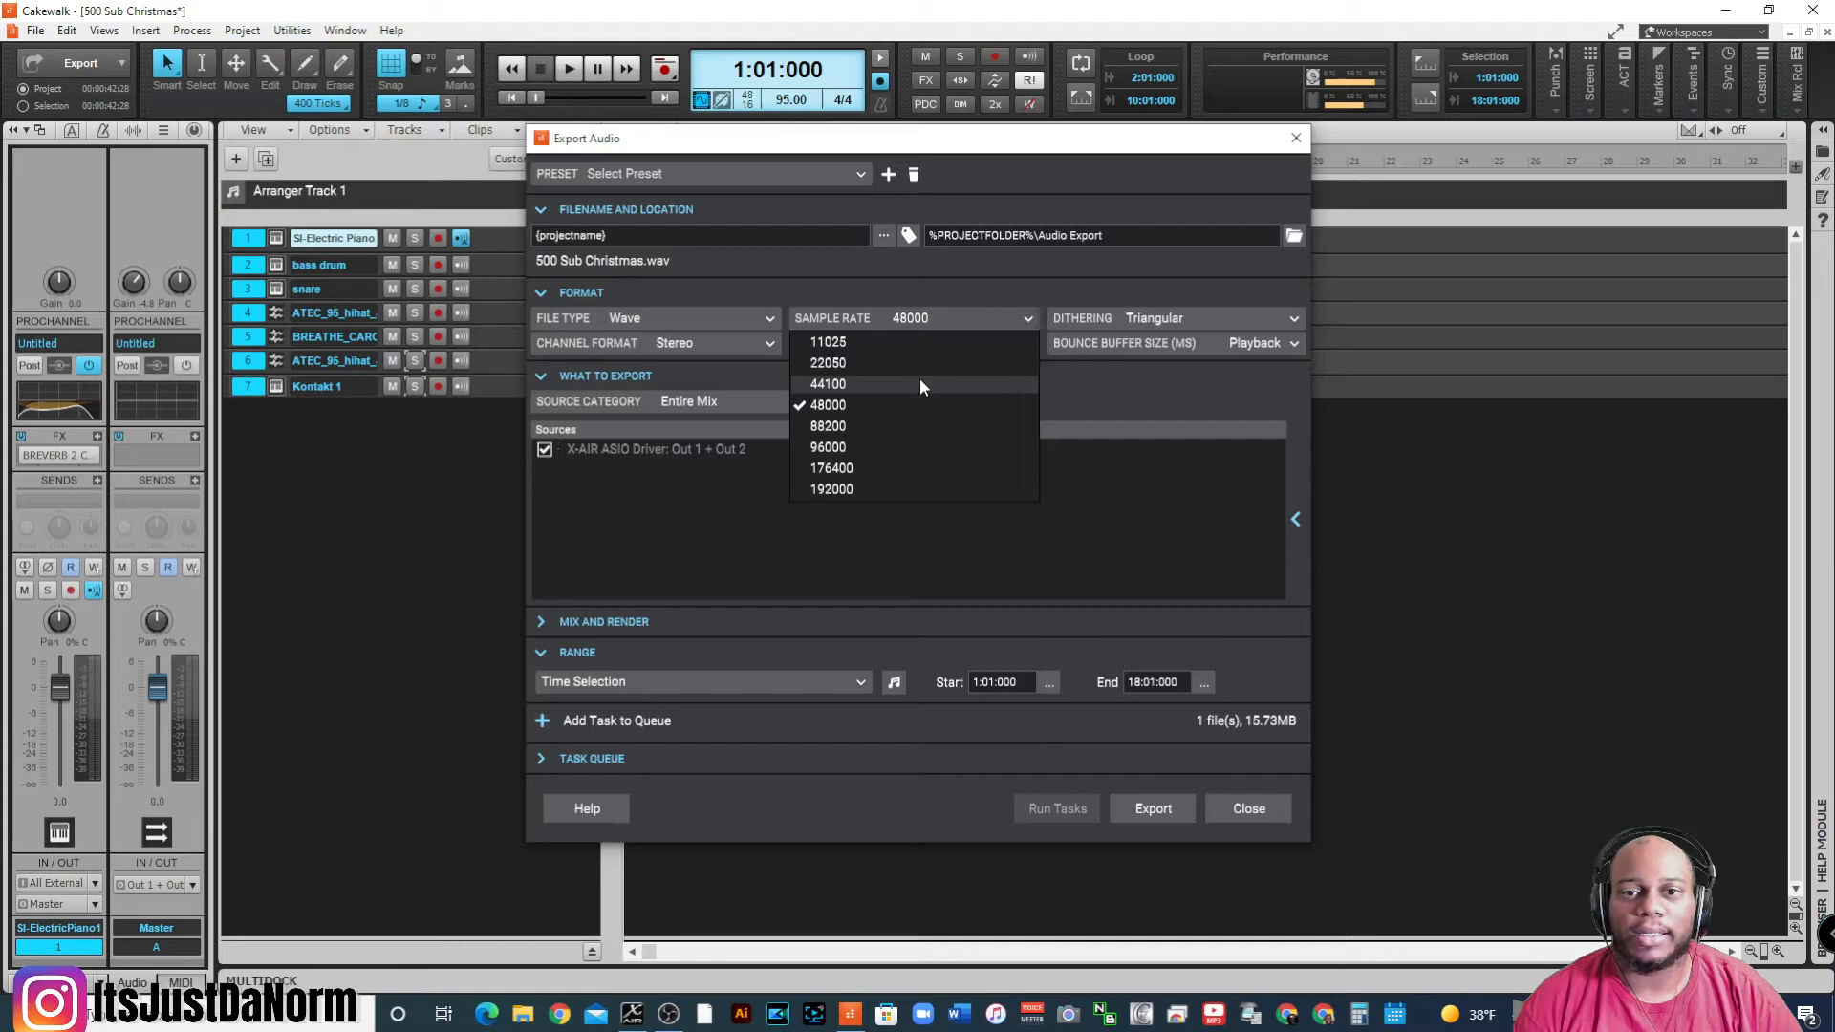
mouse_move(1023, 390)
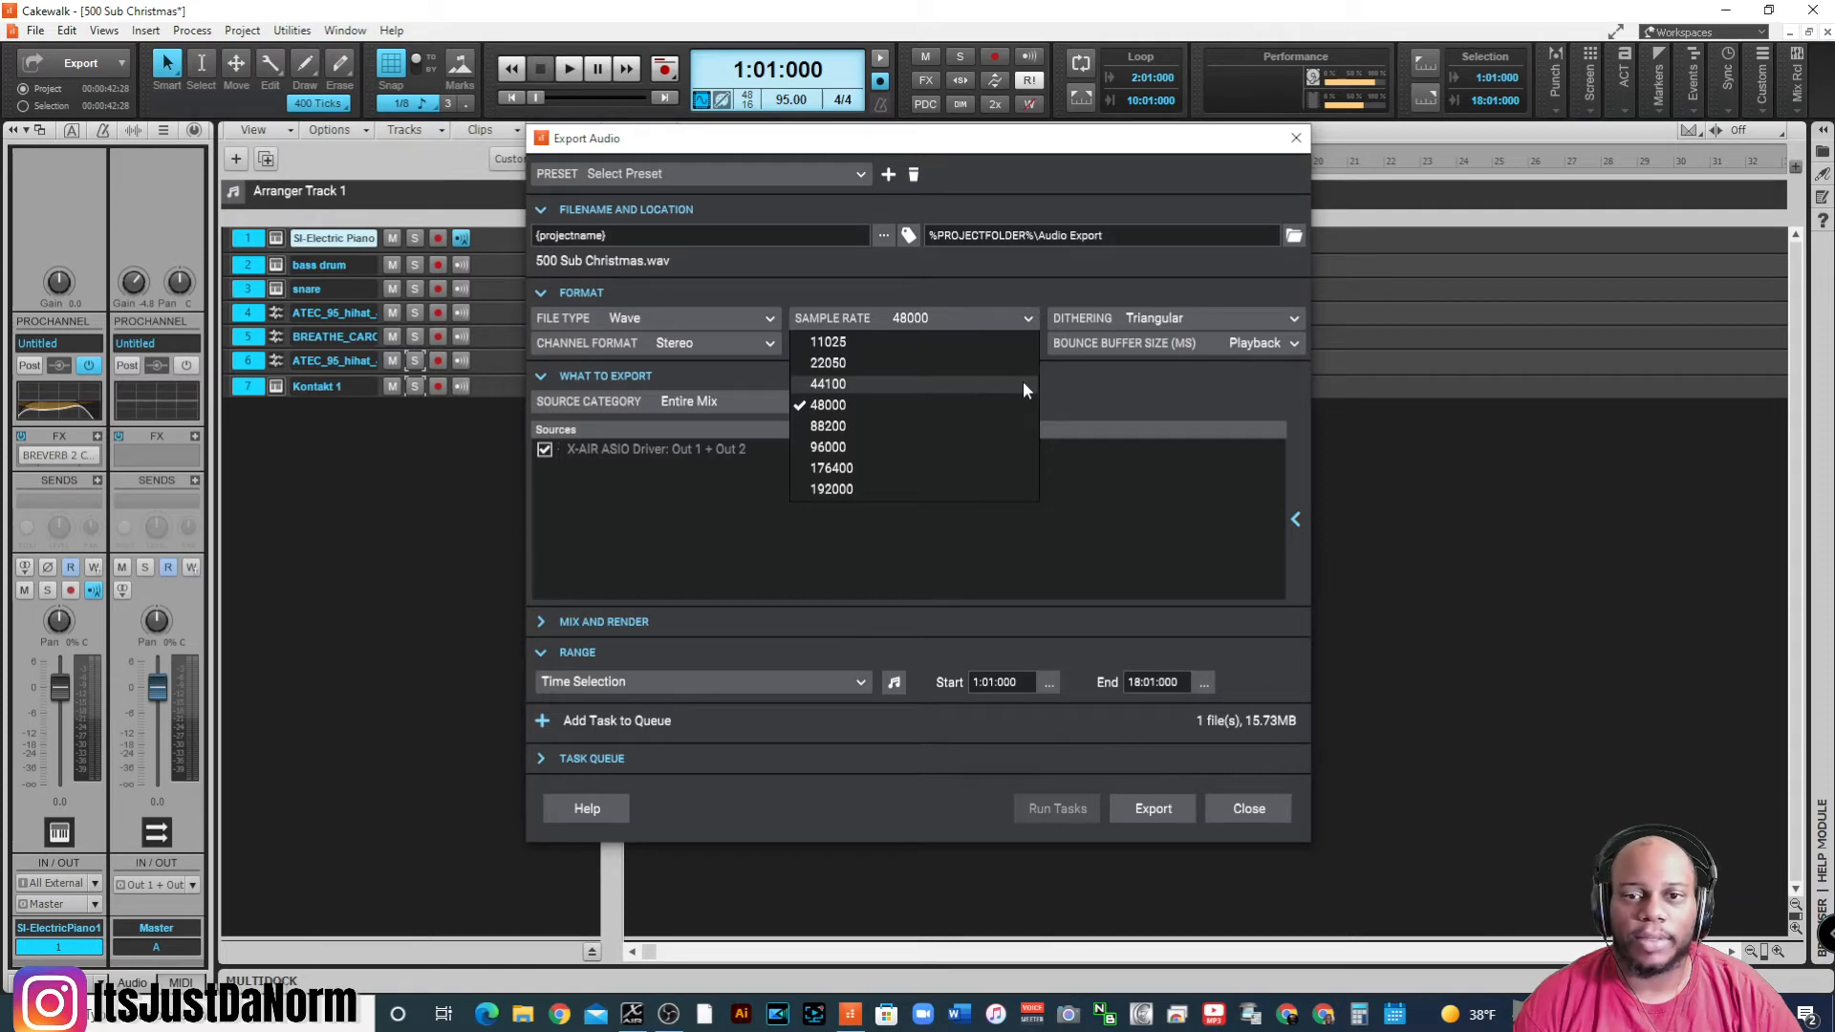
left_click(827, 382)
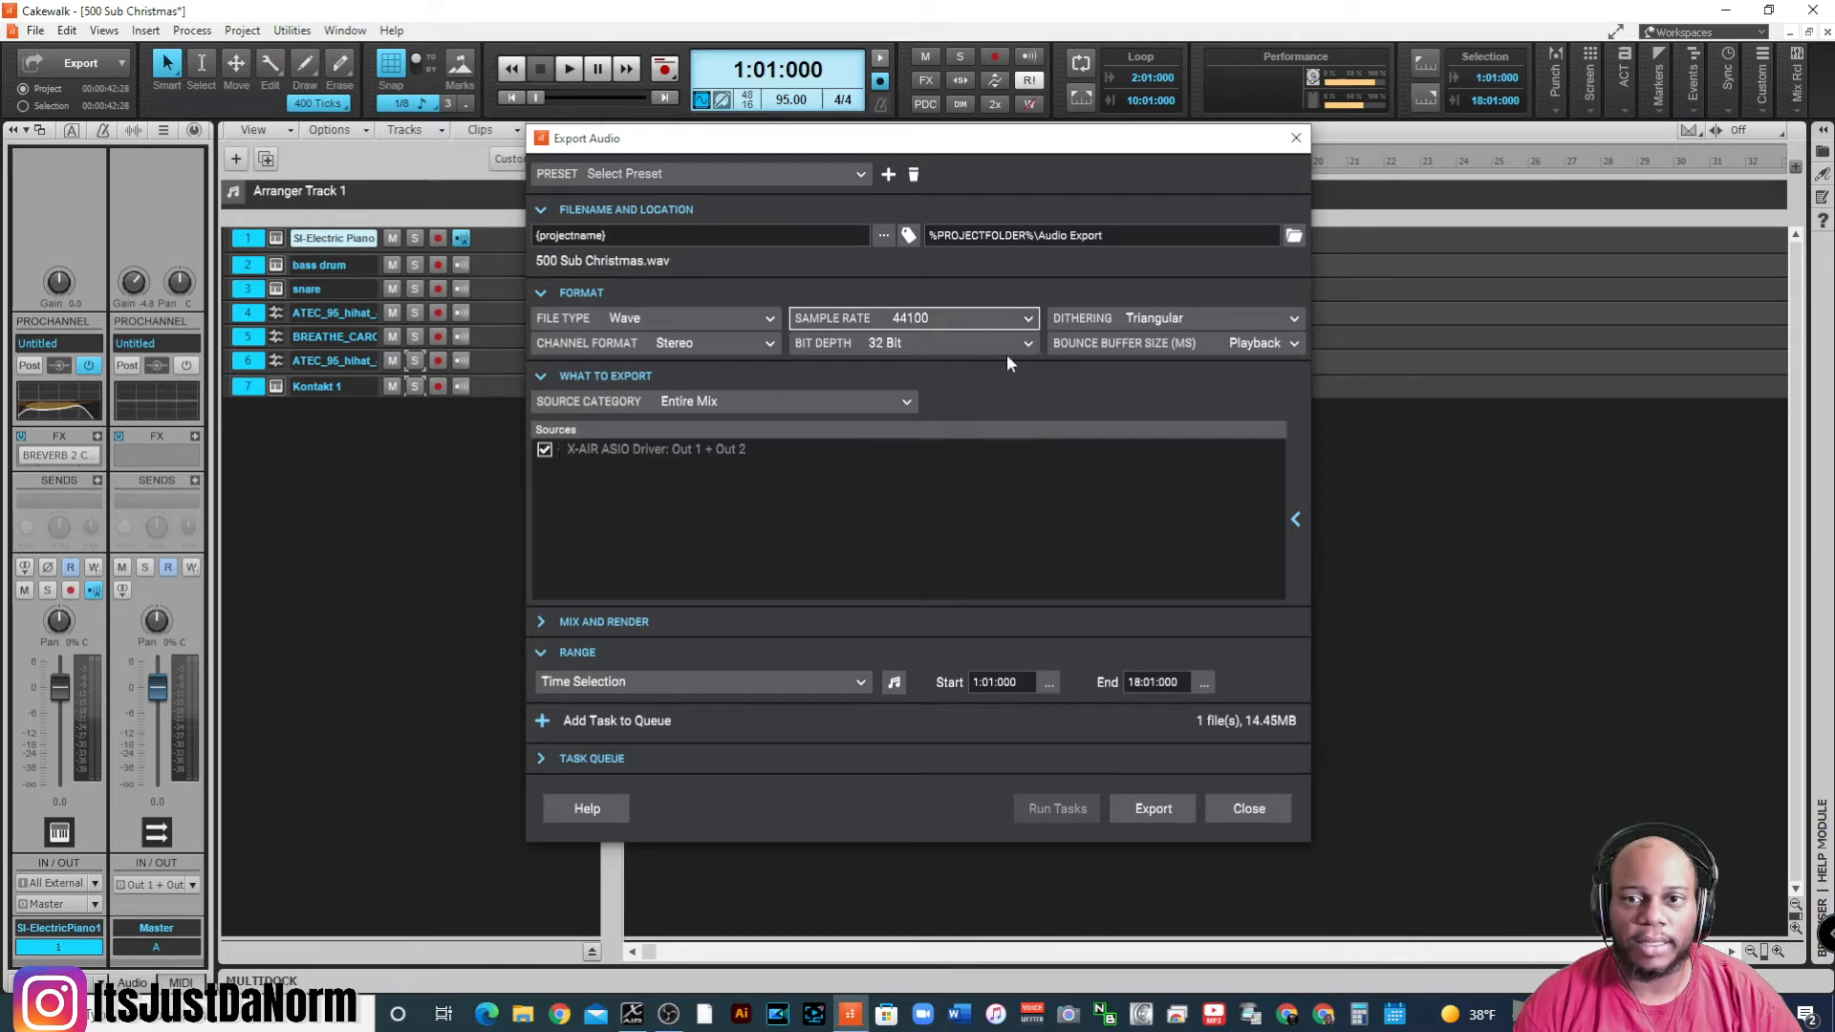
left_click(948, 343)
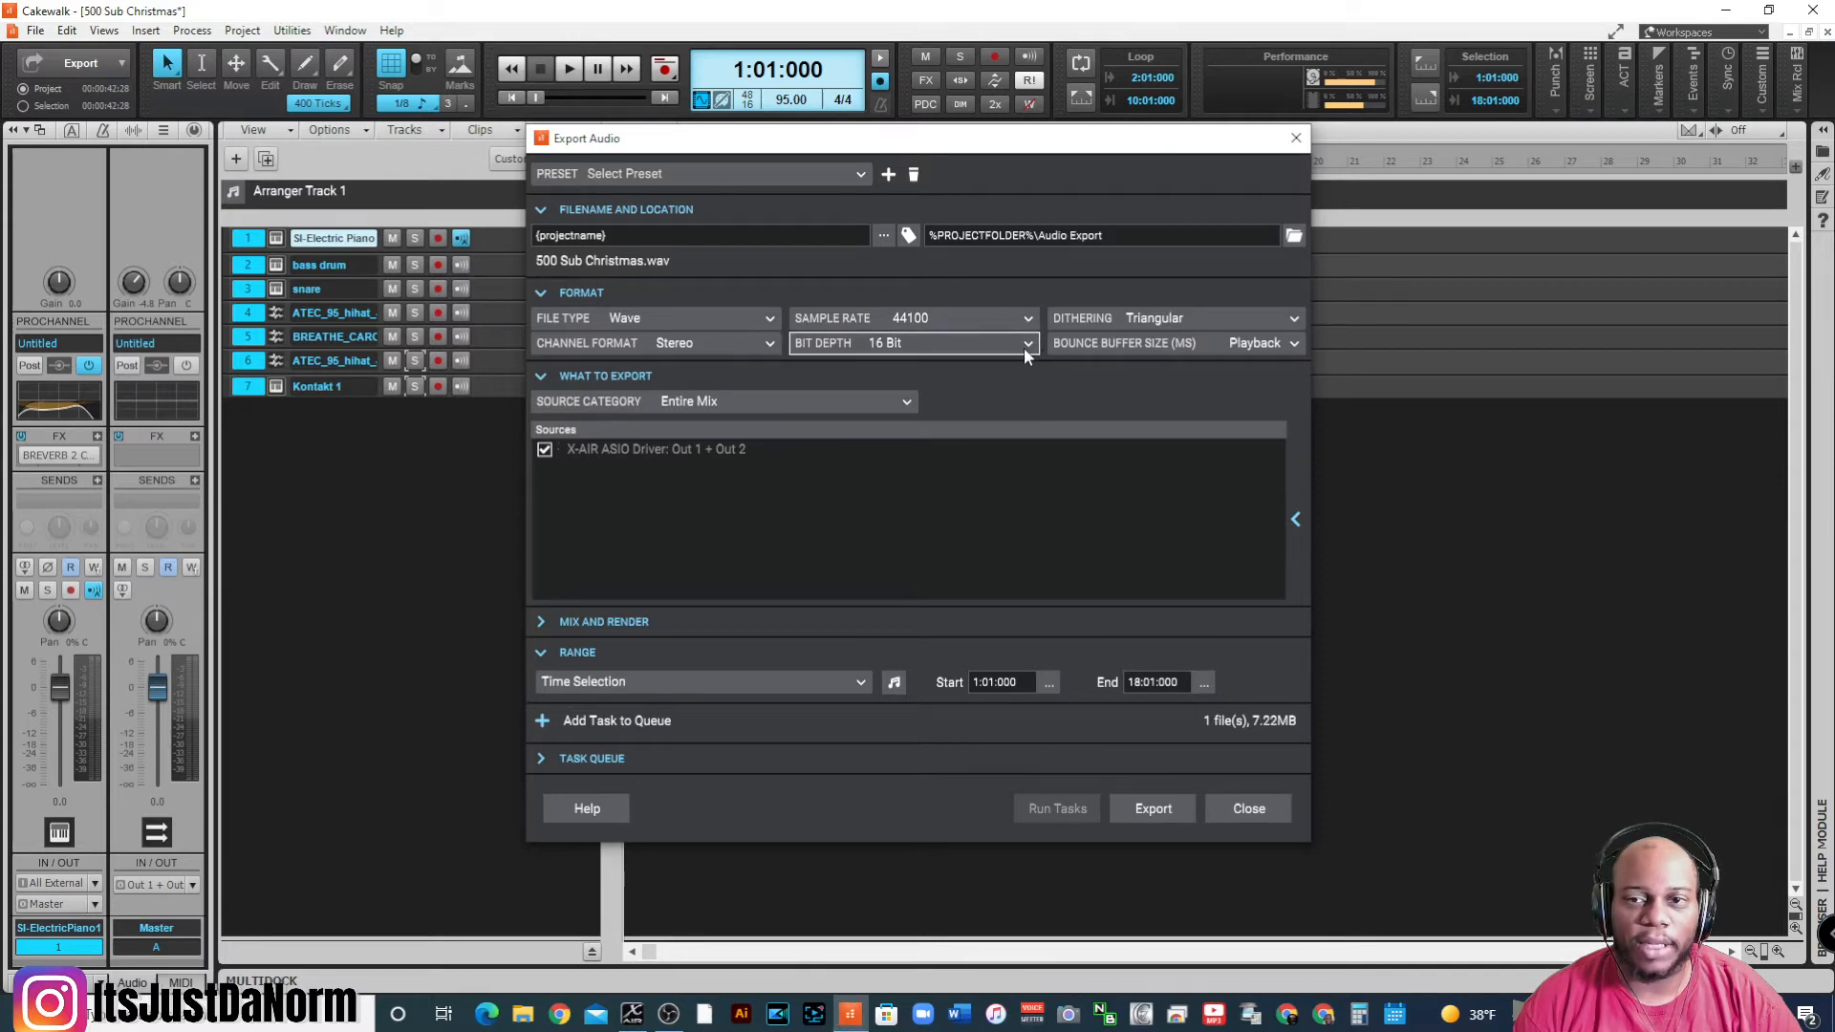
mouse_move(1100, 417)
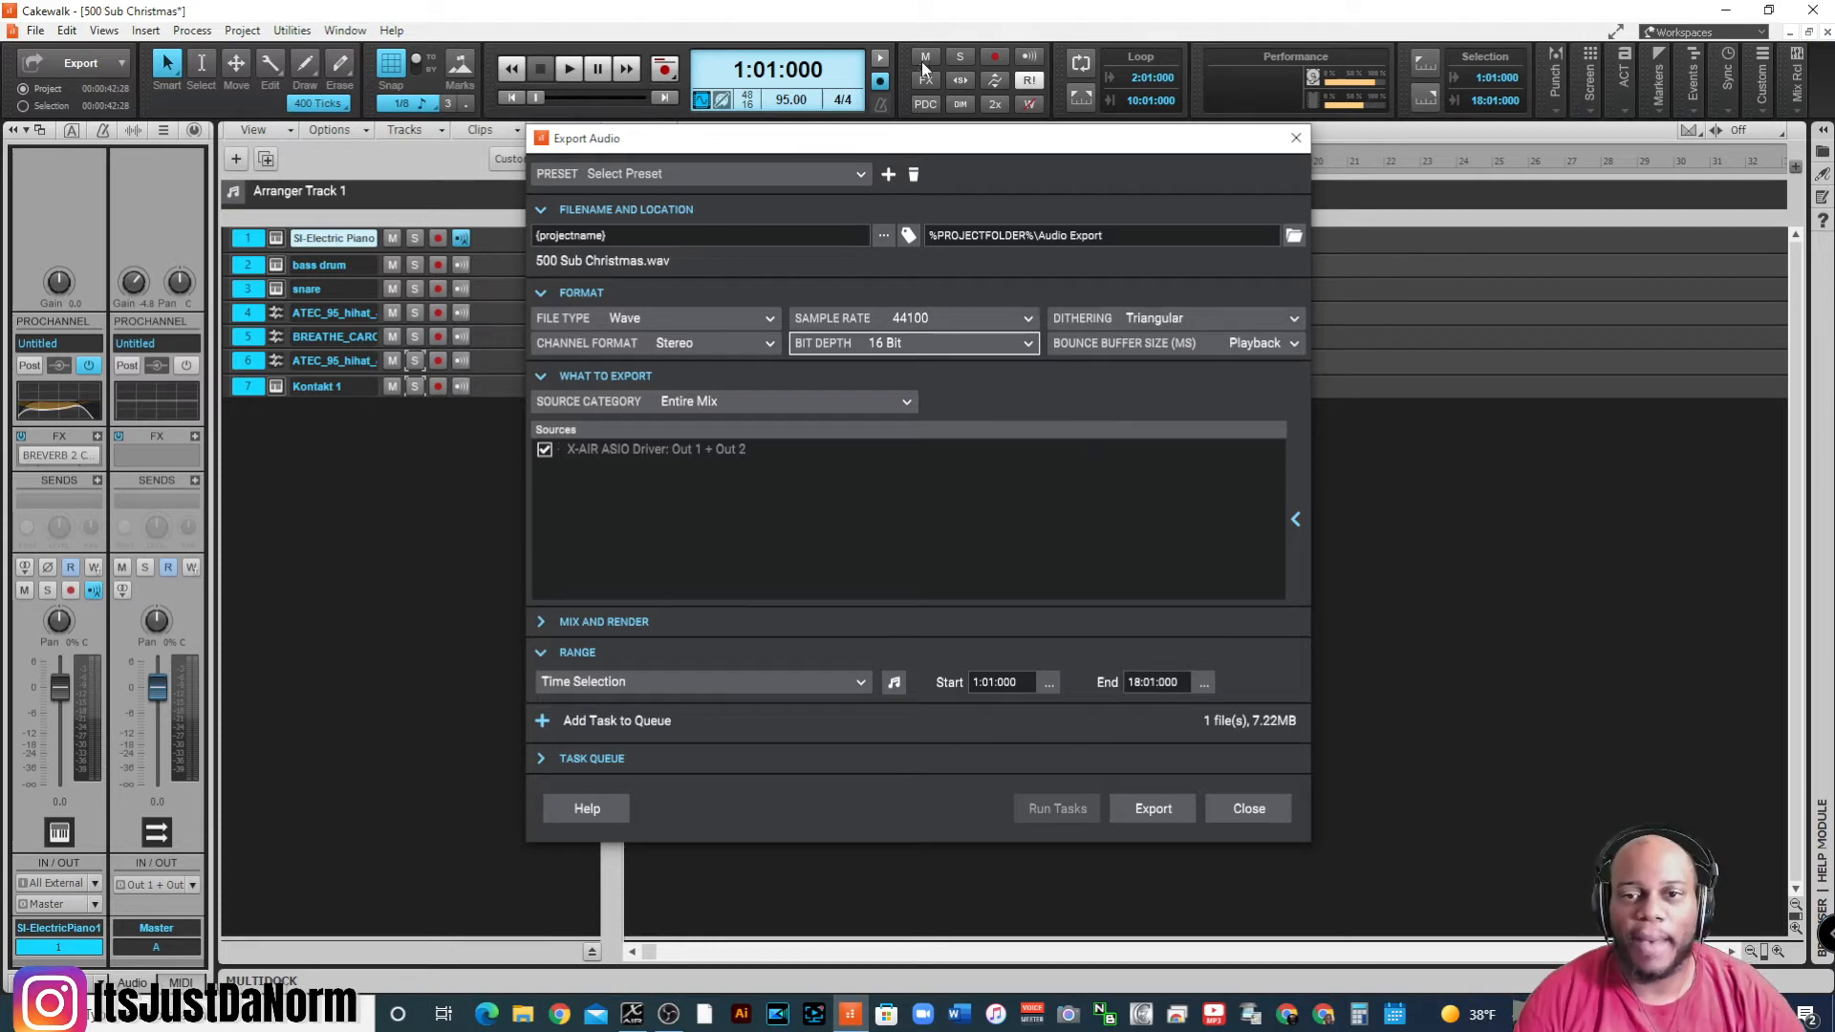
mouse_move(875, 288)
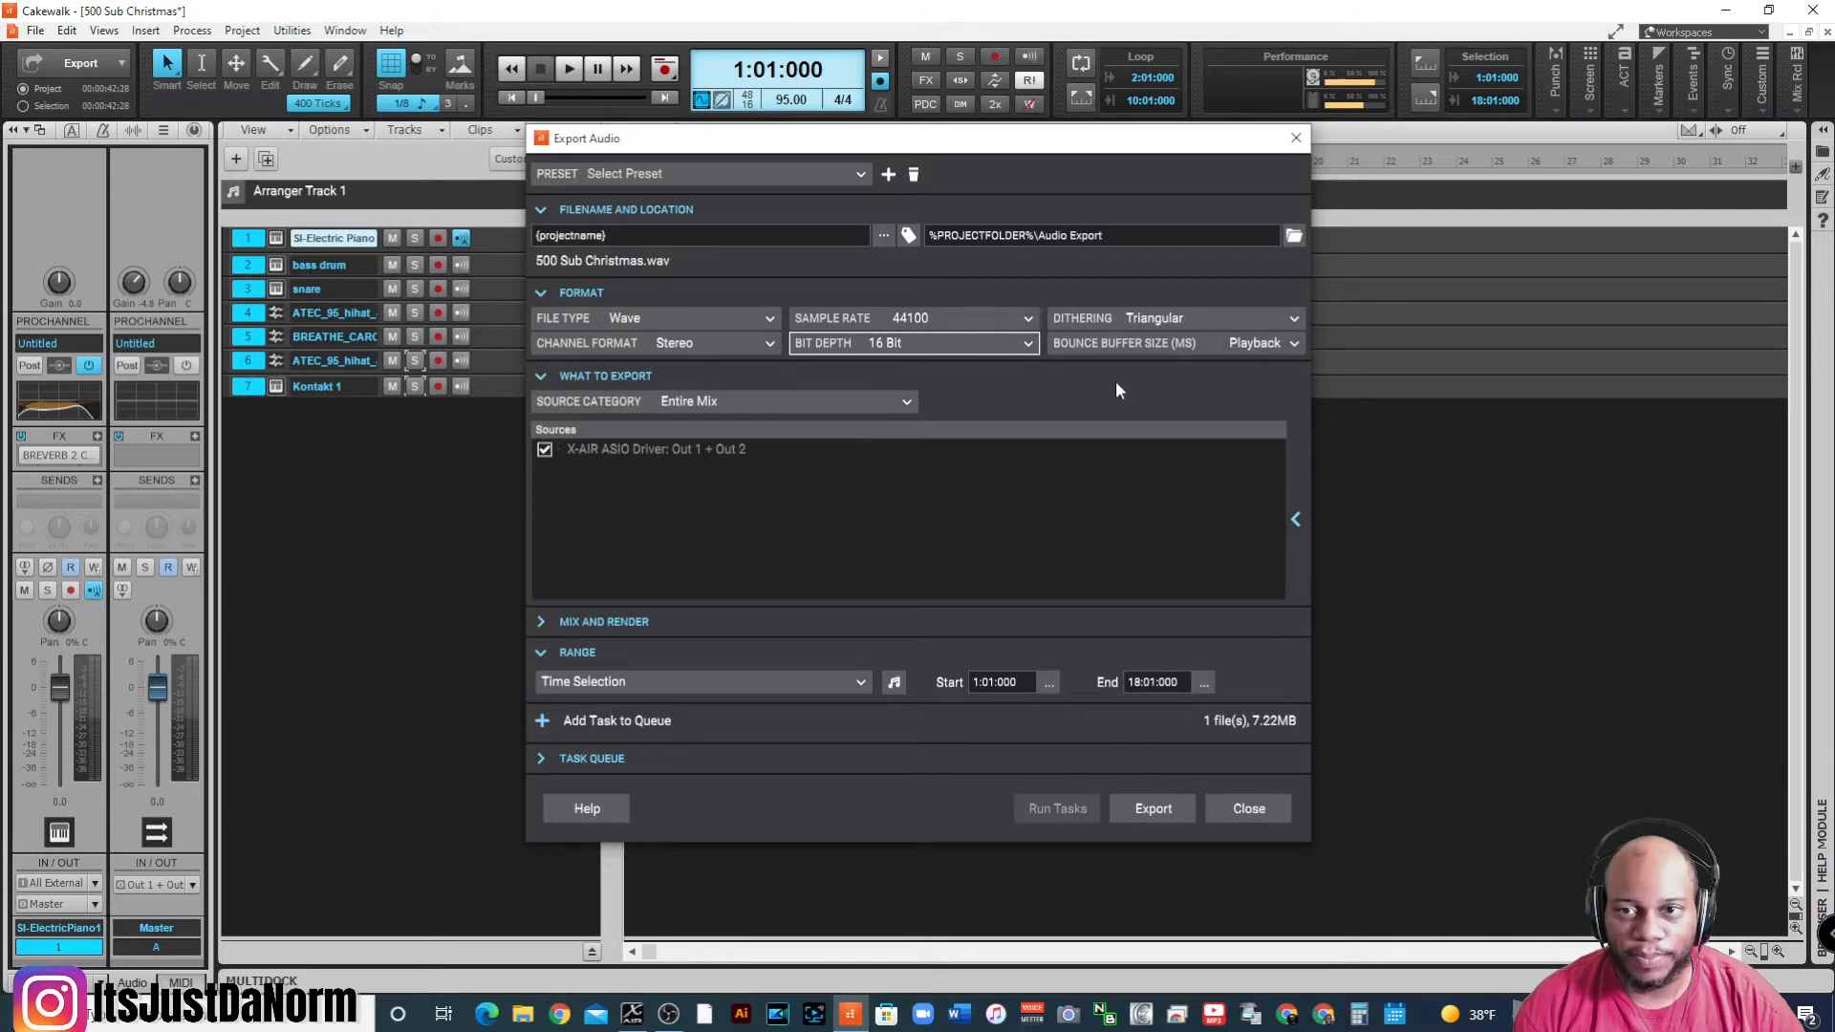
left_click(1170, 317)
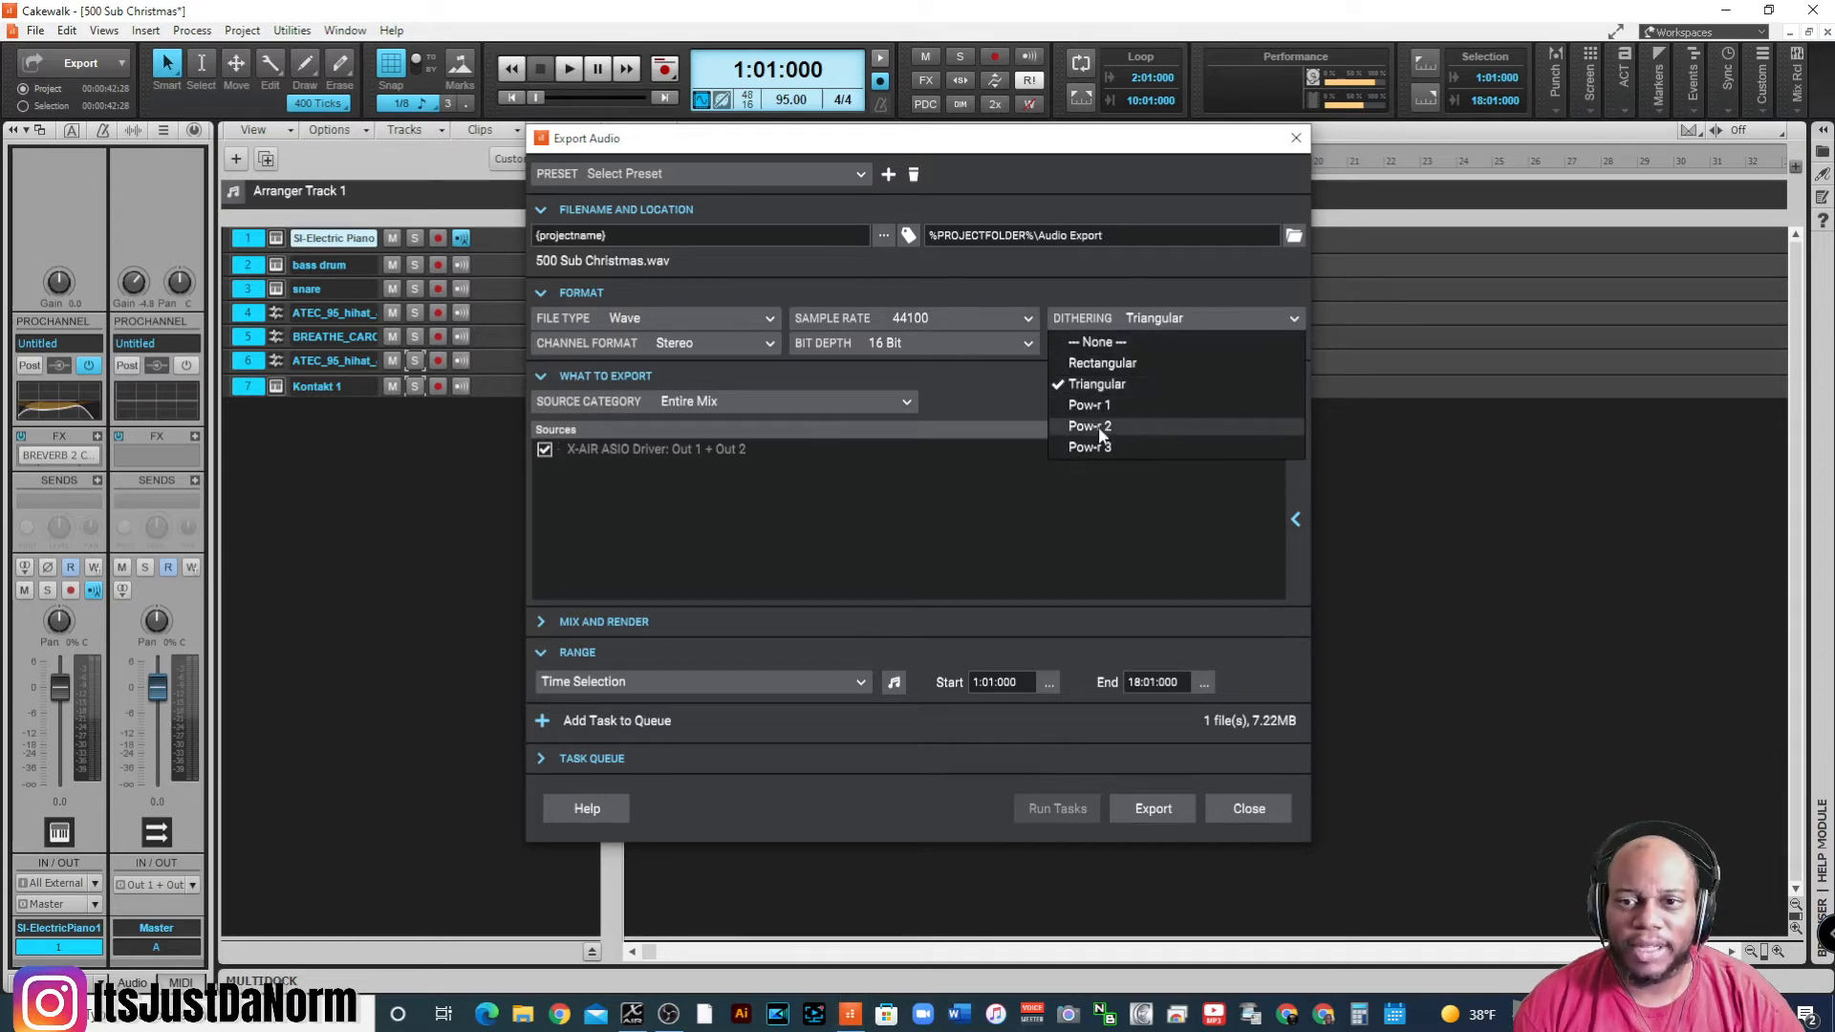
mouse_move(1129, 386)
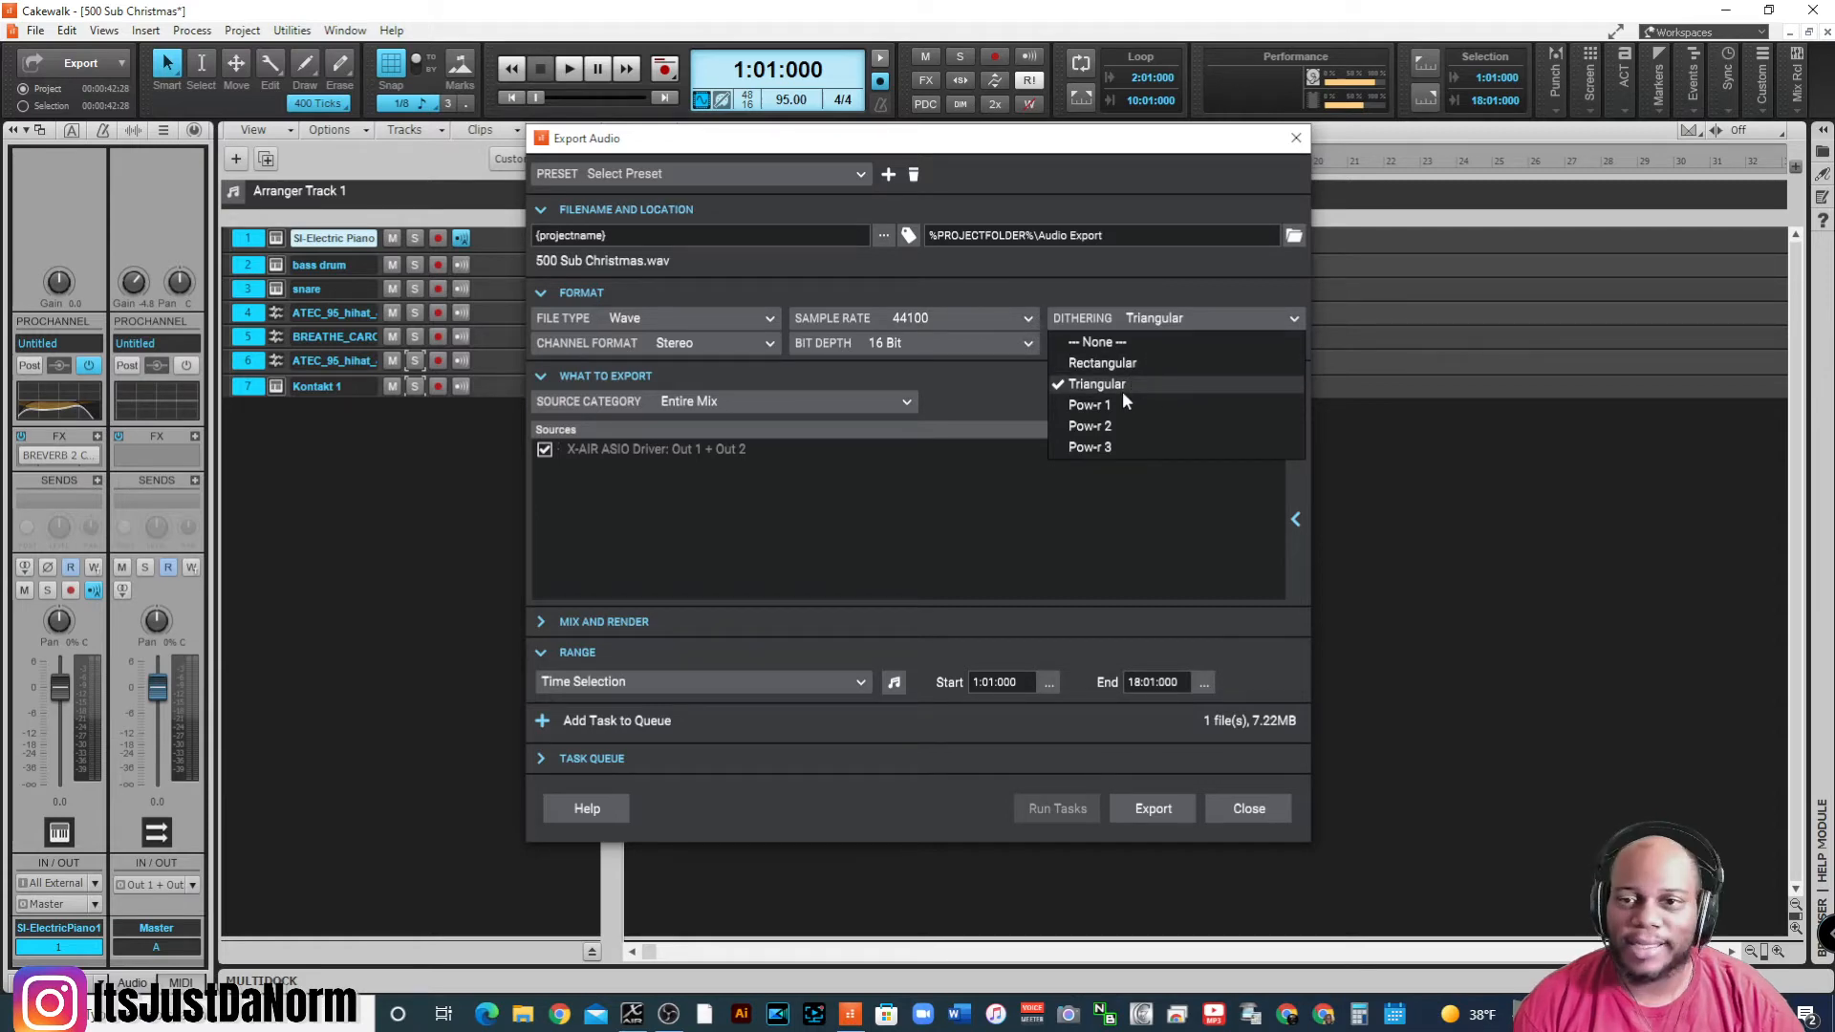
mouse_move(1192, 392)
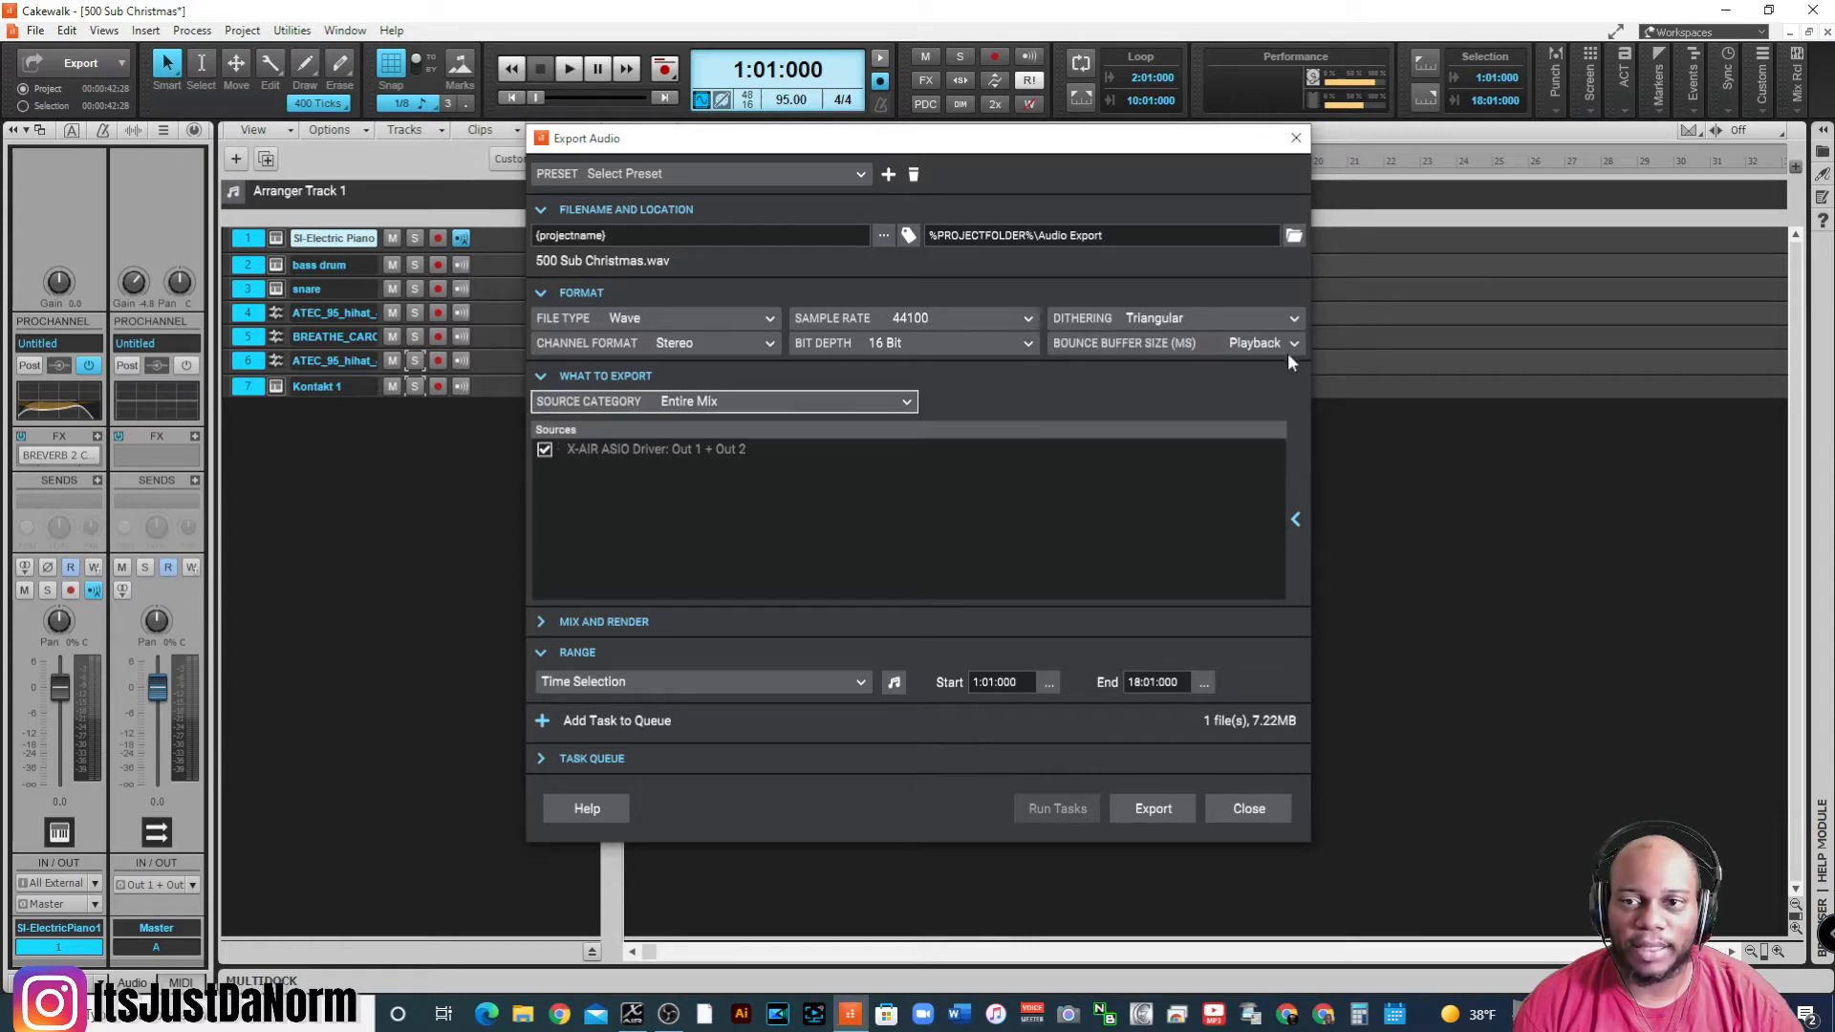
mouse_move(1261, 442)
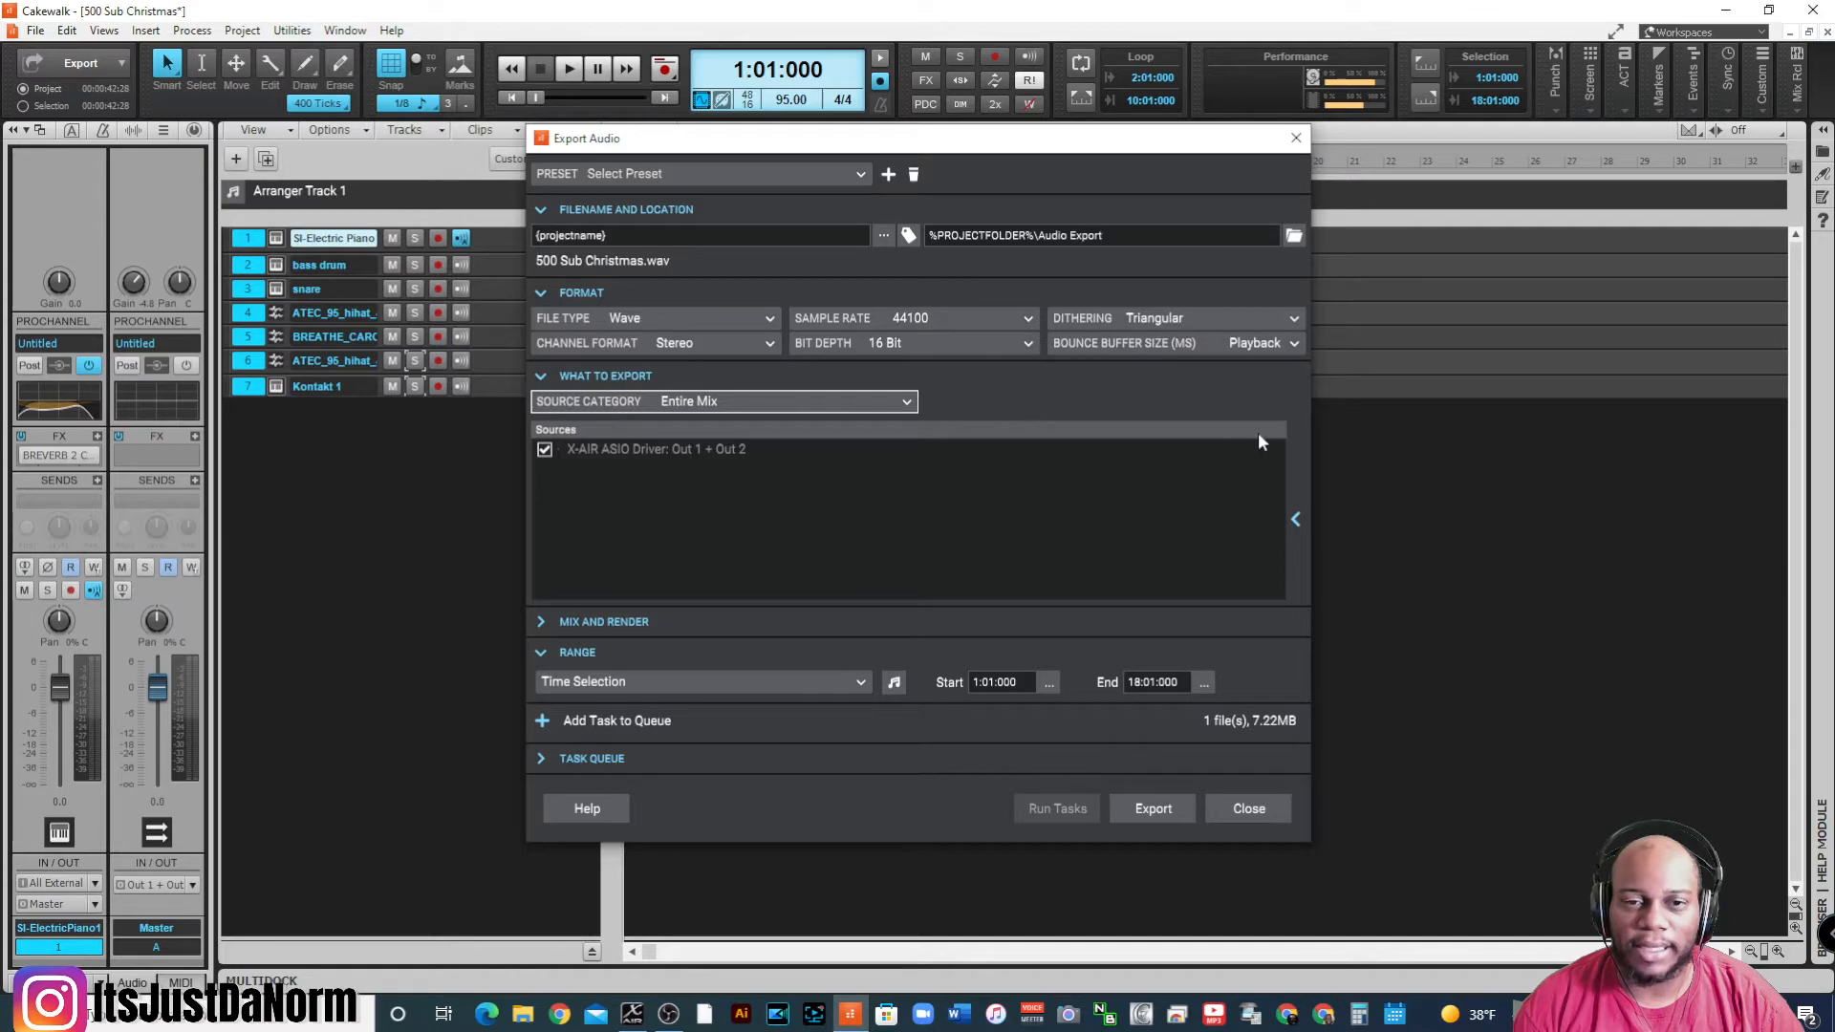
mouse_move(825, 429)
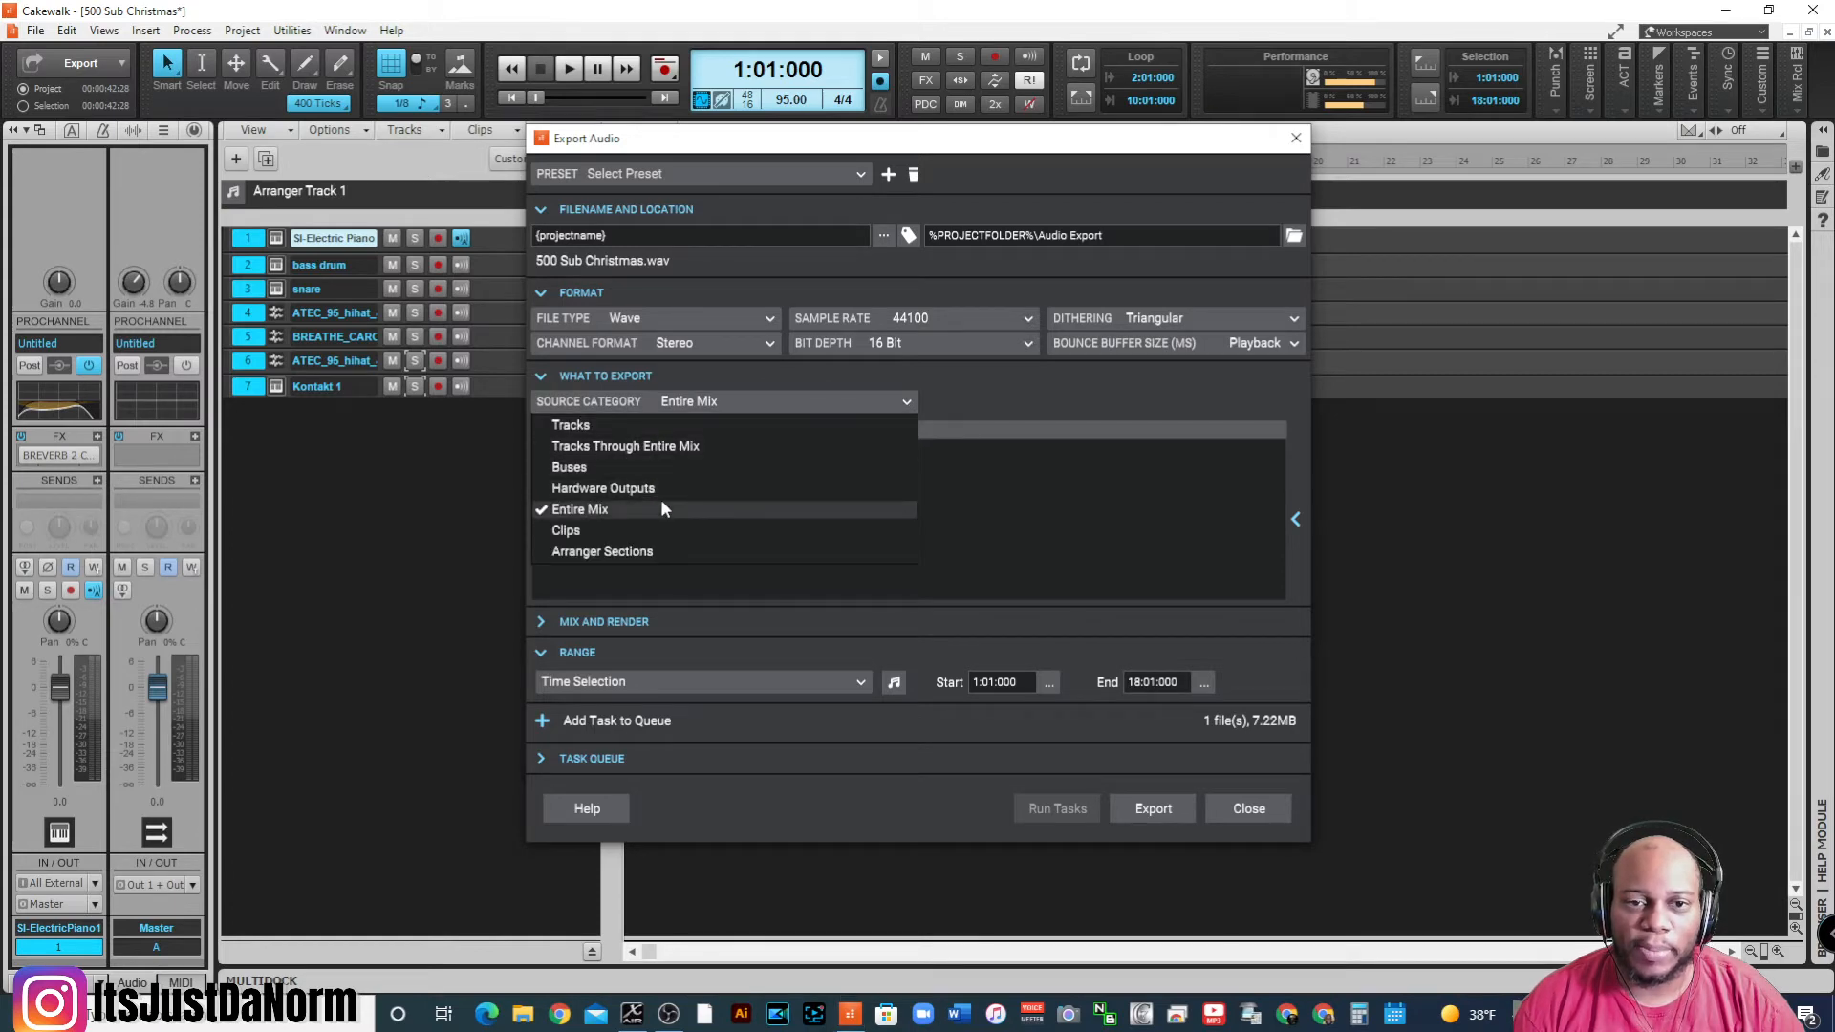
mouse_move(666, 455)
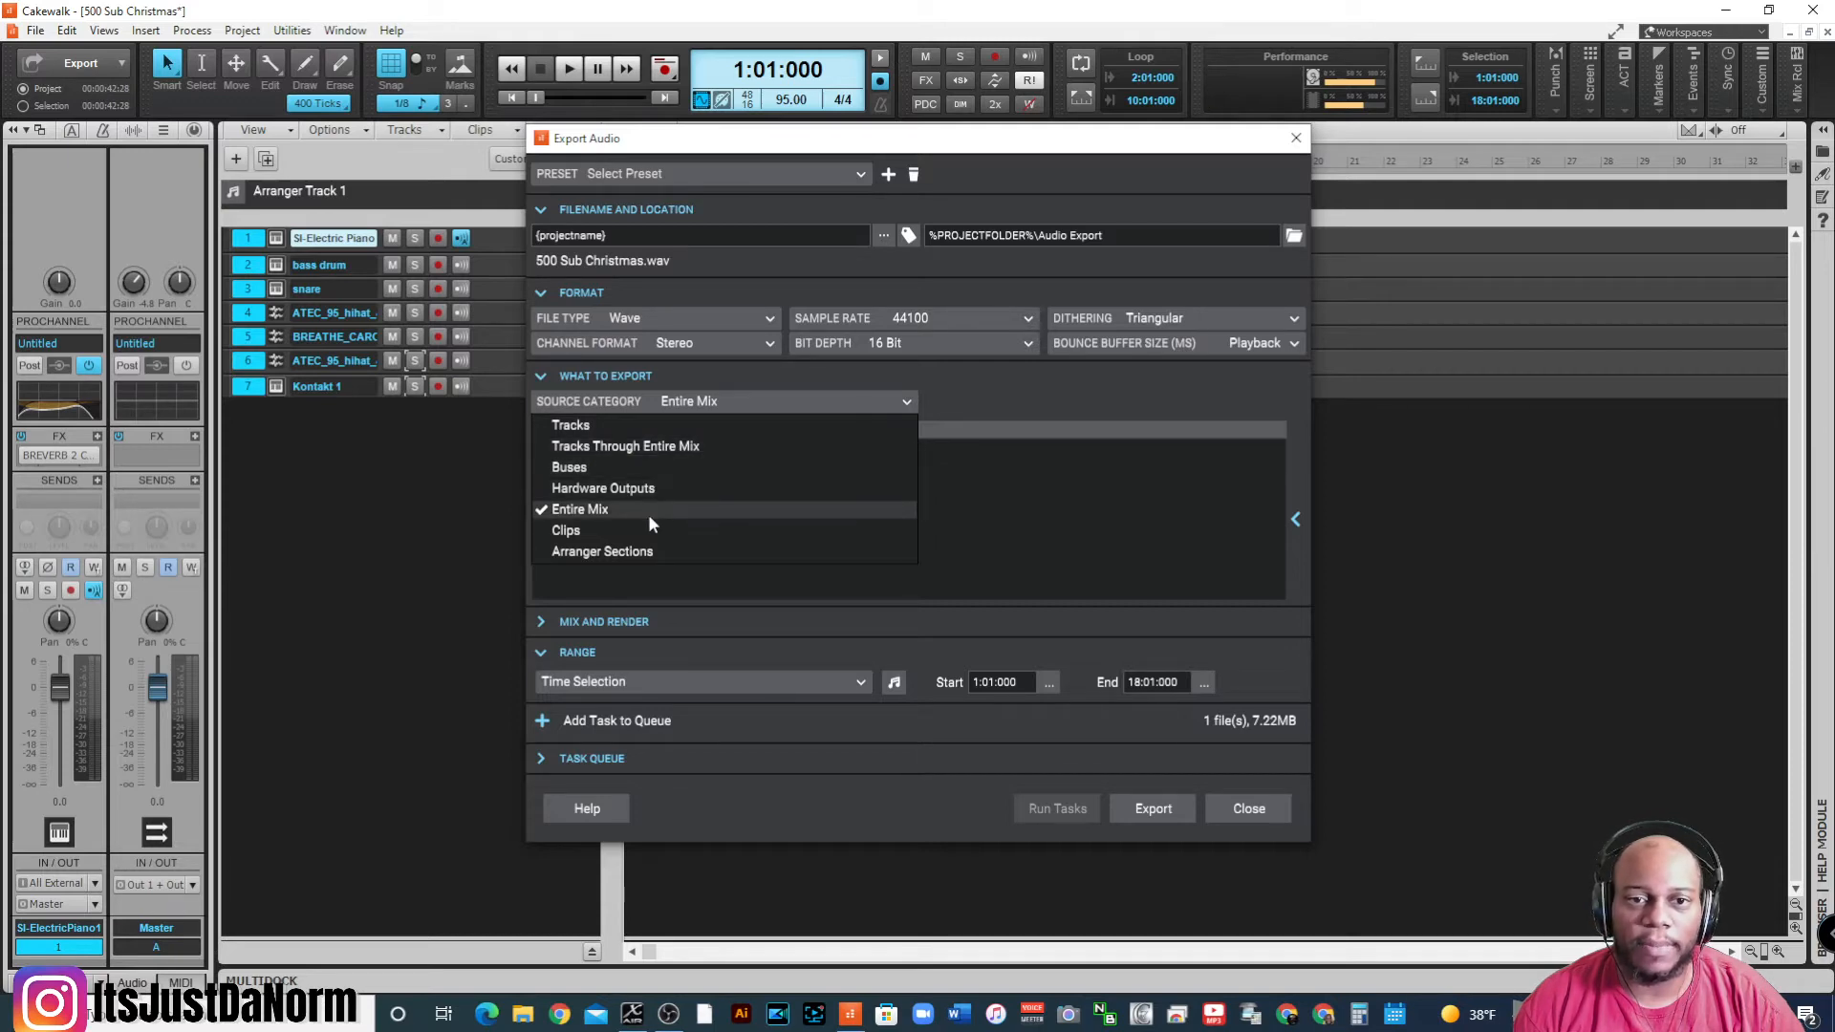
mouse_move(755, 512)
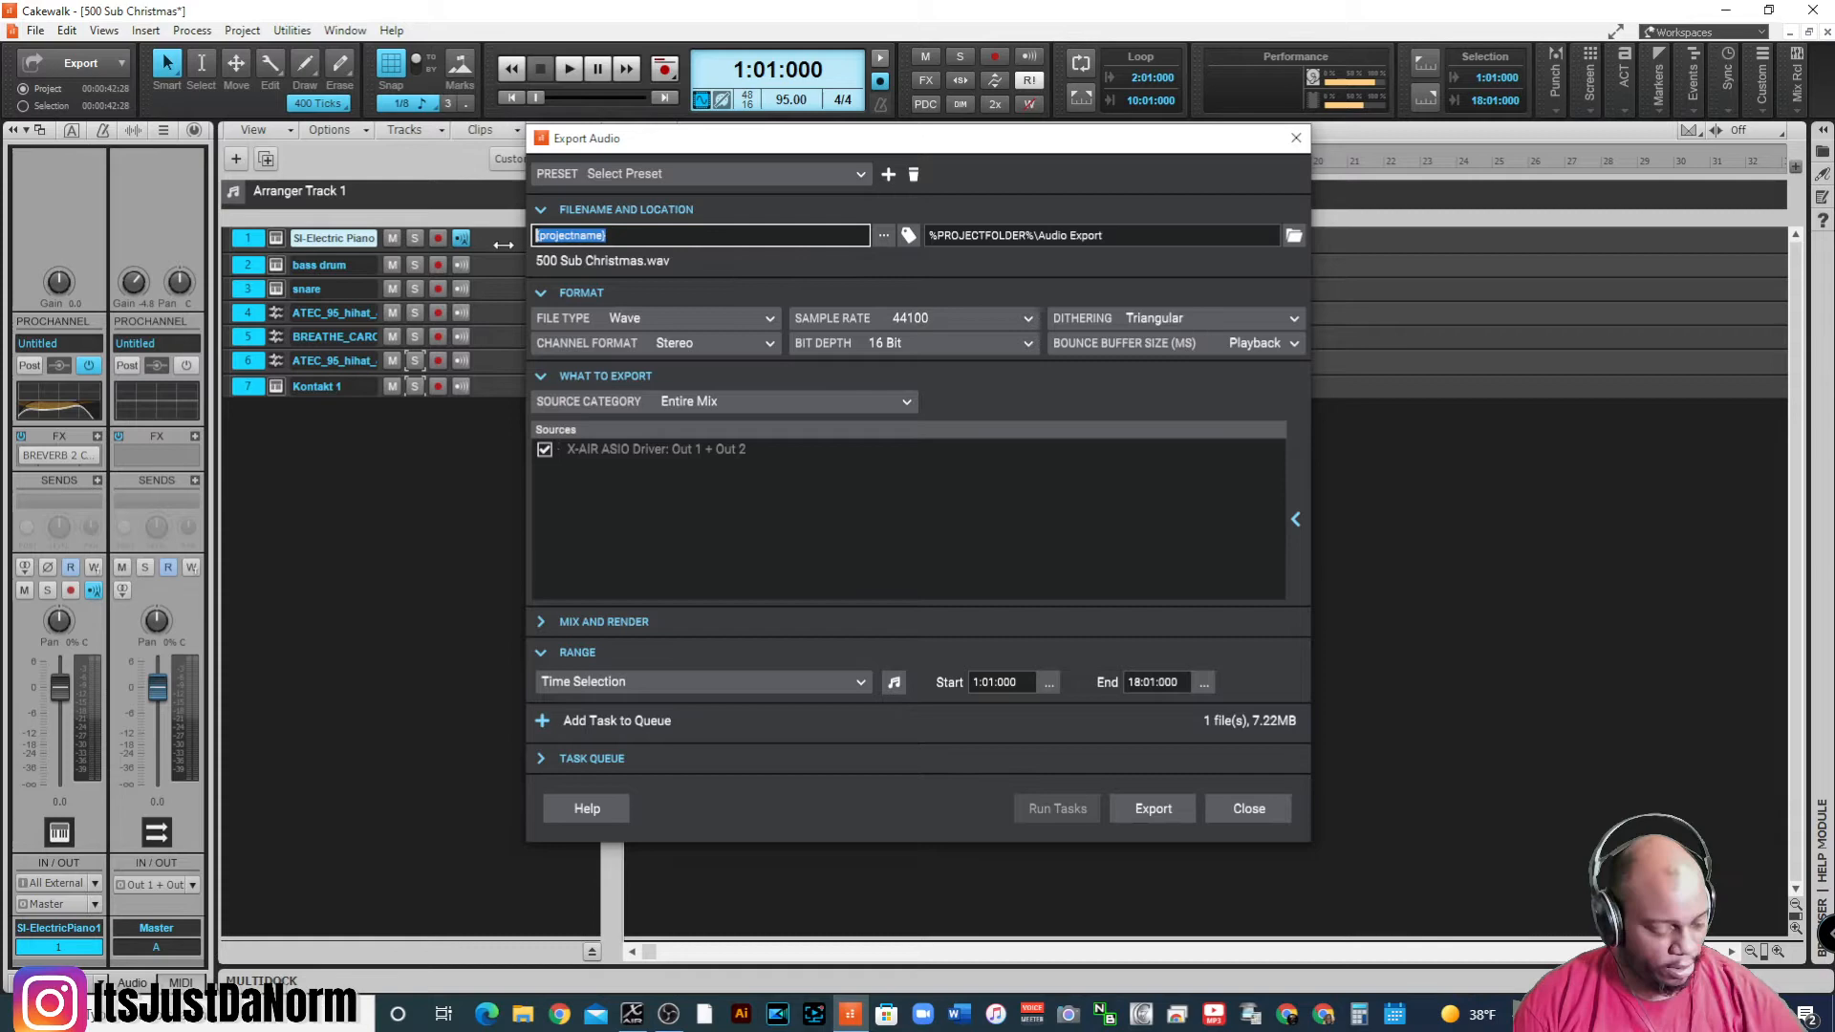
- Name the export file '500 test.wav' and cancel the folder picker, keeping Audio Export
type("500 test")
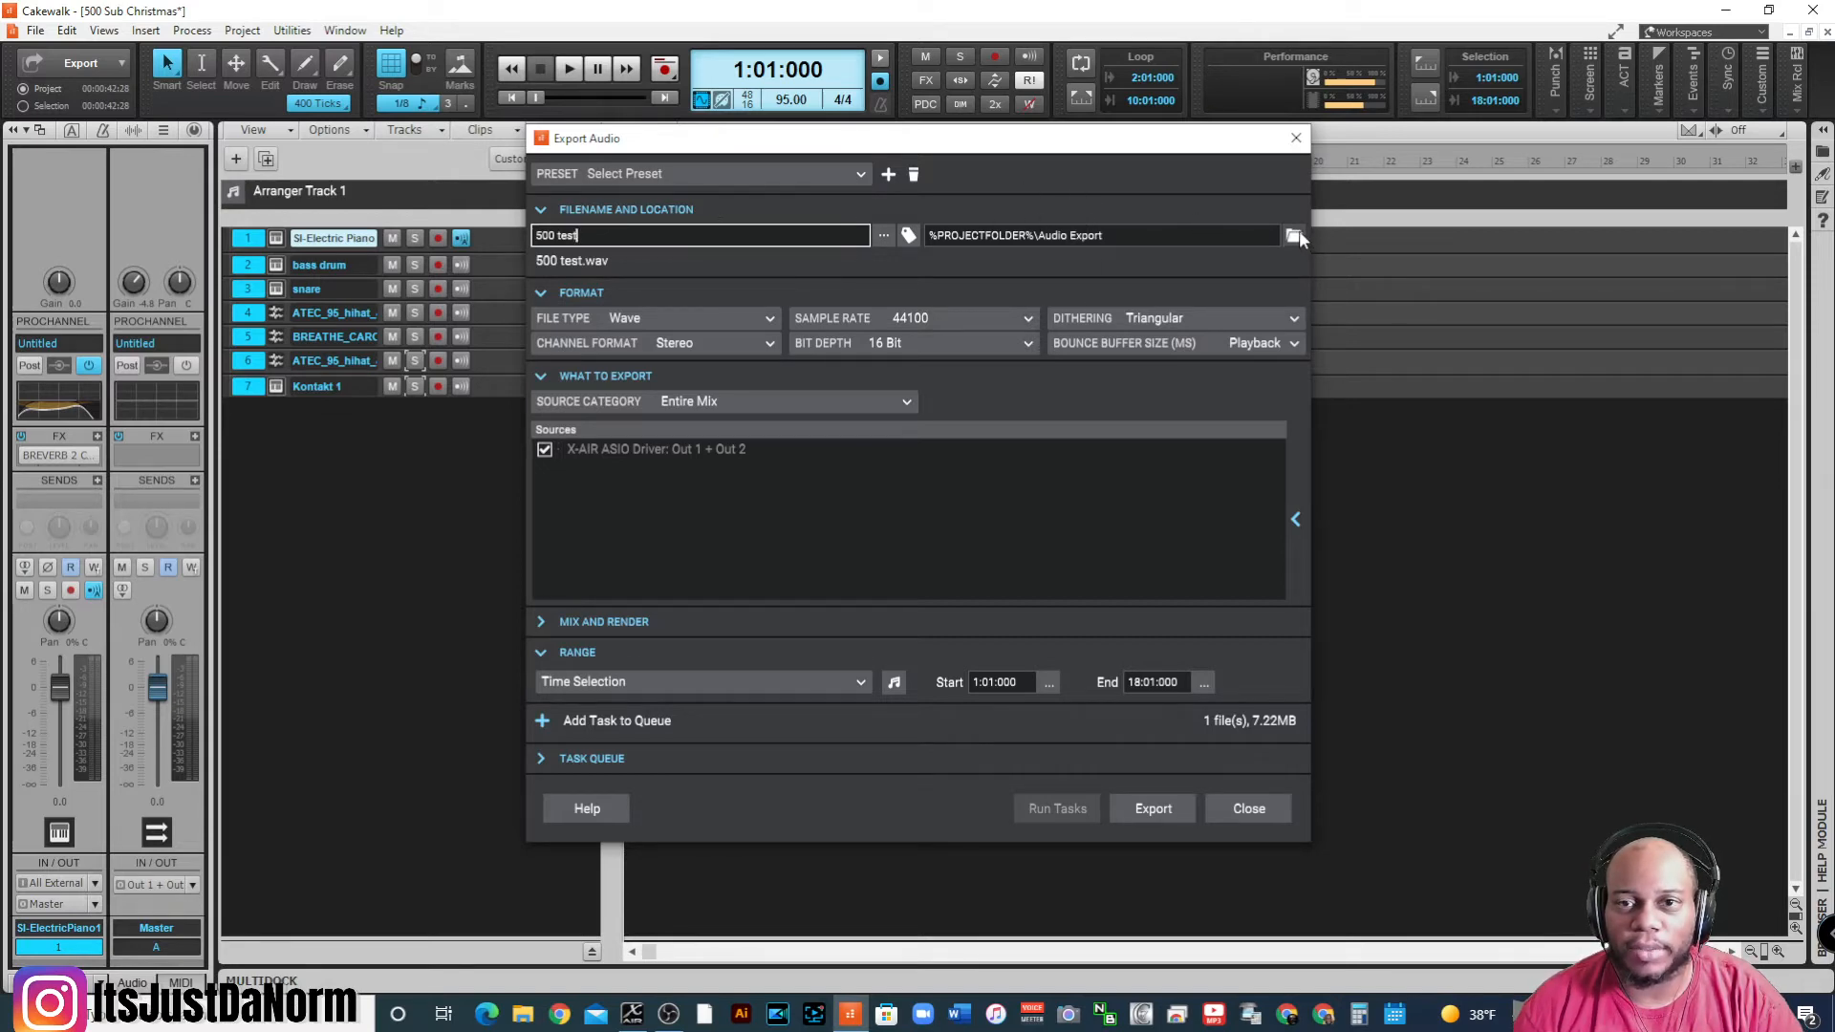
mouse_move(1293, 235)
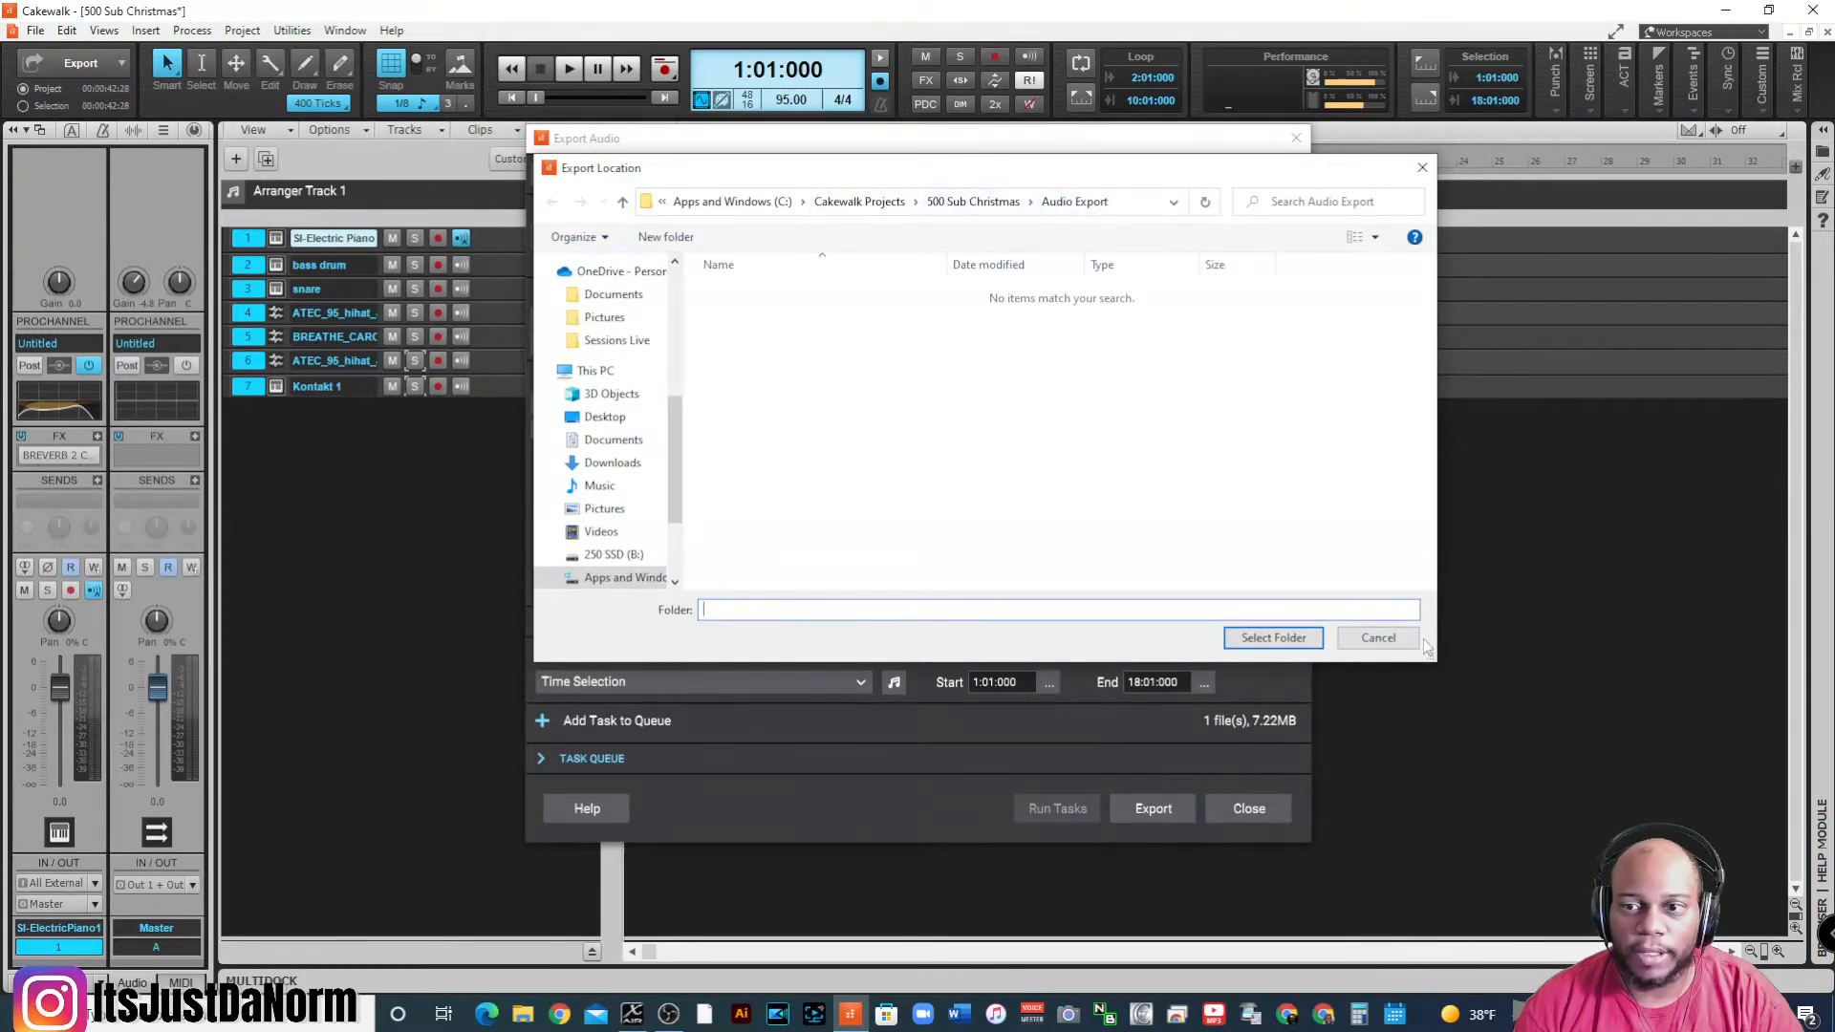
left_click(1272, 637)
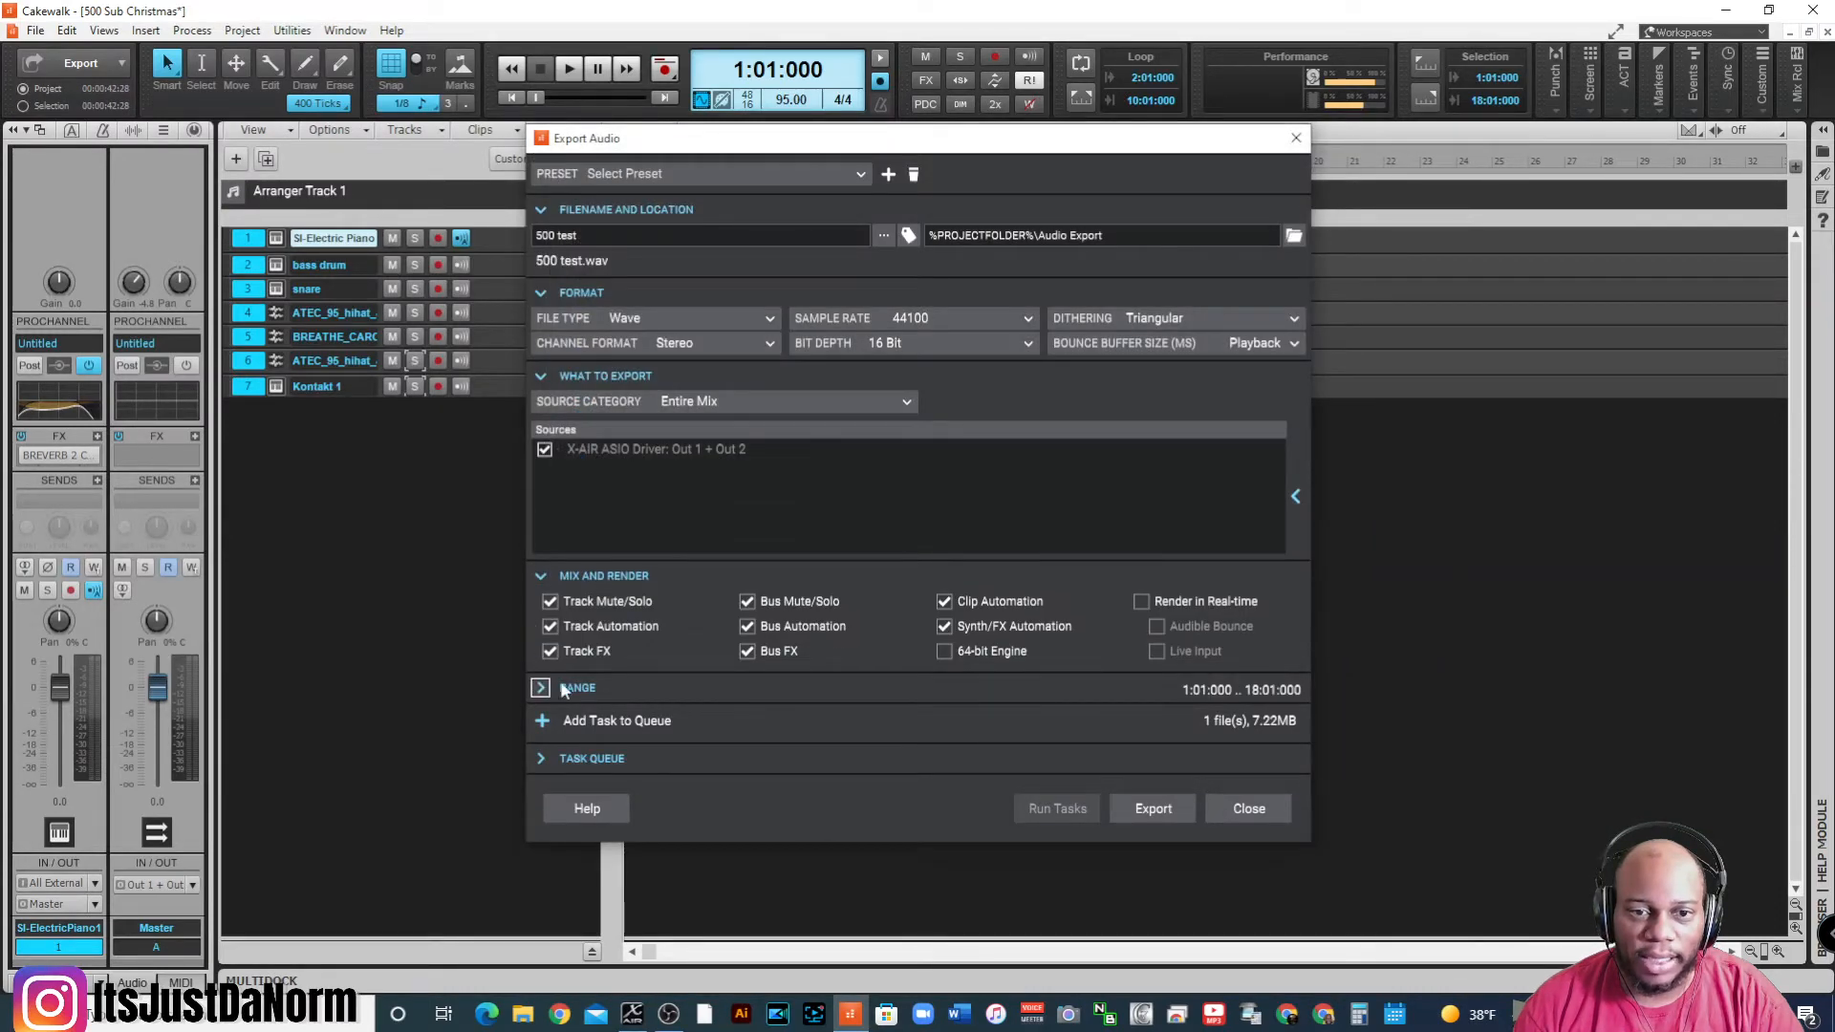
- Set the export Range to Entire Project, repositioning the dialog and collapsing Task Queue
left_click(541, 688)
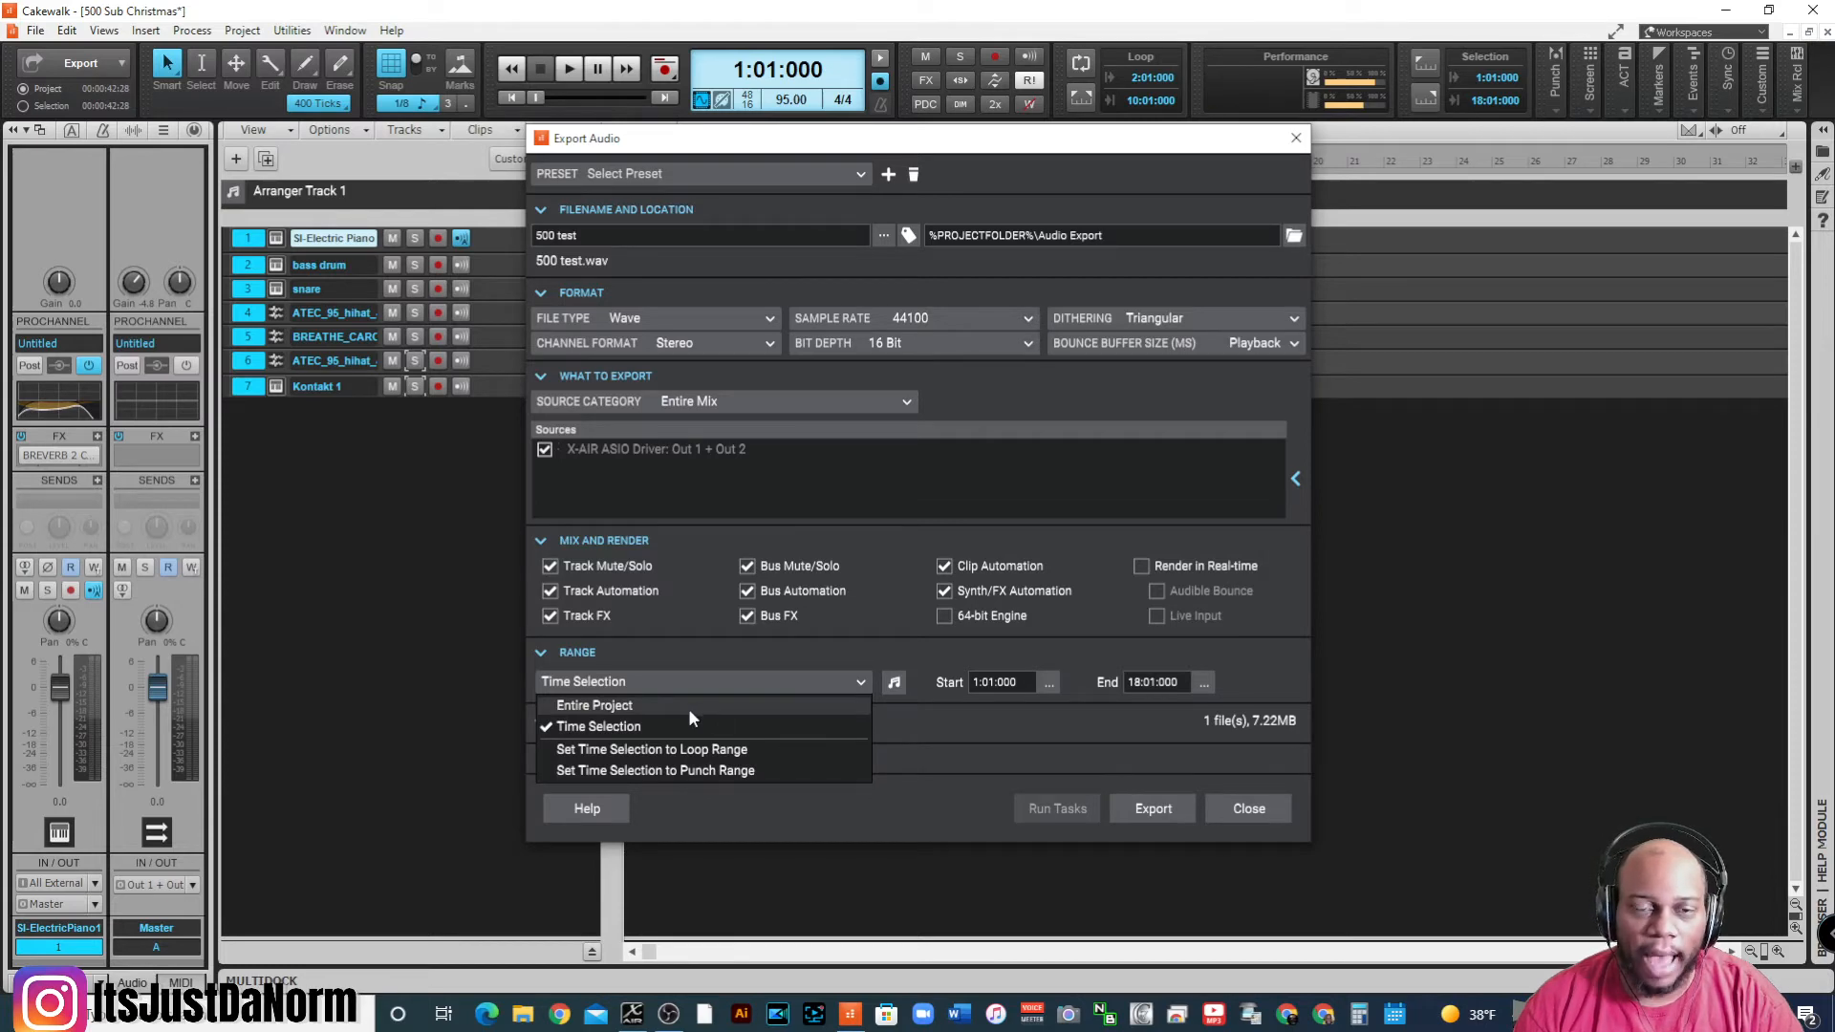
left_click(593, 704)
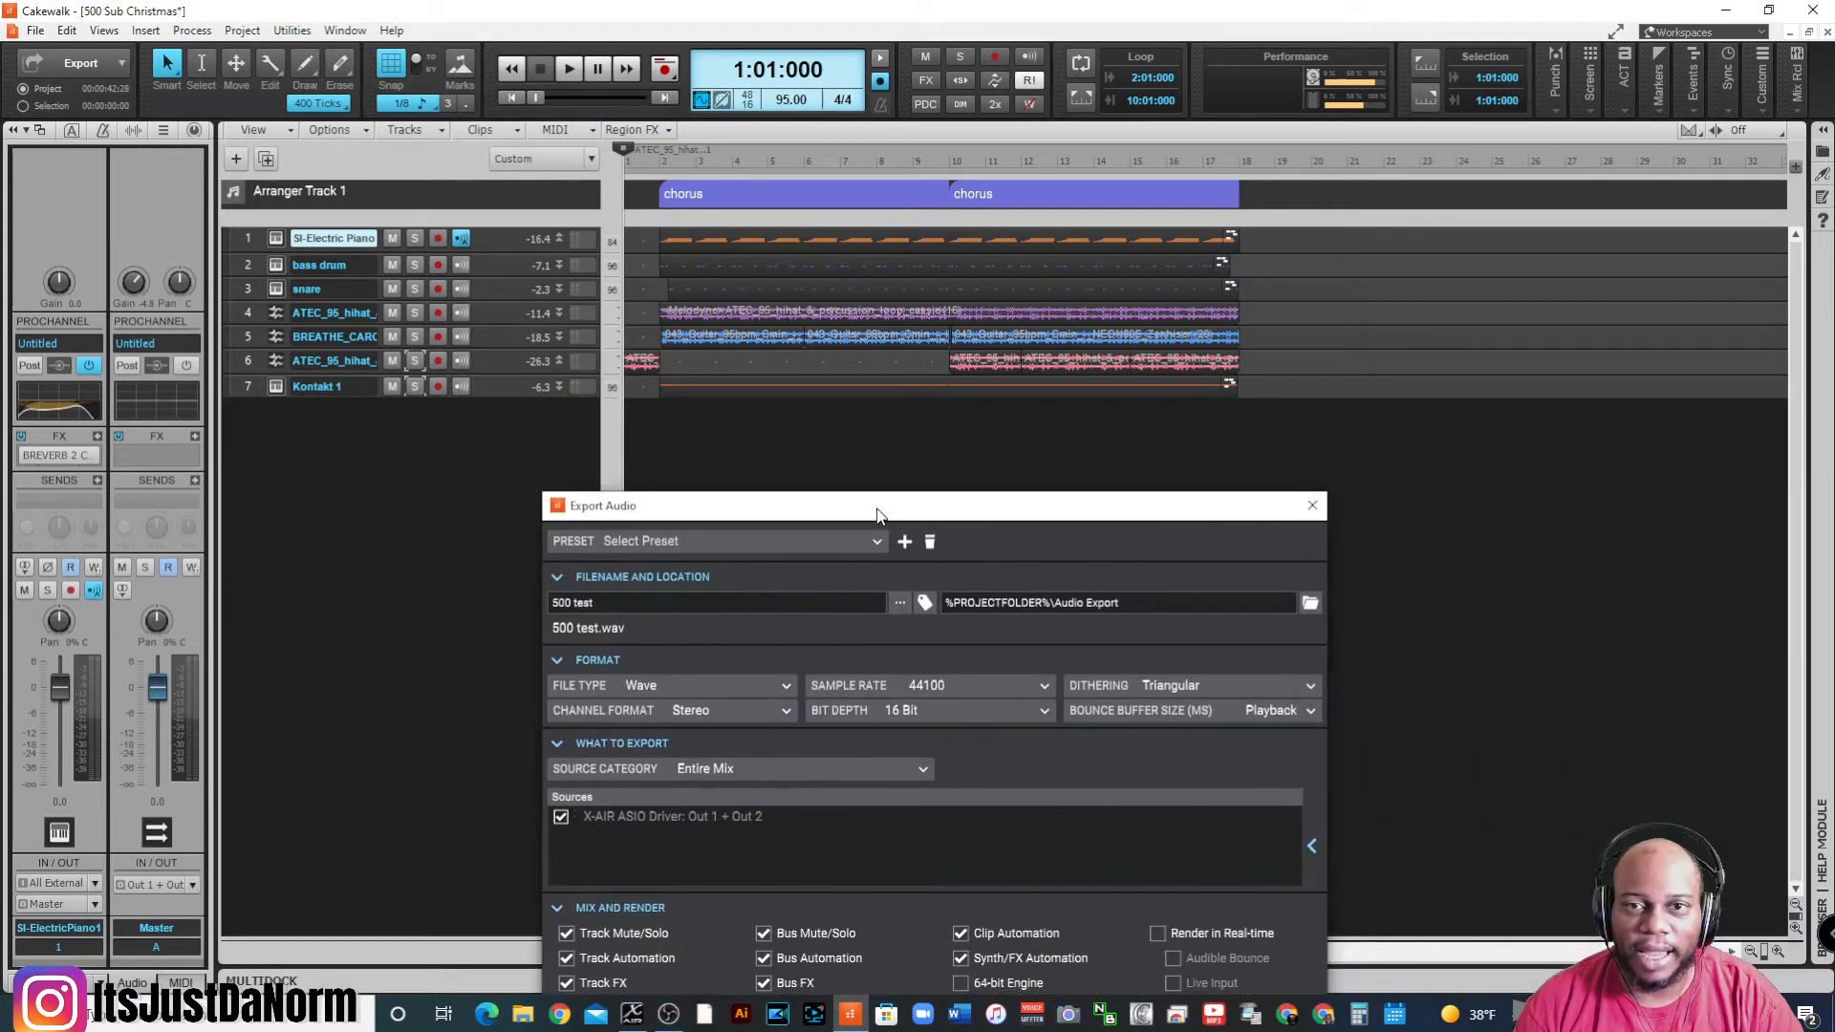
left_click_drag(877, 504, 737, 251)
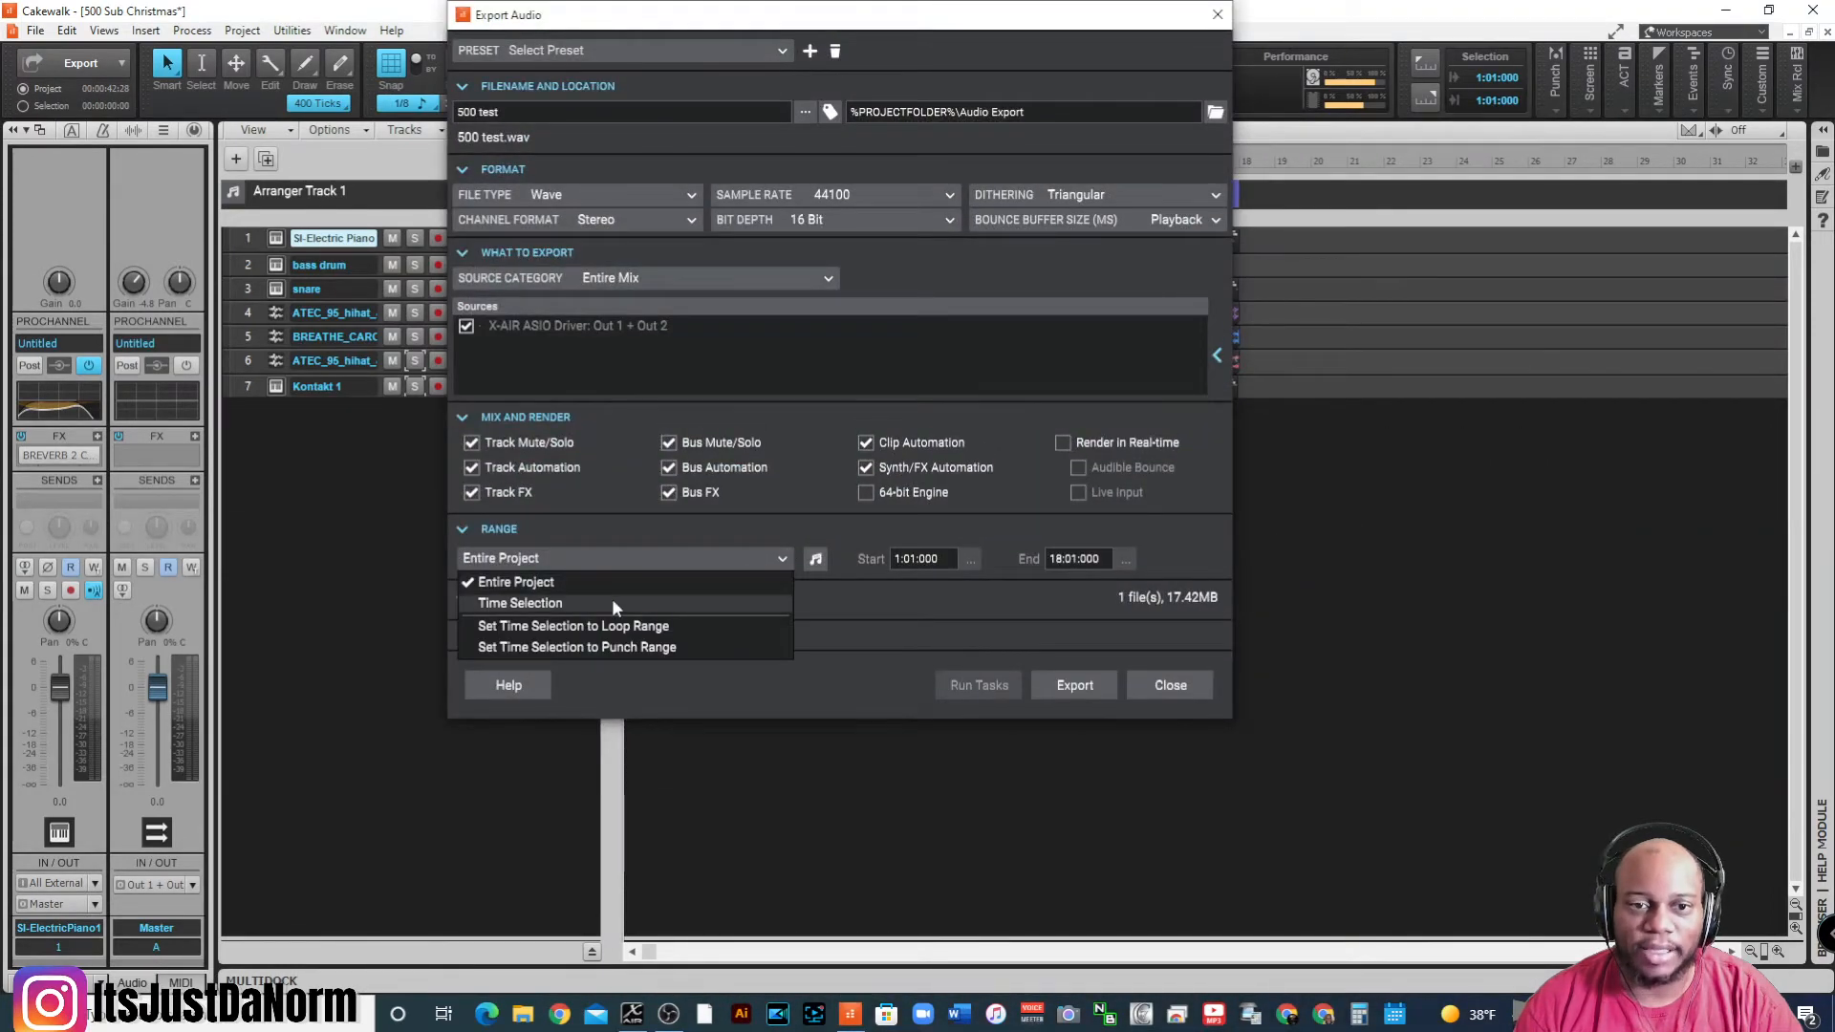
mouse_move(559, 582)
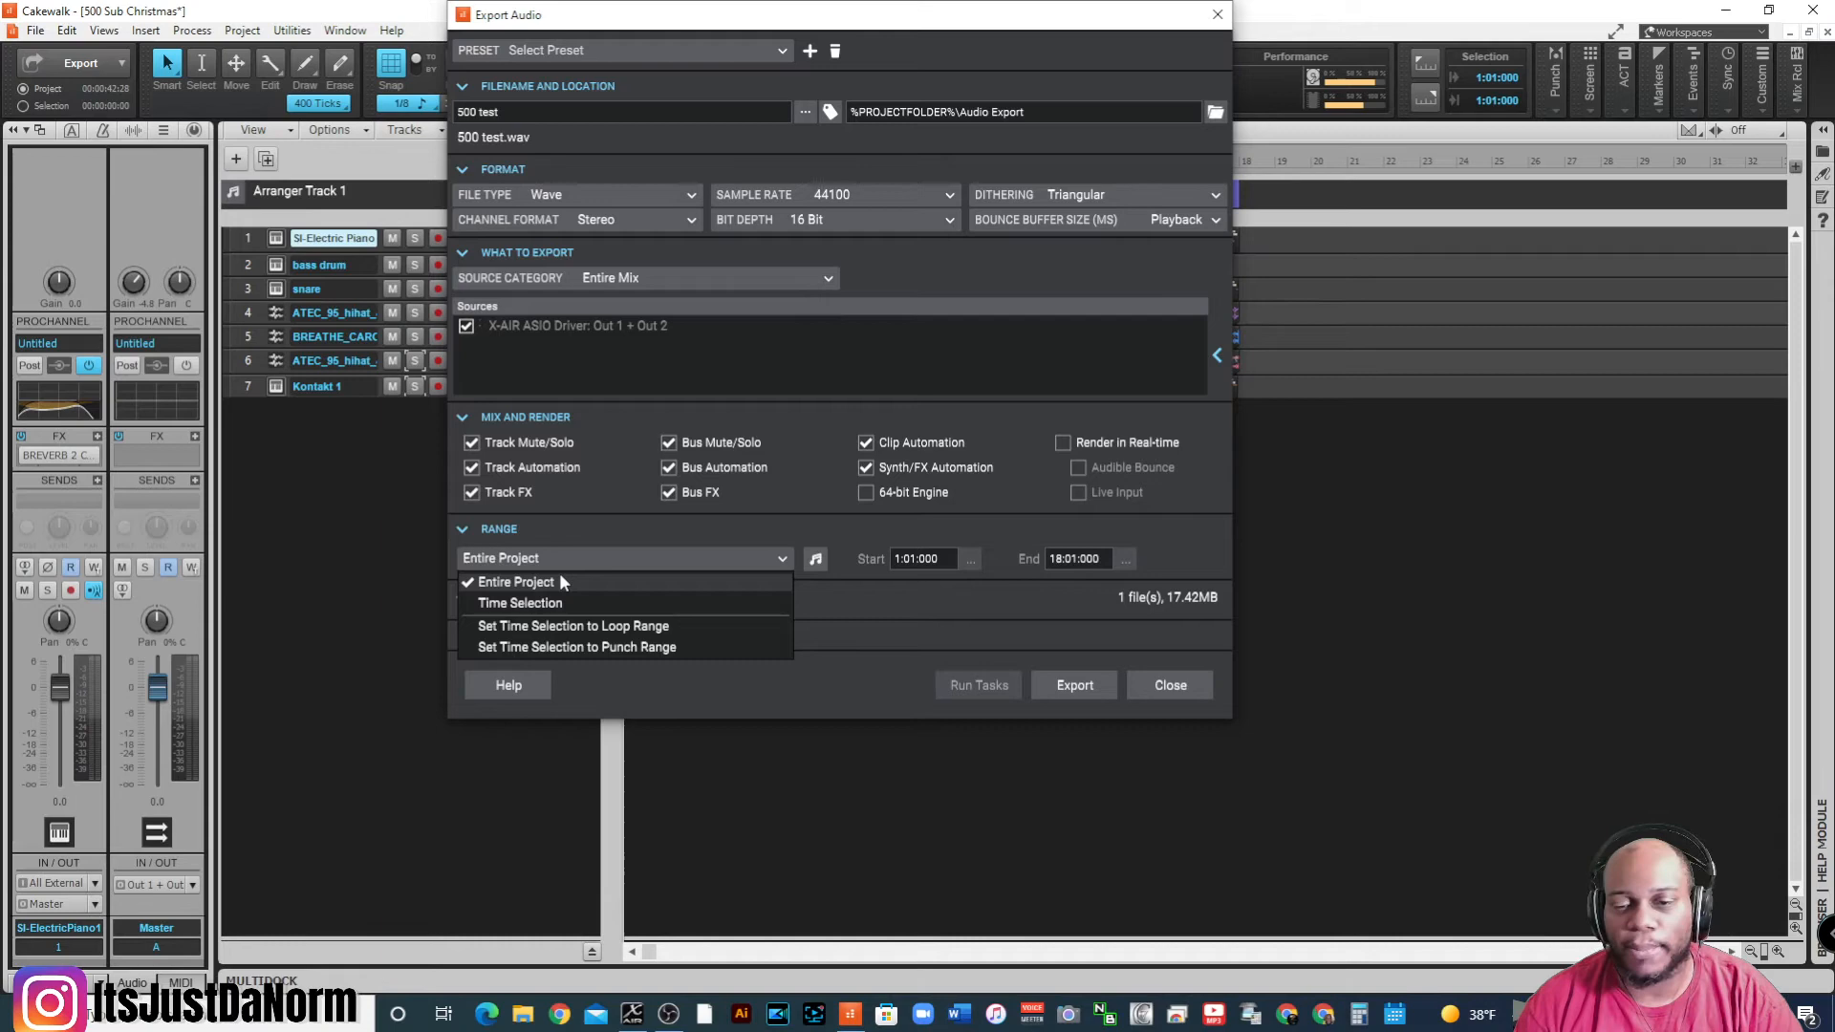
left_click(515, 582)
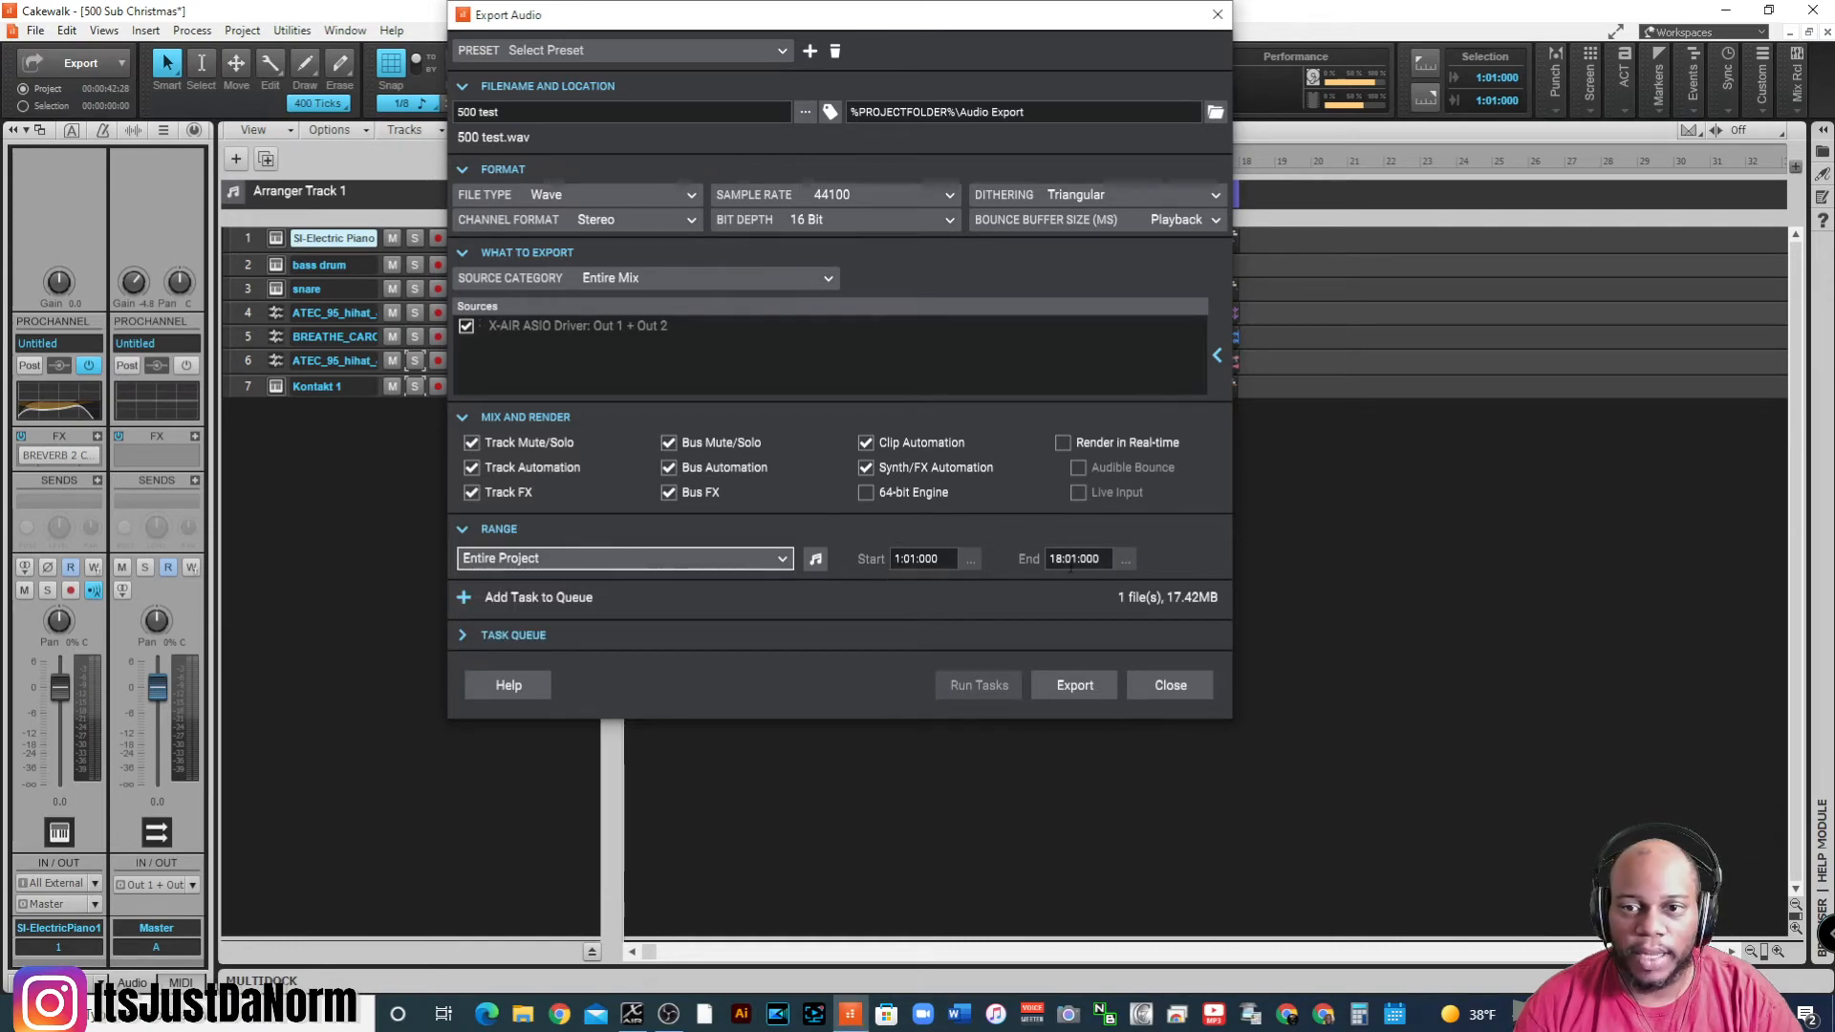
left_click_drag(837, 14, 971, 533)
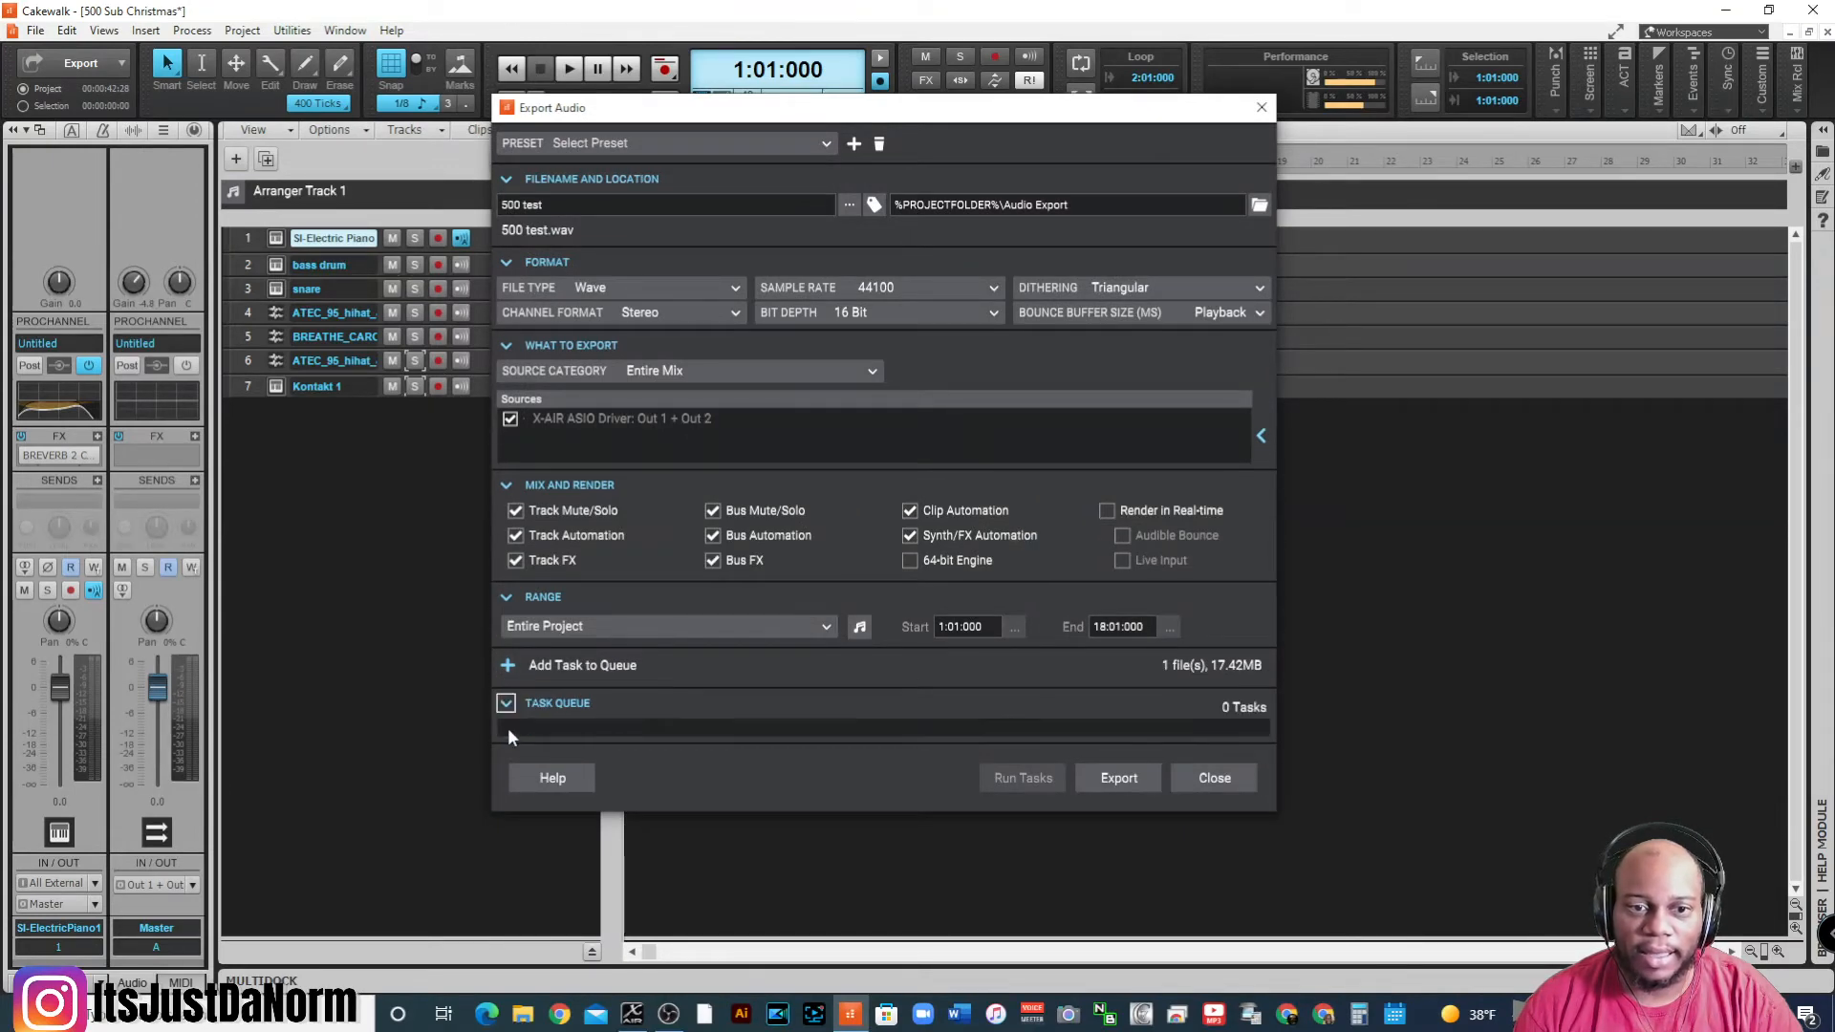
left_click(507, 703)
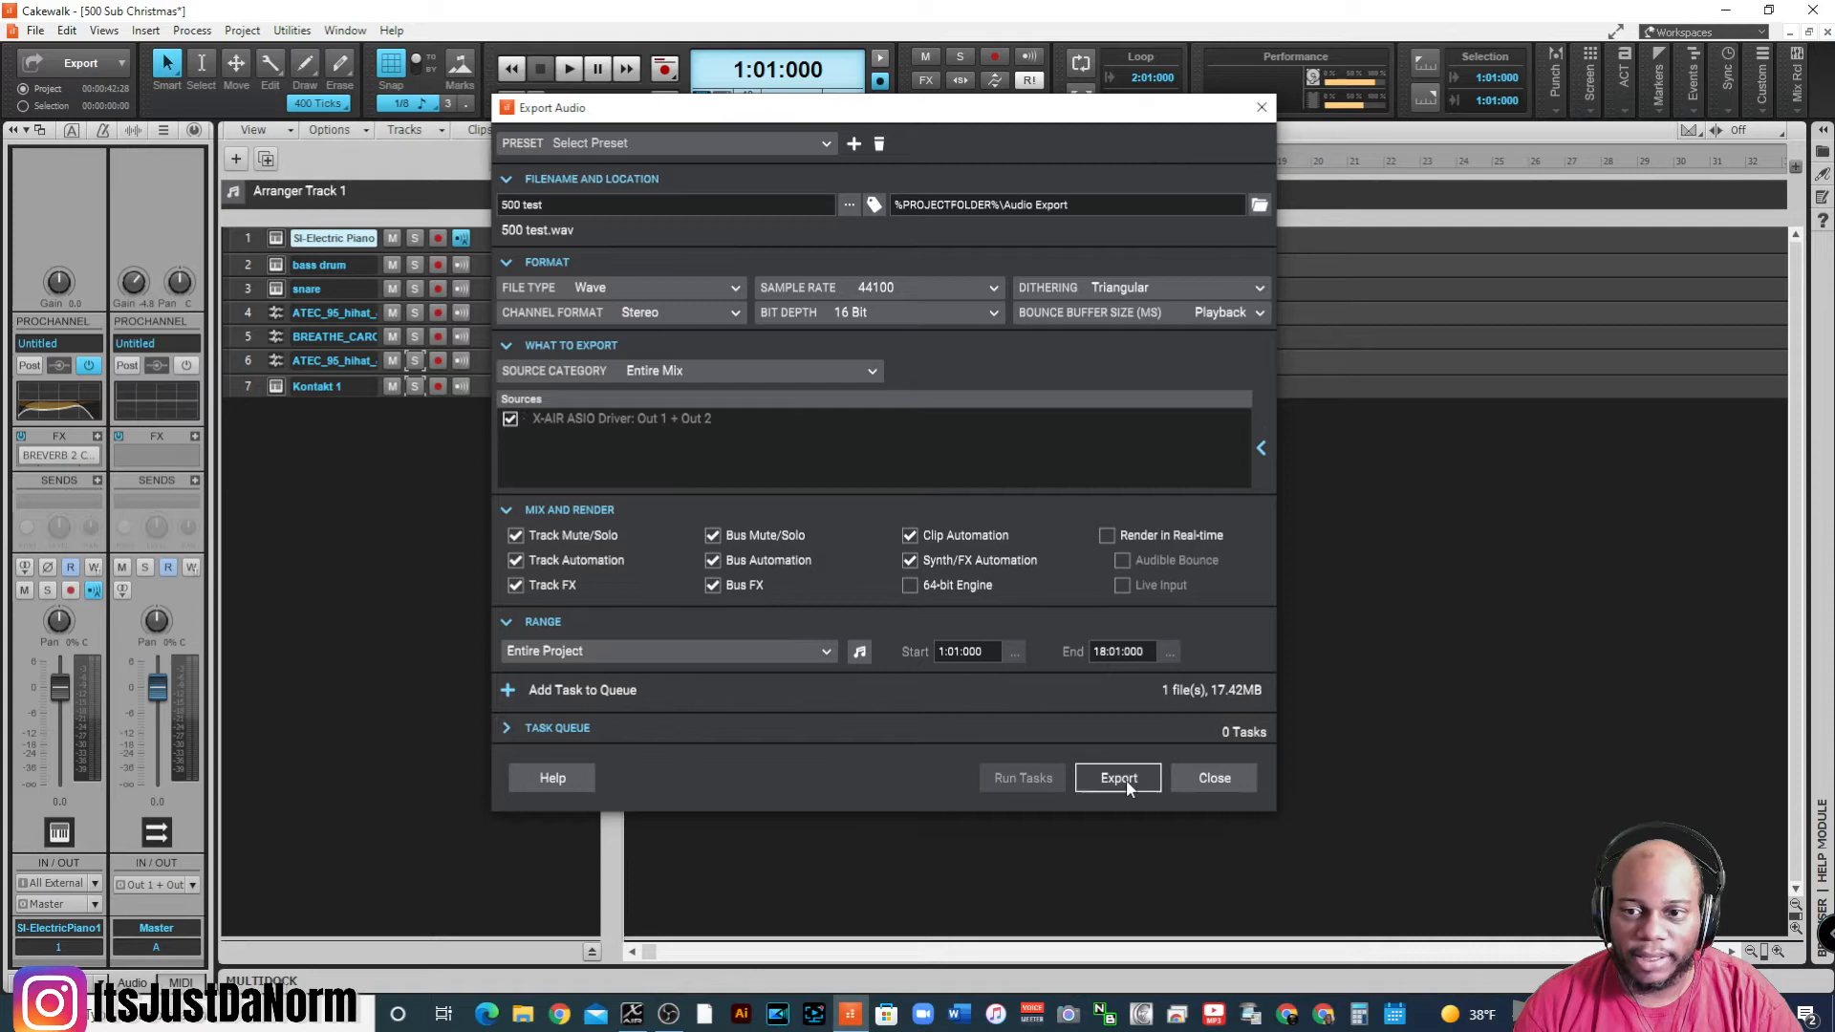
- Export the mix to 500 test.wav and wait for the success notice
left_click(1117, 777)
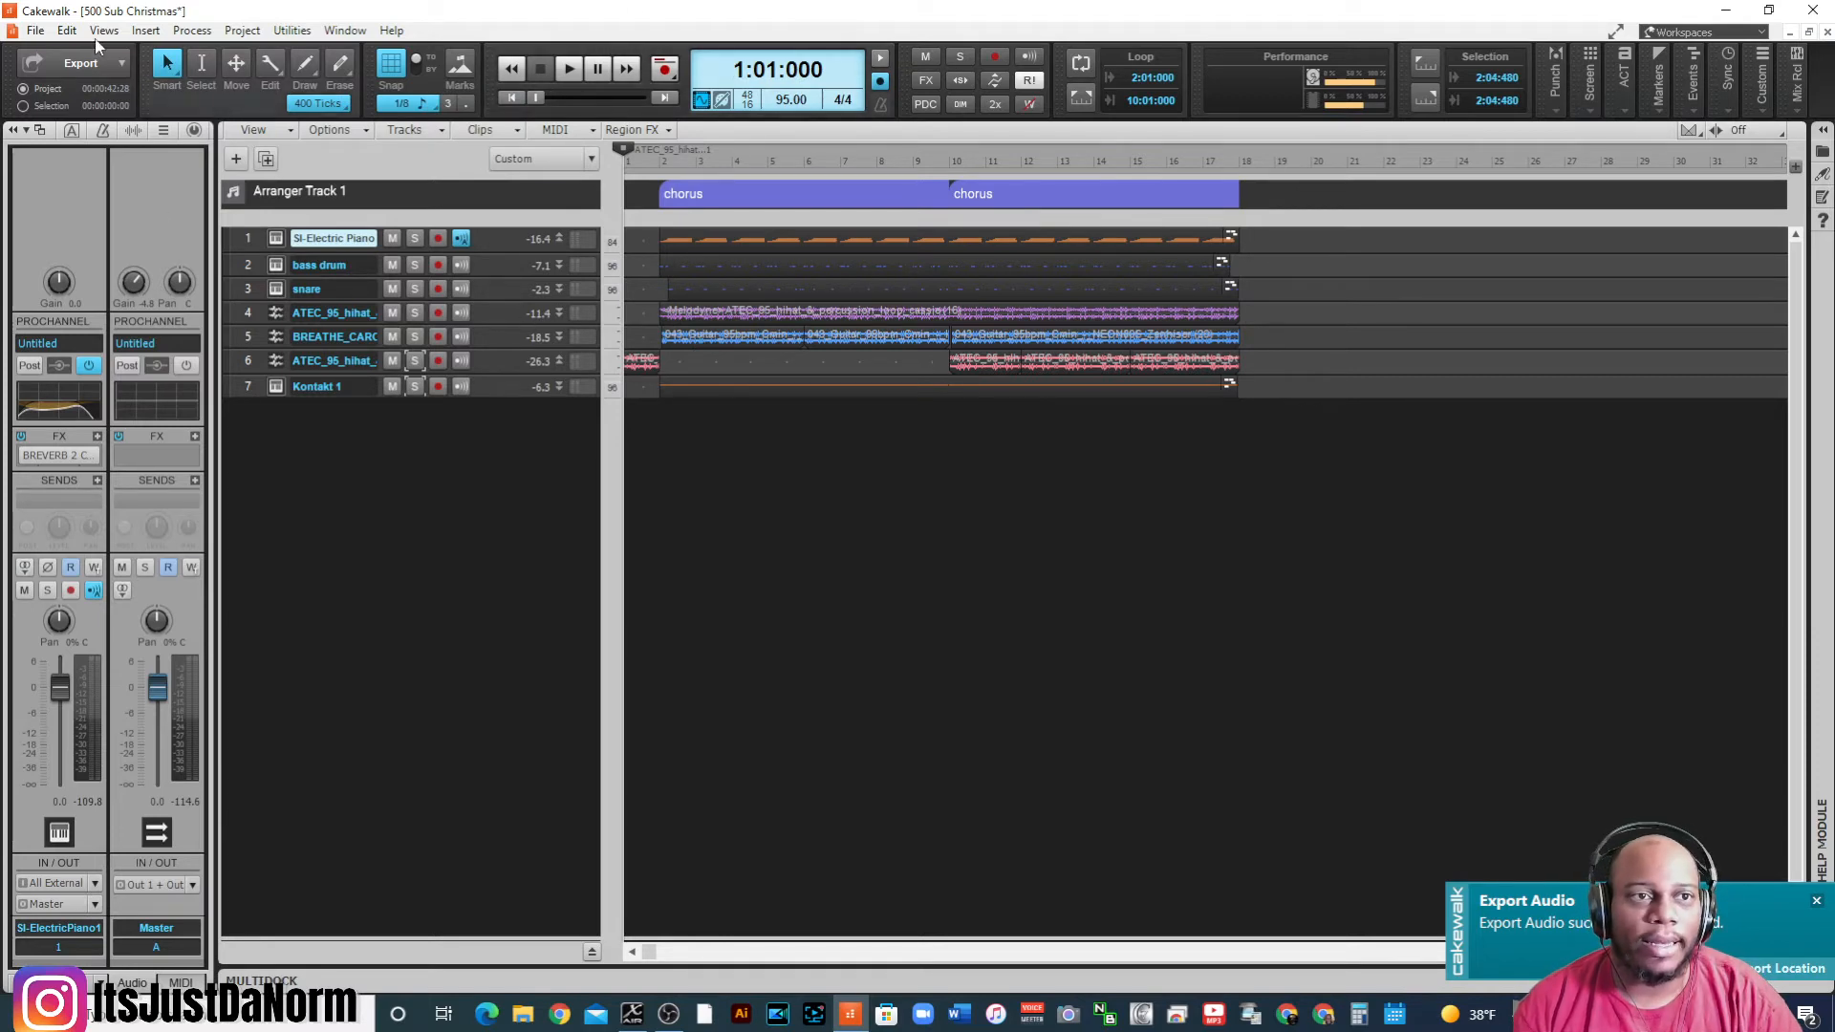
left_click(36, 29)
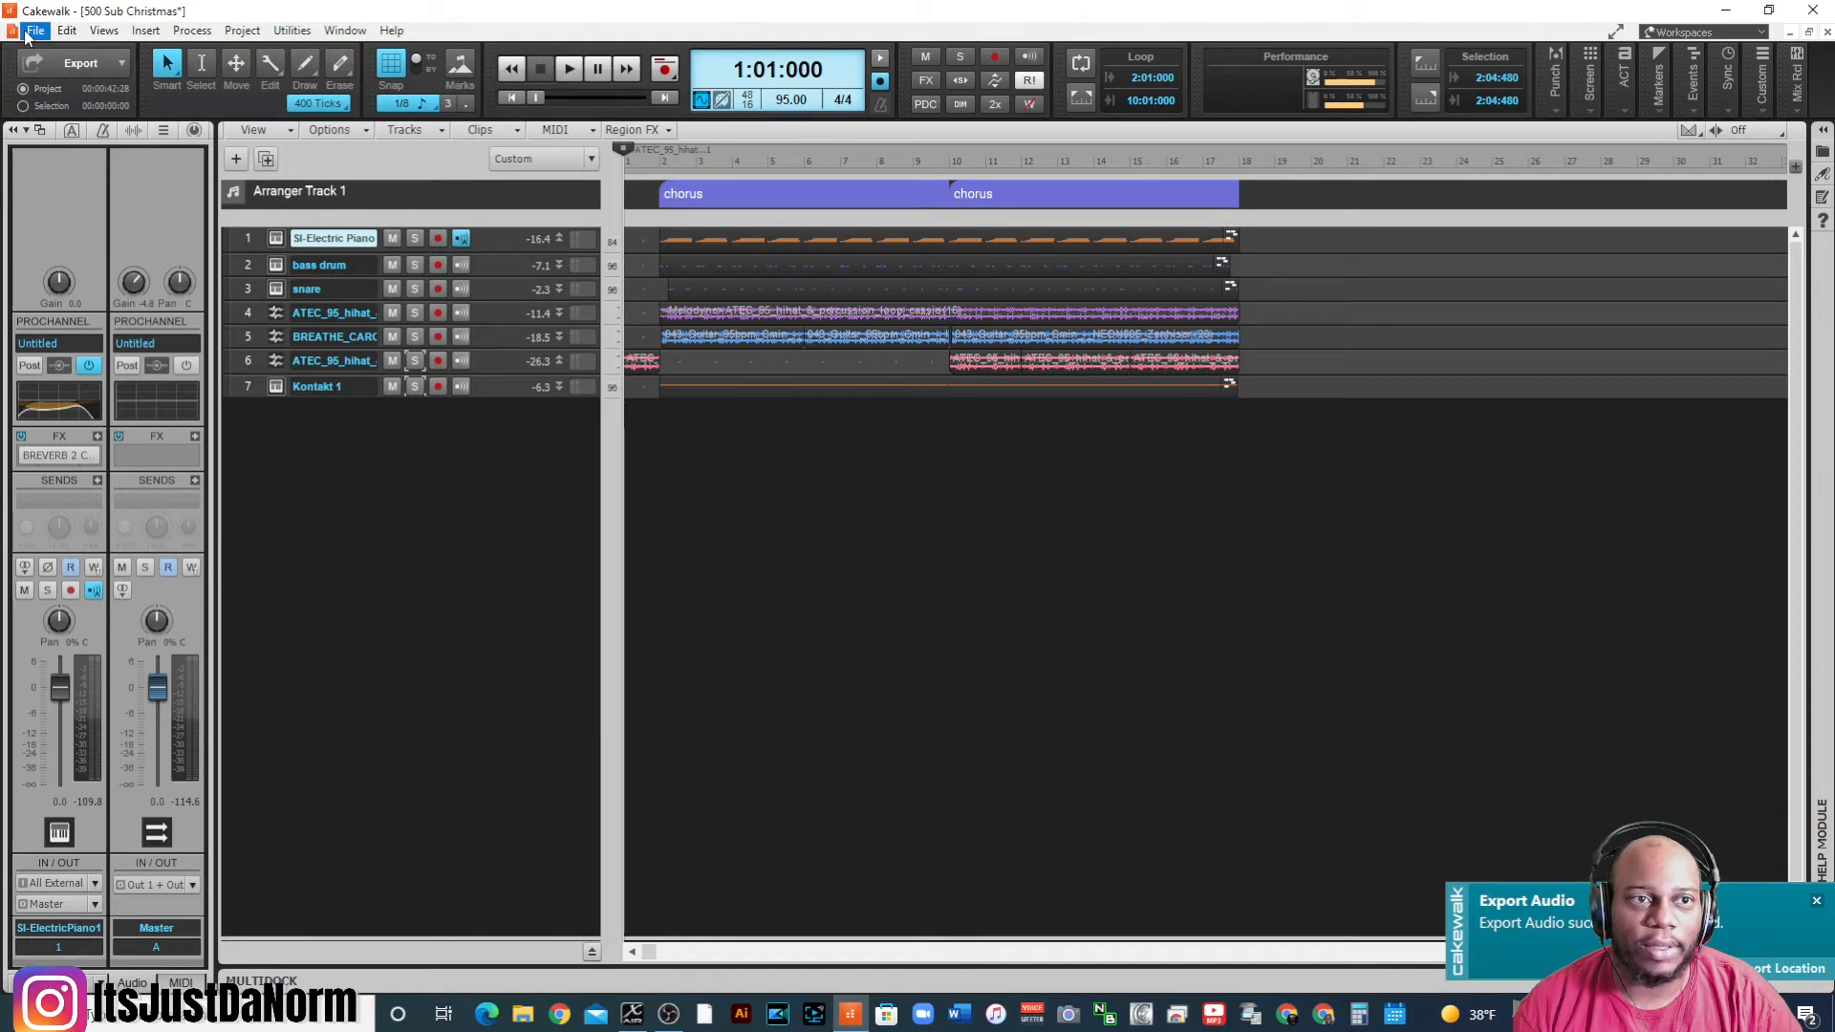
- Browse the File > Export formats and choose OMF
left_click(36, 29)
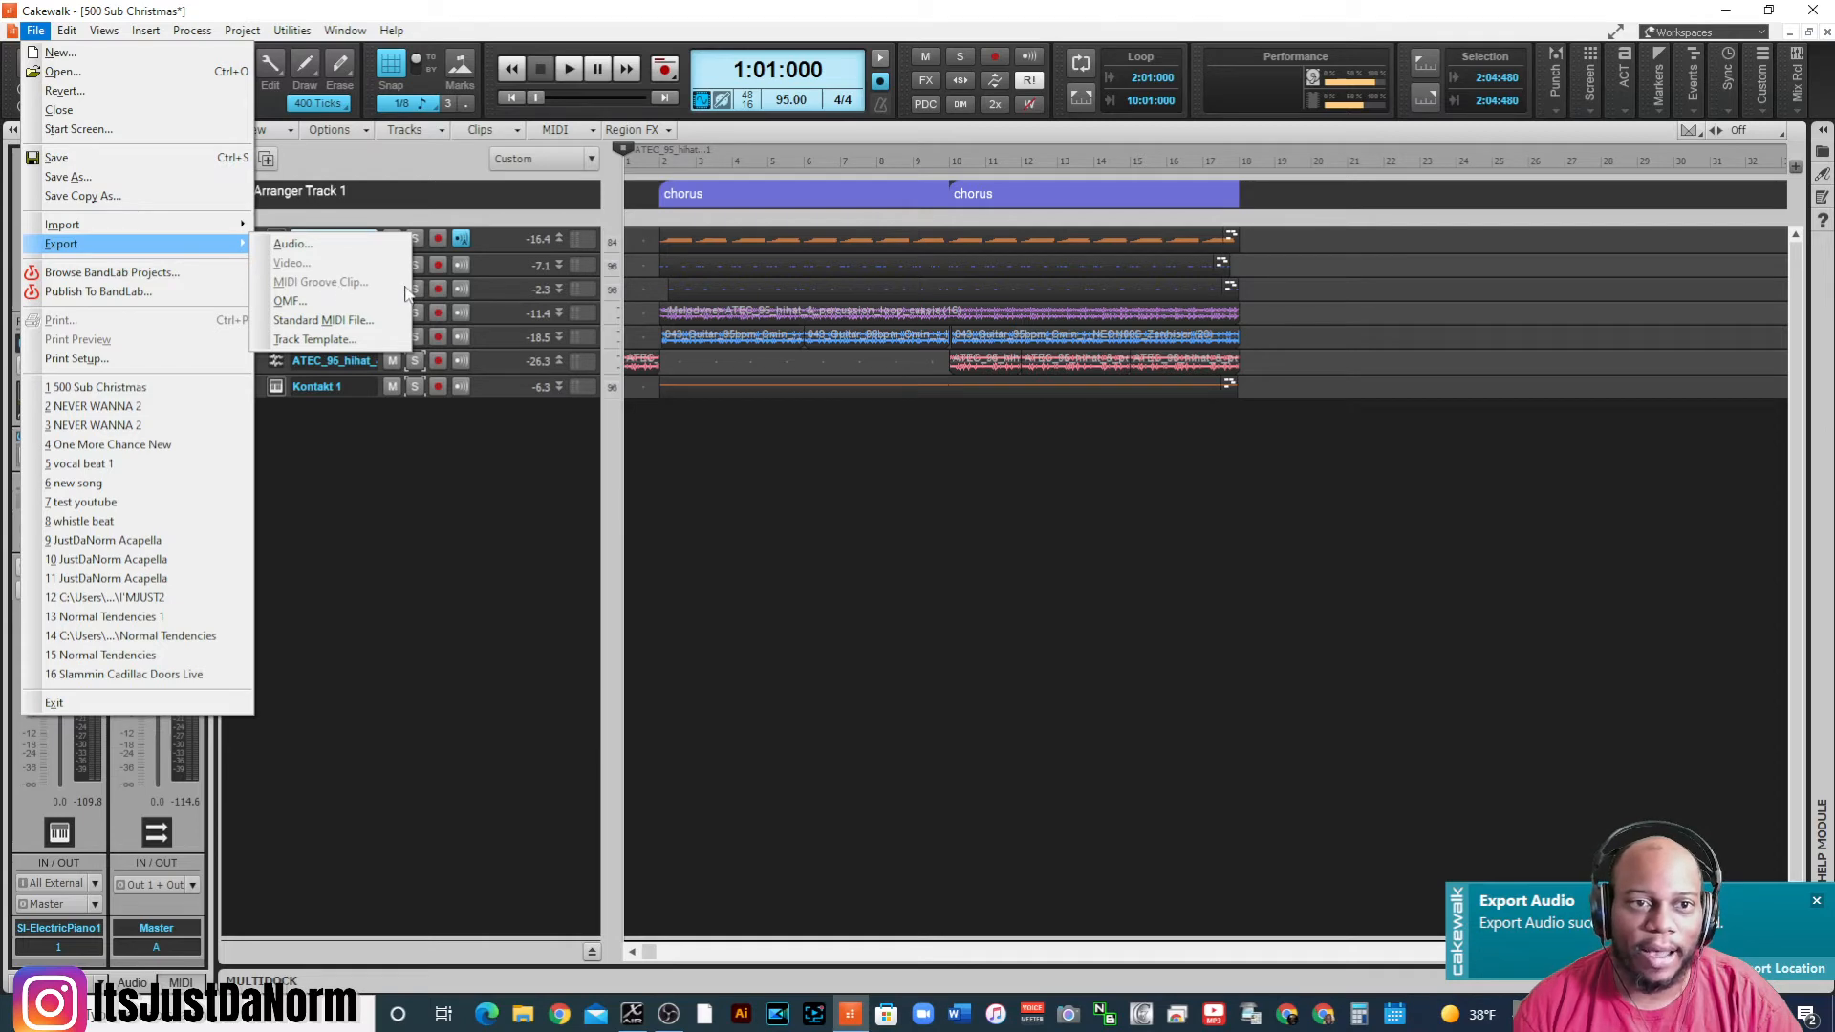
mouse_move(314, 299)
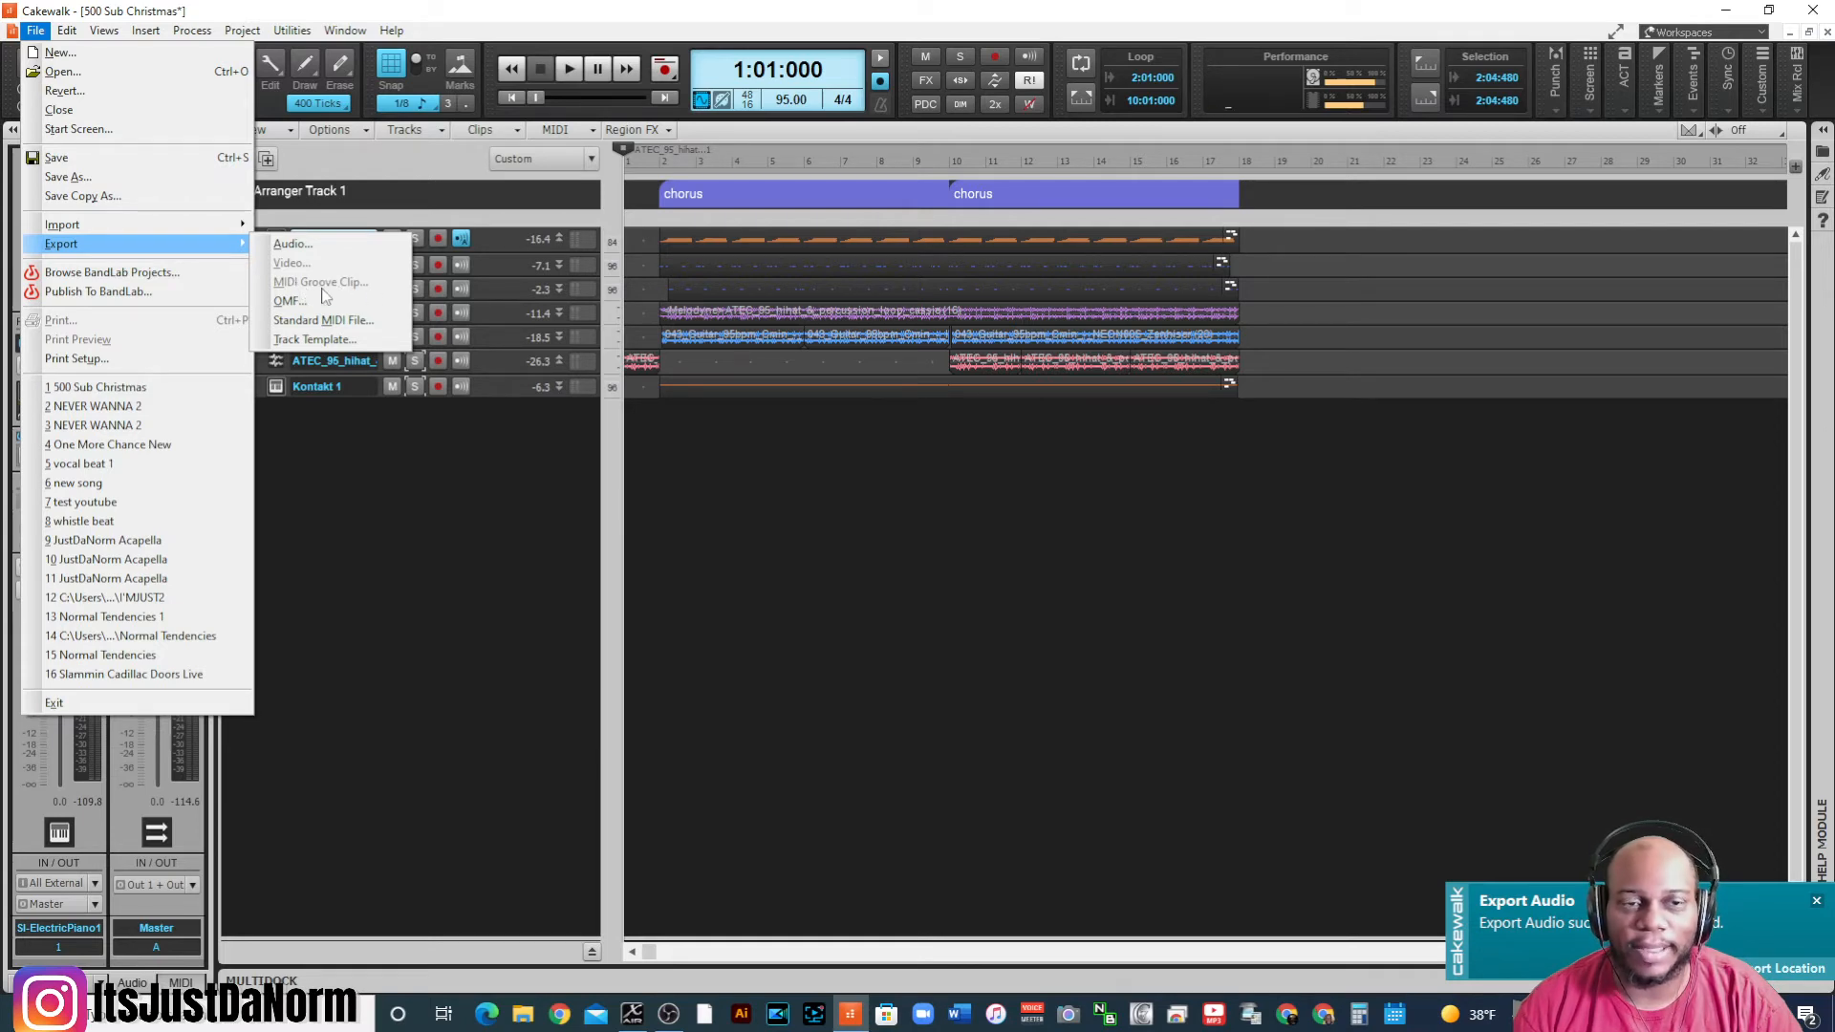
mouse_move(359, 289)
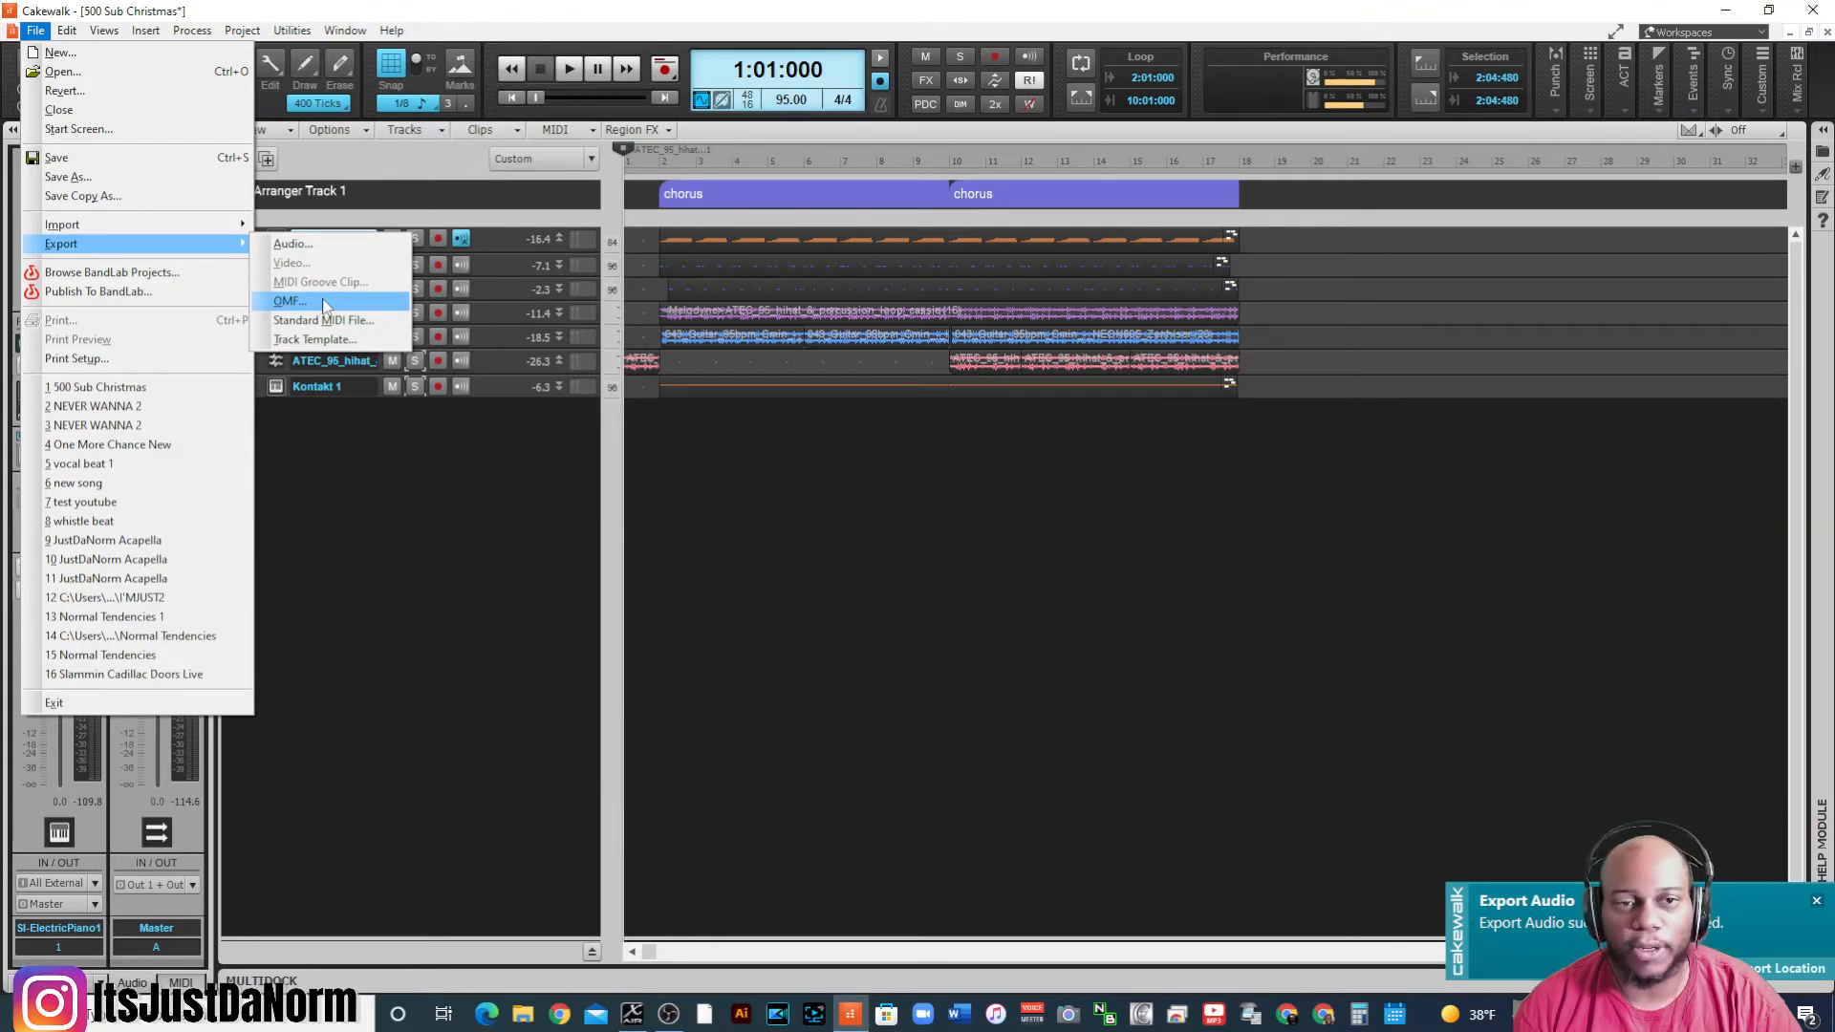
left_click(287, 299)
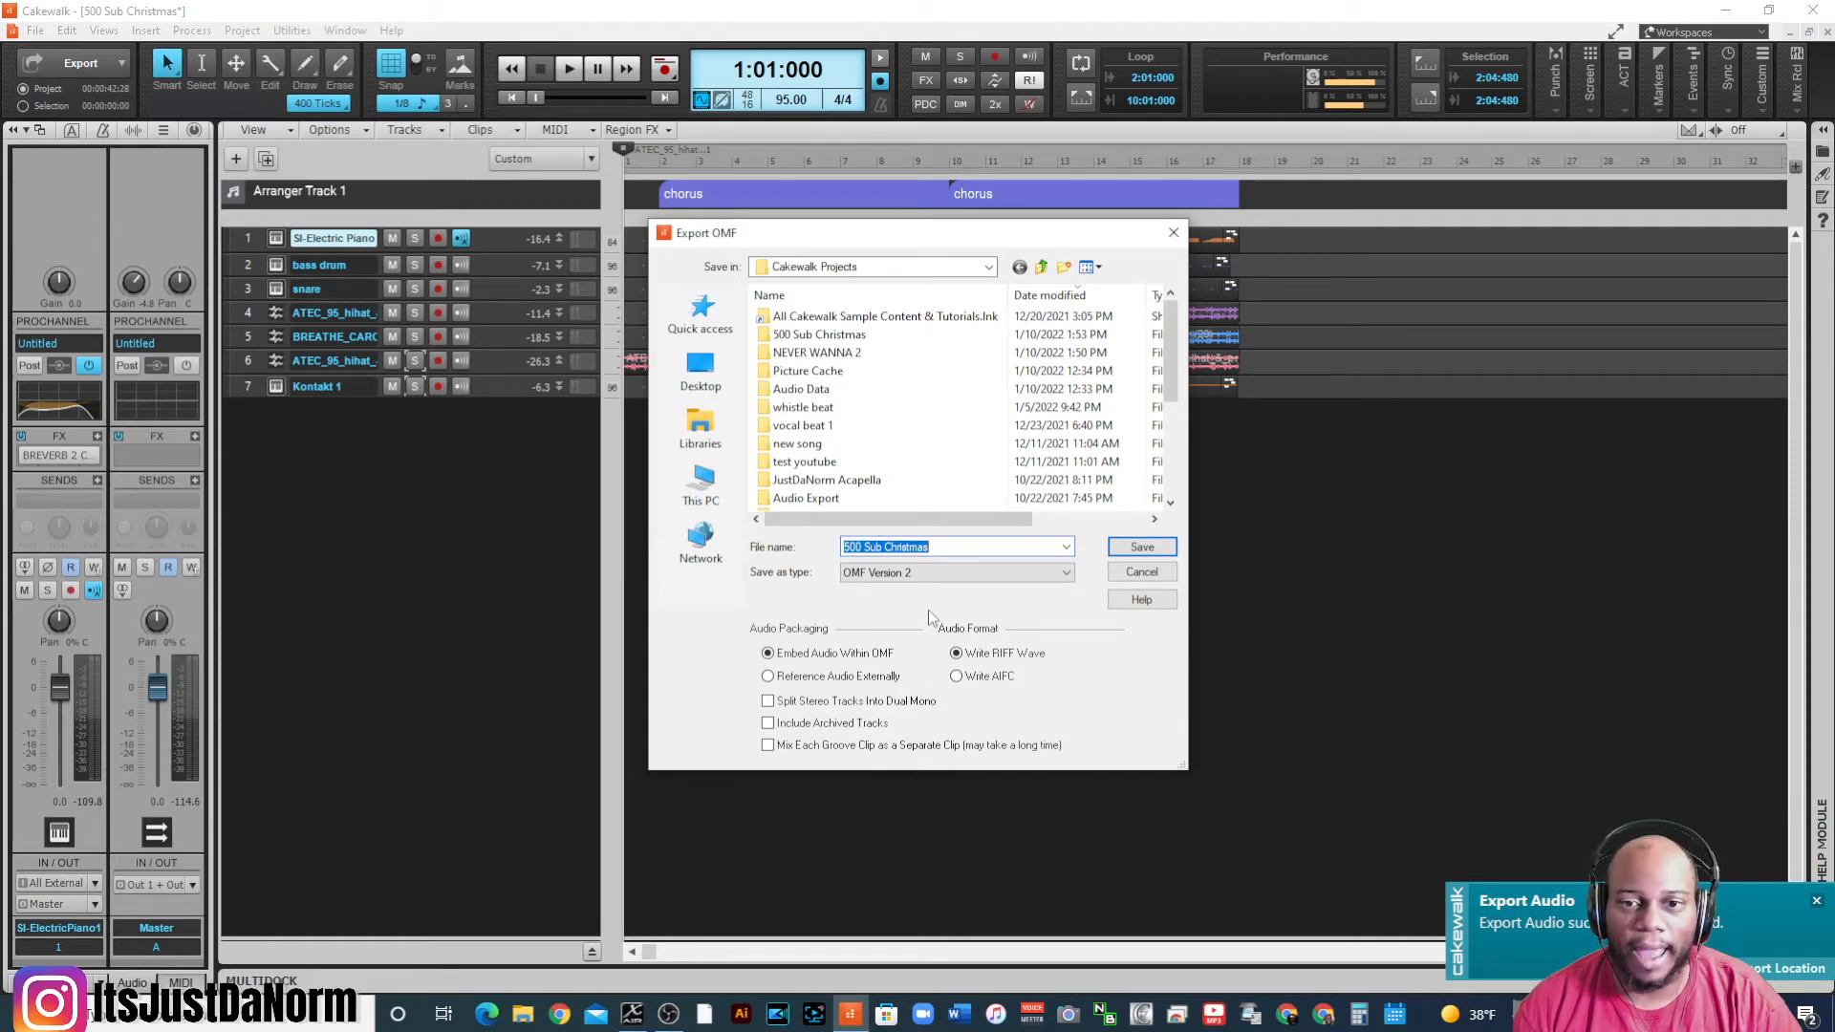
mouse_move(866, 591)
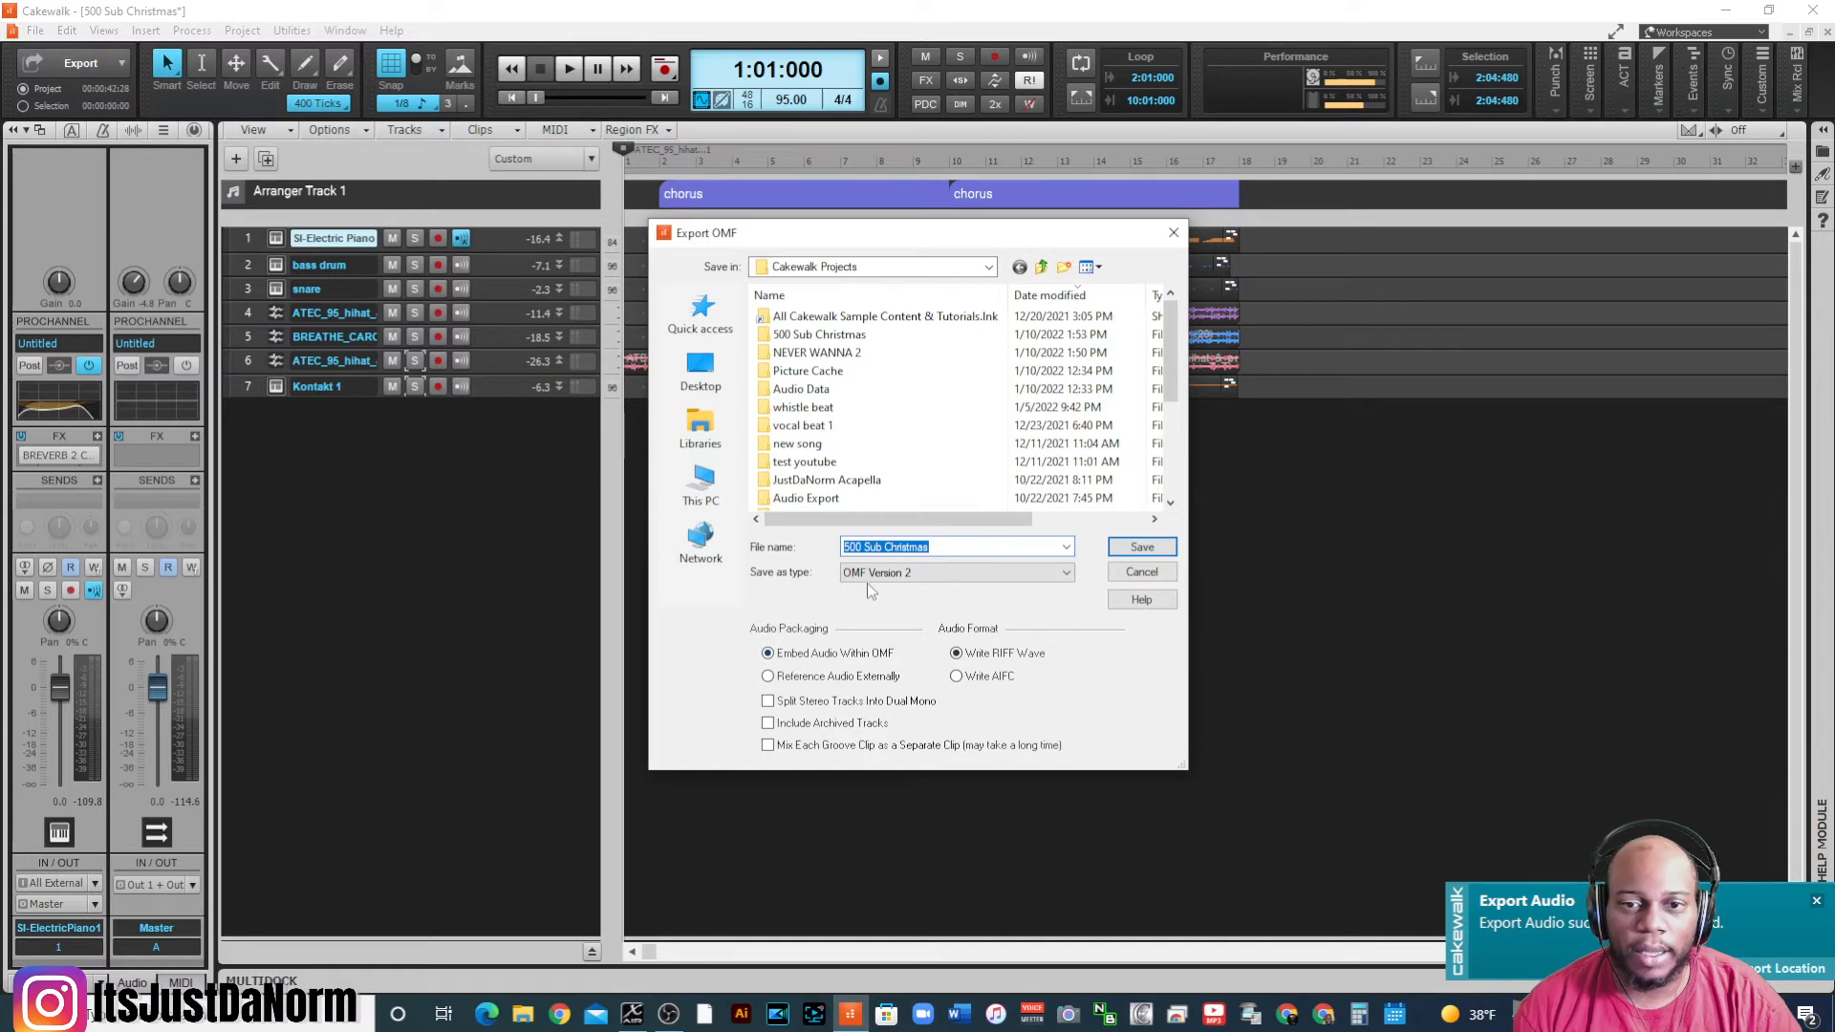
mouse_move(544, 293)
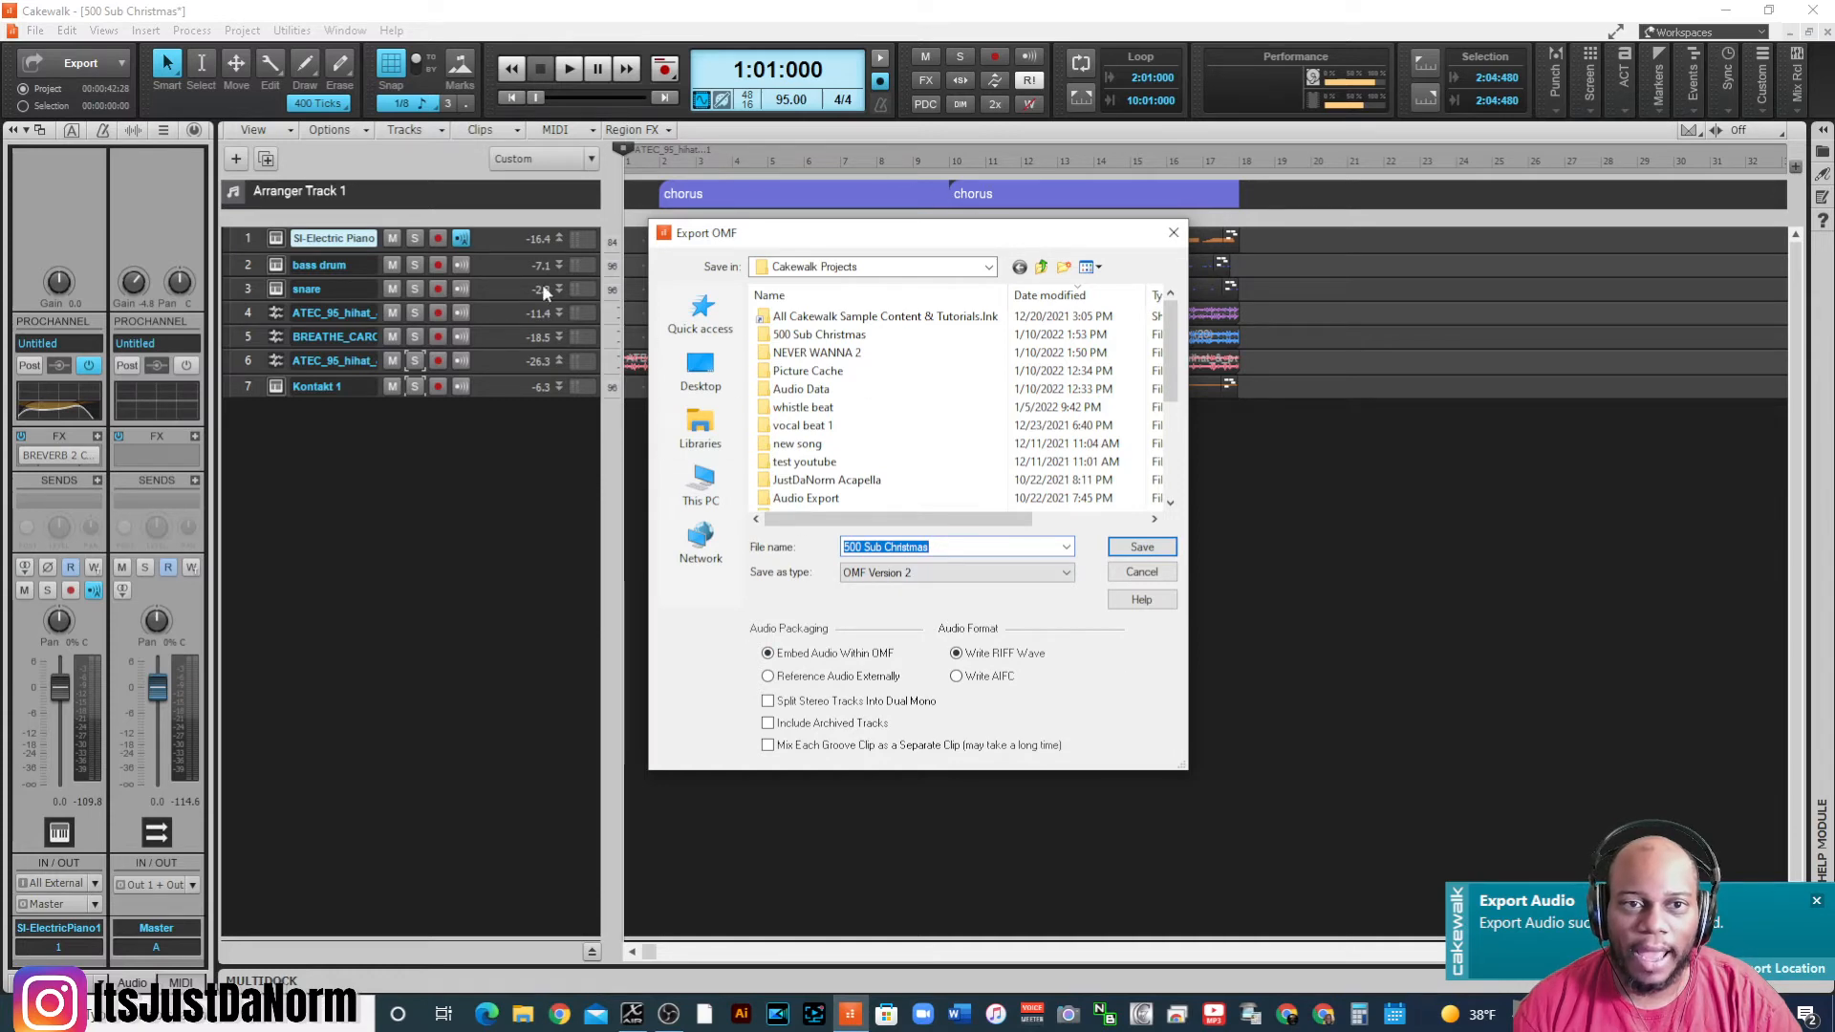
mouse_move(526, 387)
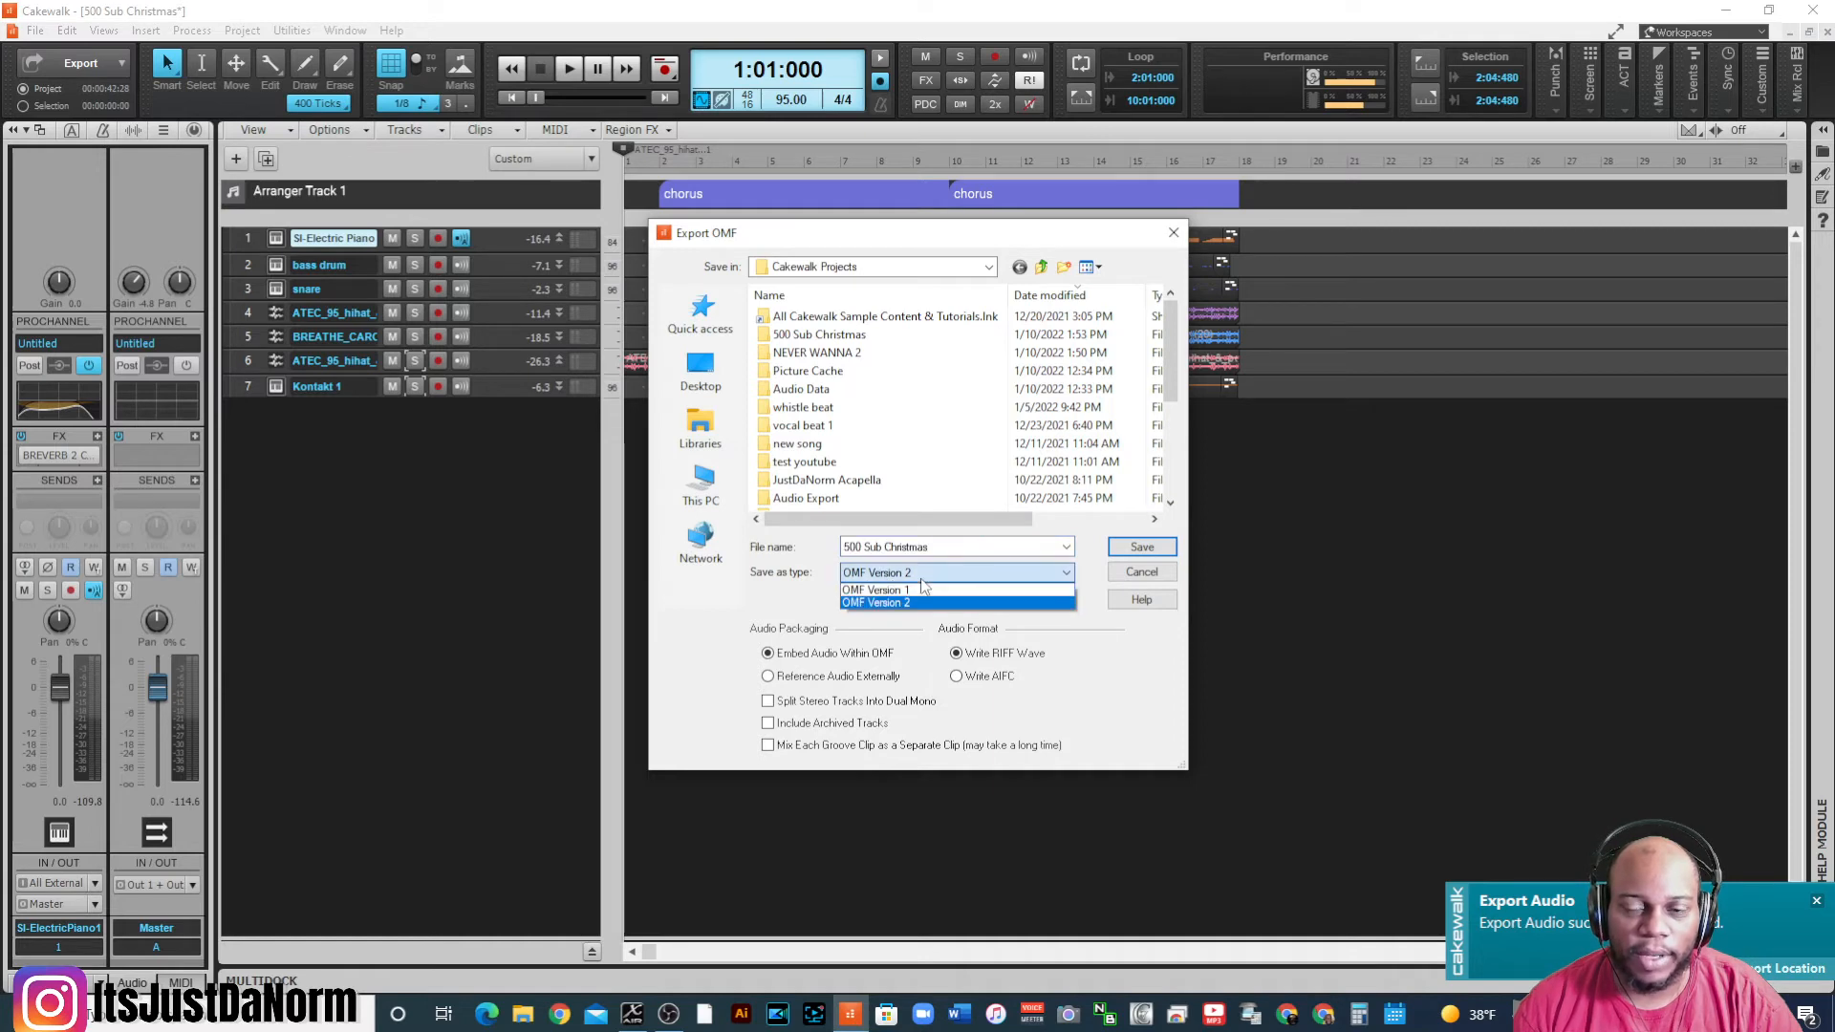
mouse_move(901, 589)
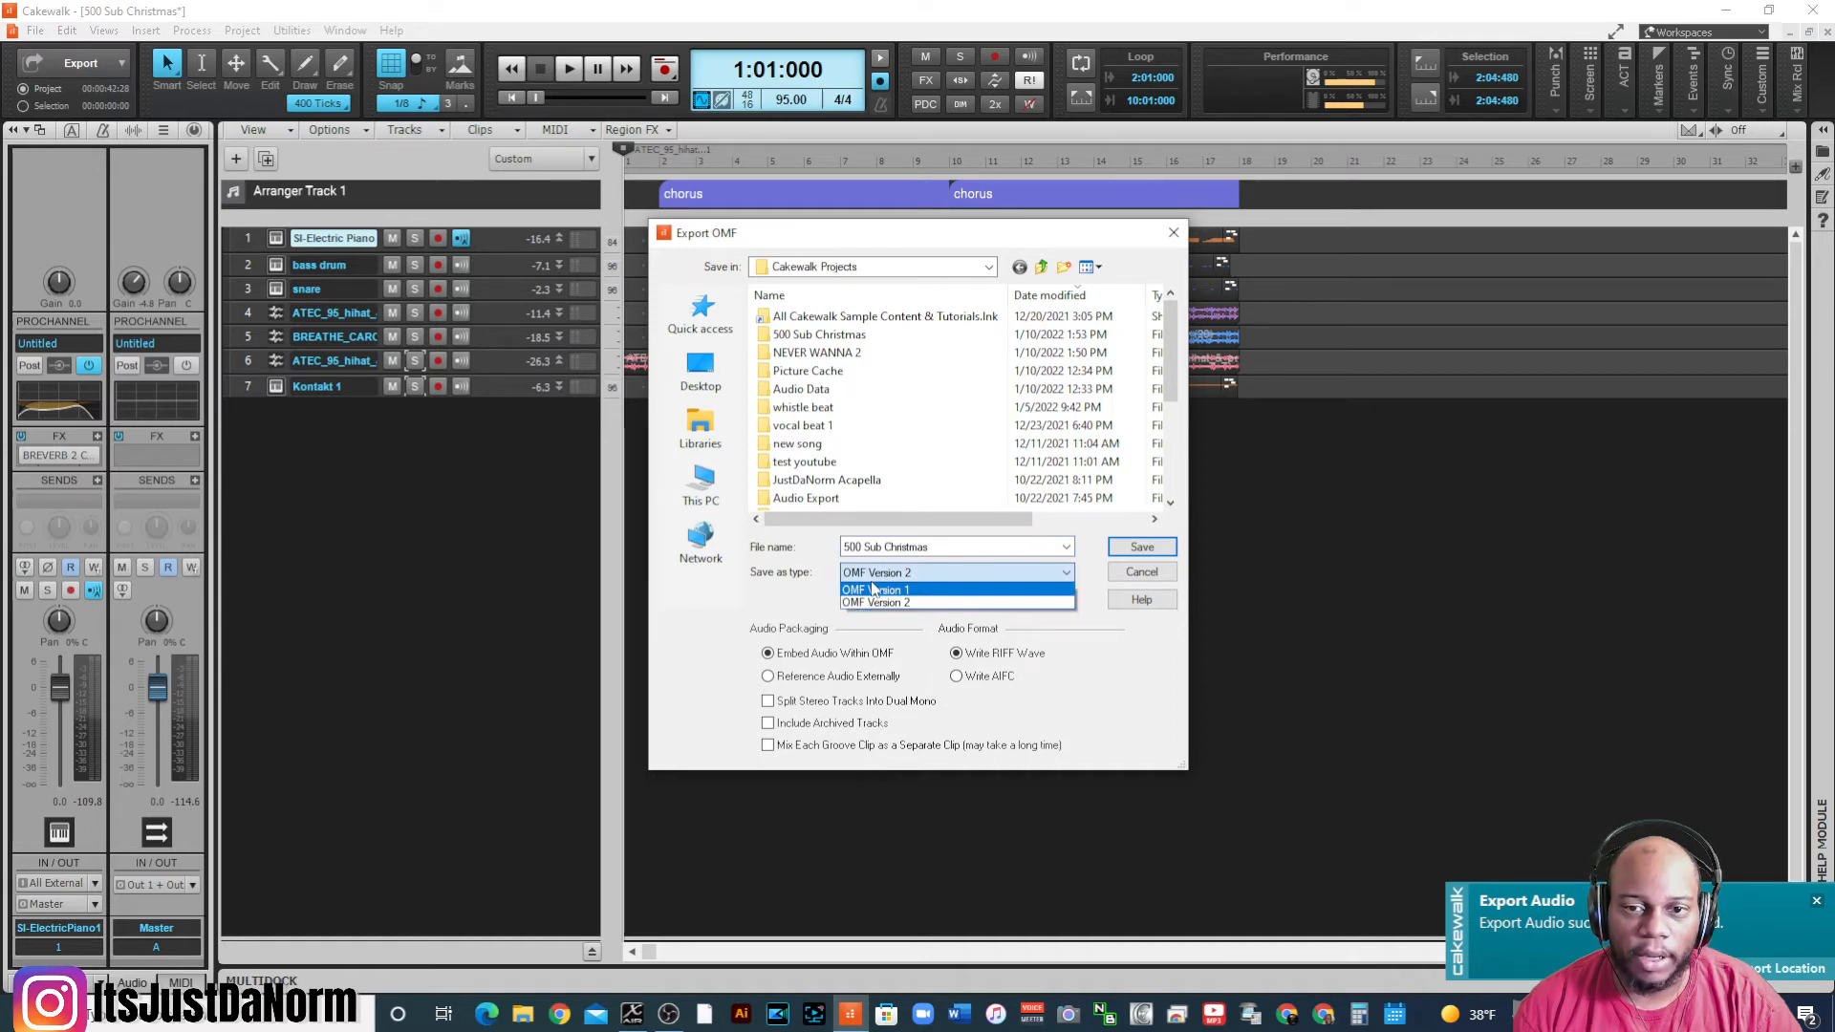
mouse_move(924, 601)
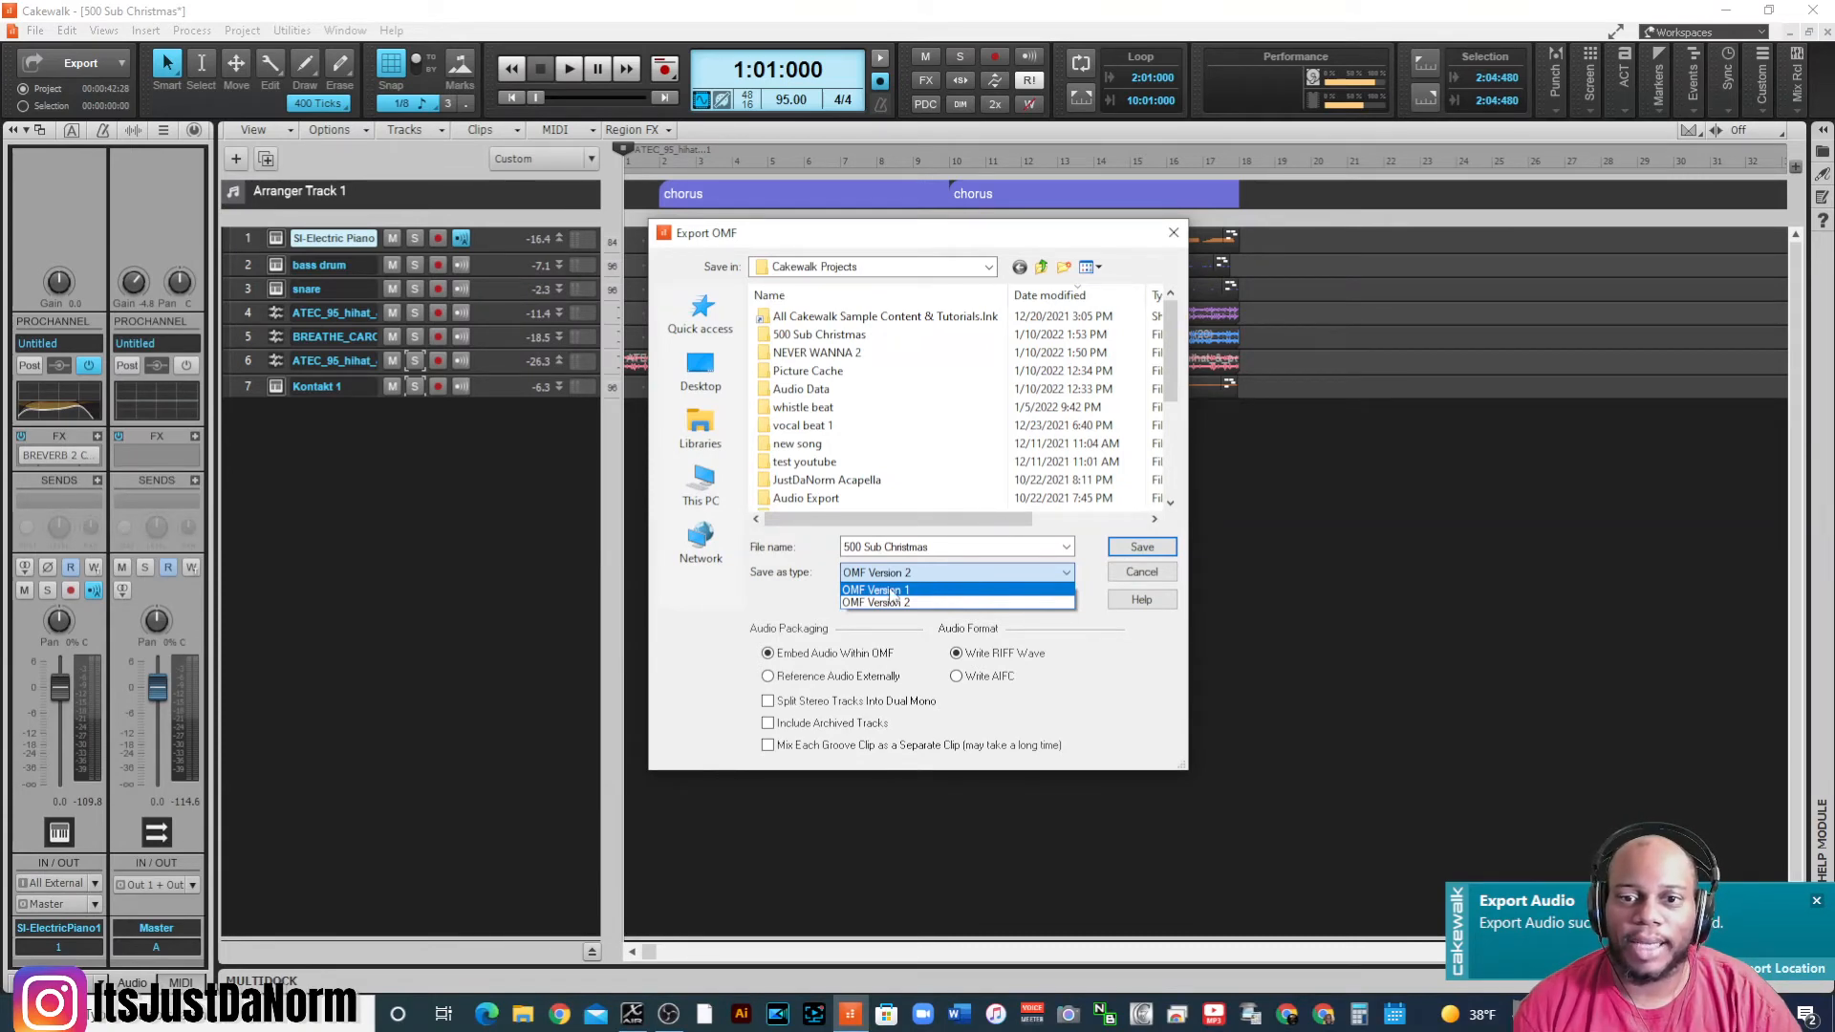
left_click(876, 589)
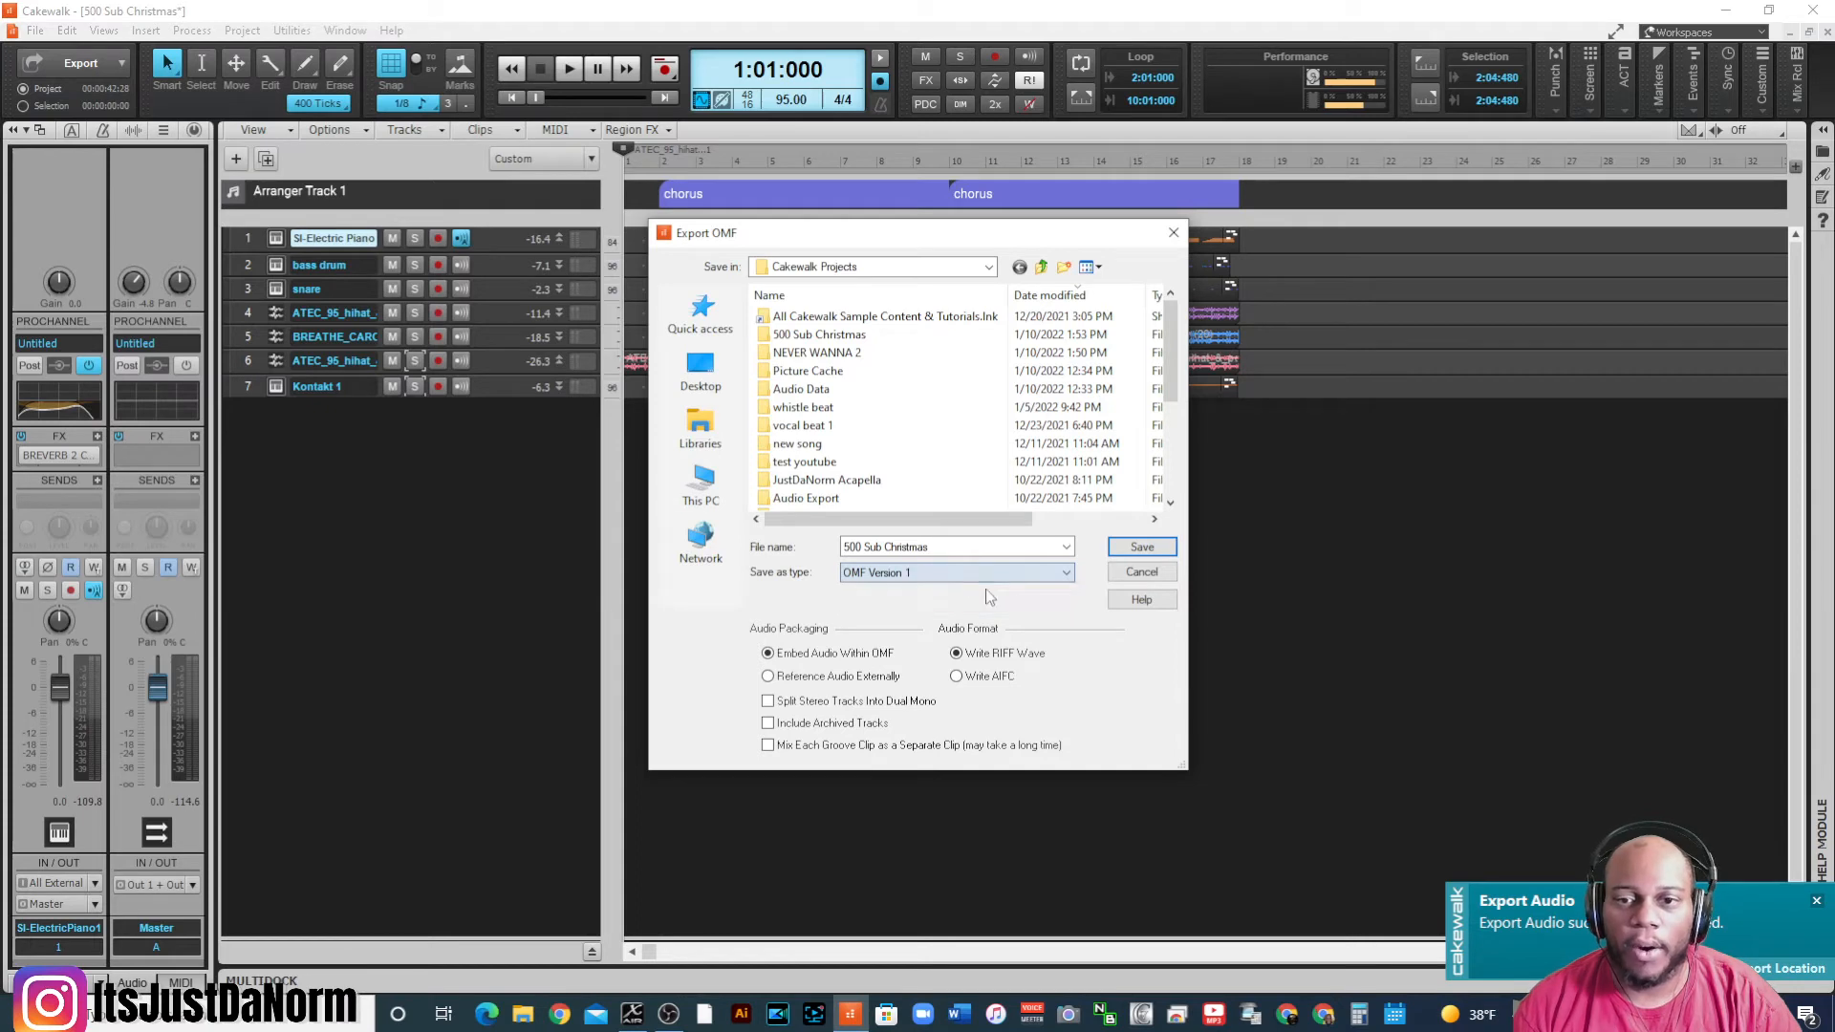
left_click(1063, 573)
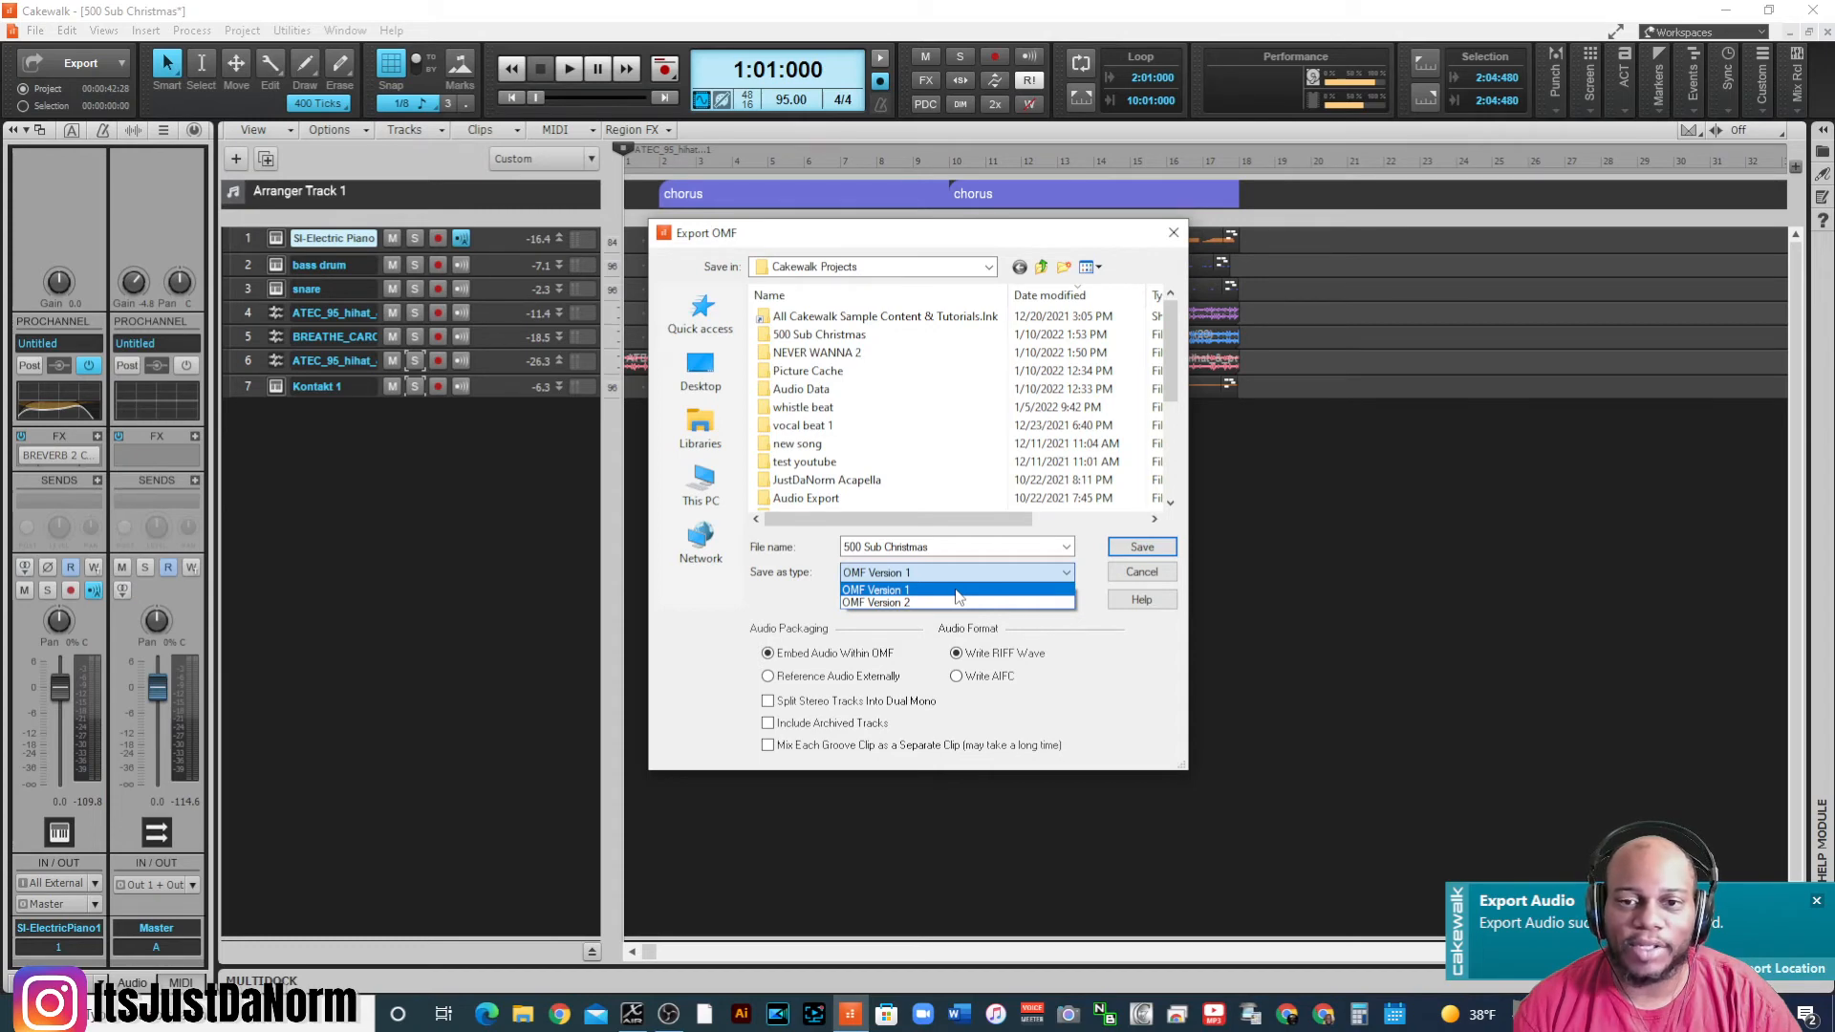
left_click(876, 603)
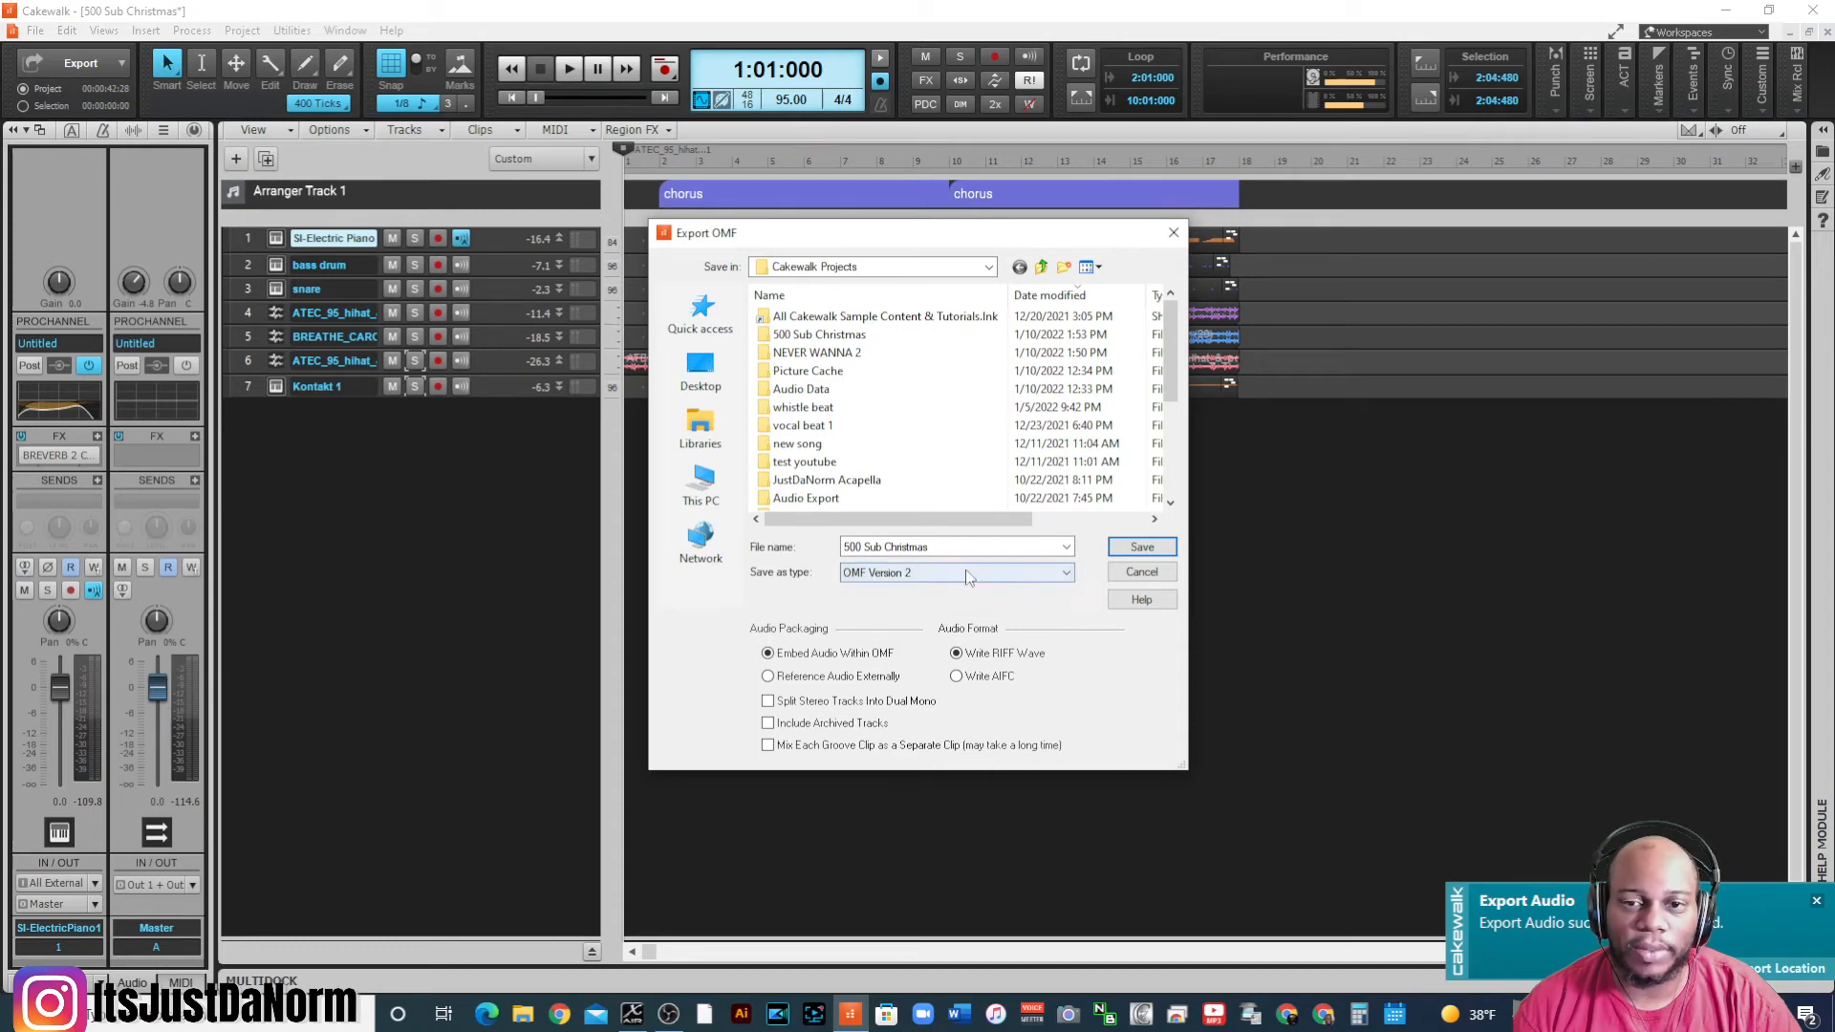
left_click(956, 573)
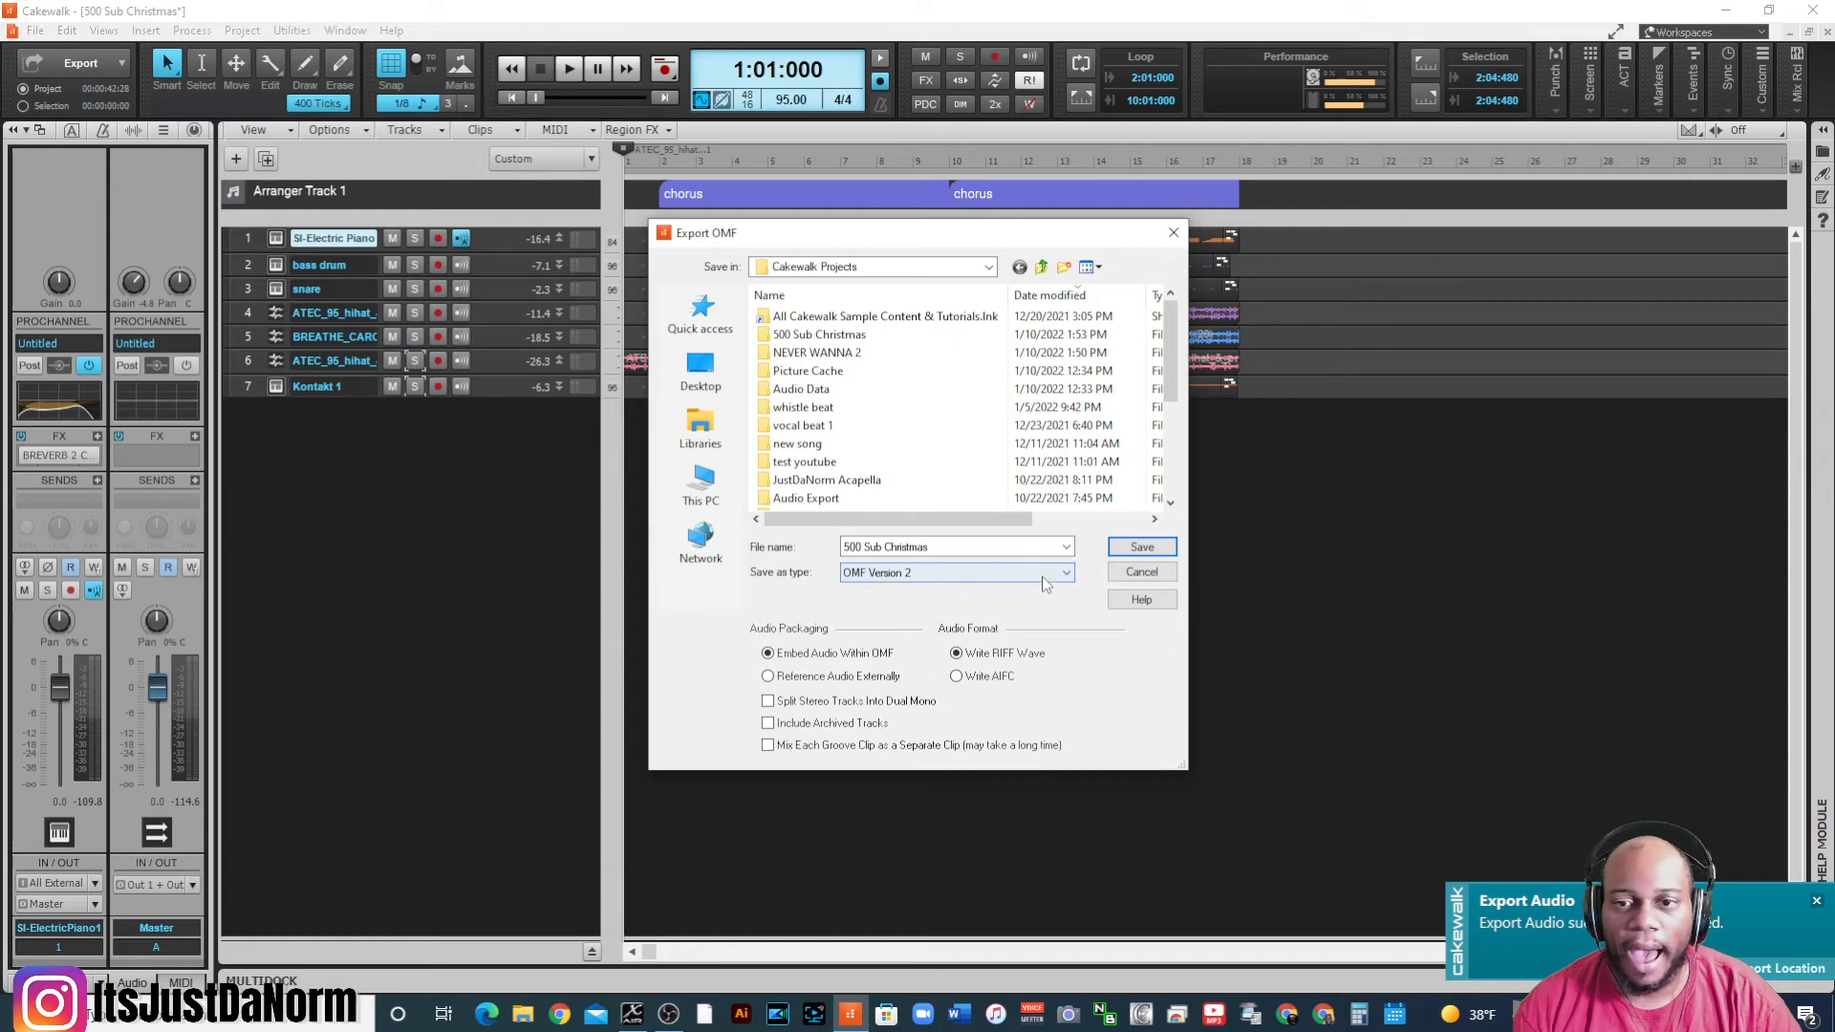
mouse_move(981, 583)
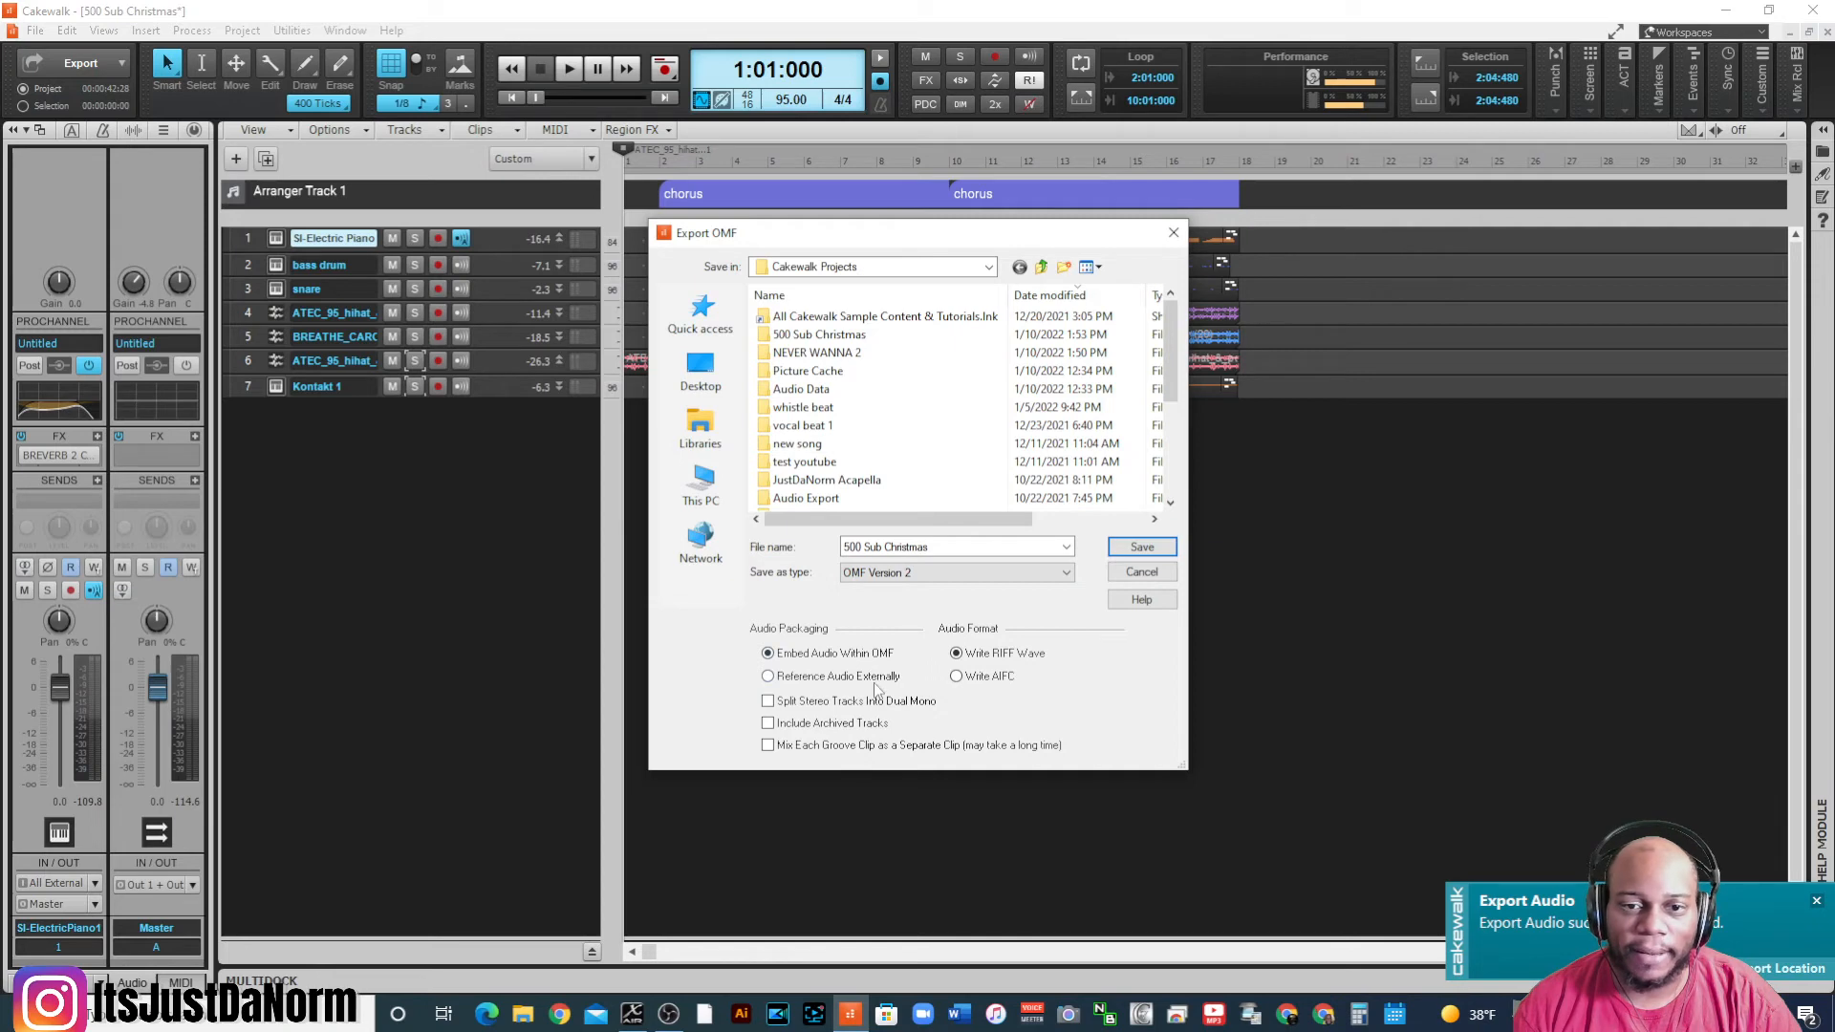
- Toggle Split Stereo Into Dual Mono and Include Archived Tracks off again, then cancel
left_click(768, 652)
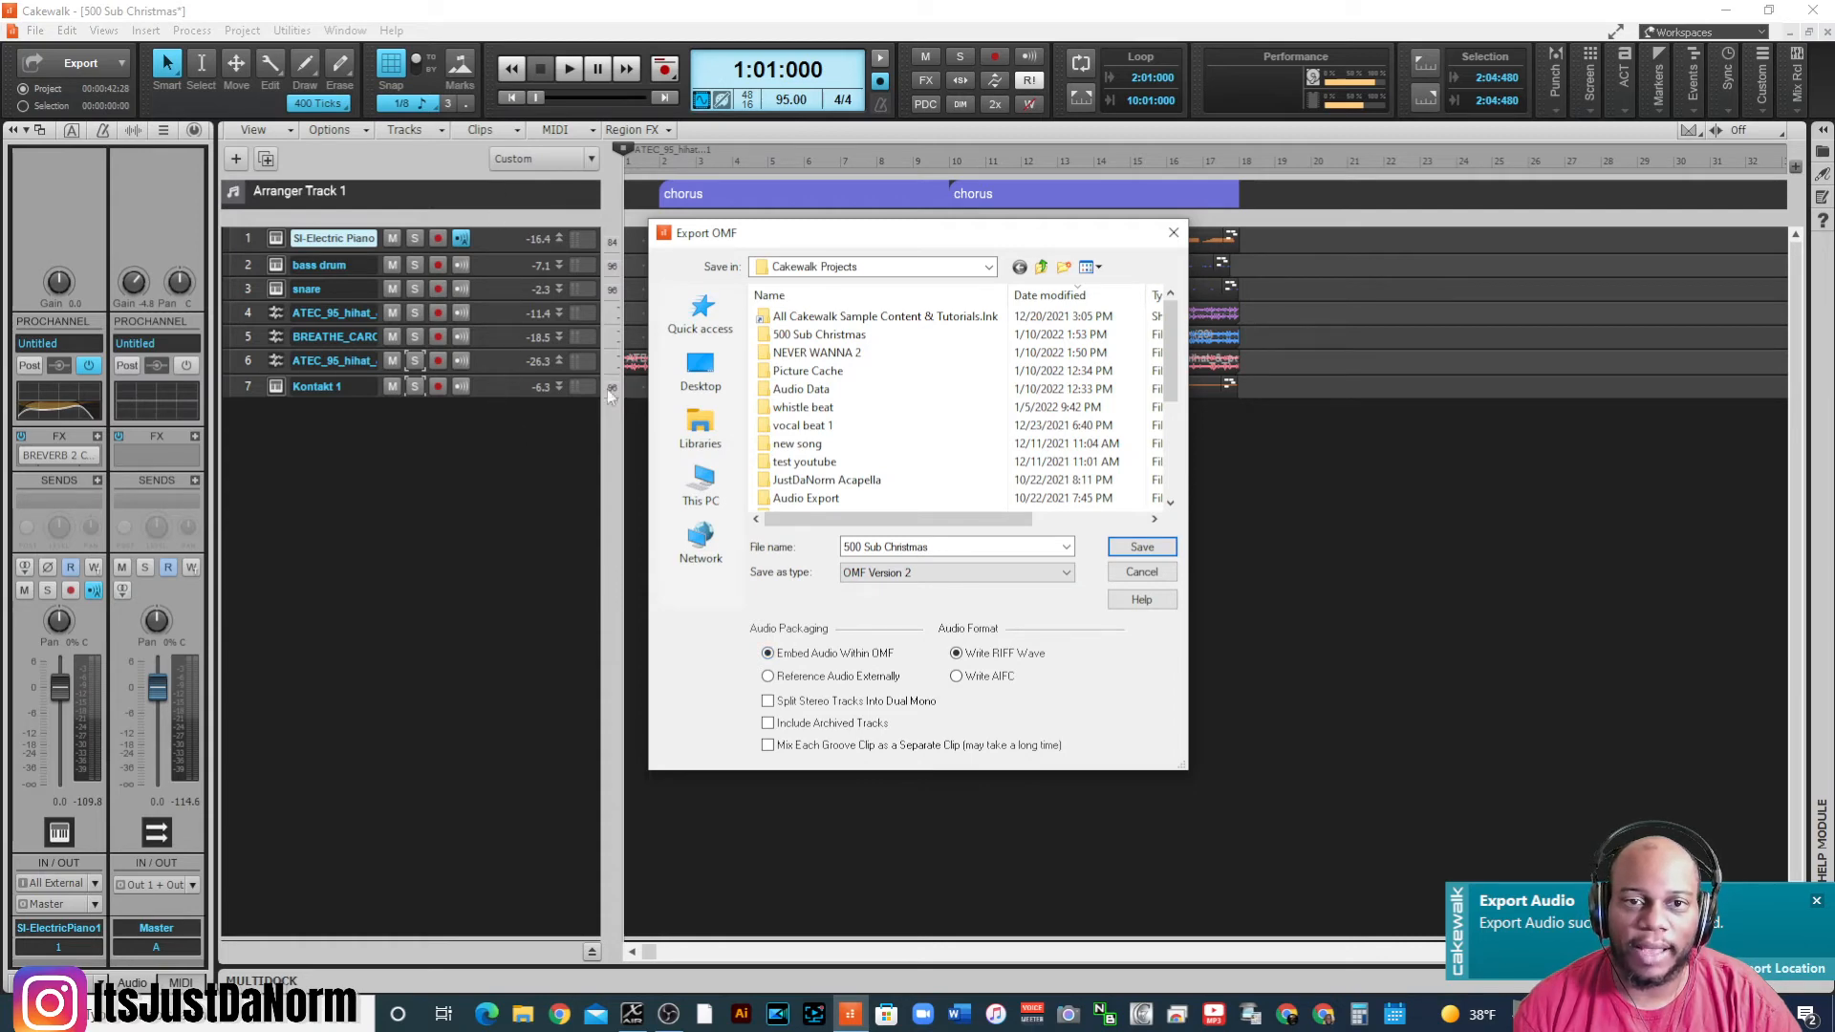
mouse_move(1252, 255)
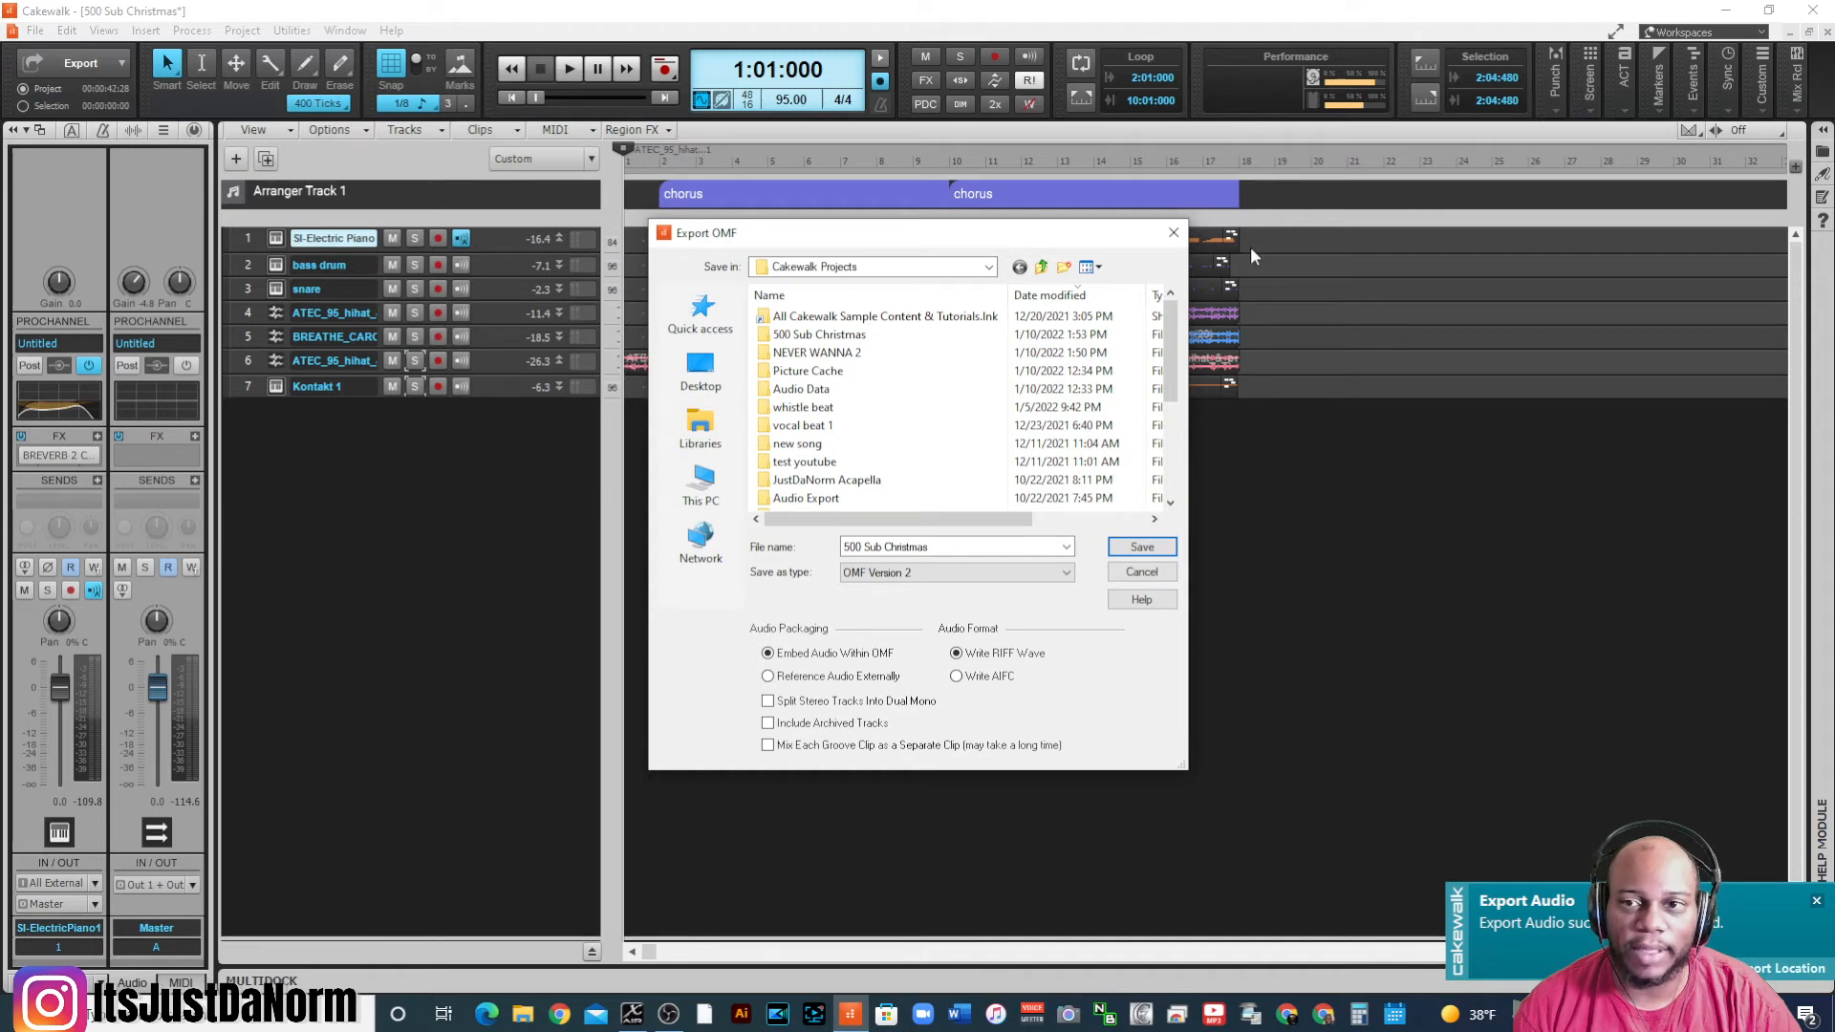
mouse_move(557, 517)
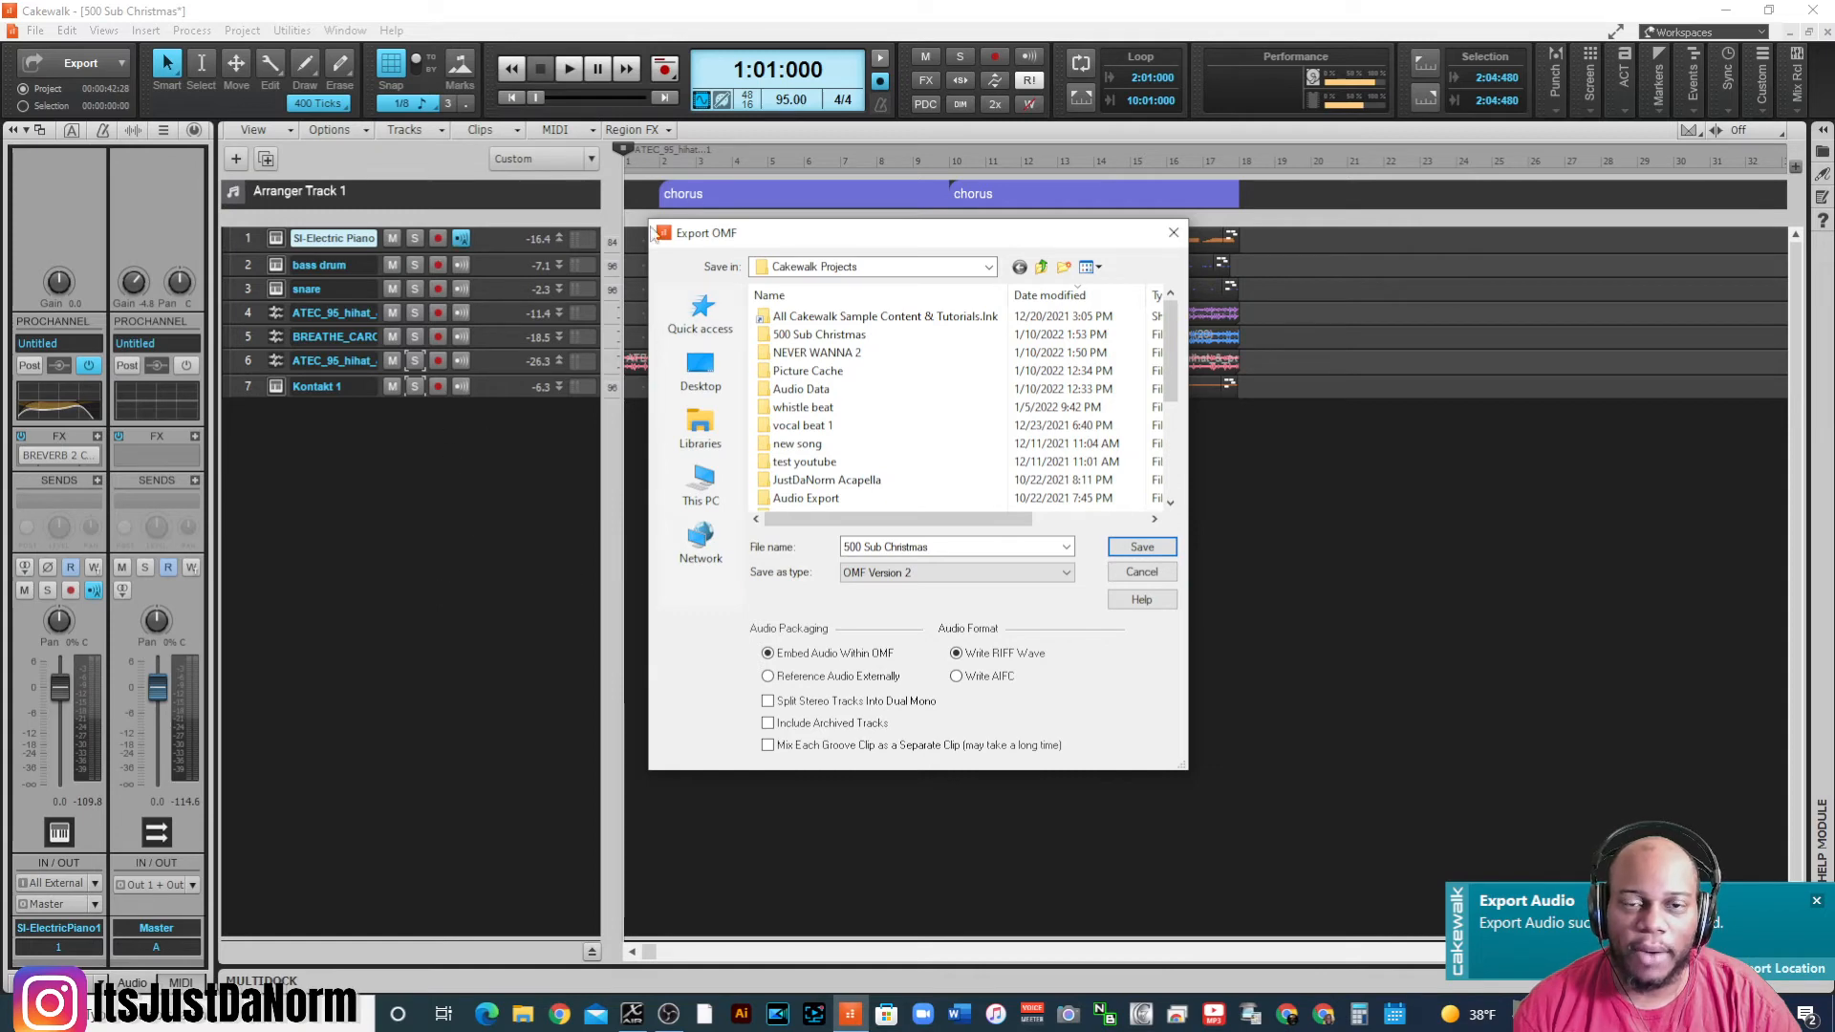
mouse_move(567, 391)
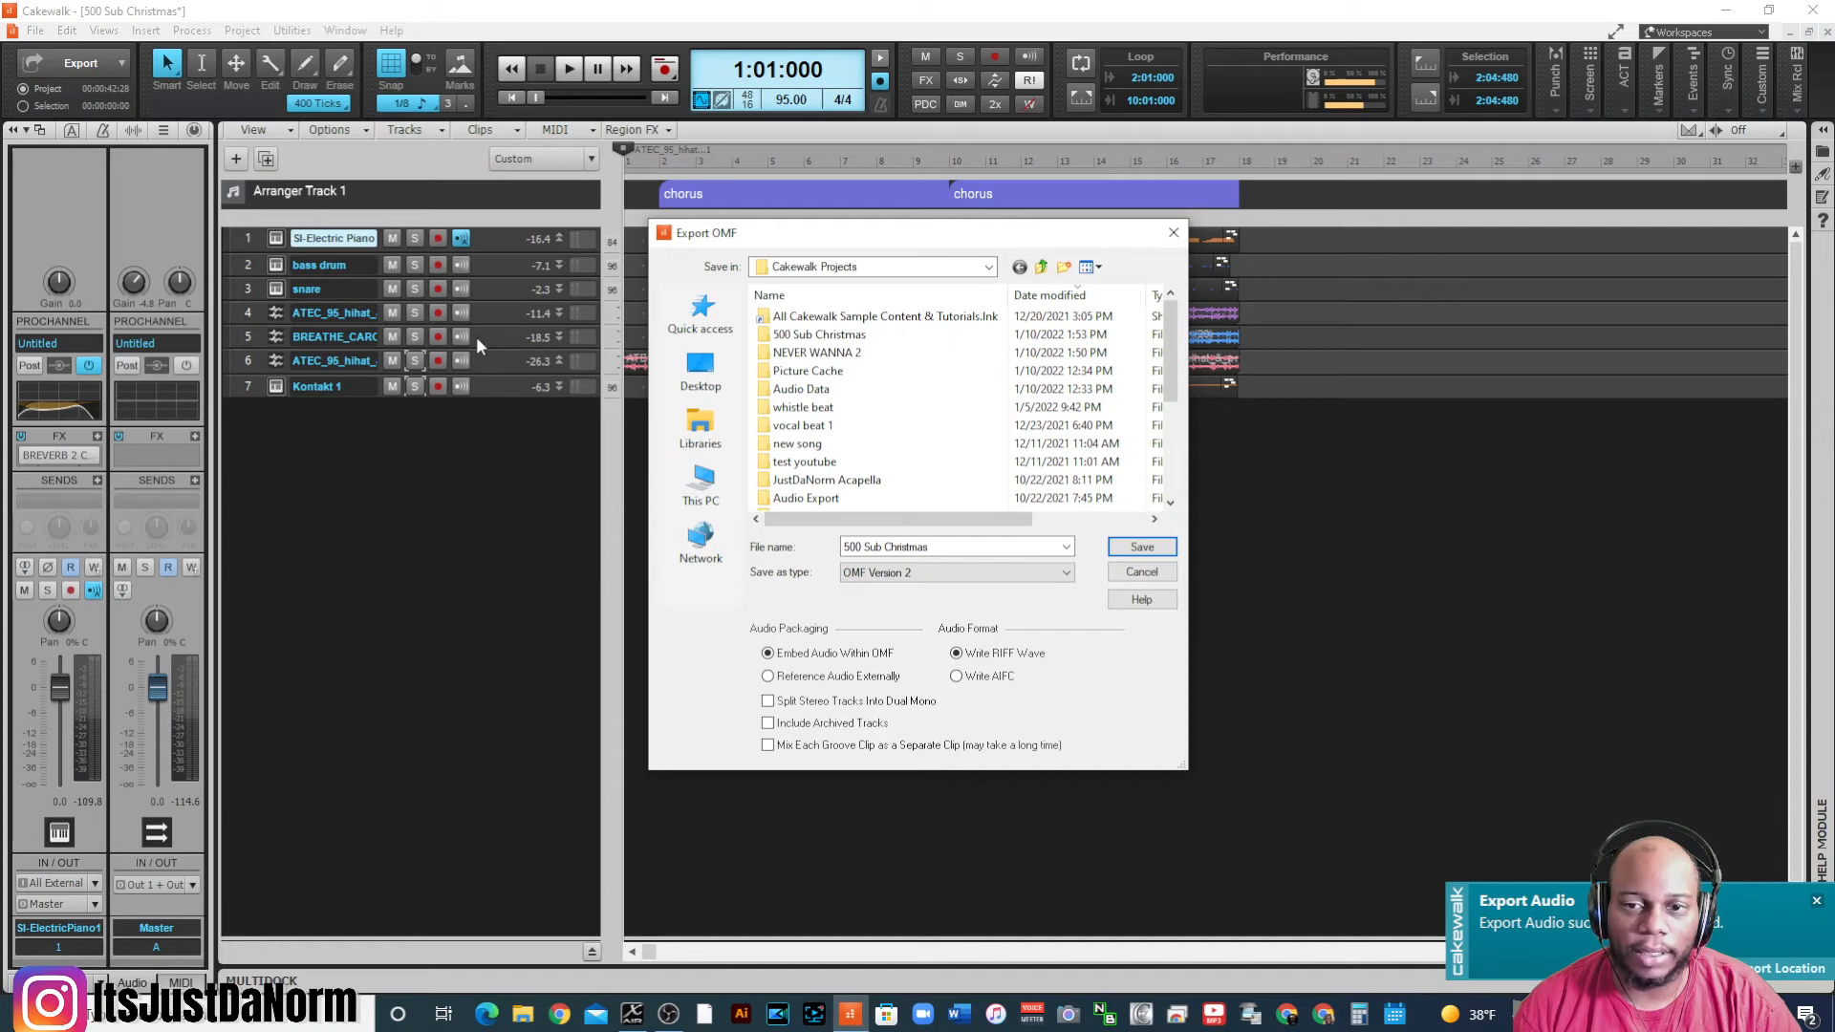
mouse_move(429, 456)
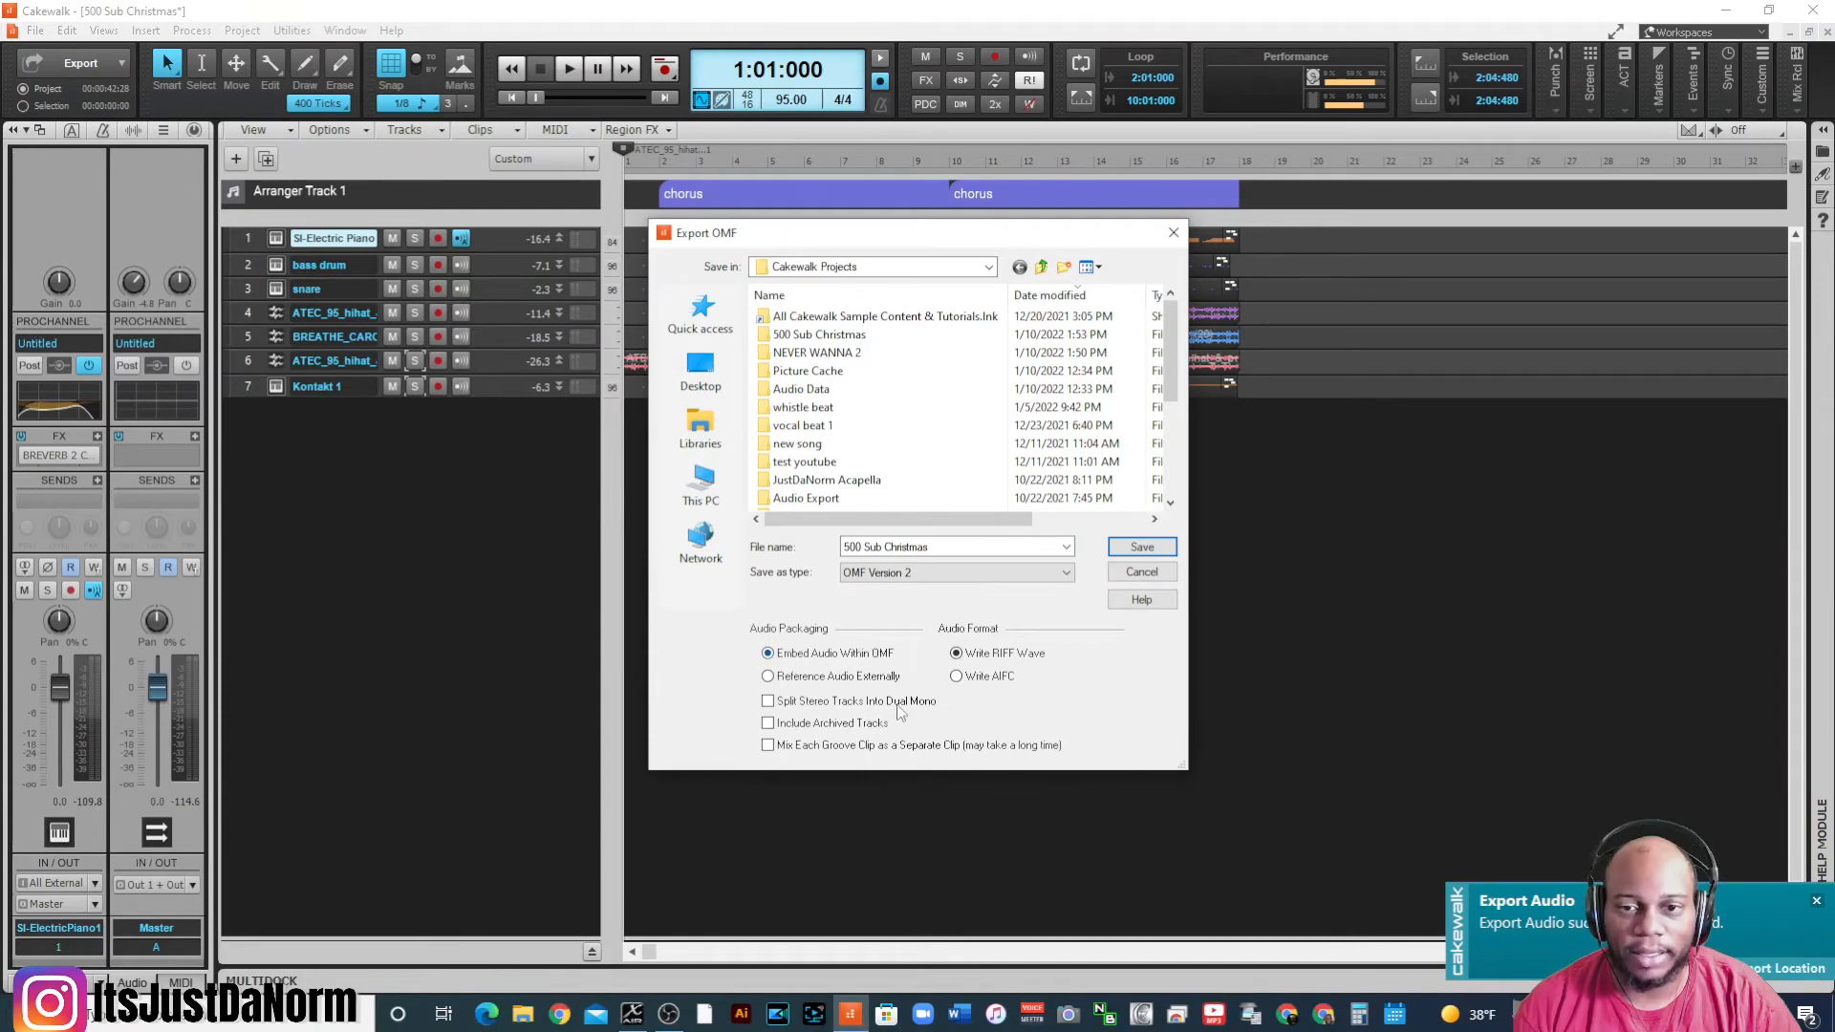
left_click(769, 701)
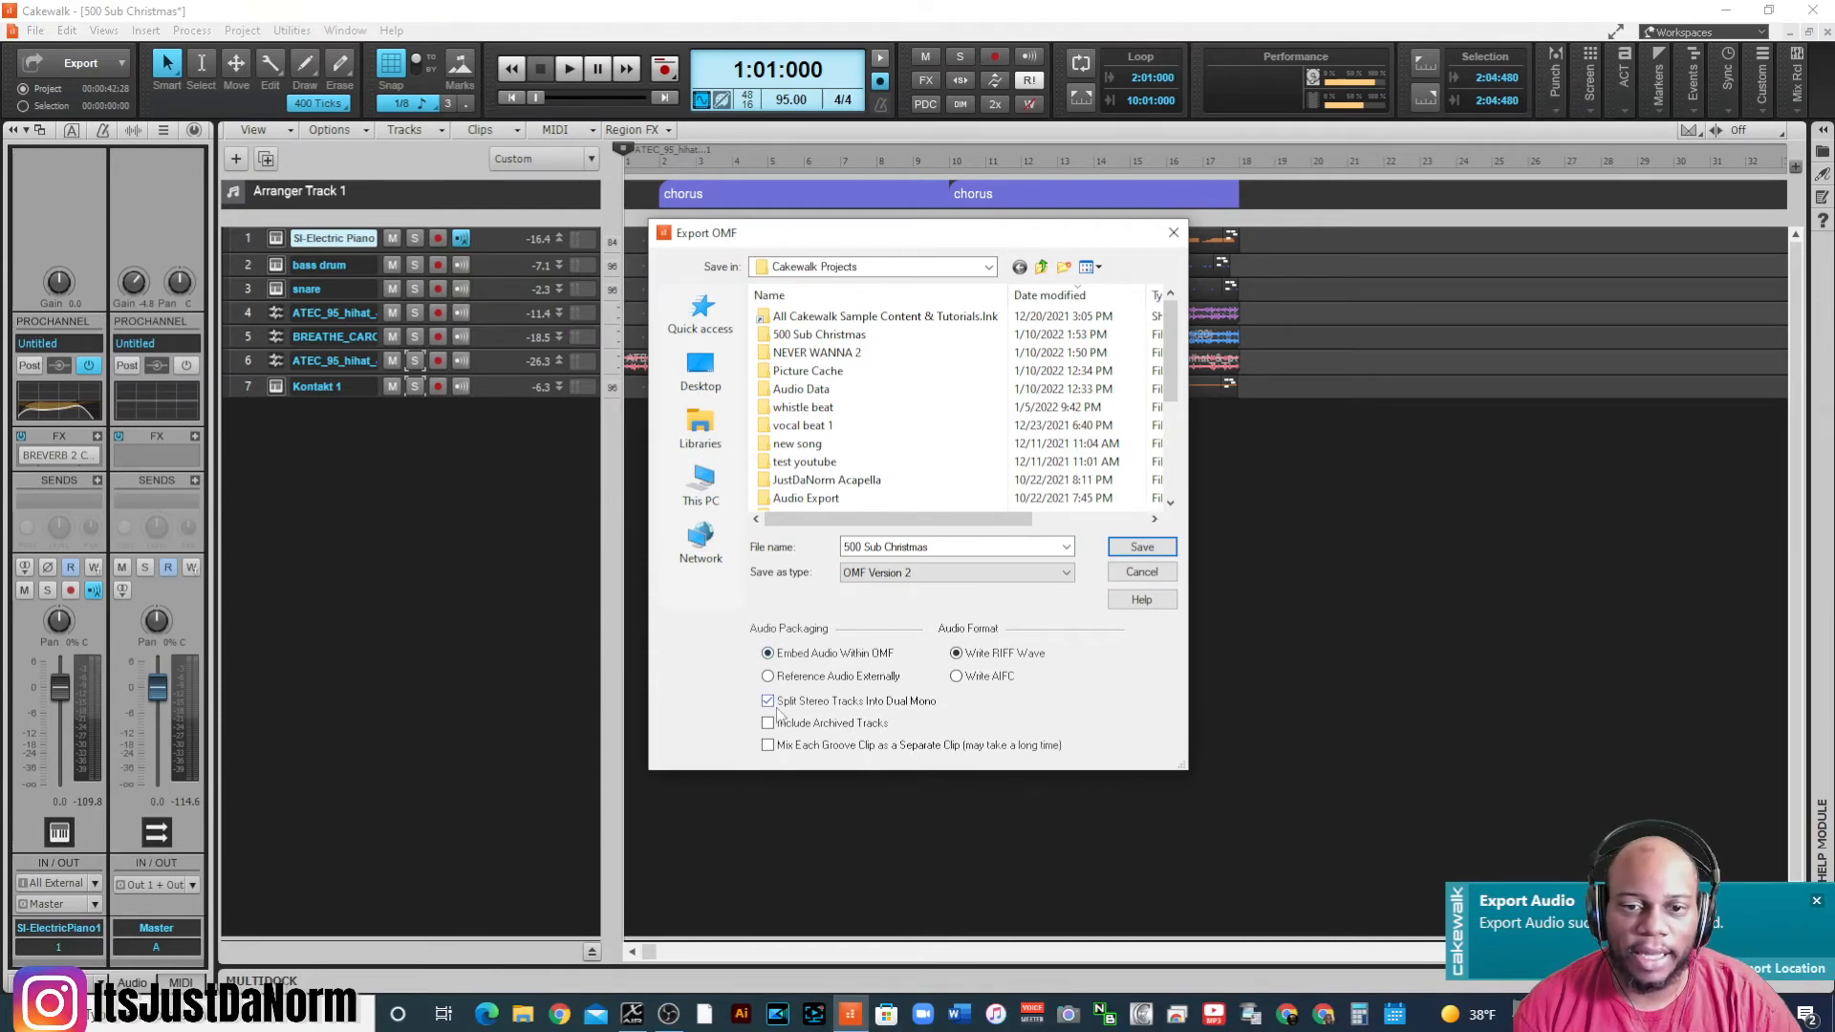
left_click(769, 699)
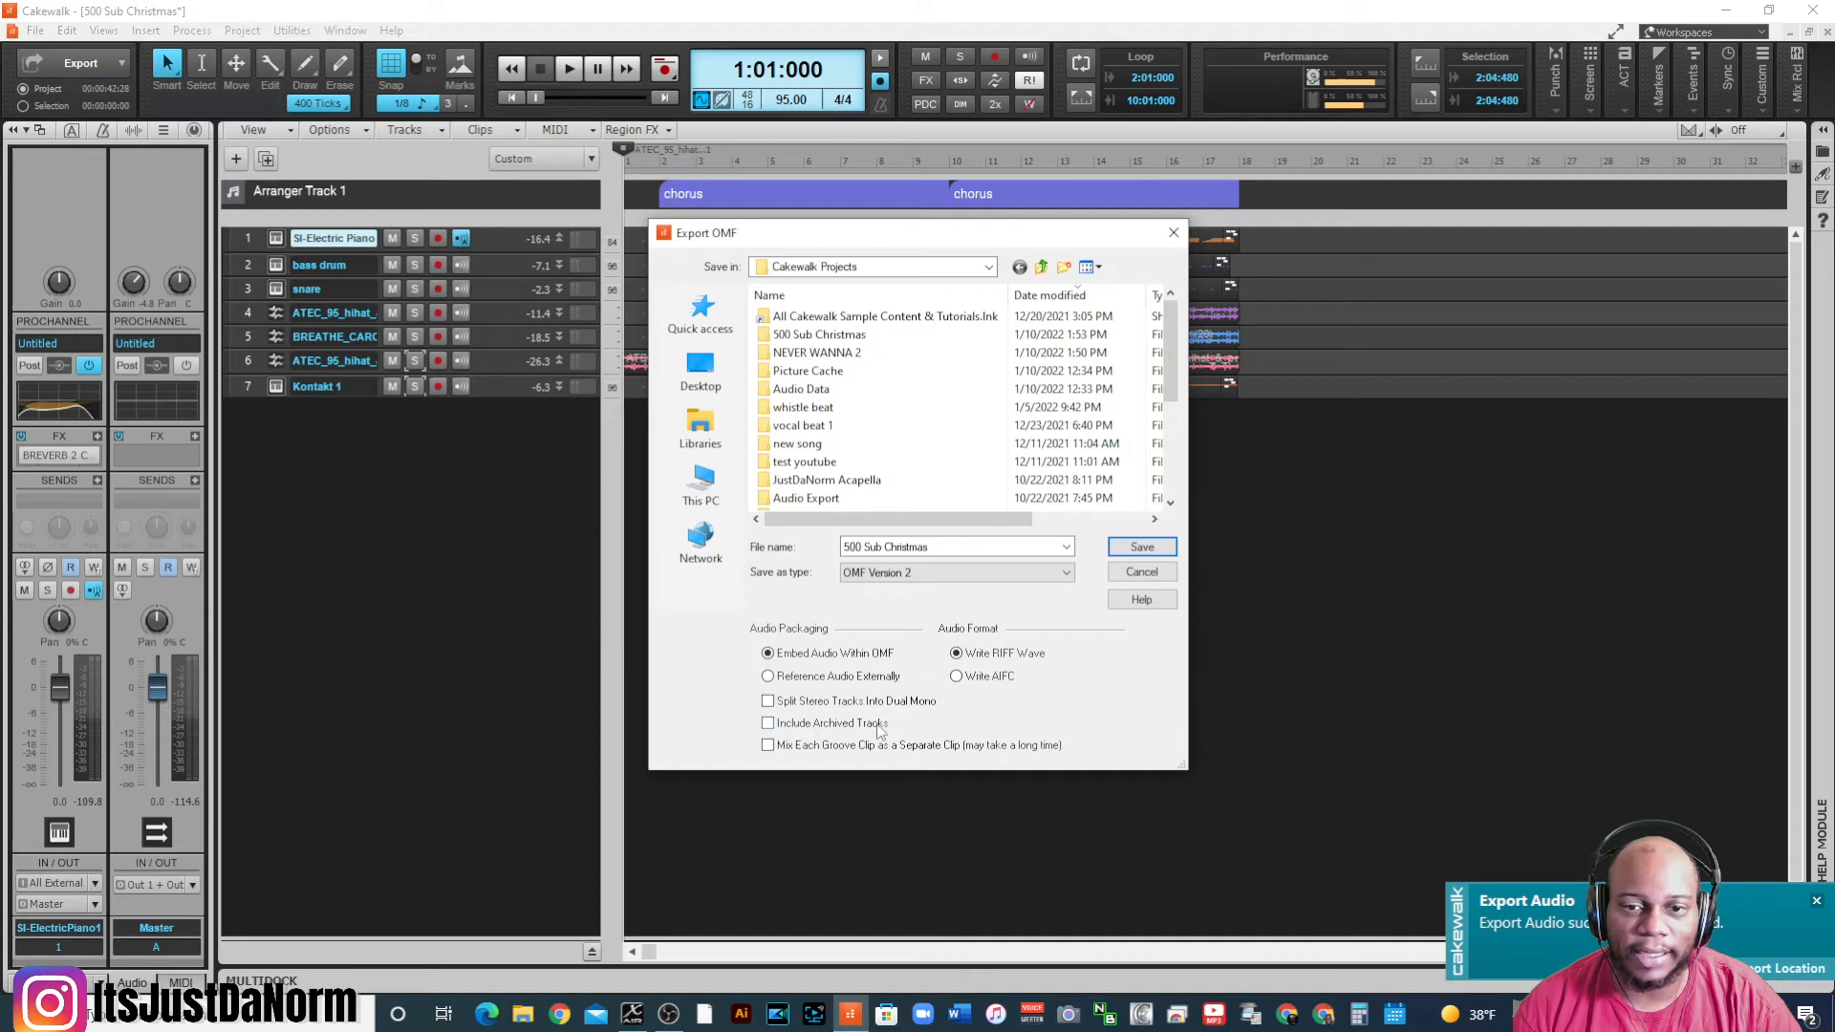
left_click(768, 722)
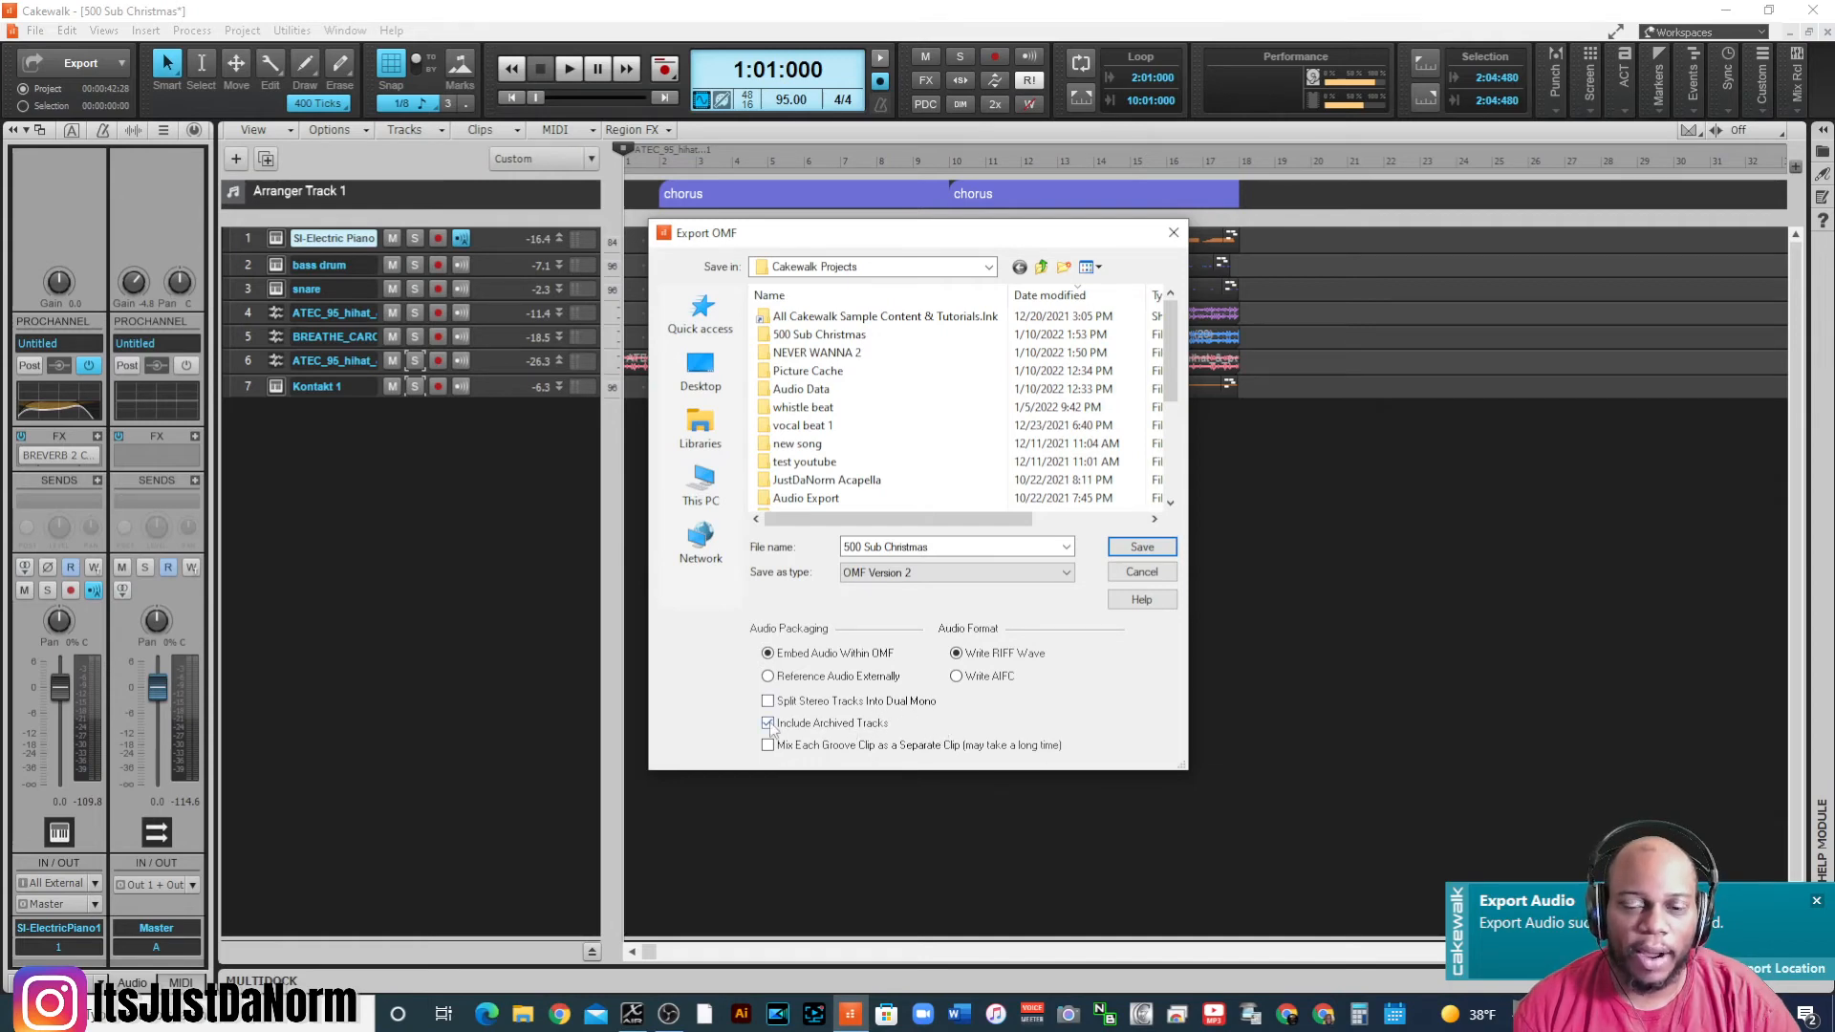
left_click(768, 723)
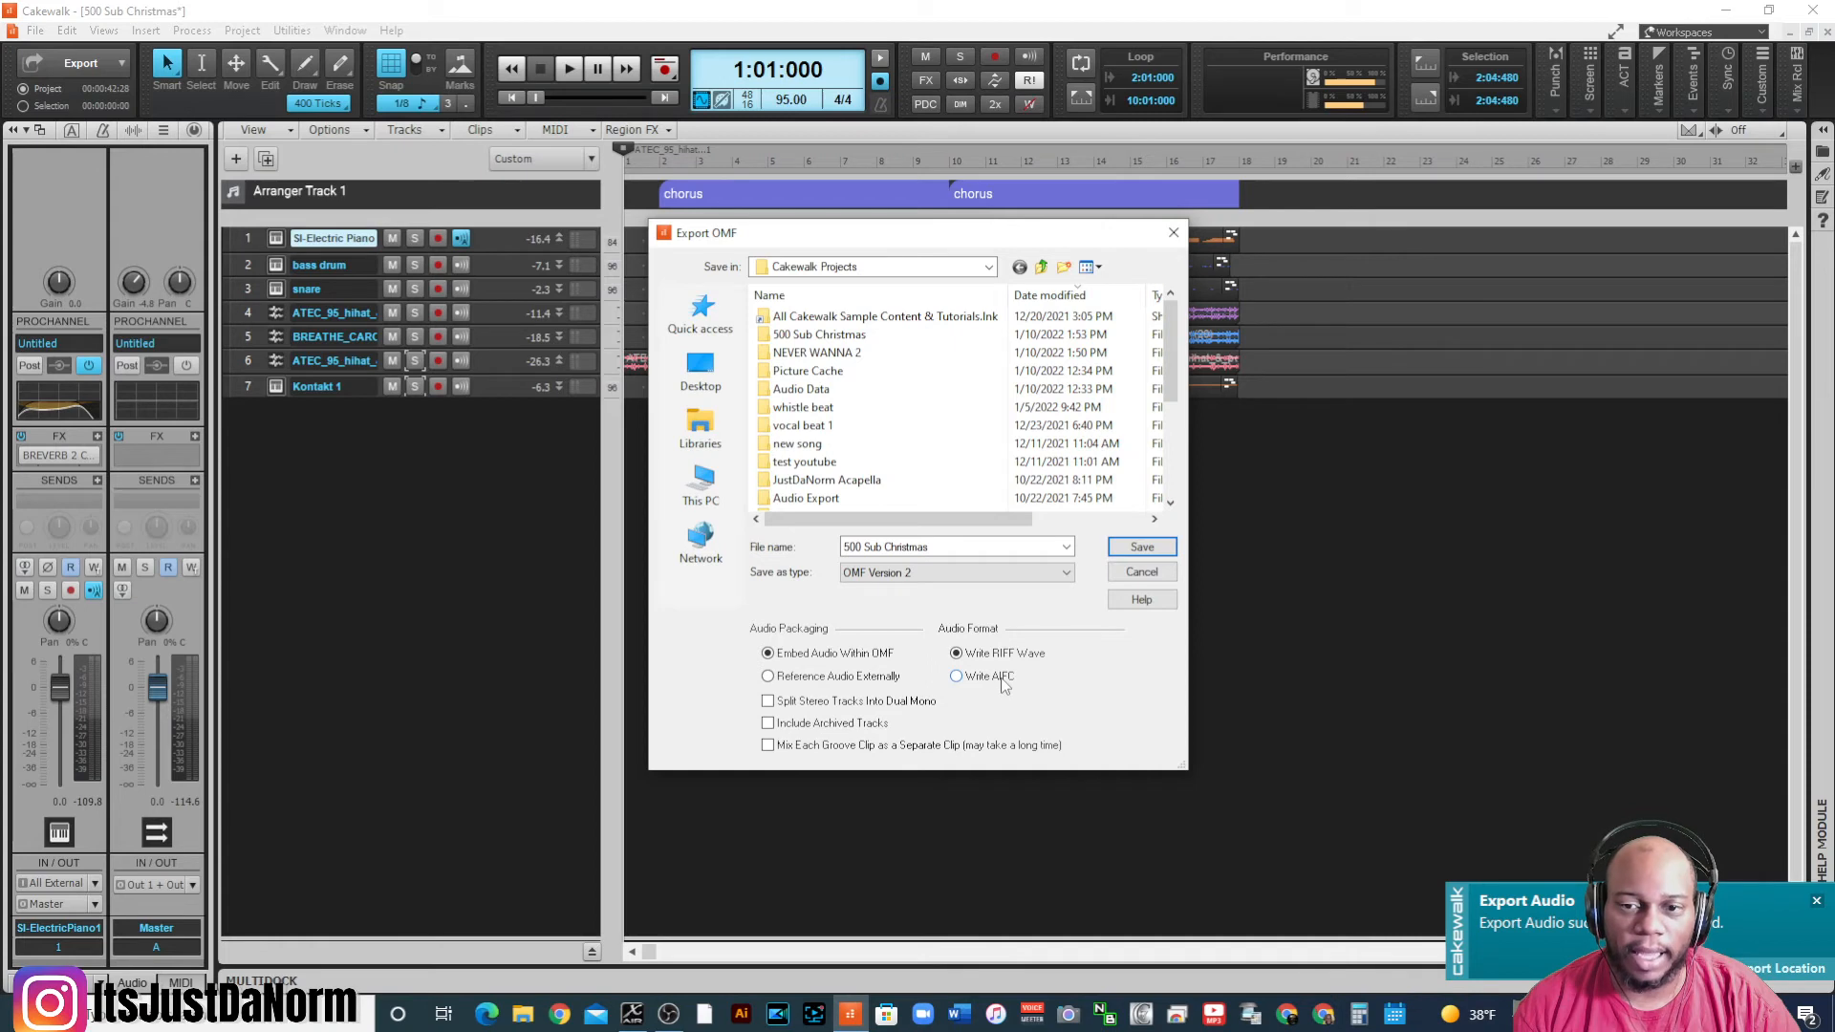
left_click(955, 652)
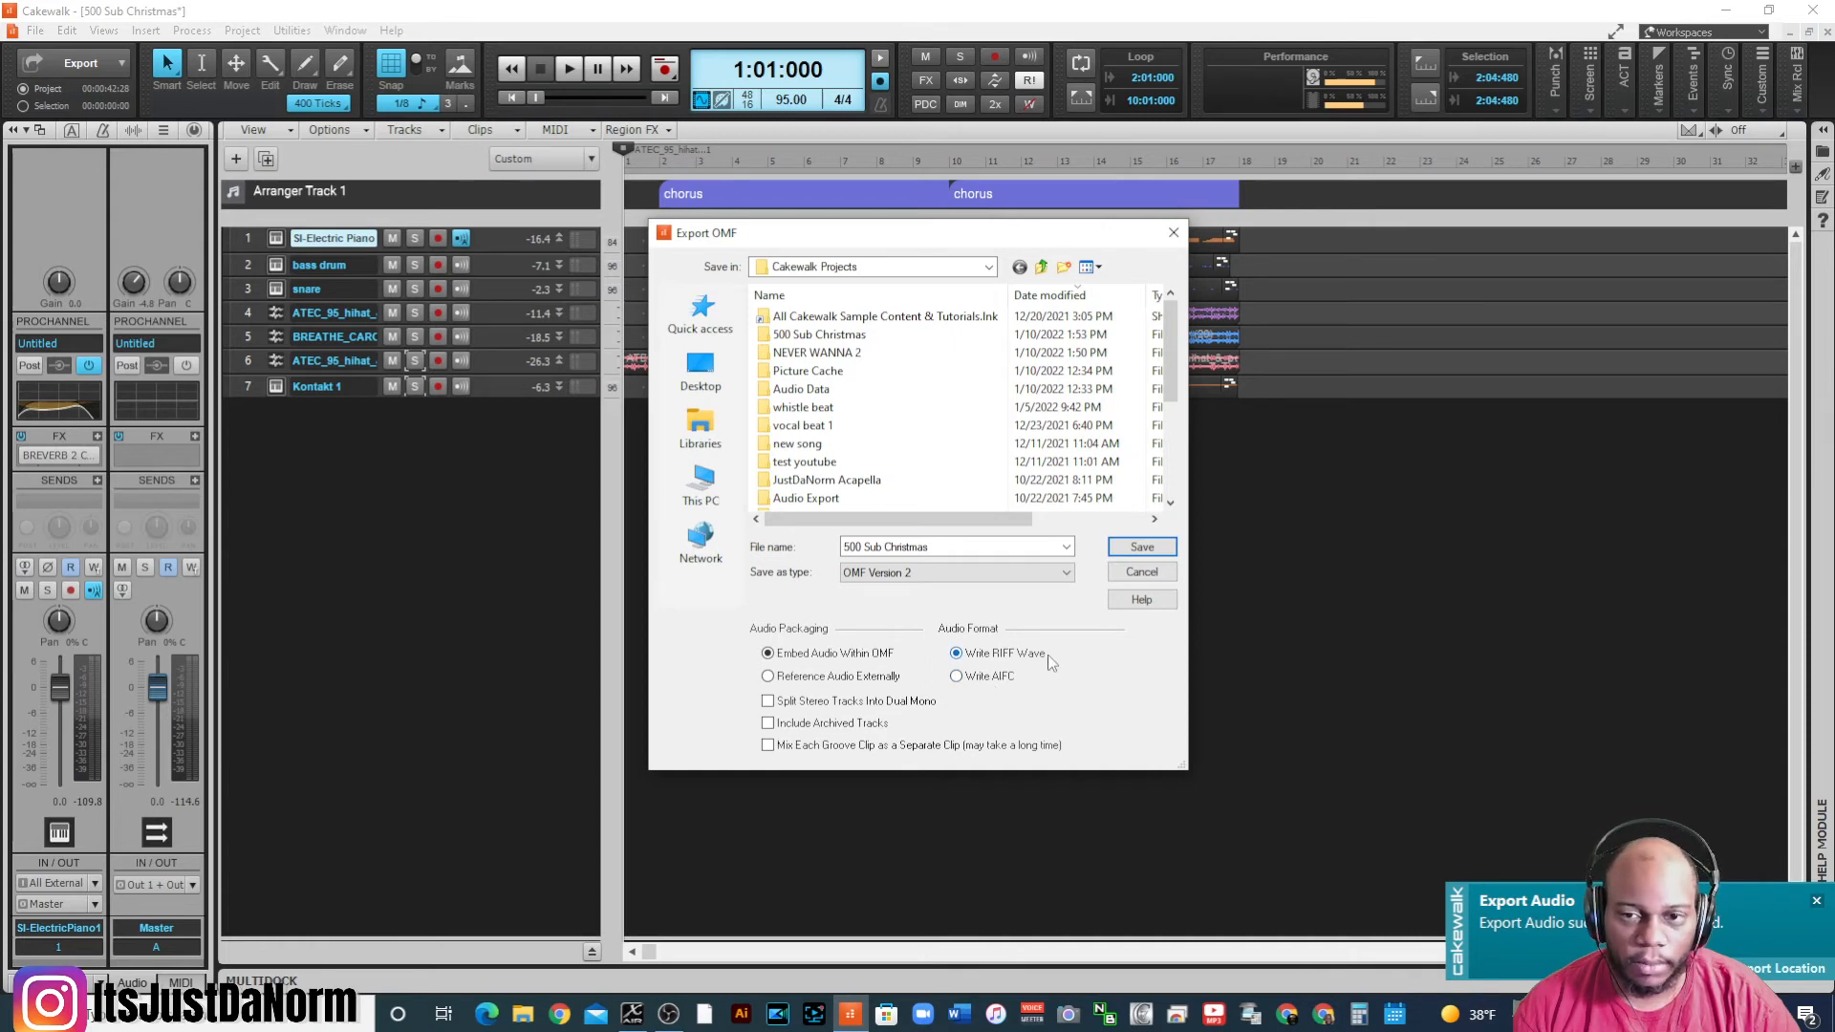
mouse_move(1018, 663)
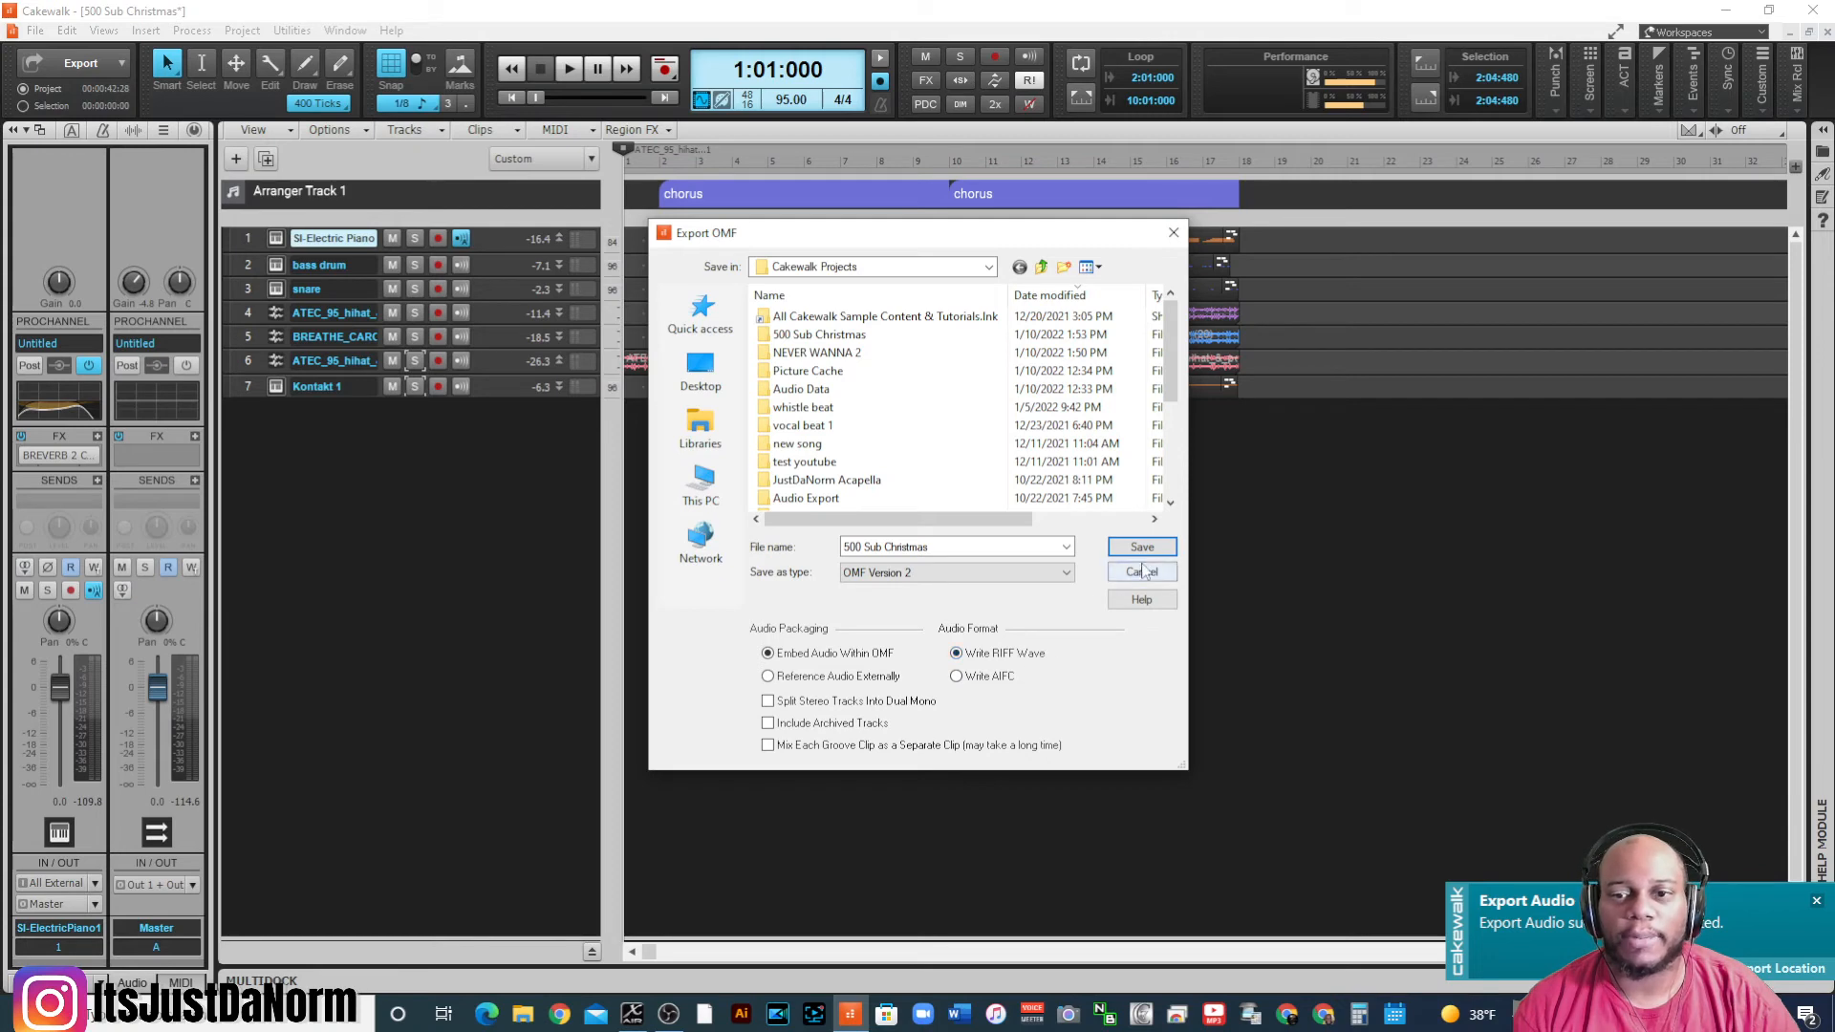
left_click(1138, 547)
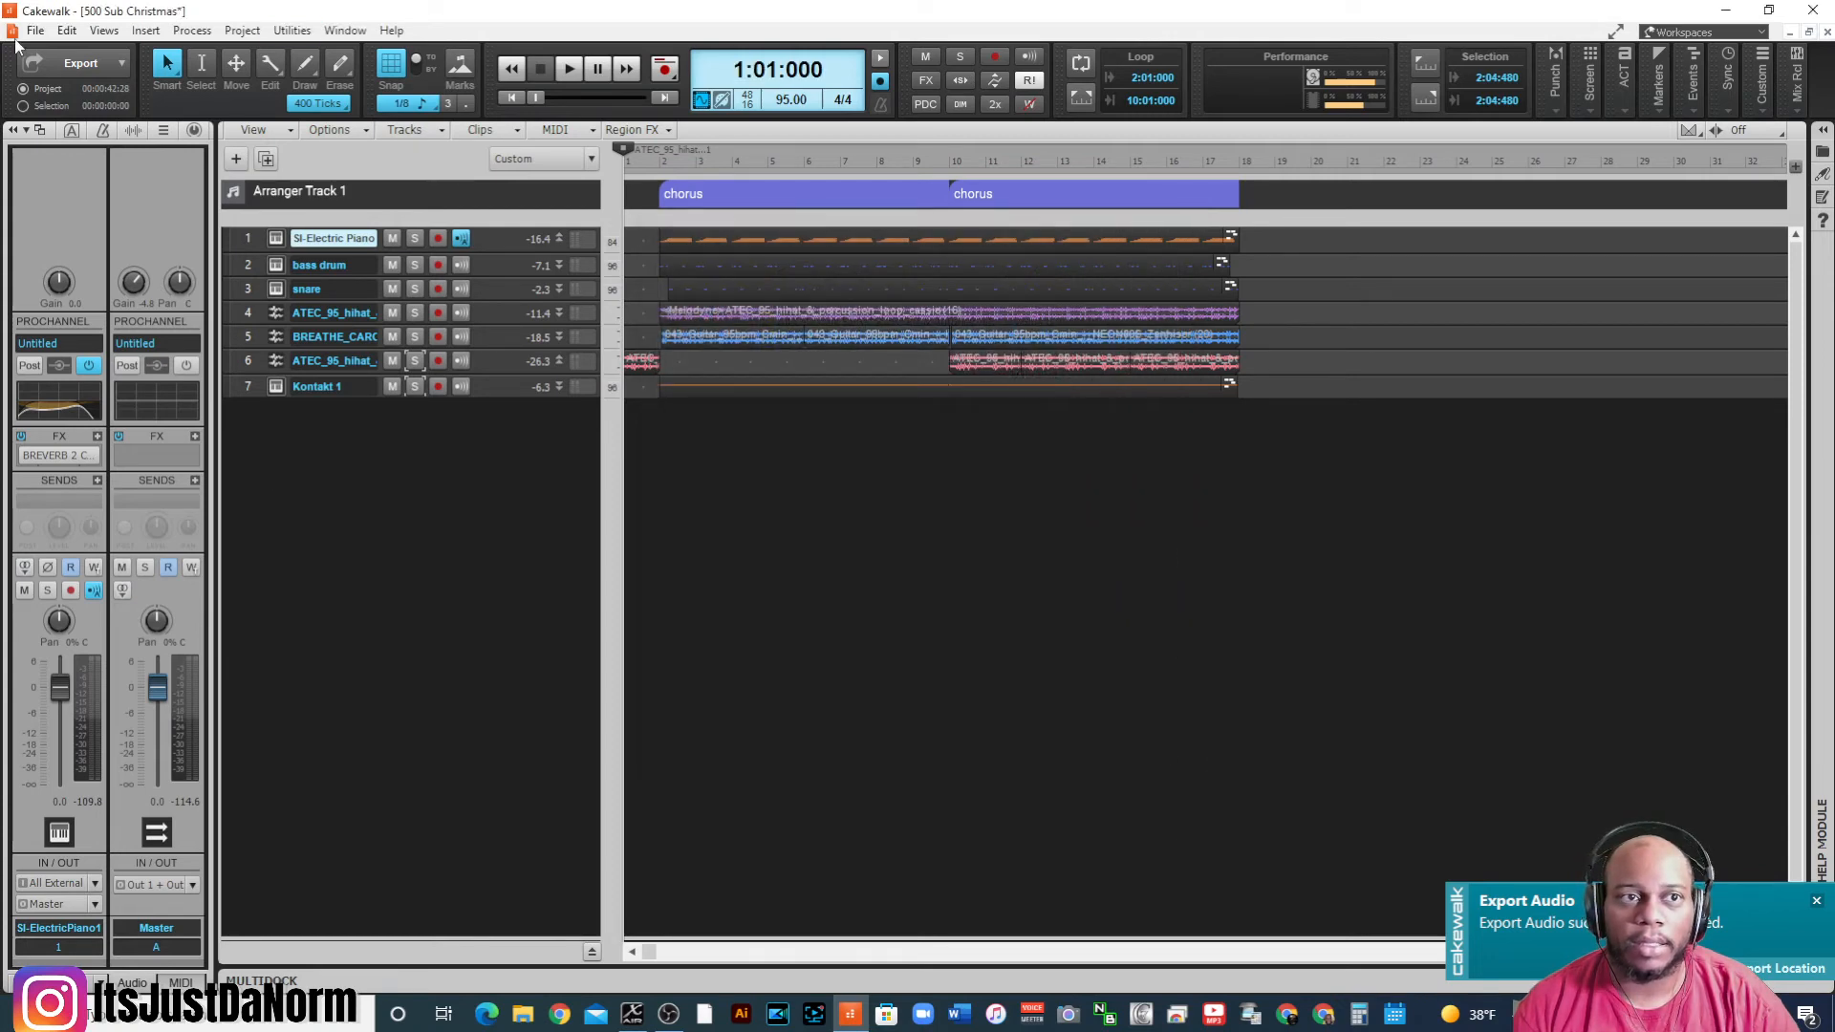
- Start a Standard MIDI File export and view the Save as type format options
left_click(35, 29)
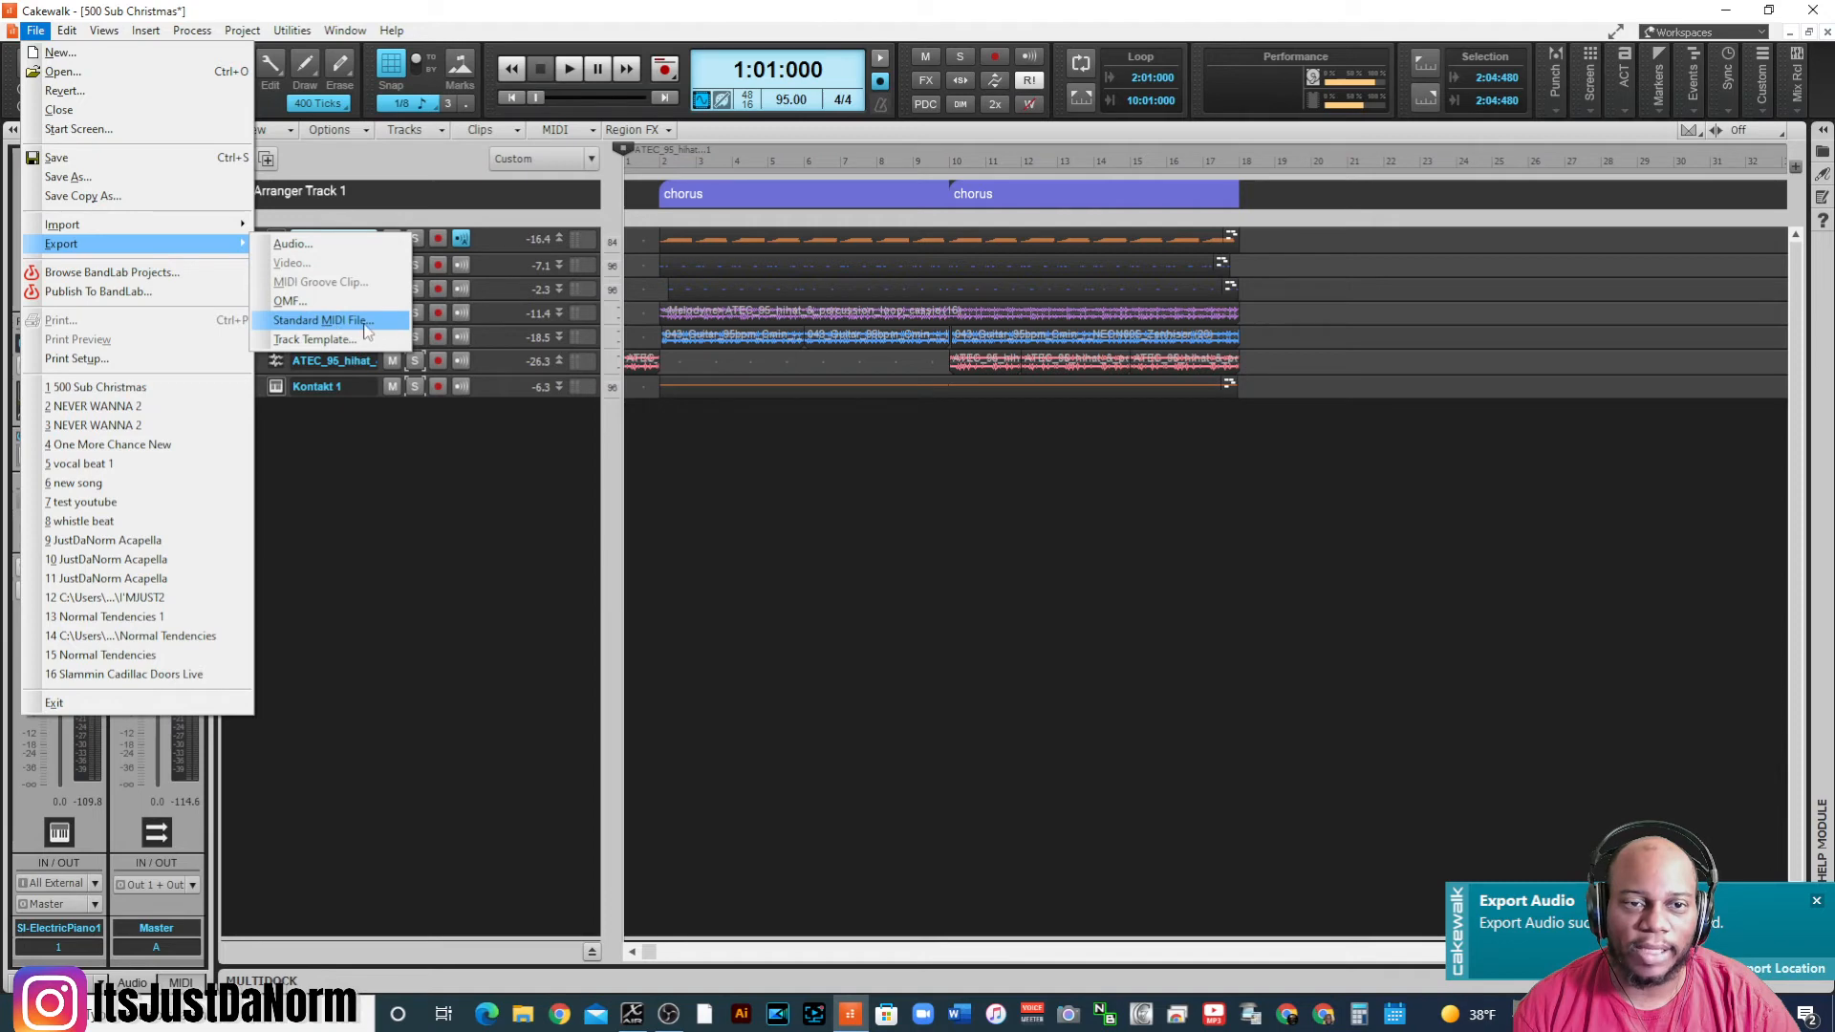
left_click(323, 321)
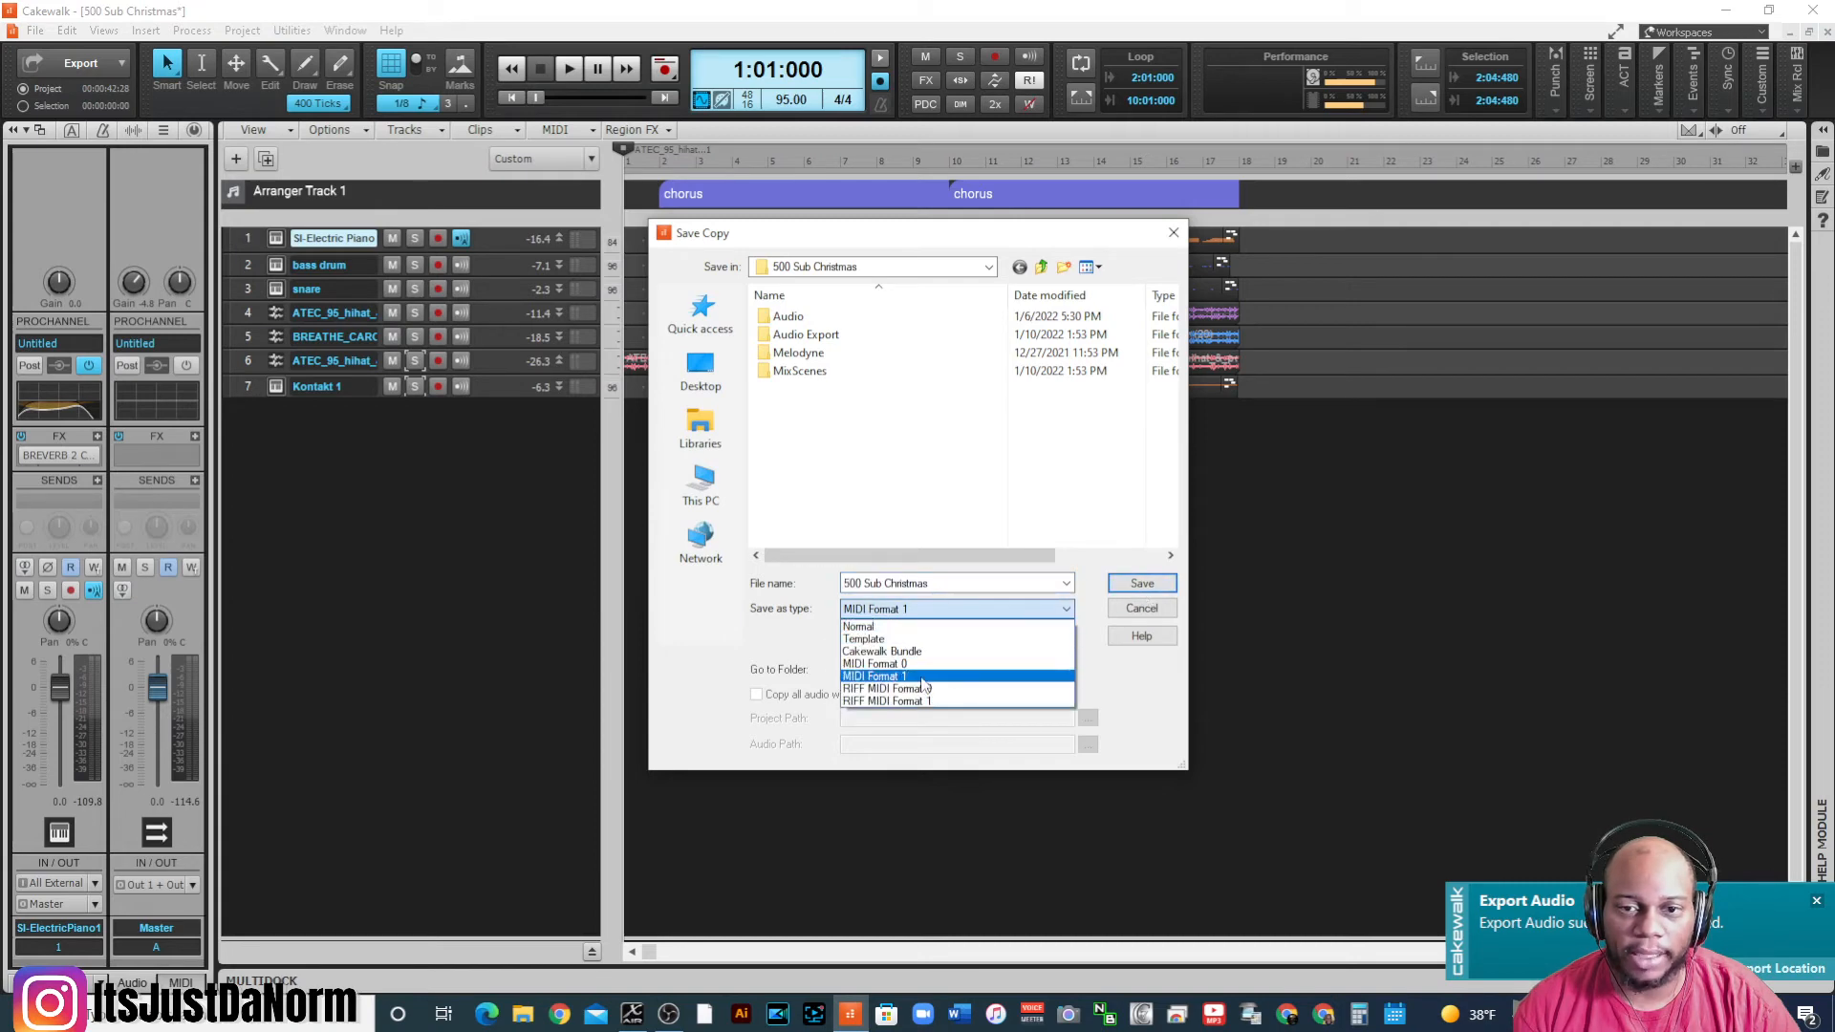
left_click(875, 676)
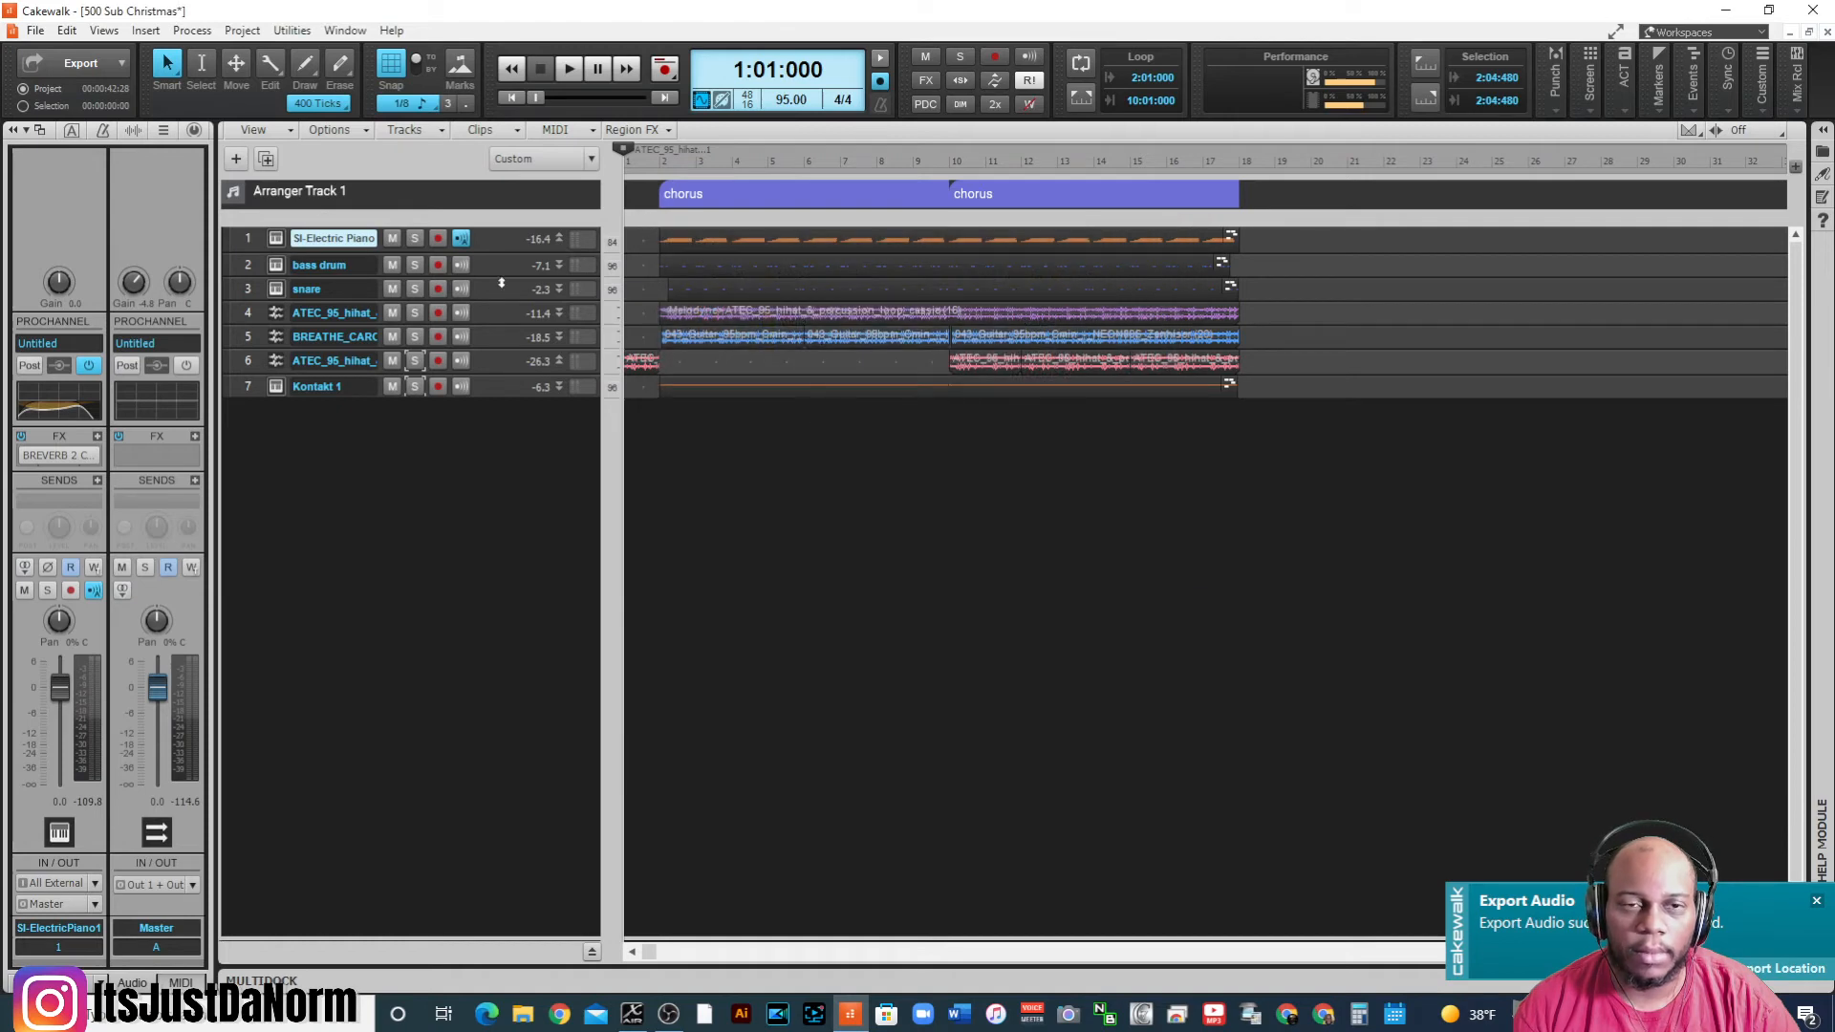
left_click(35, 30)
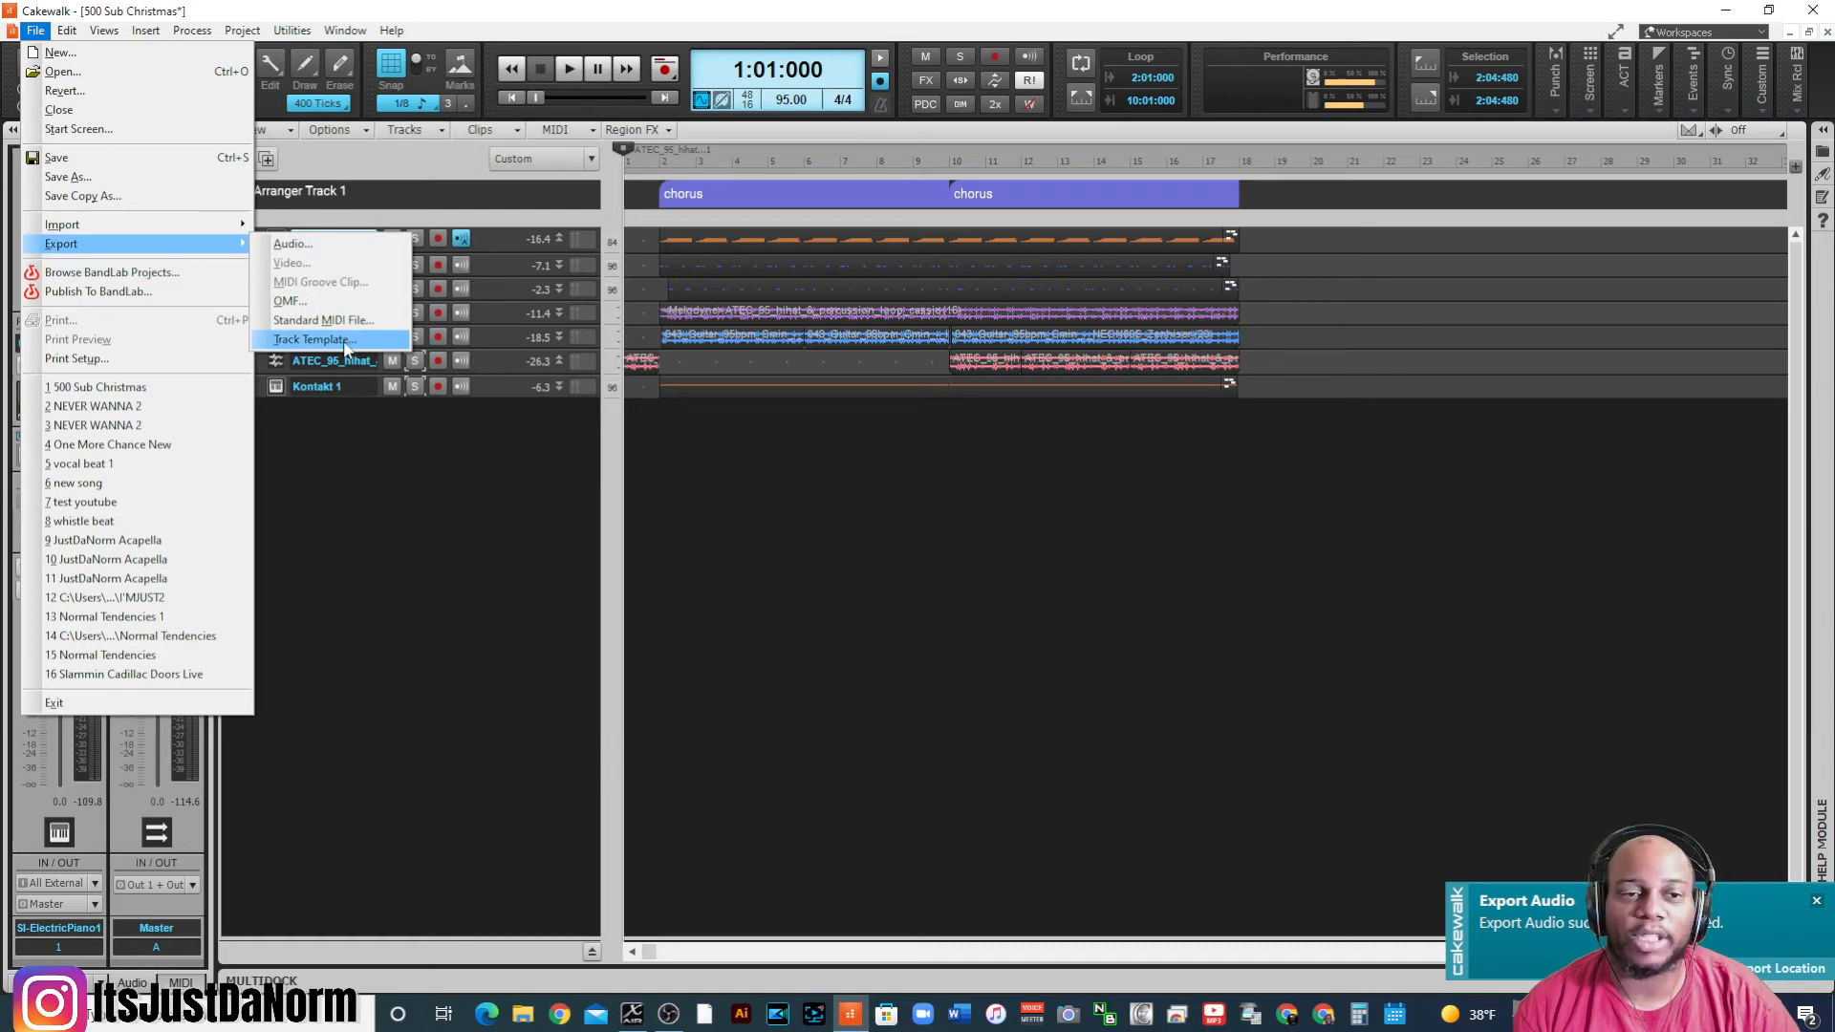
mouse_move(548, 398)
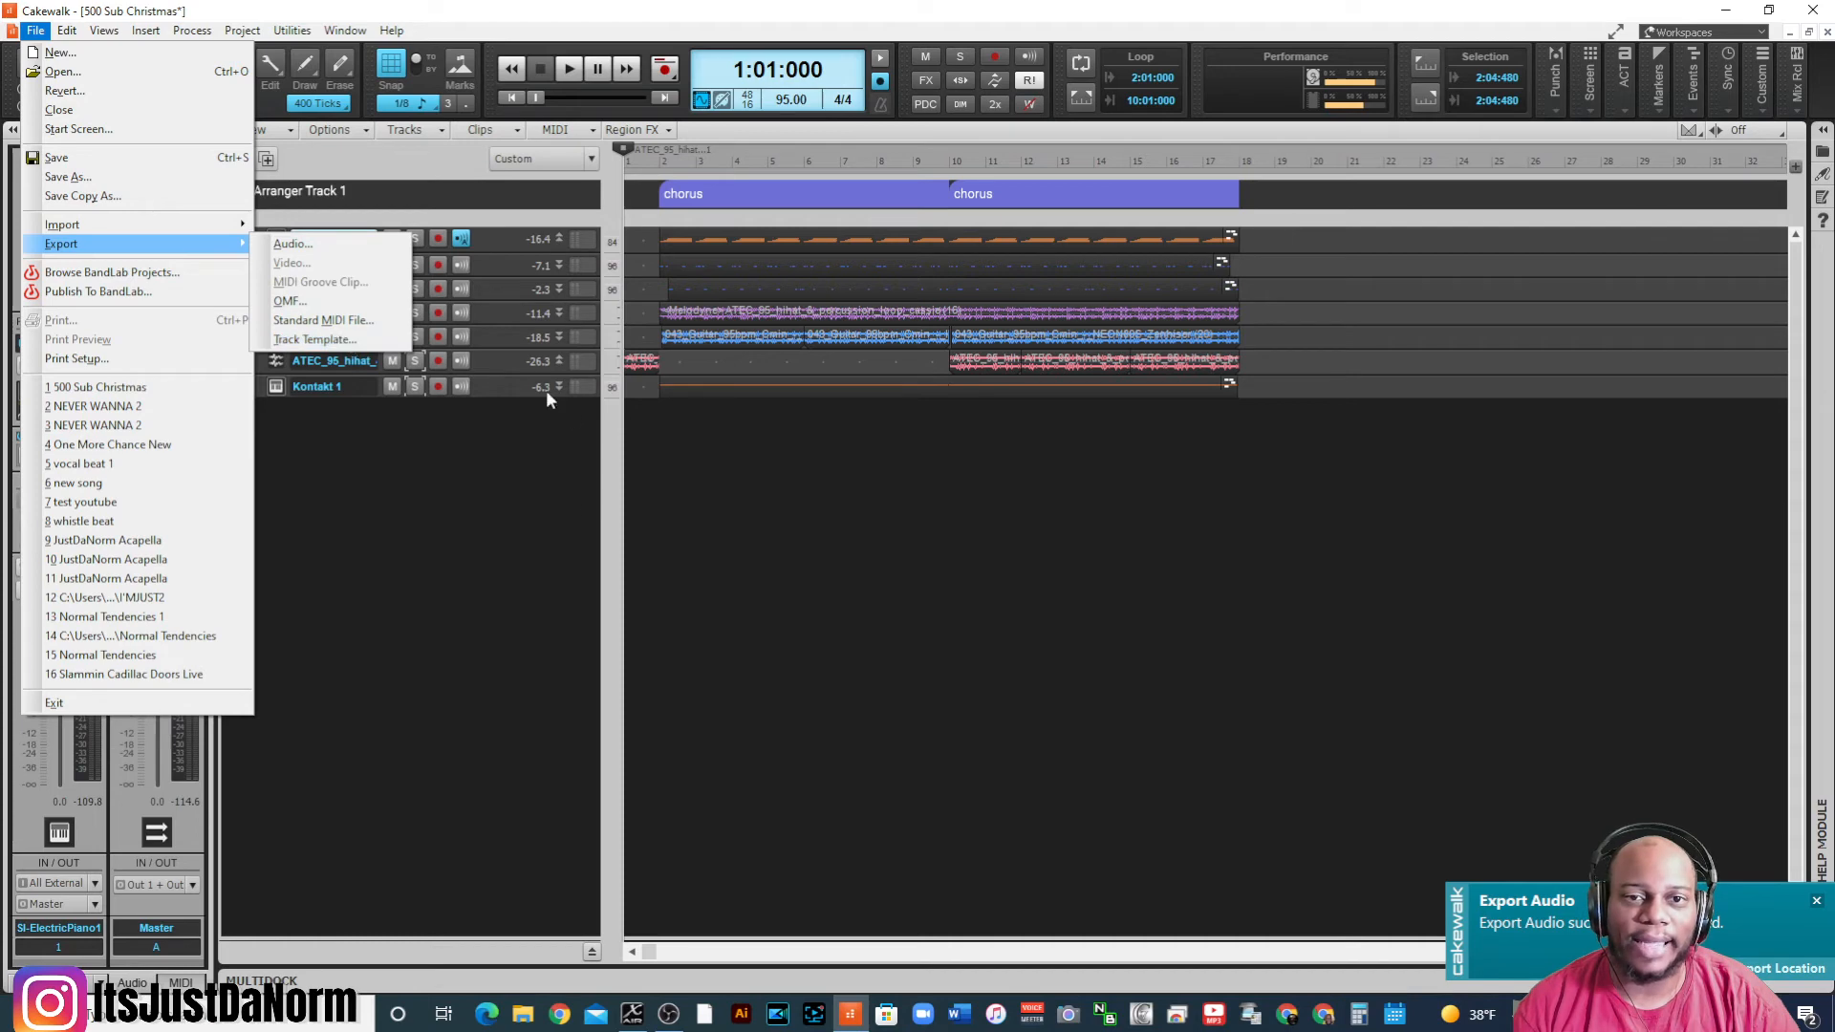
mouse_move(334, 339)
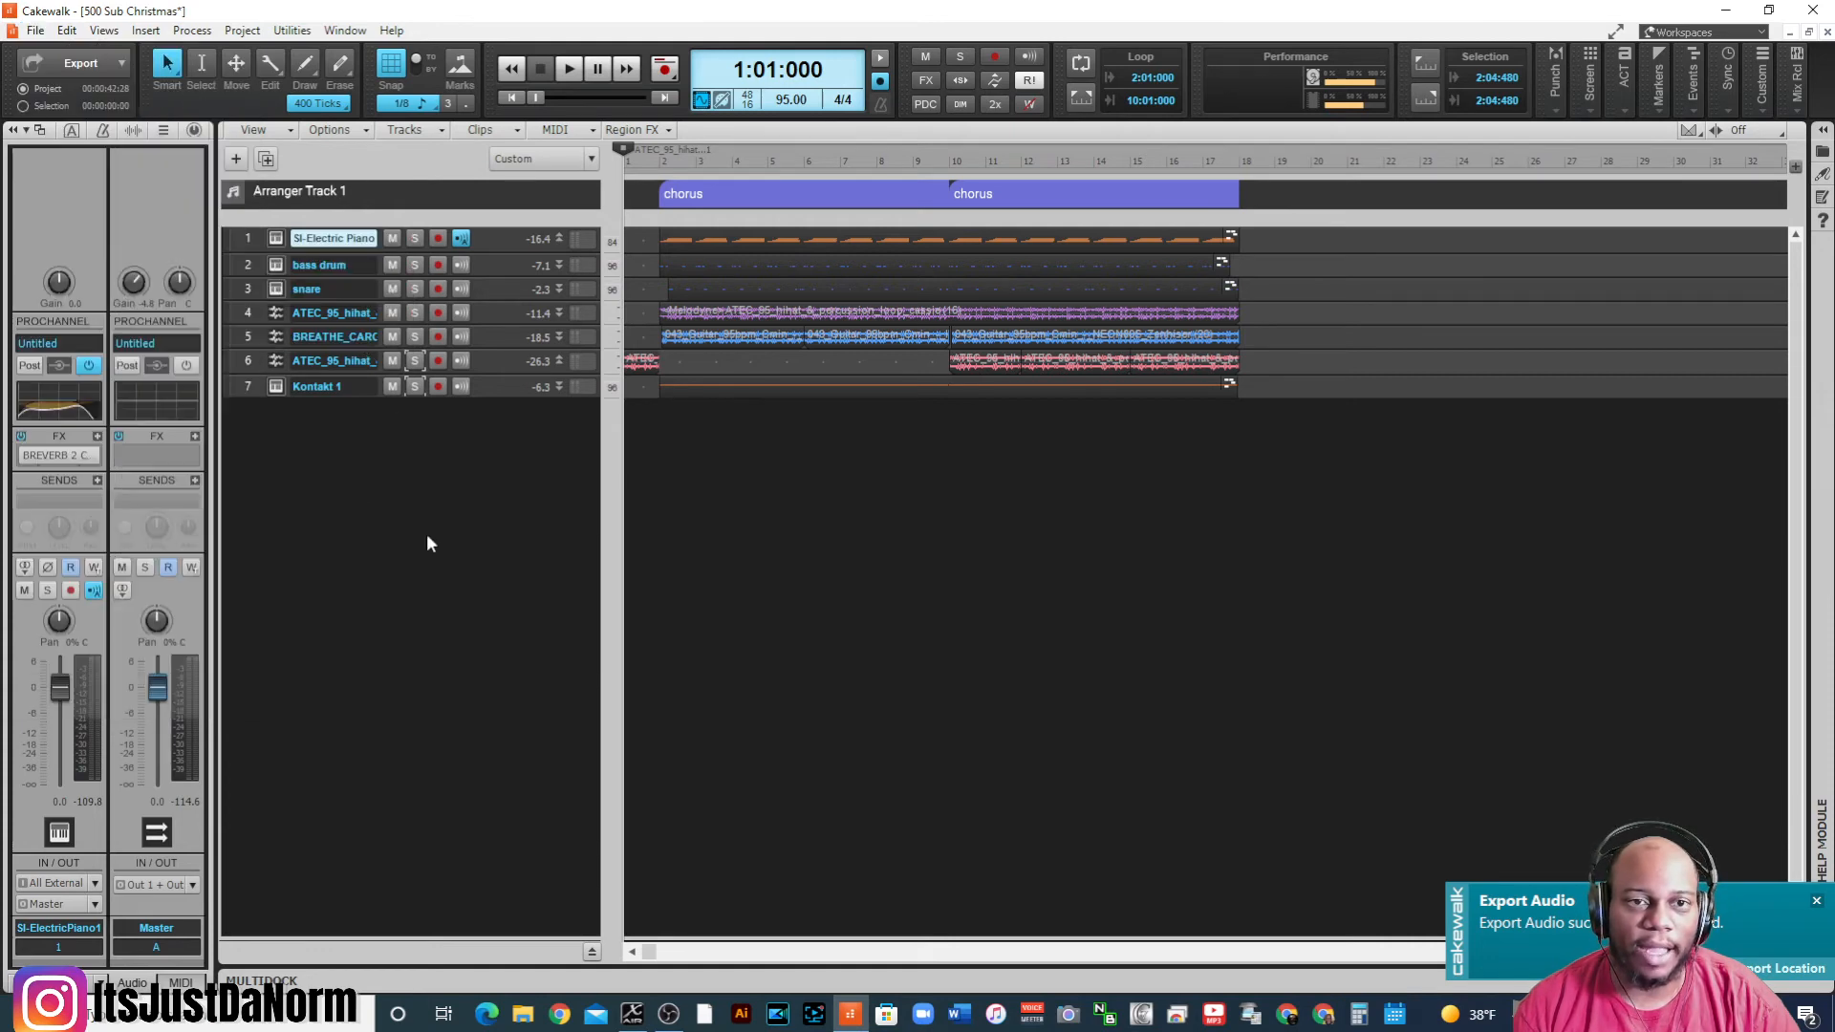
- Close 500 Sub Christmas, saving changes, then create a new empty project
left_click(37, 30)
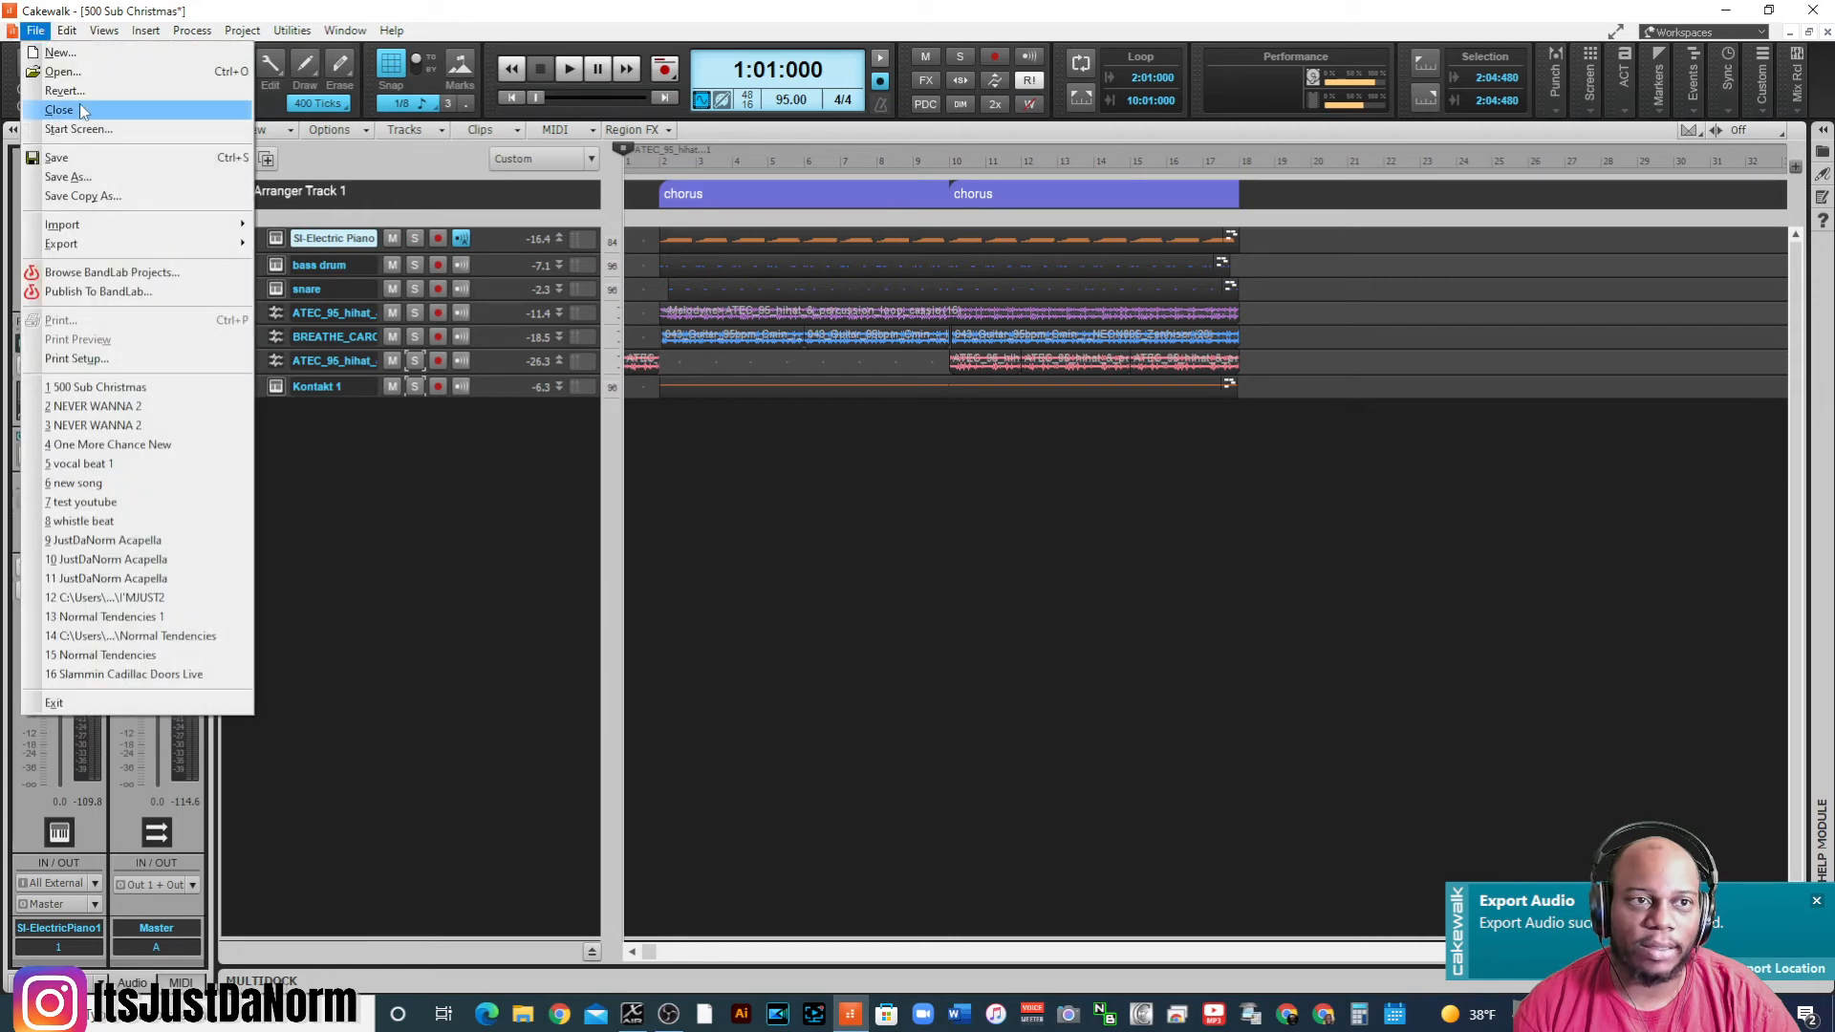
left_click(58, 109)
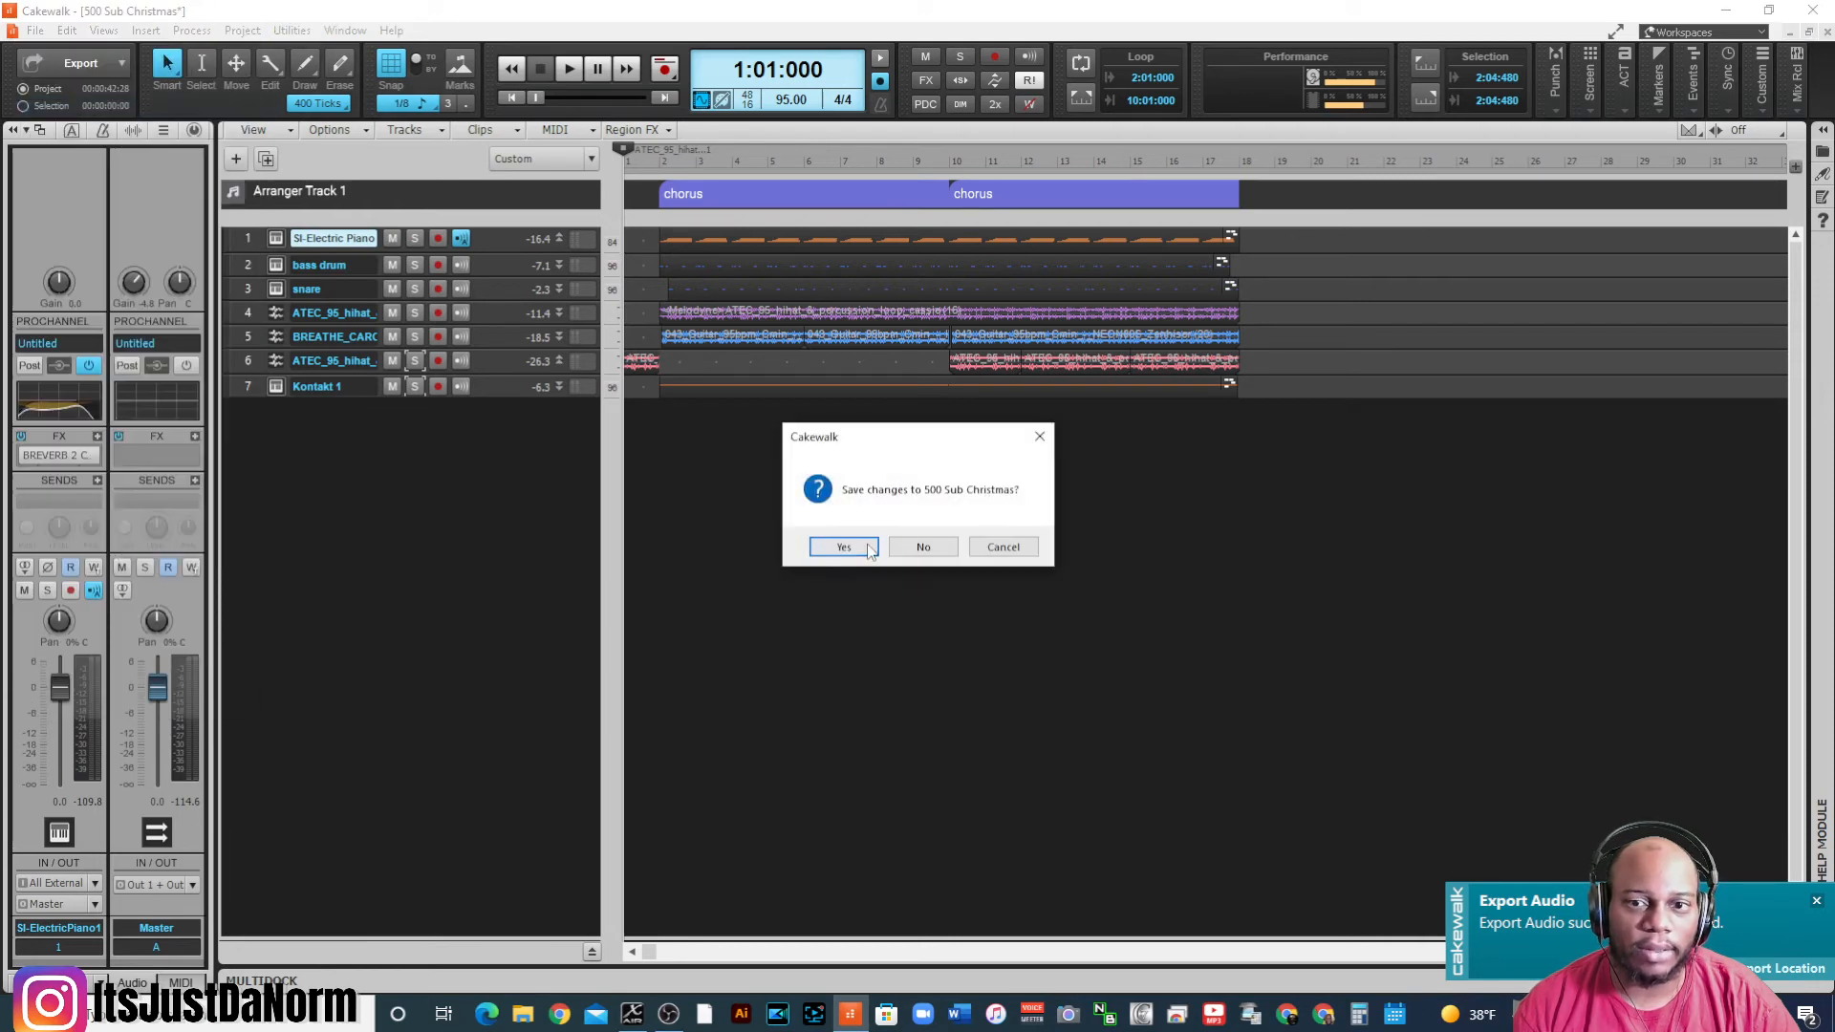
left_click(843, 547)
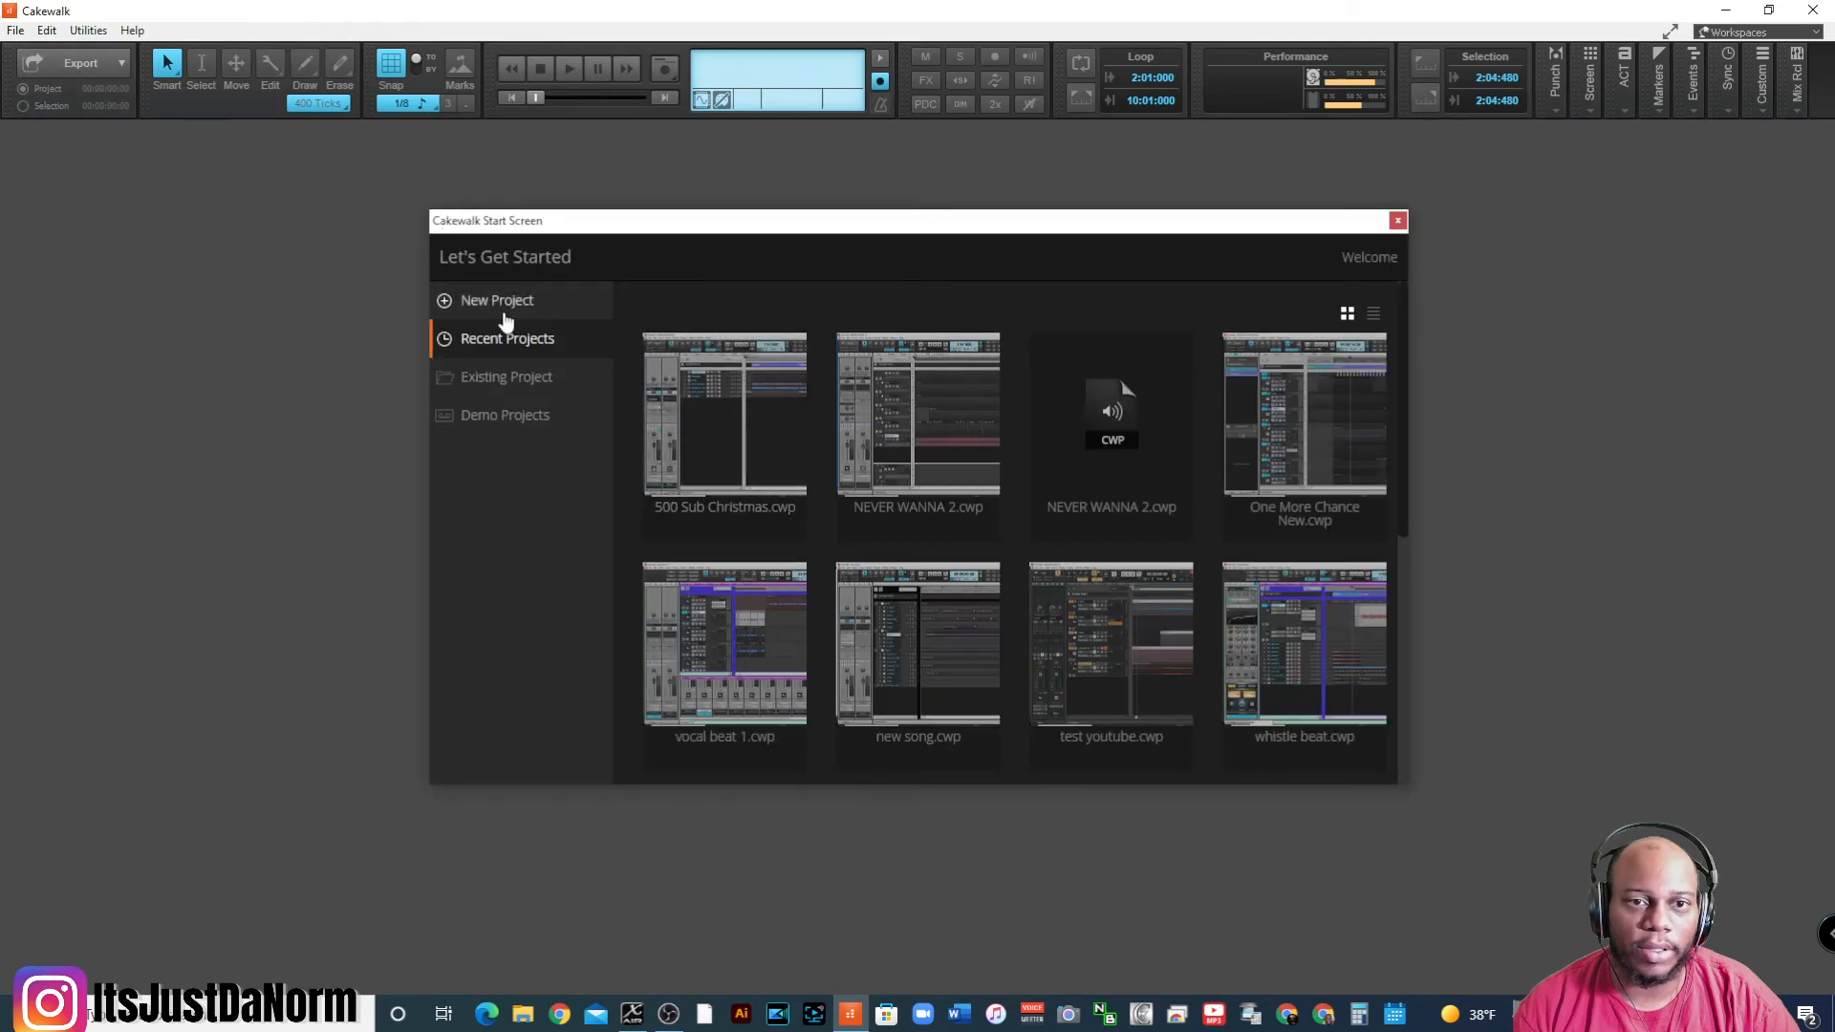
left_click(496, 299)
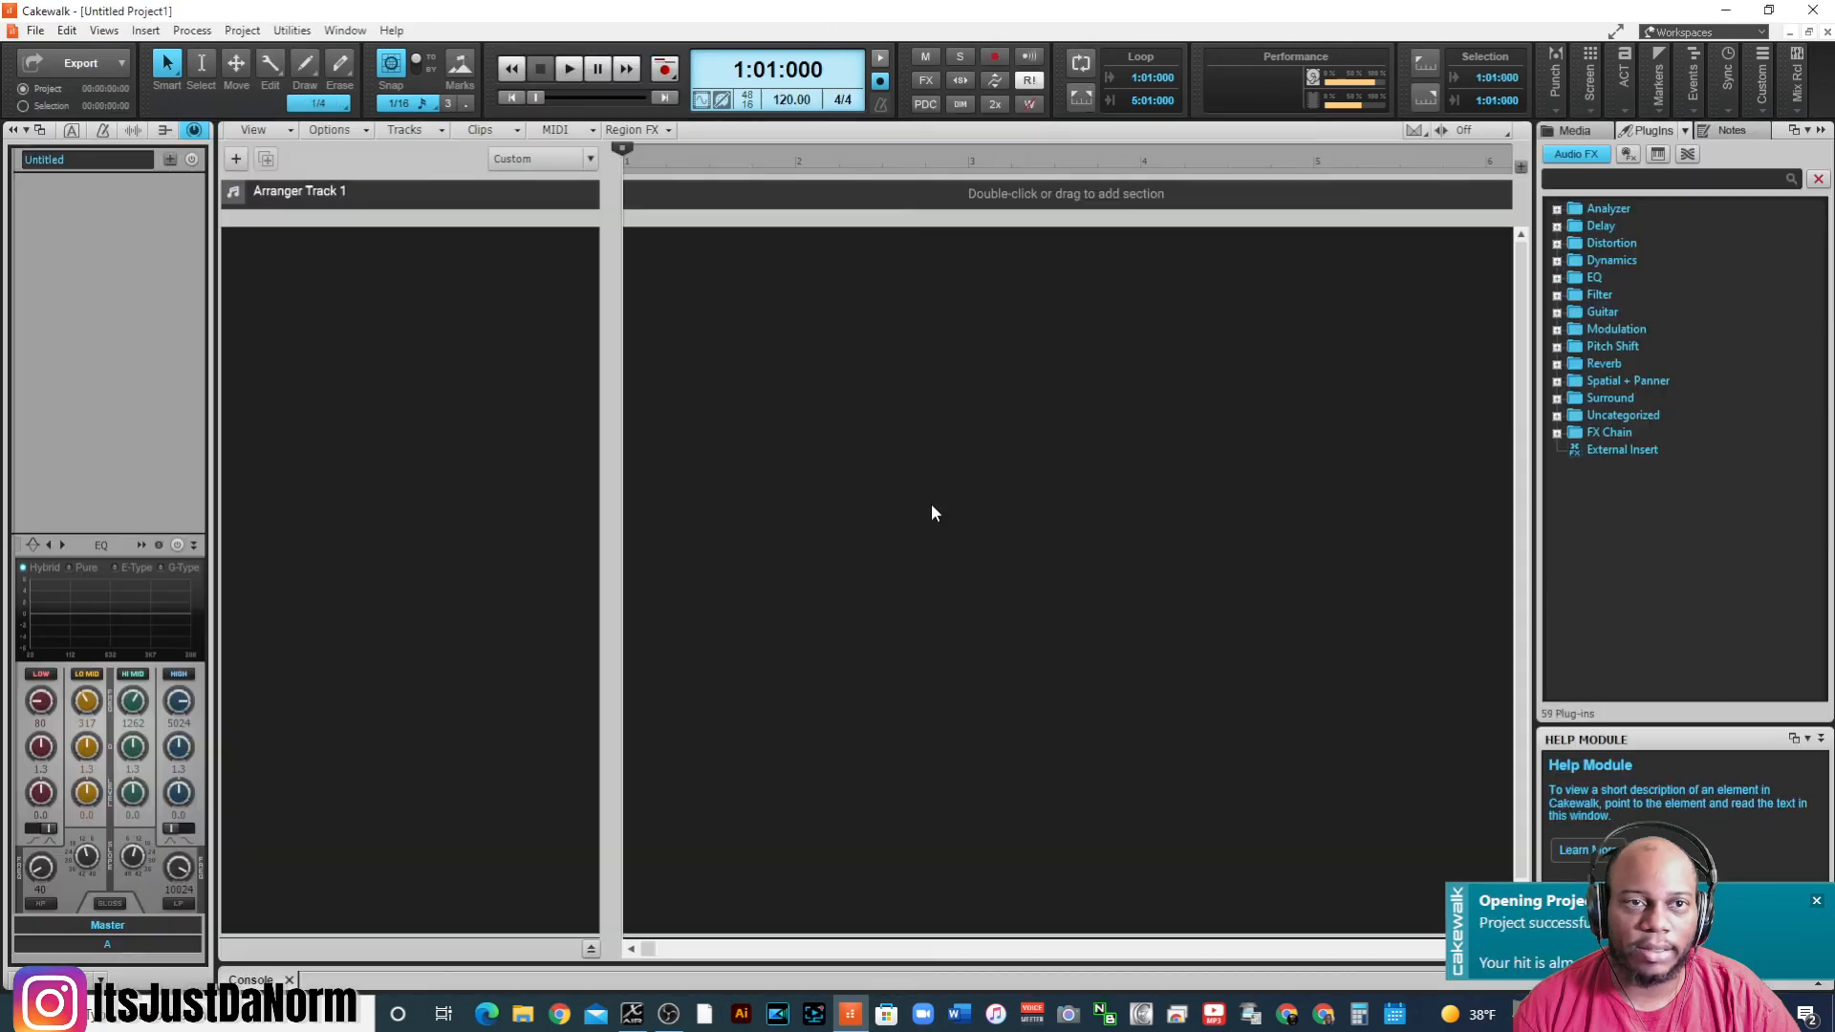
- Import the 'test youtube' WAV from the Music library into Untitled Project1 as an audio track
left_click(35, 30)
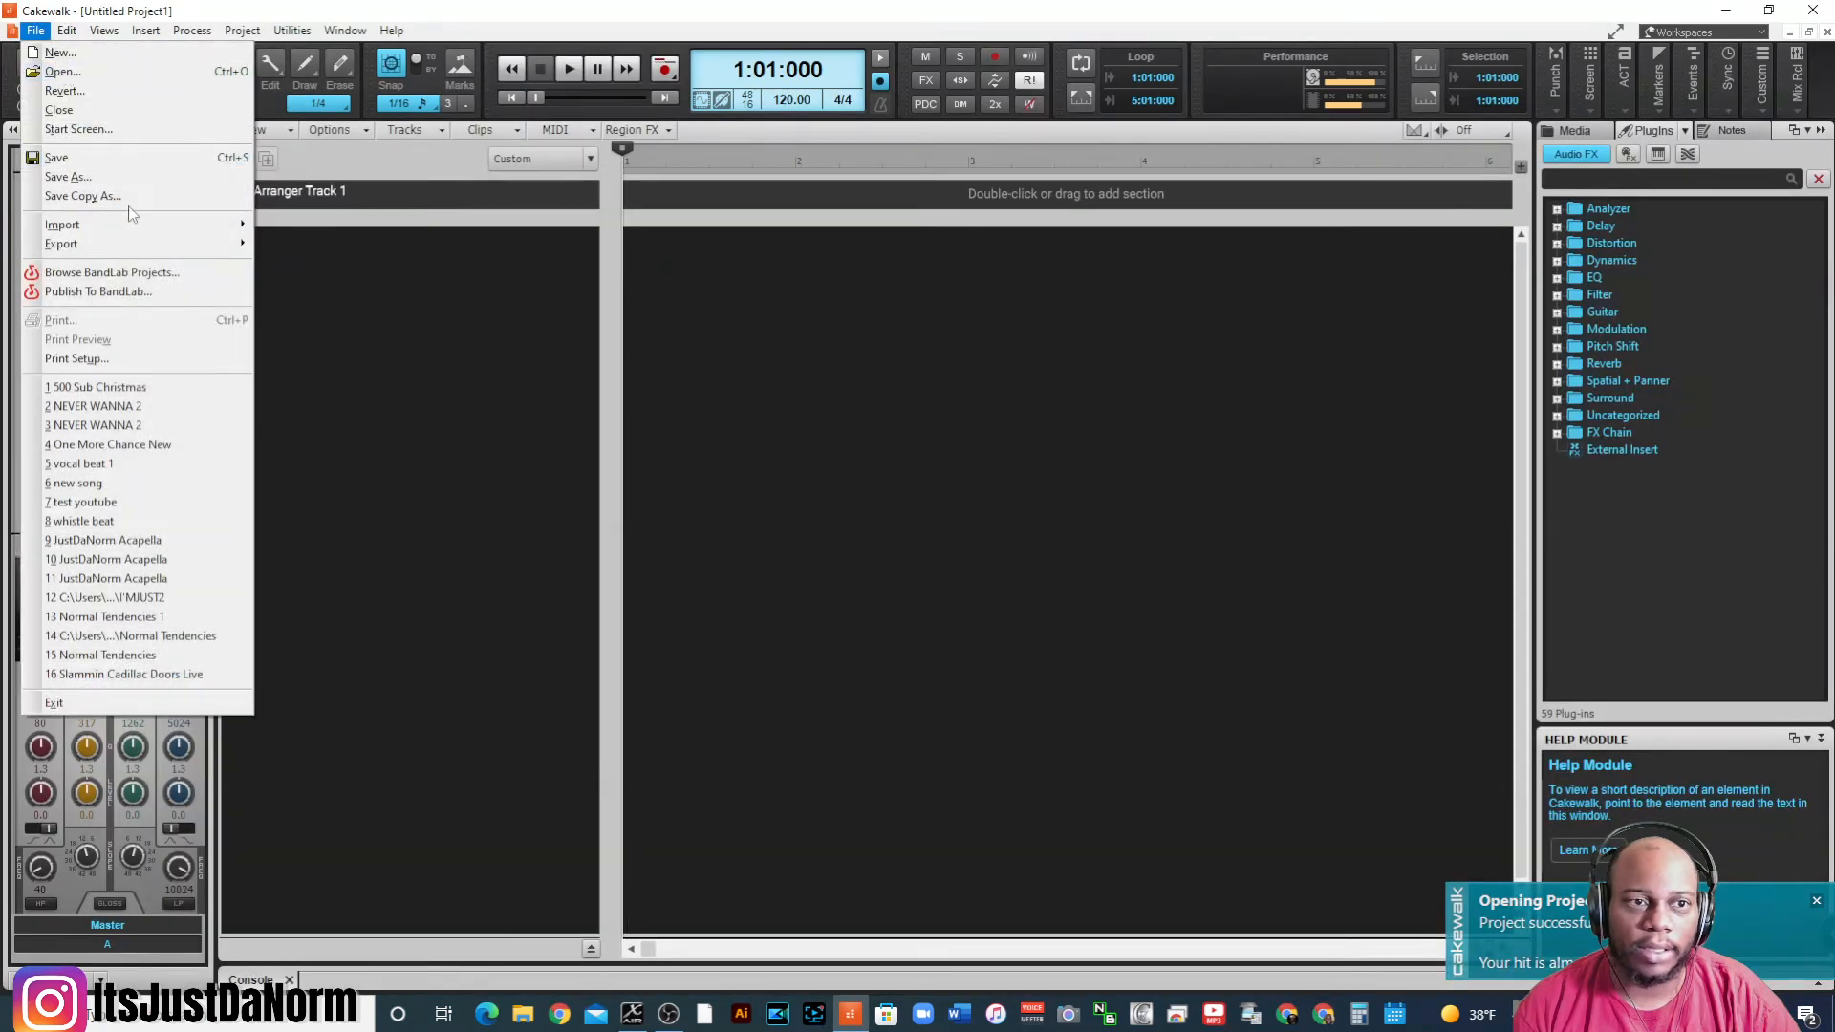
left_click(63, 223)
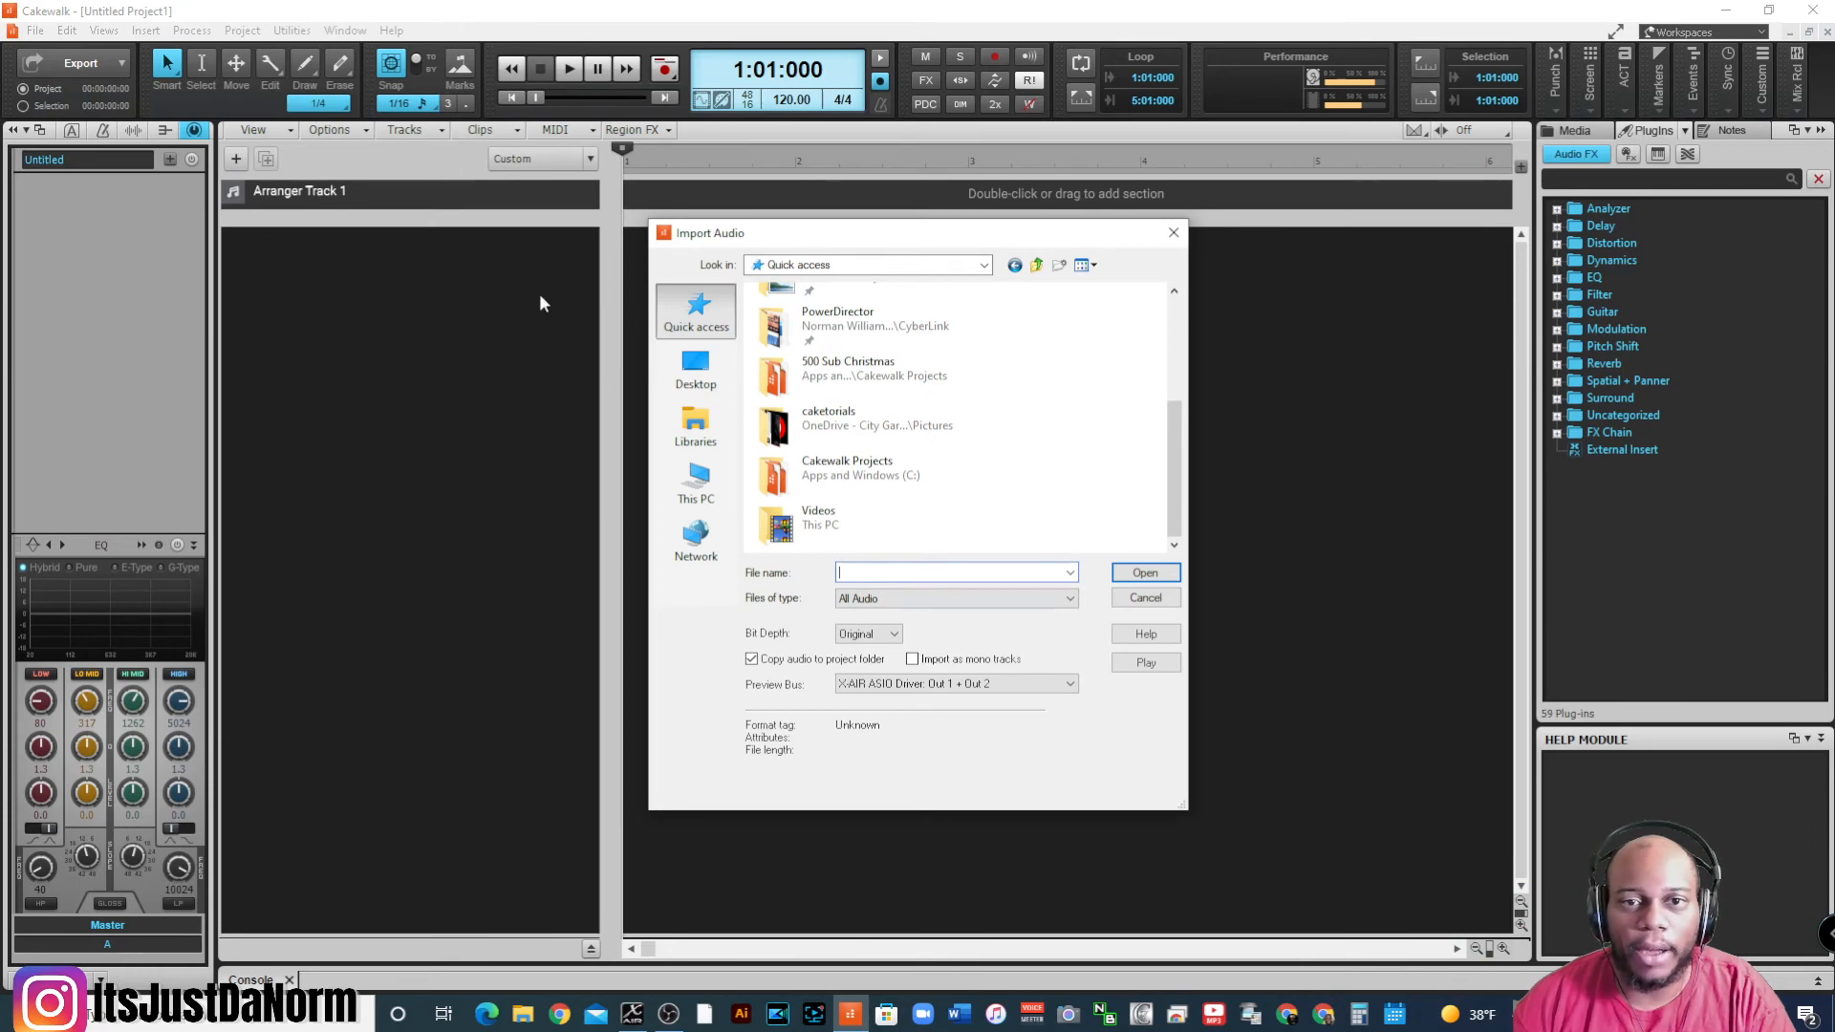
scroll("up", 3)
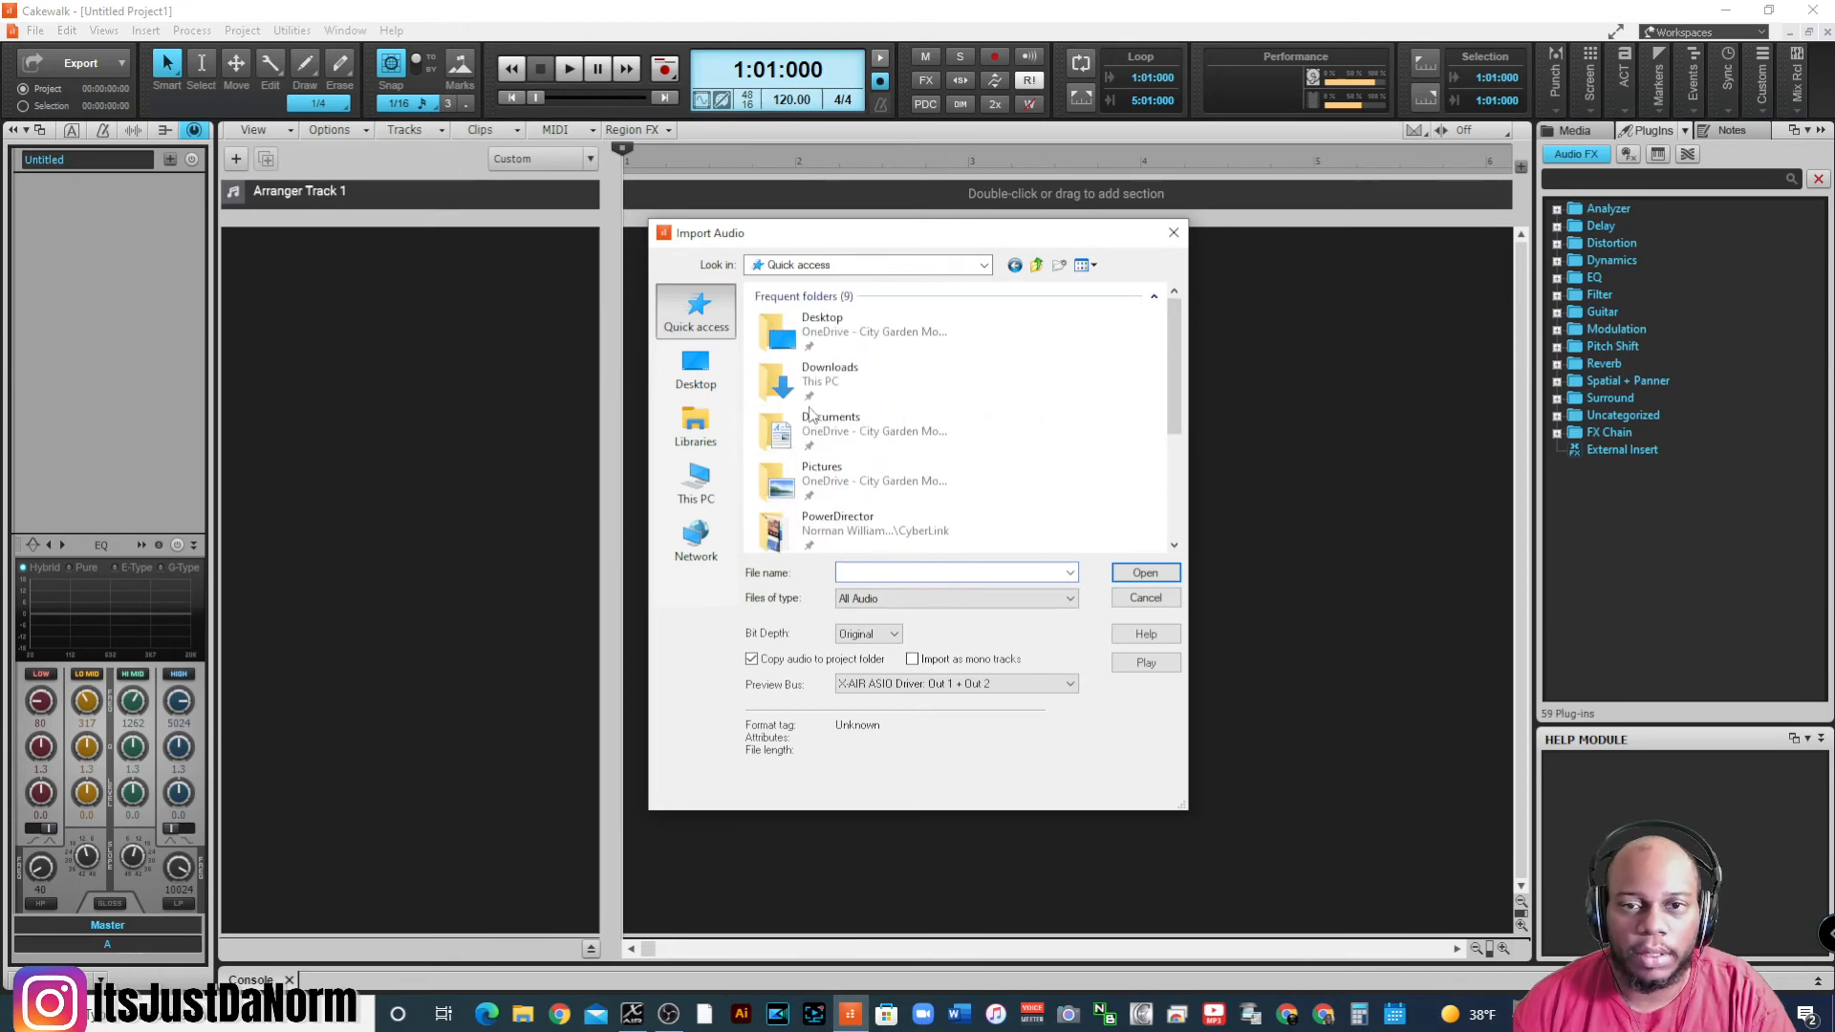
left_click(695, 425)
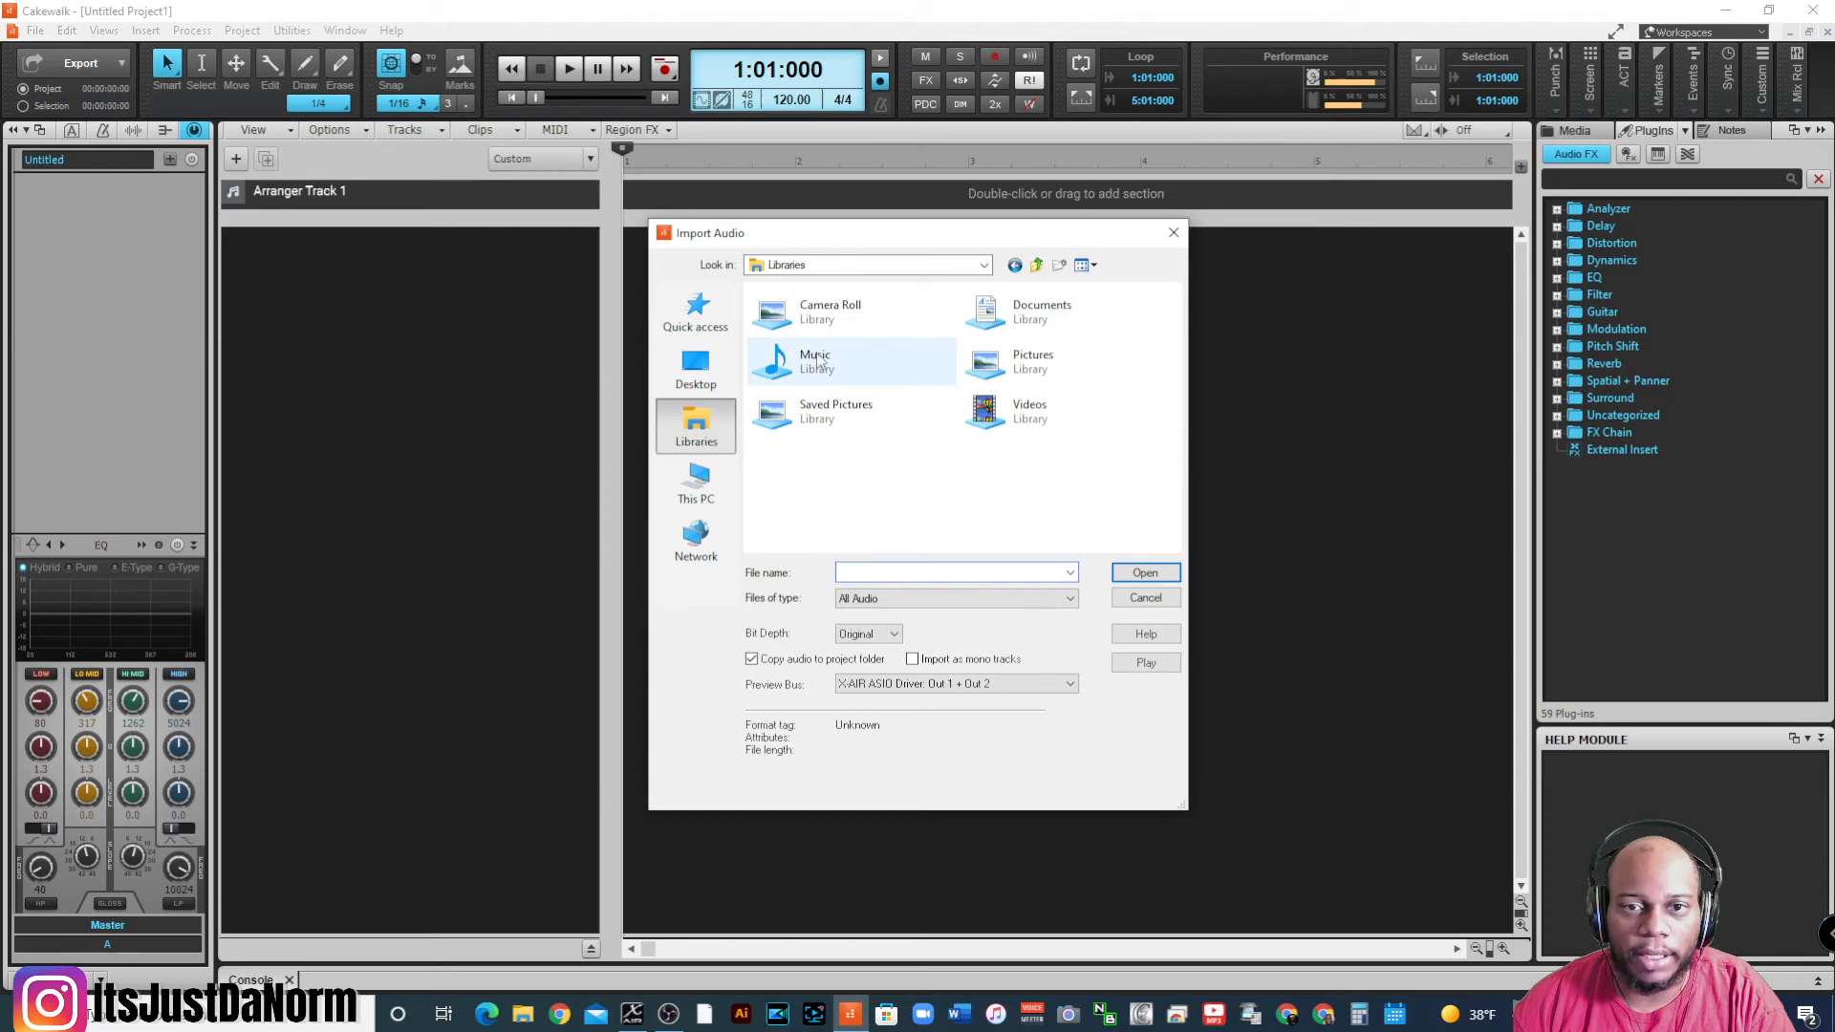
double_click(816, 361)
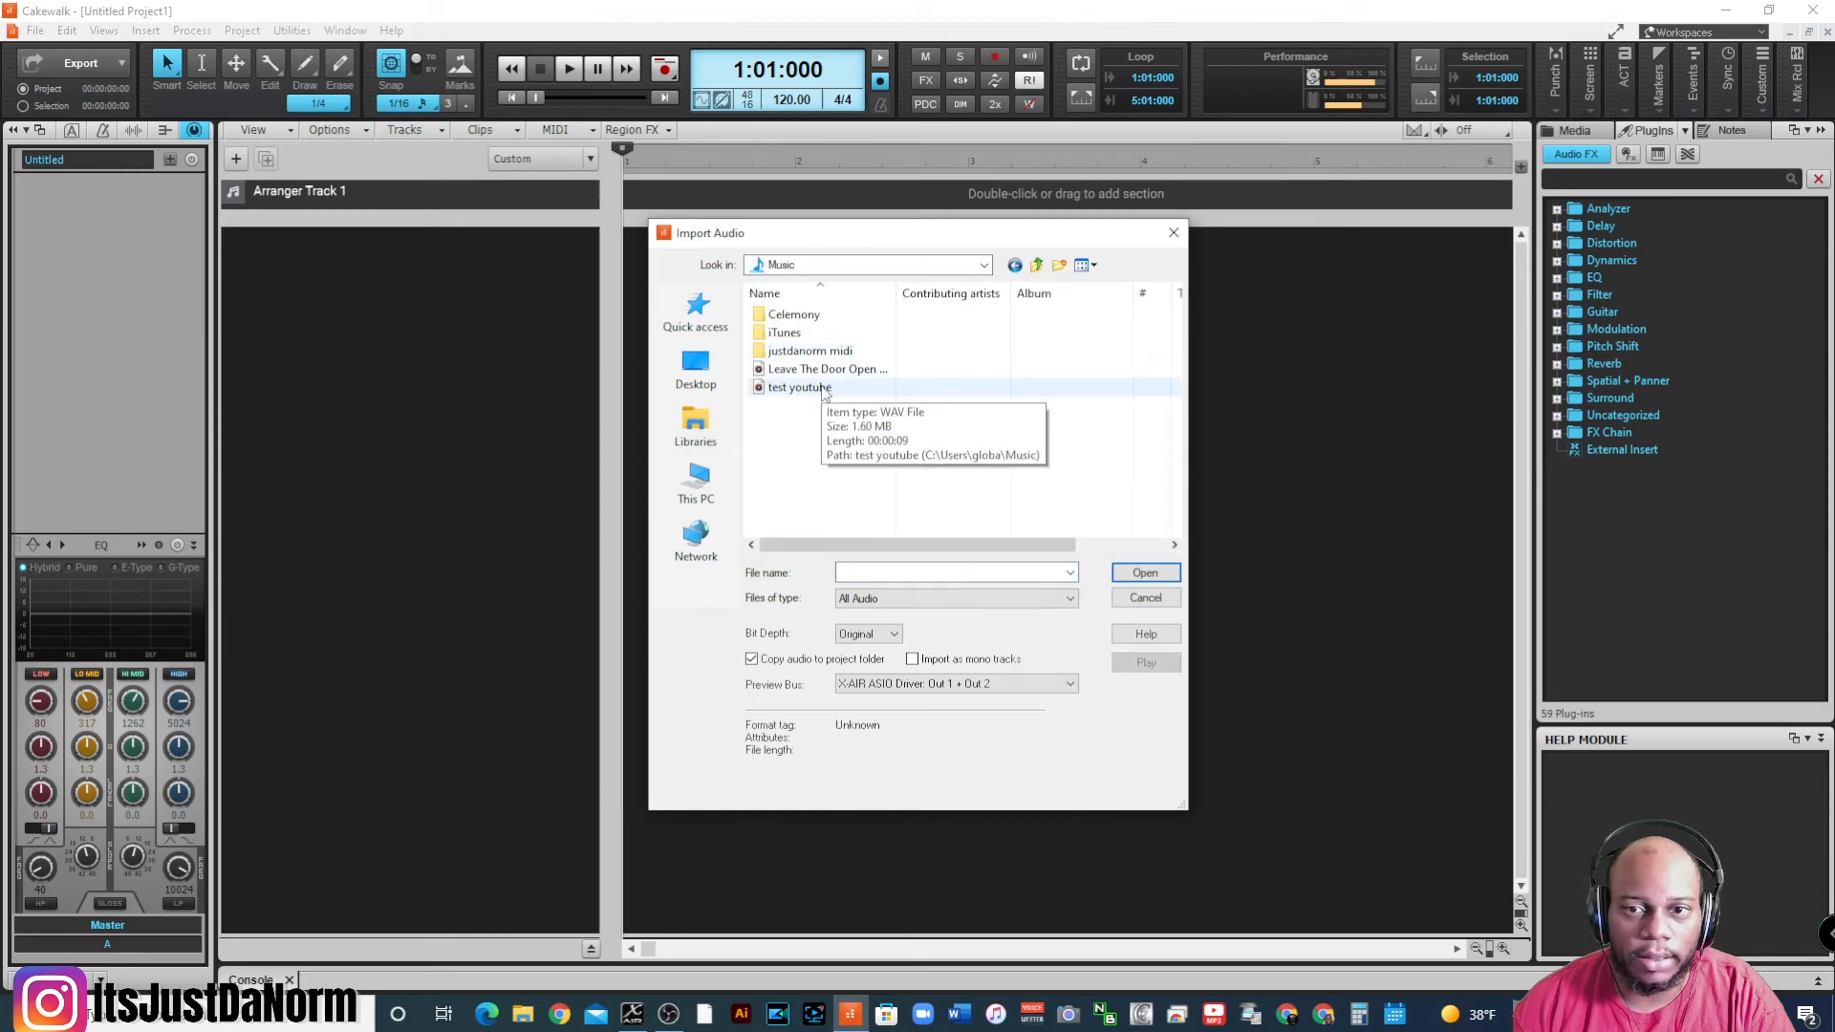
mouse_move(807, 392)
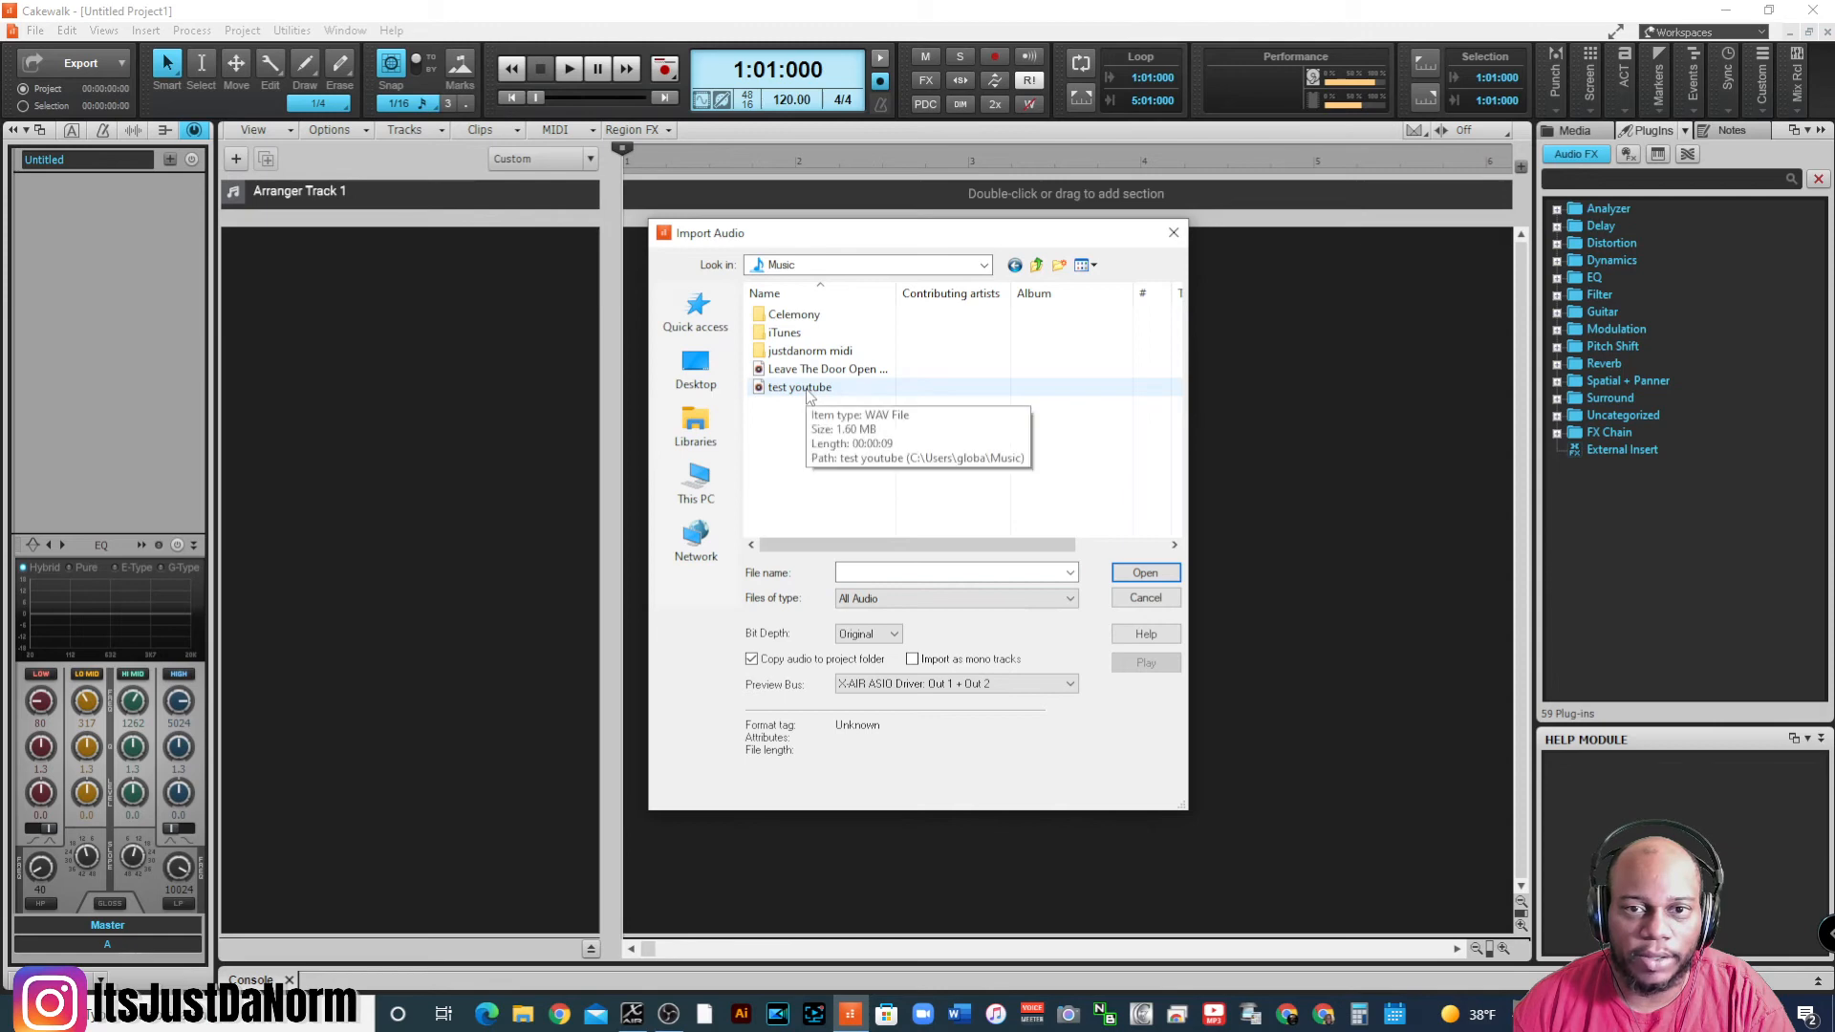
left_click(801, 388)
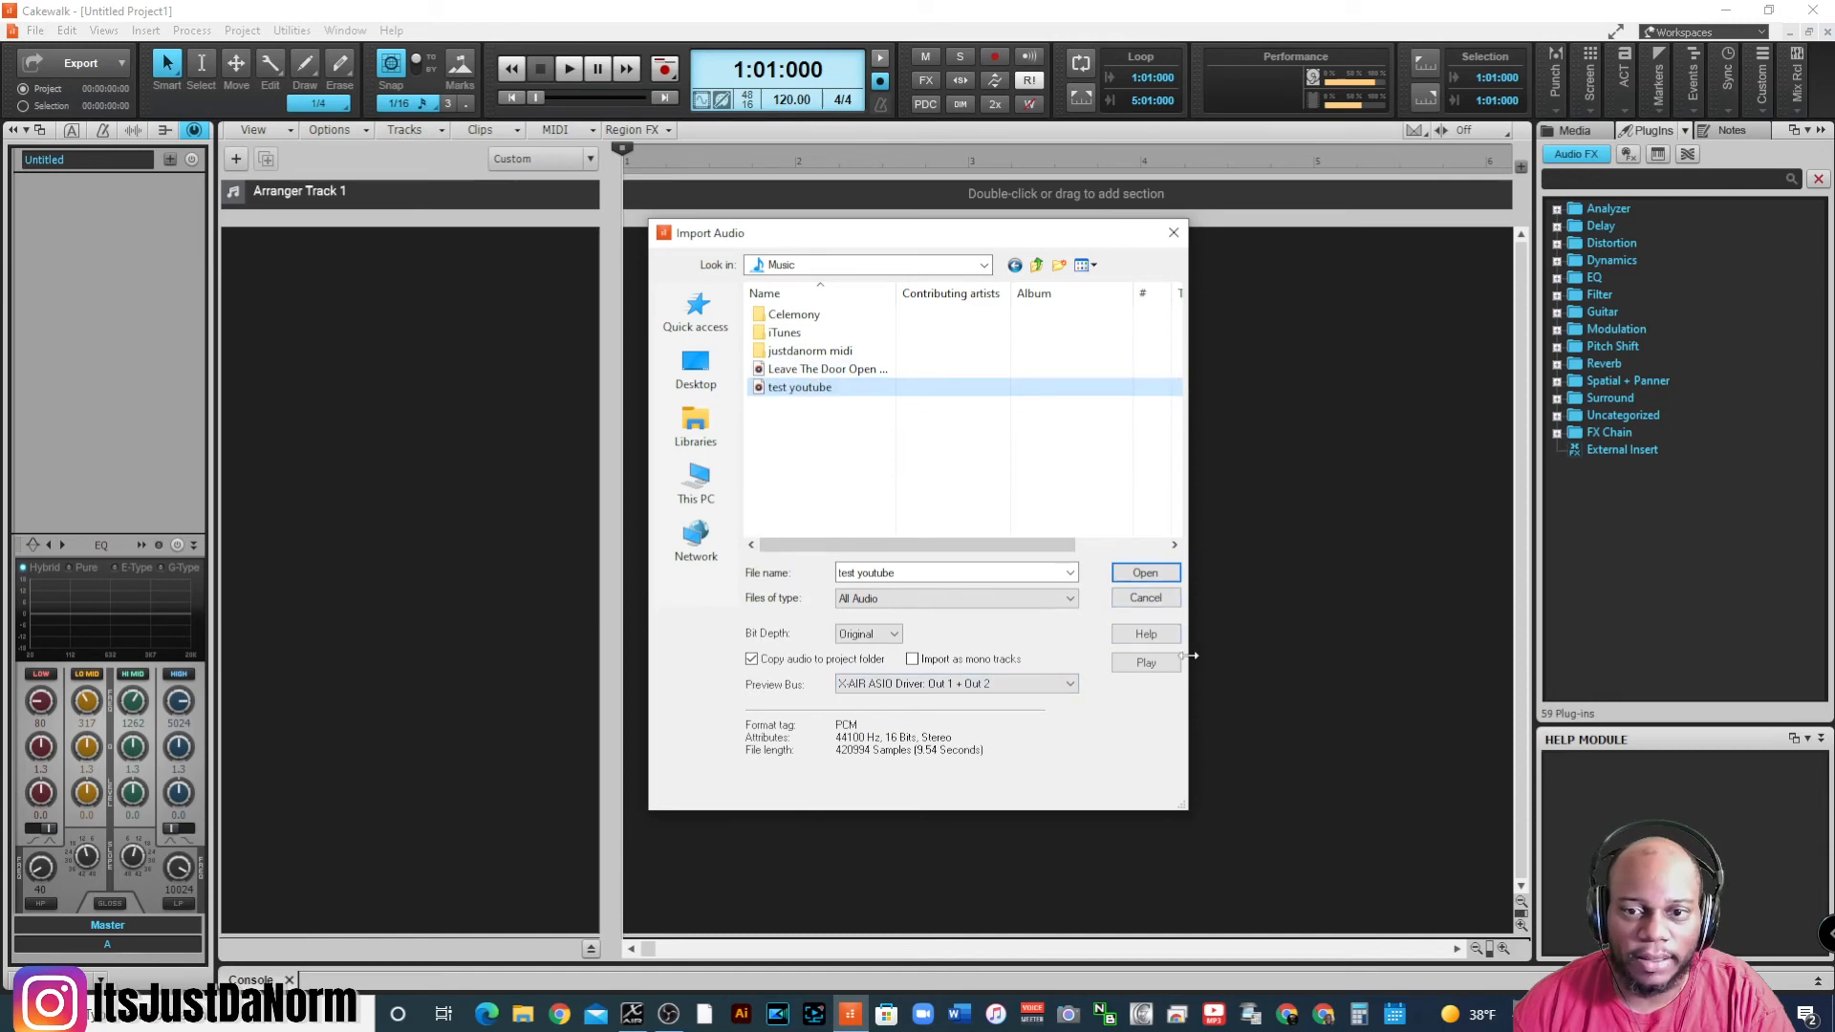
left_click(1143, 572)
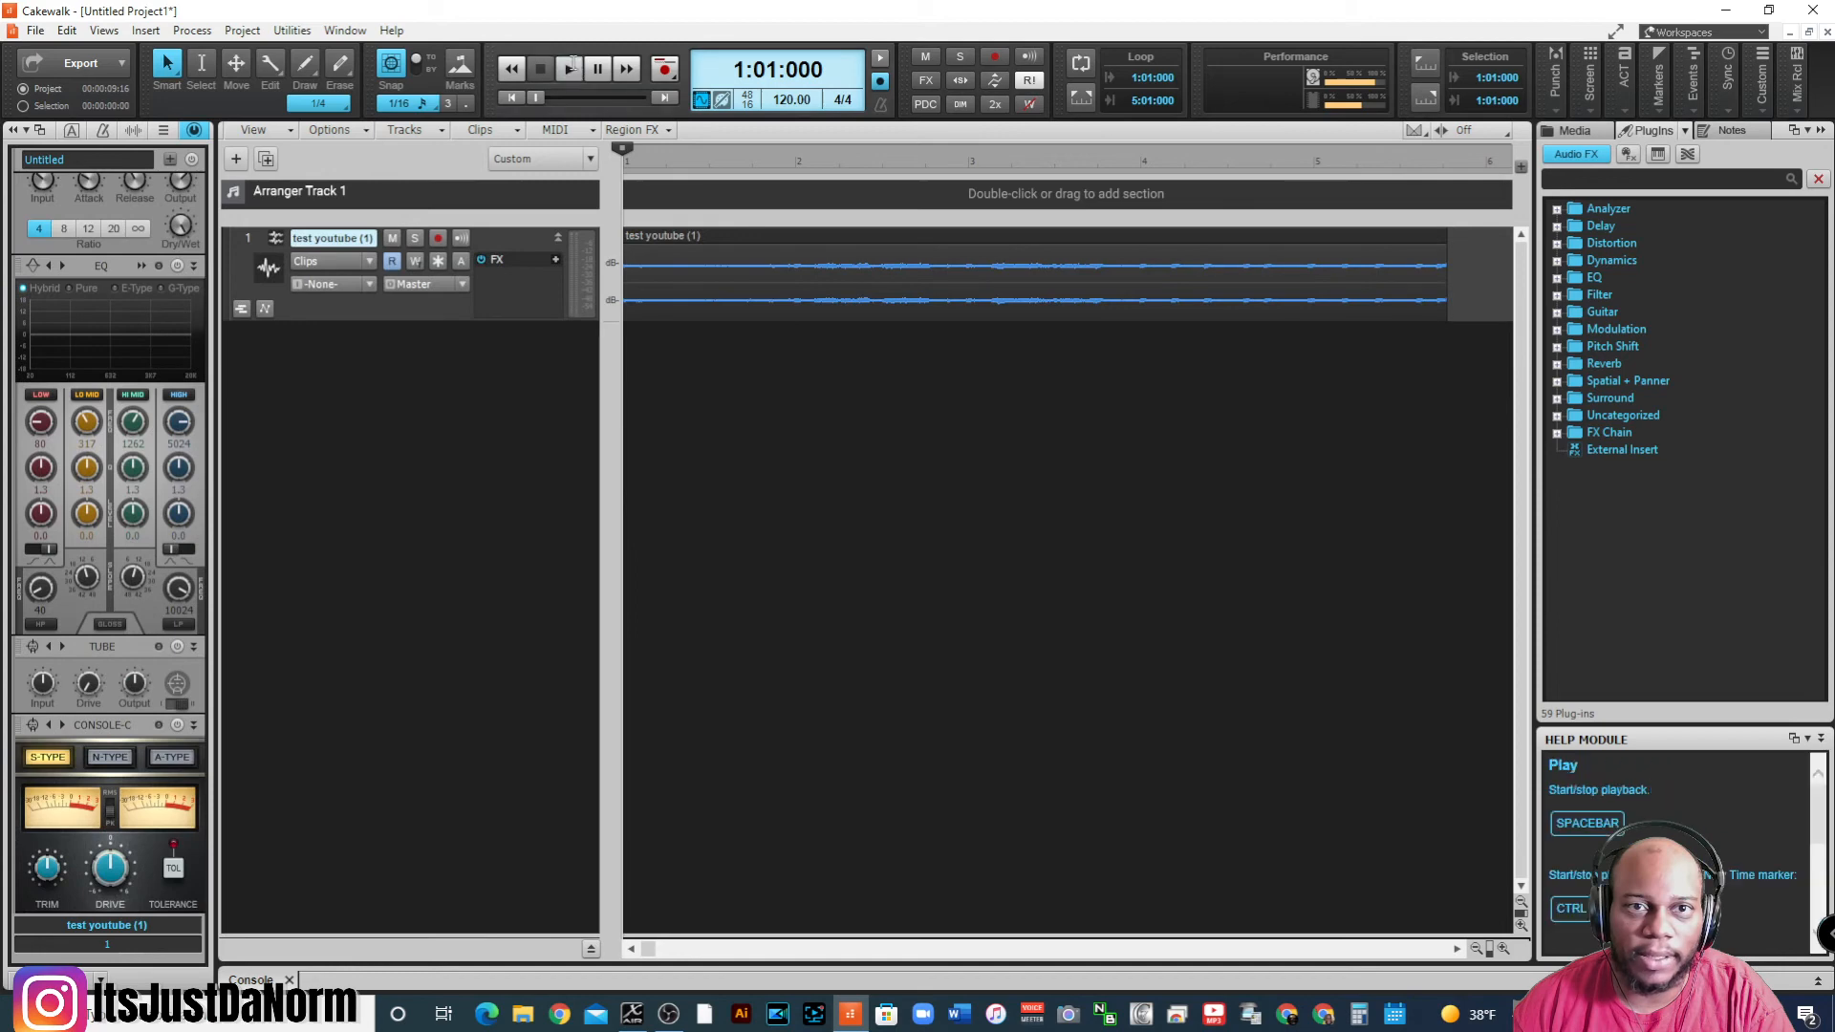
- Play and stop the test youtube track, then bring up the File menu's import choices
left_click(569, 67)
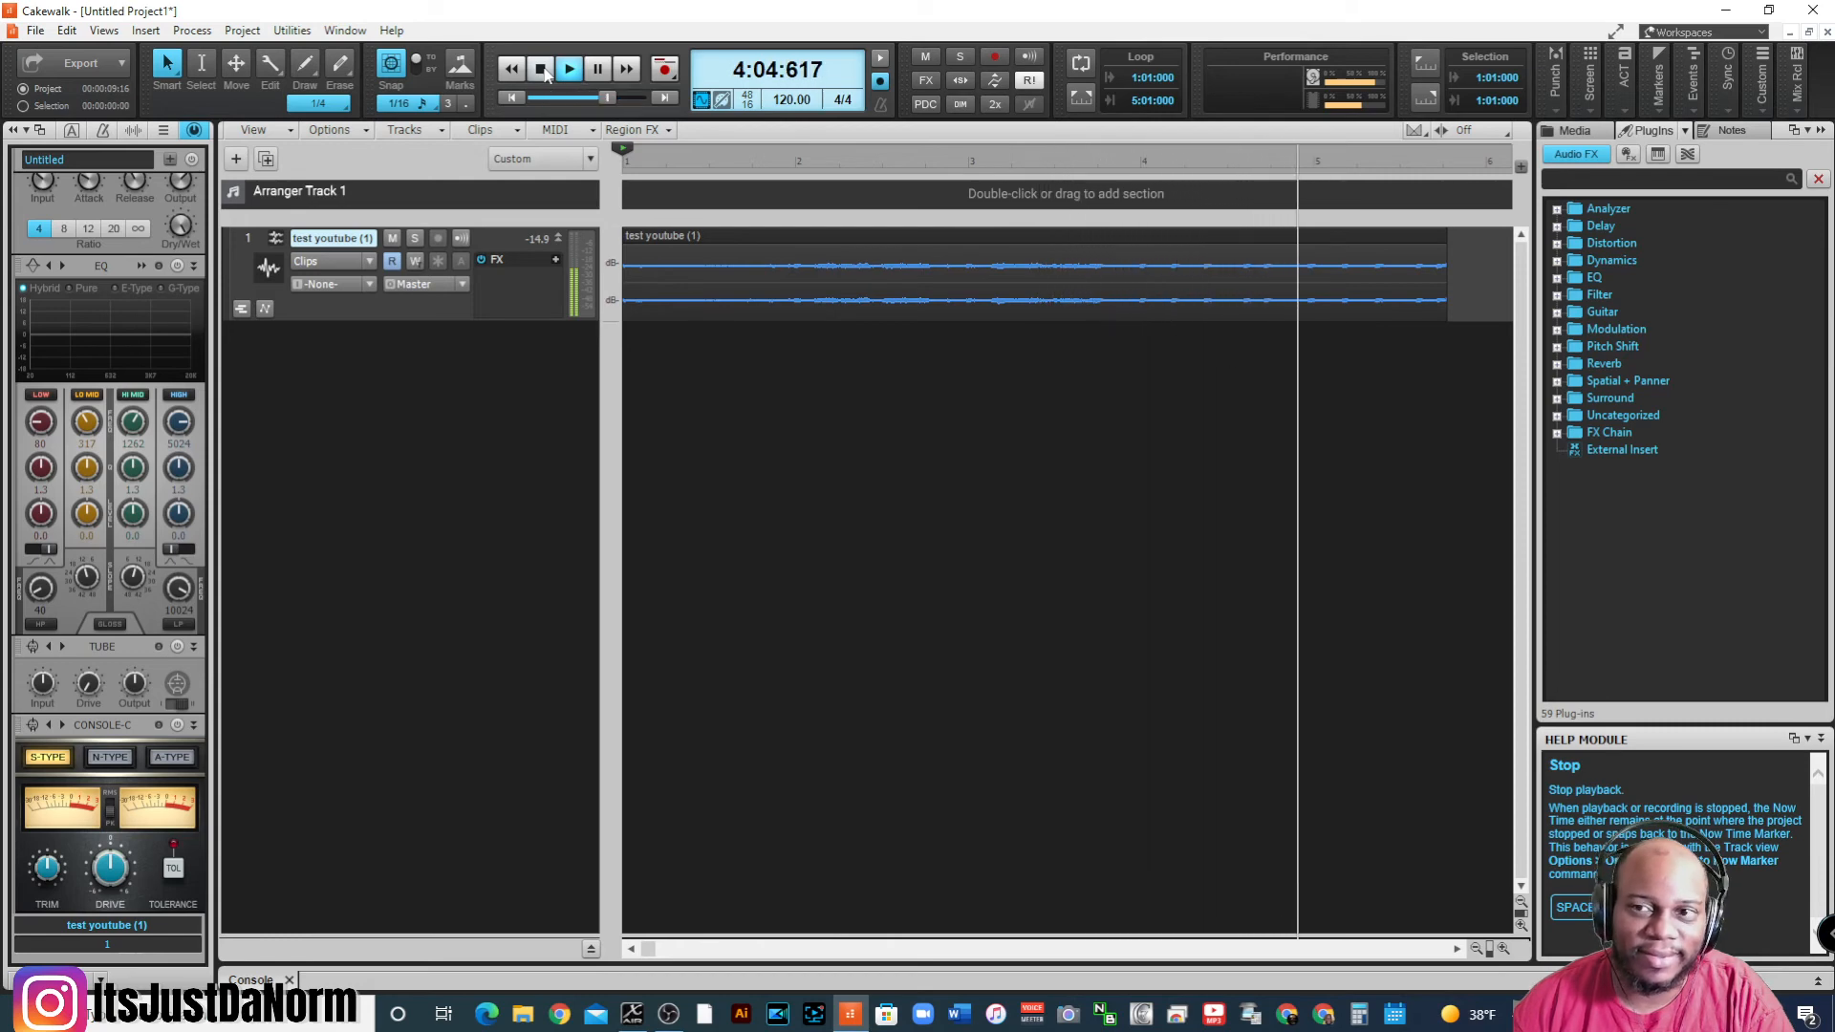
left_click(541, 68)
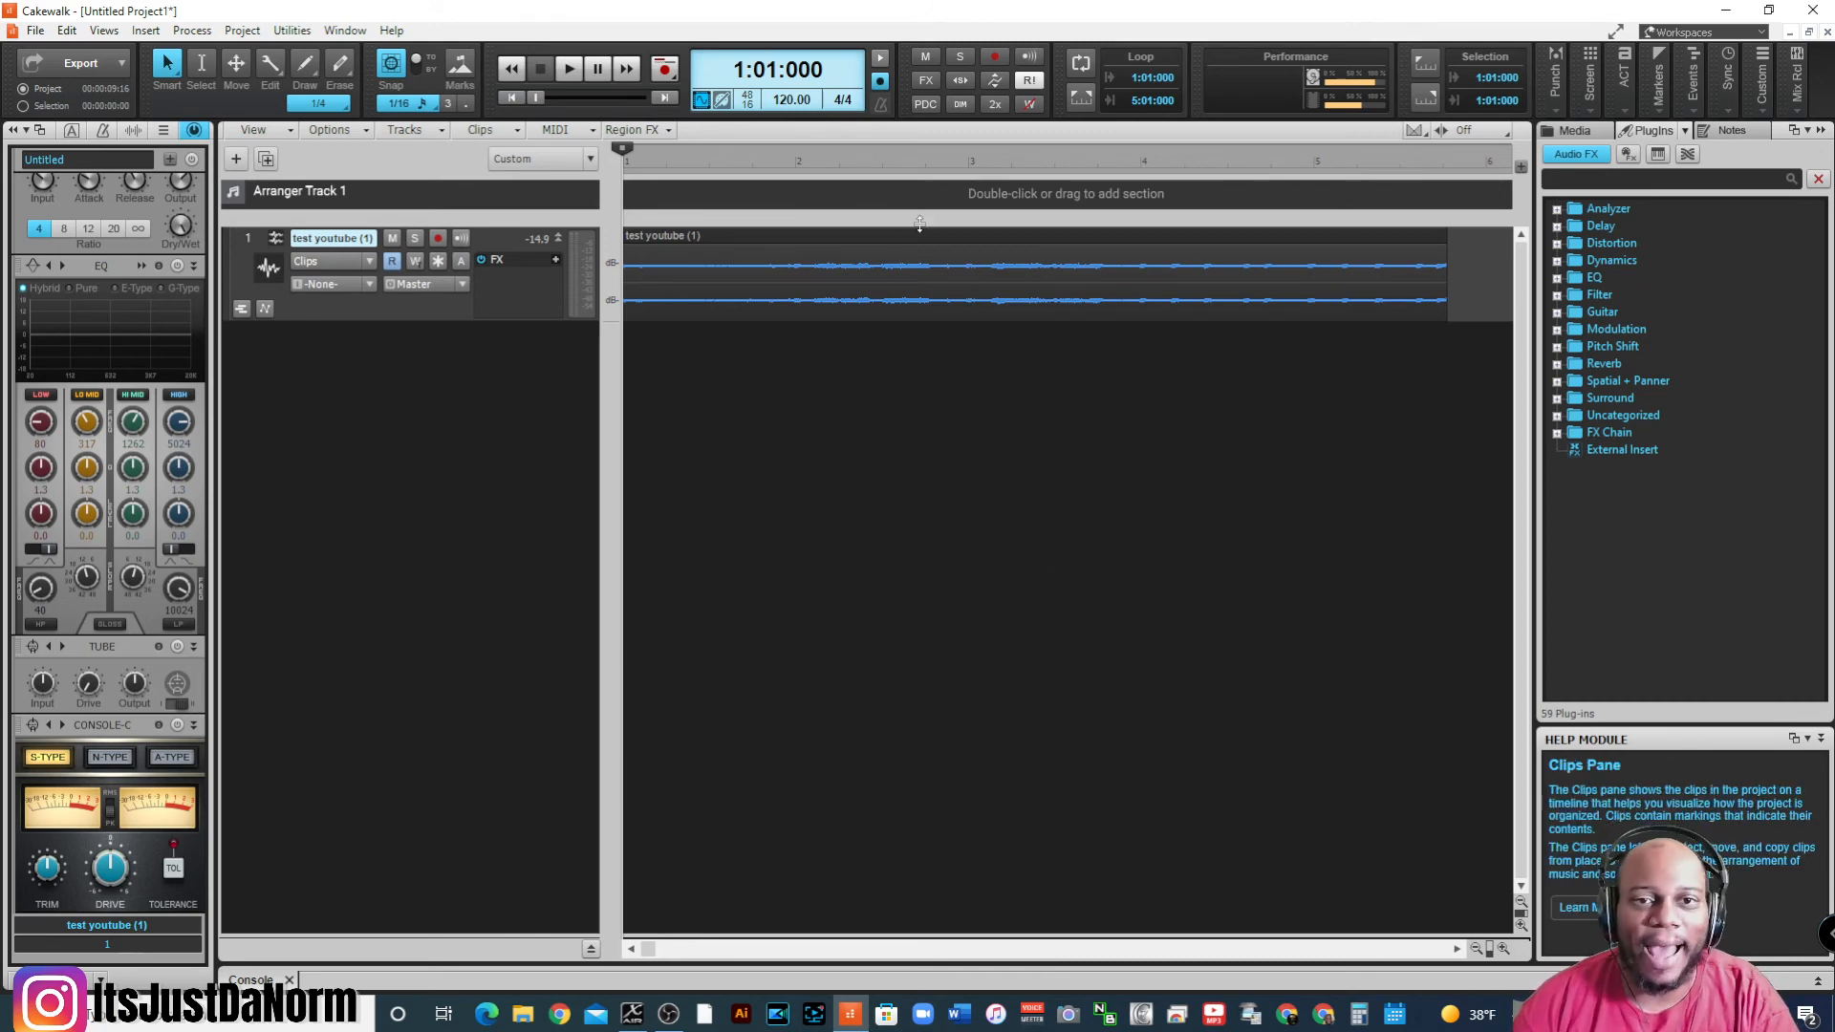
left_click(36, 30)
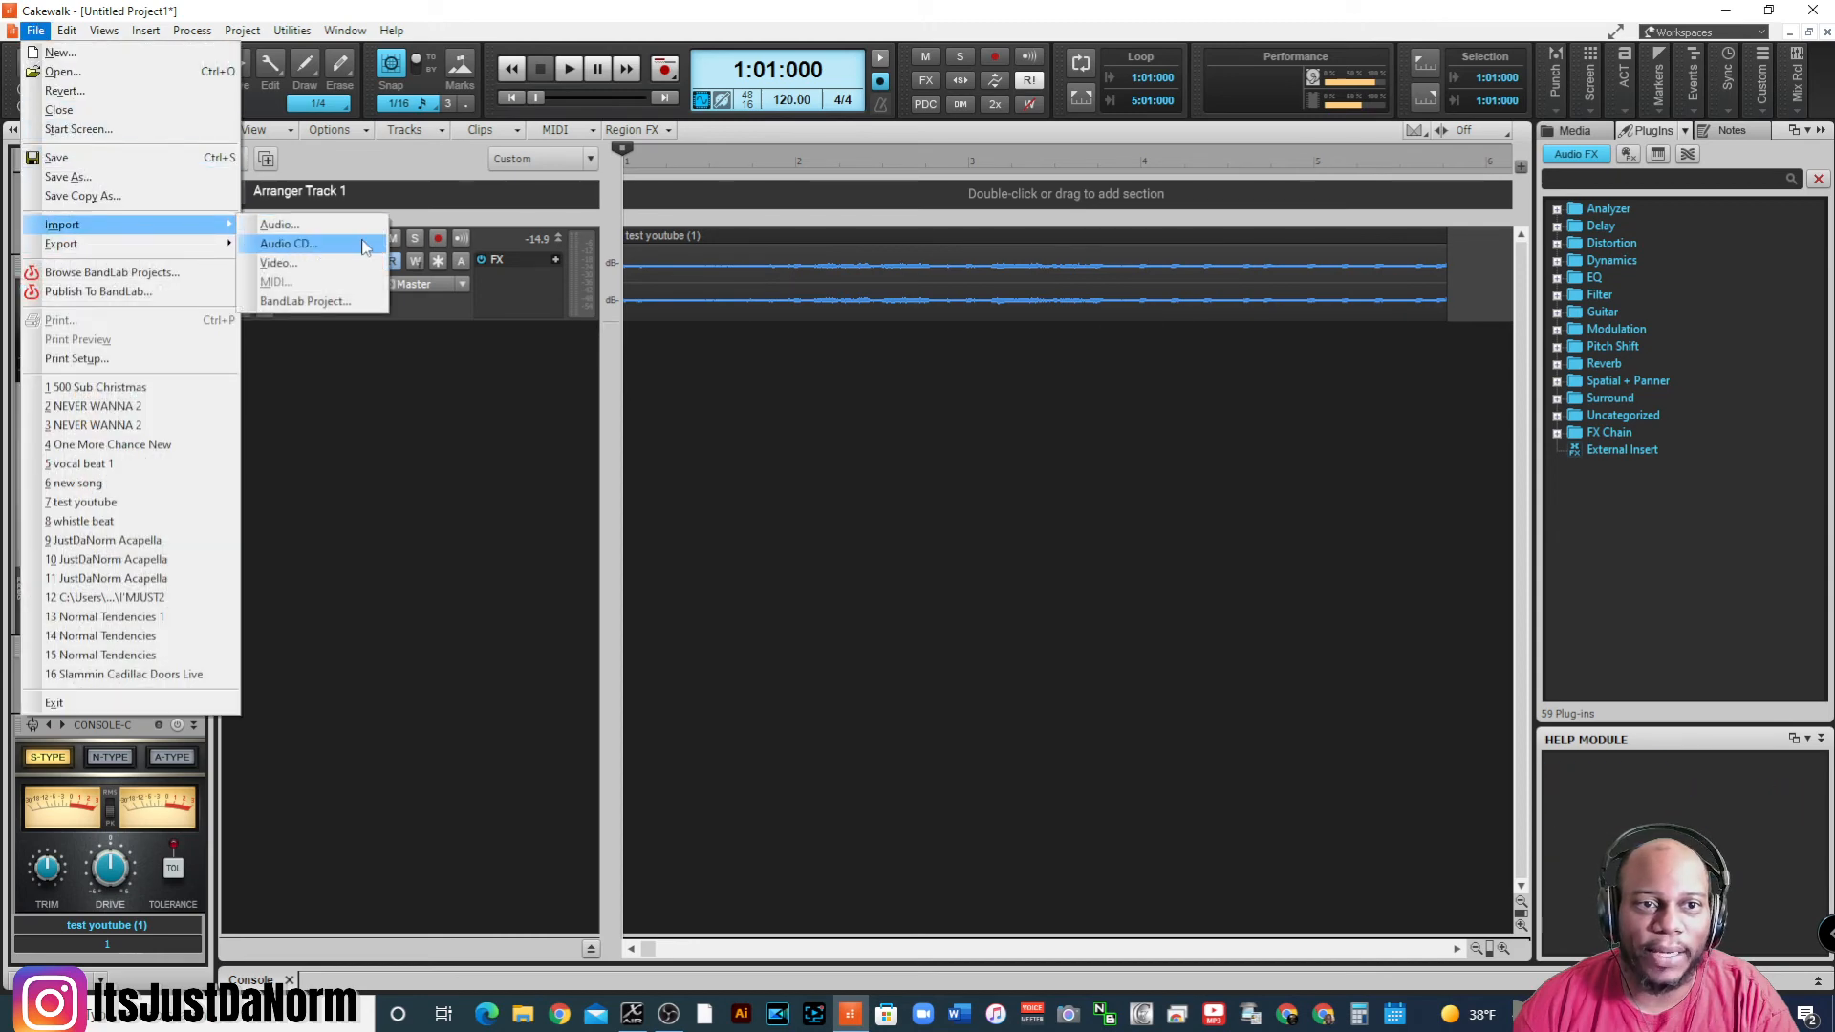
left_click(288, 244)
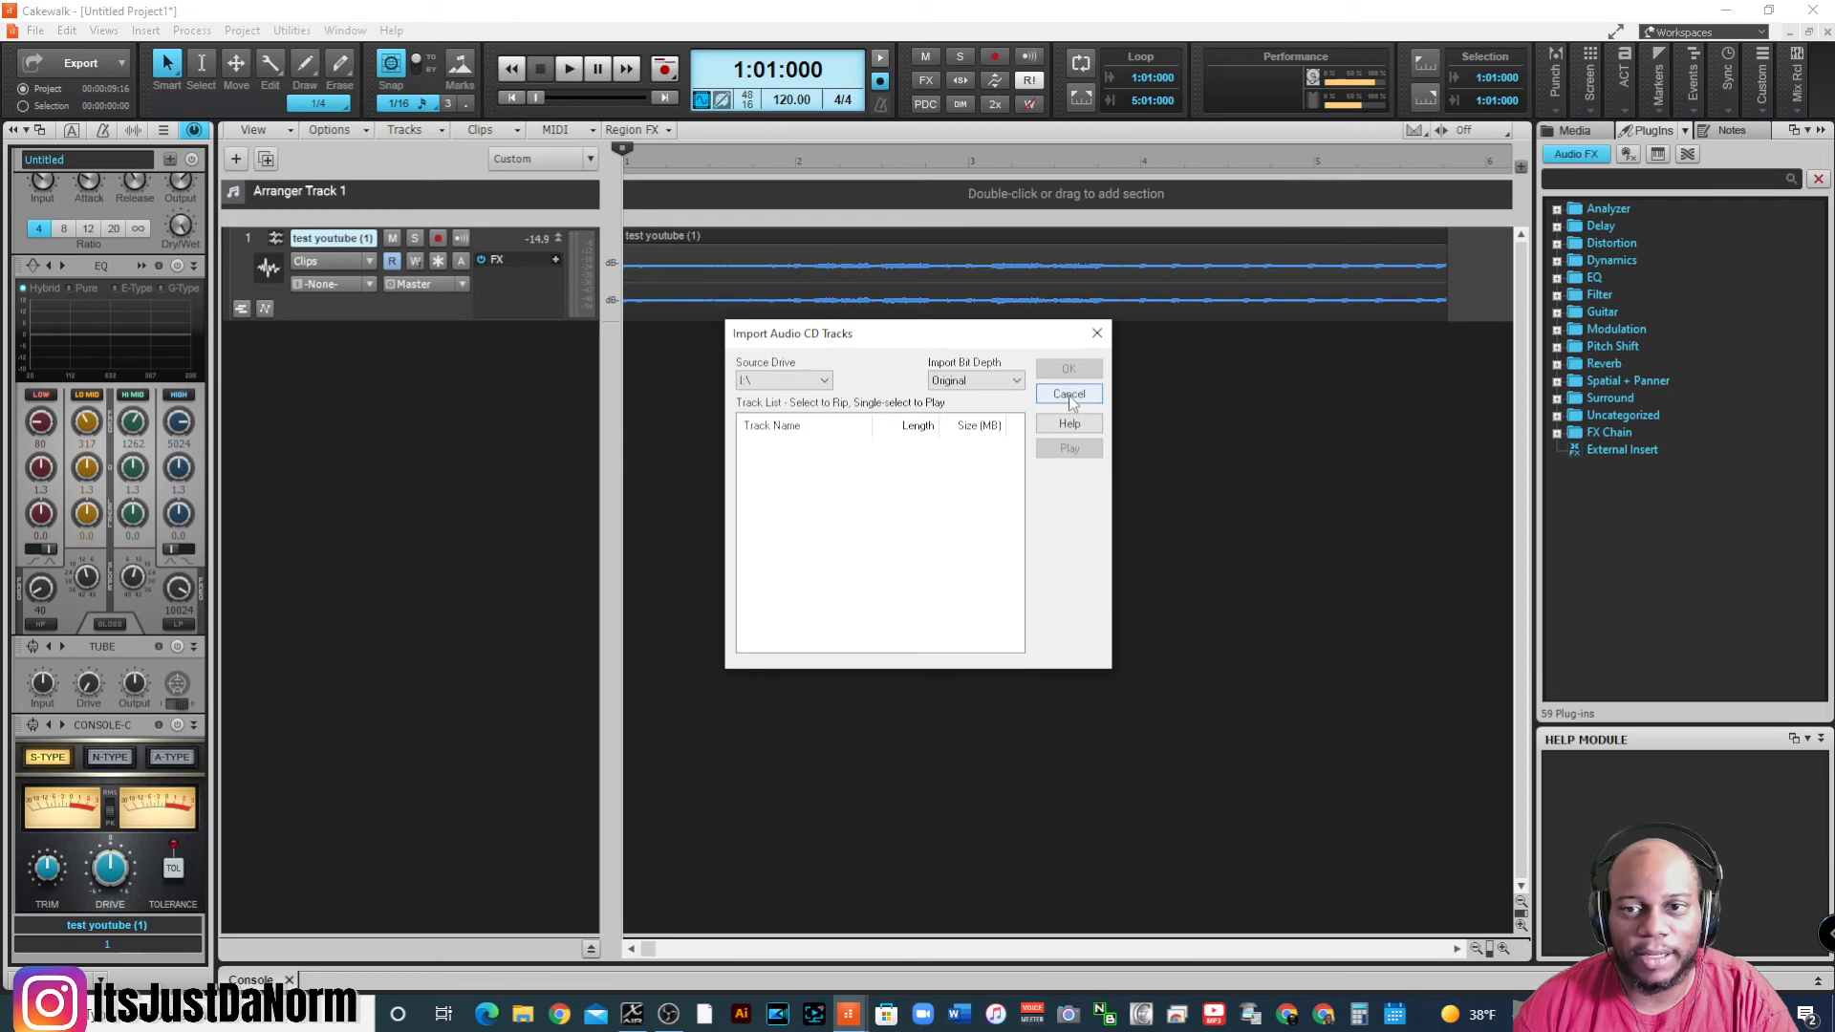
left_click(35, 30)
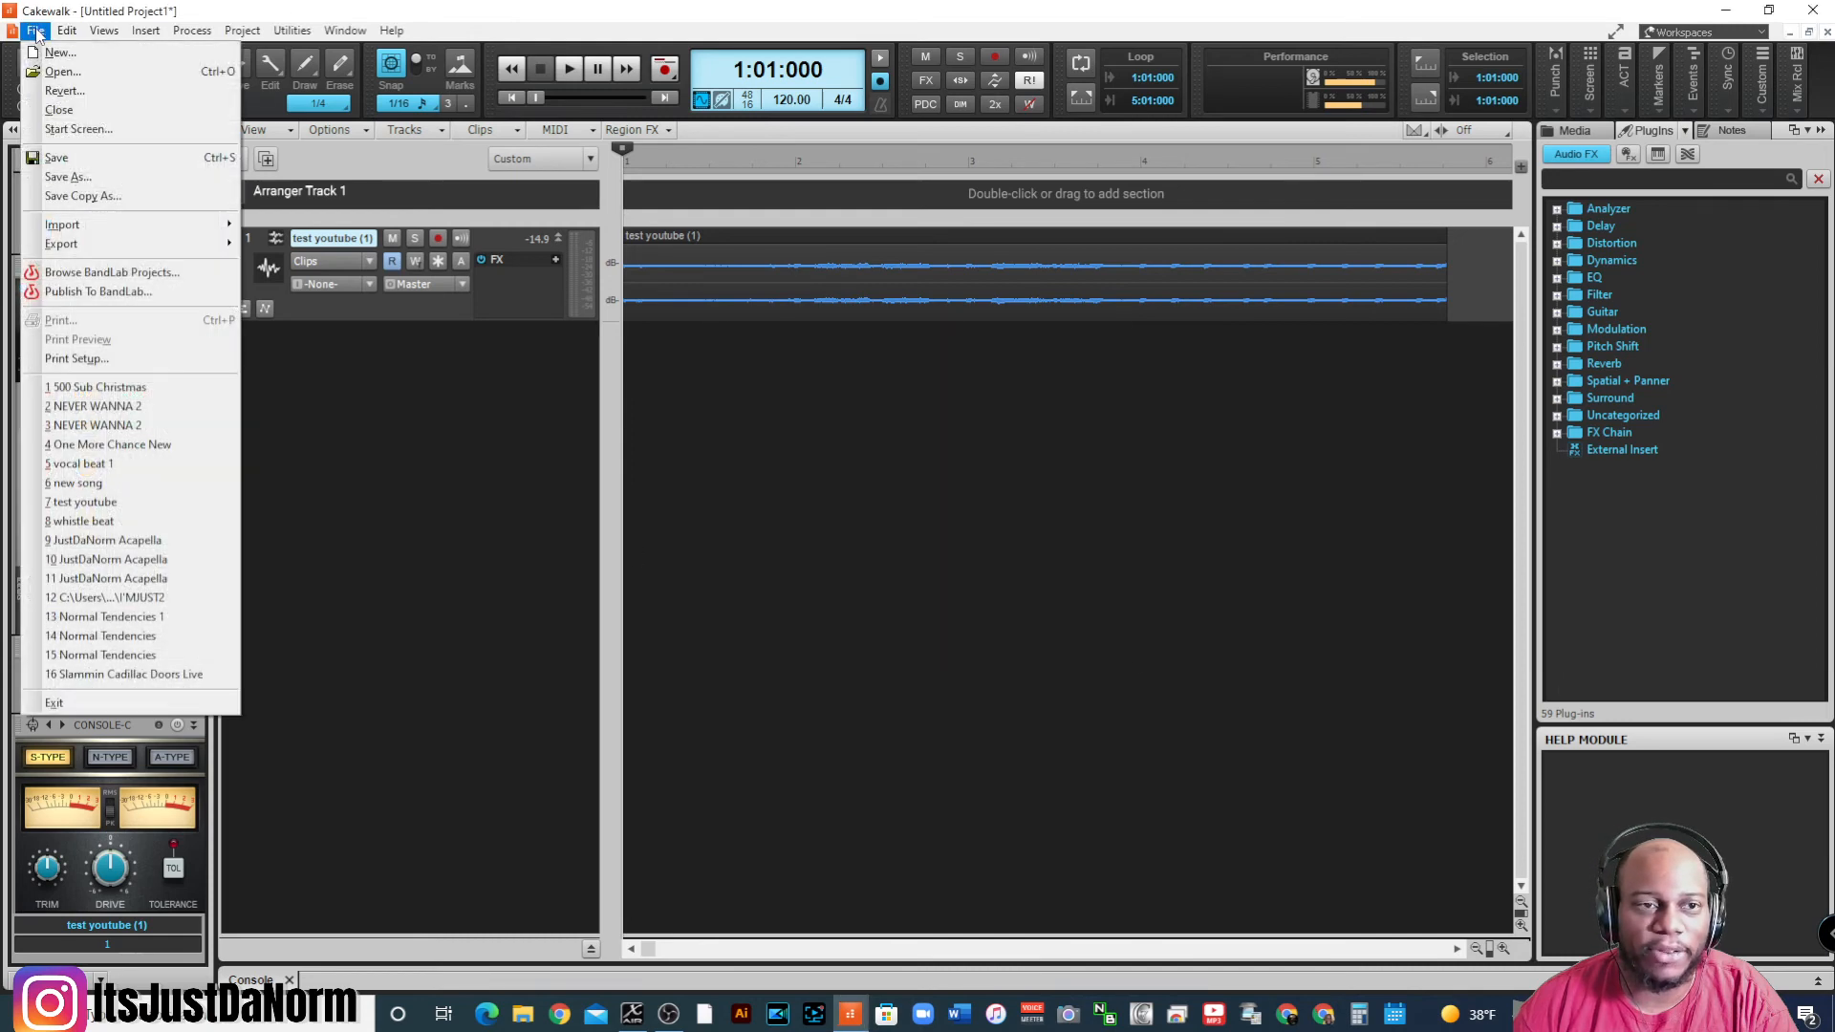
- Import the artist promo MP4 video from the 250 SSD (B:) drive
left_click(62, 223)
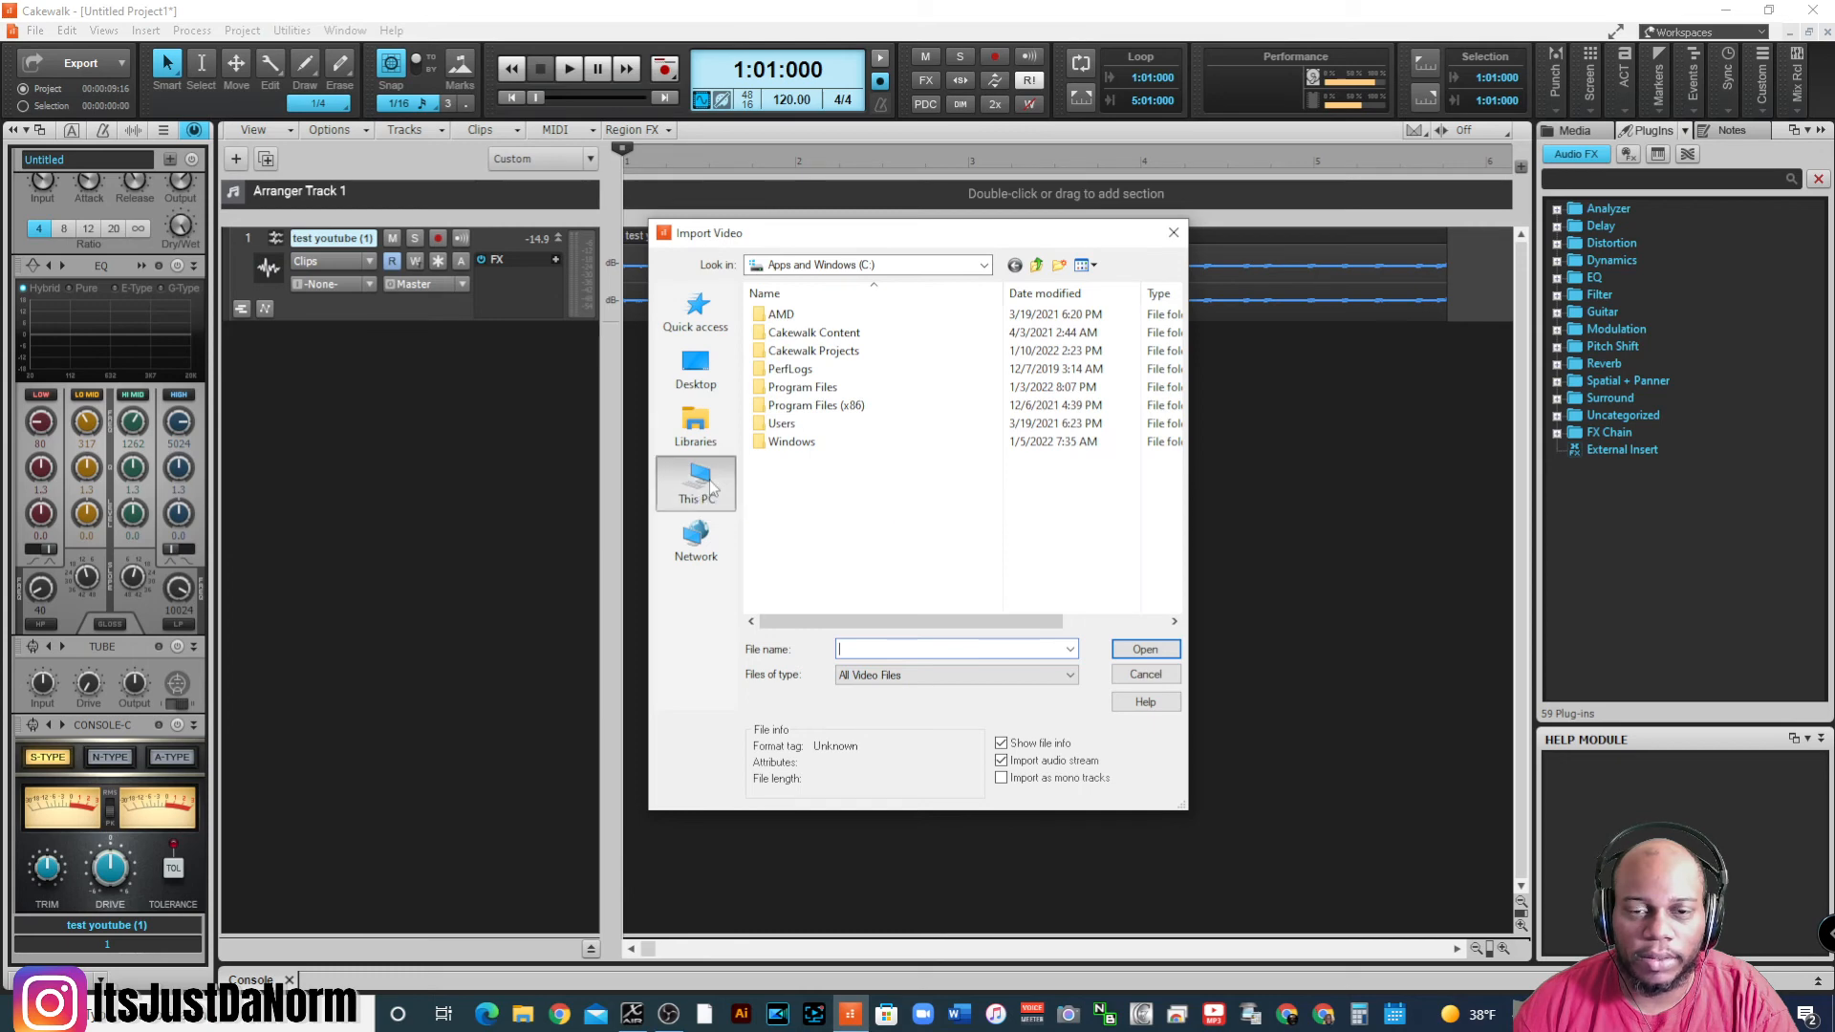
left_click(695, 483)
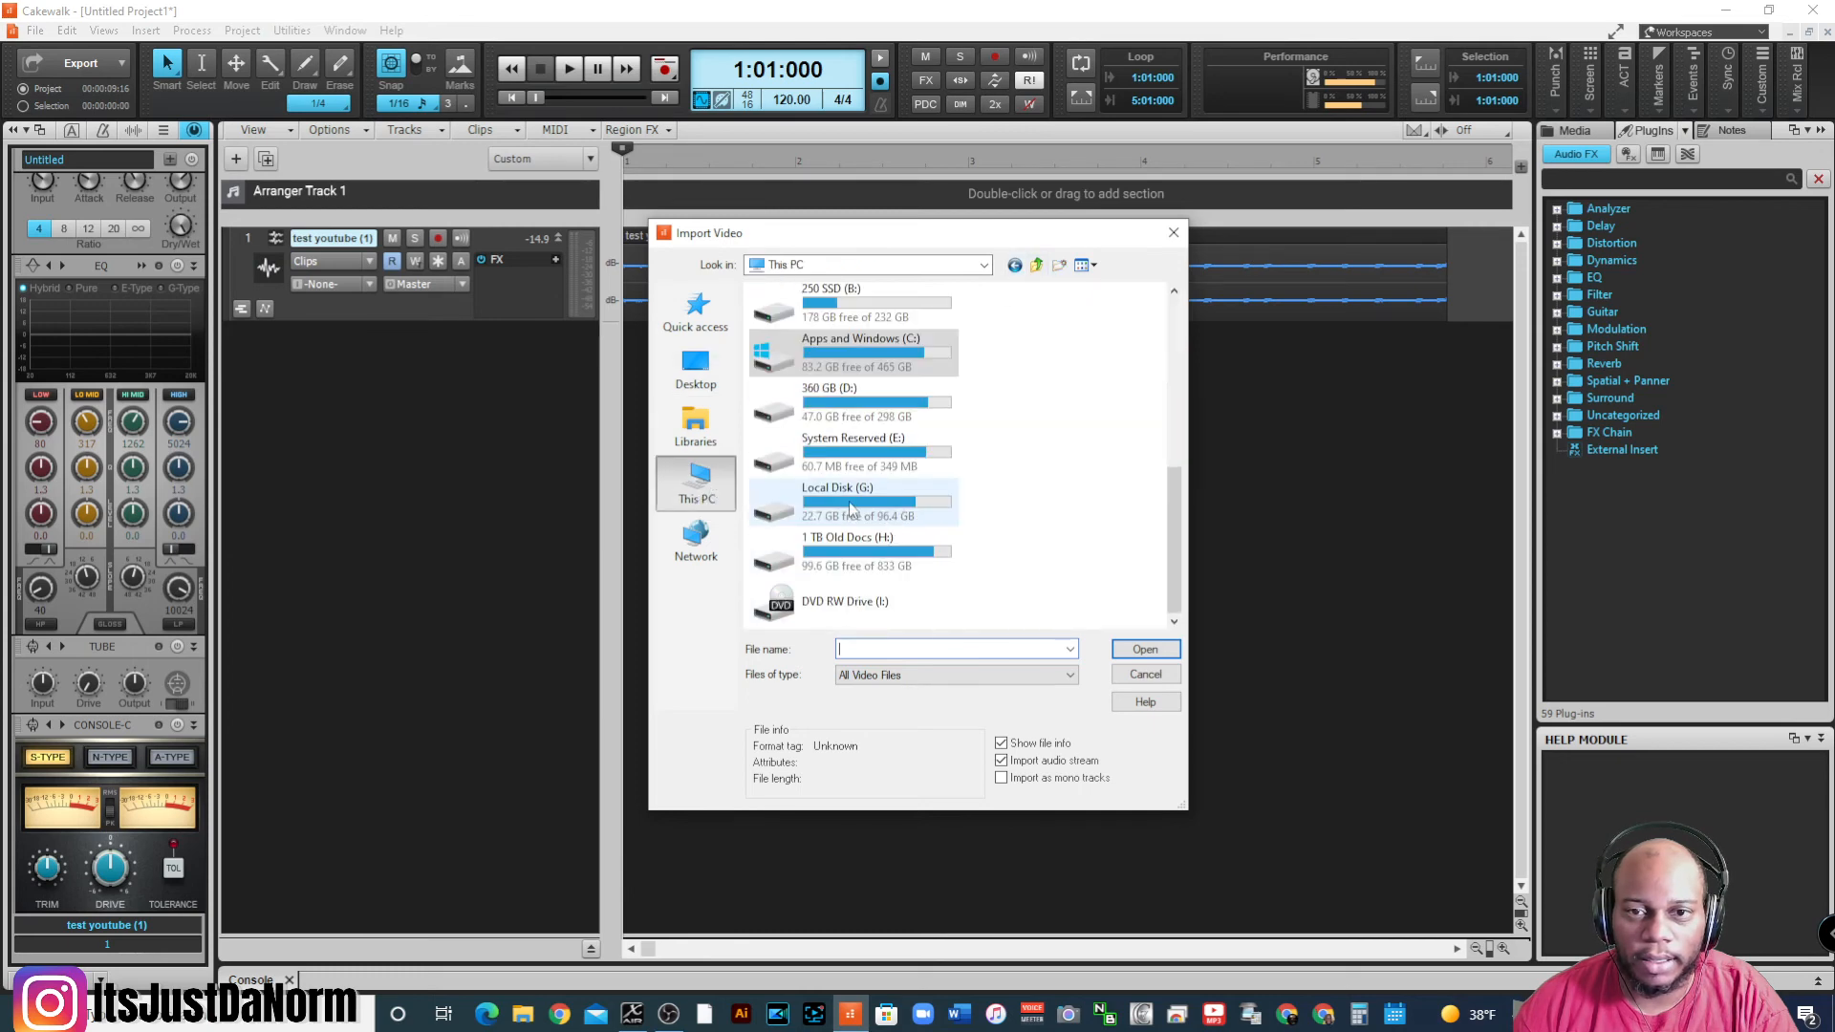
double_click(854, 302)
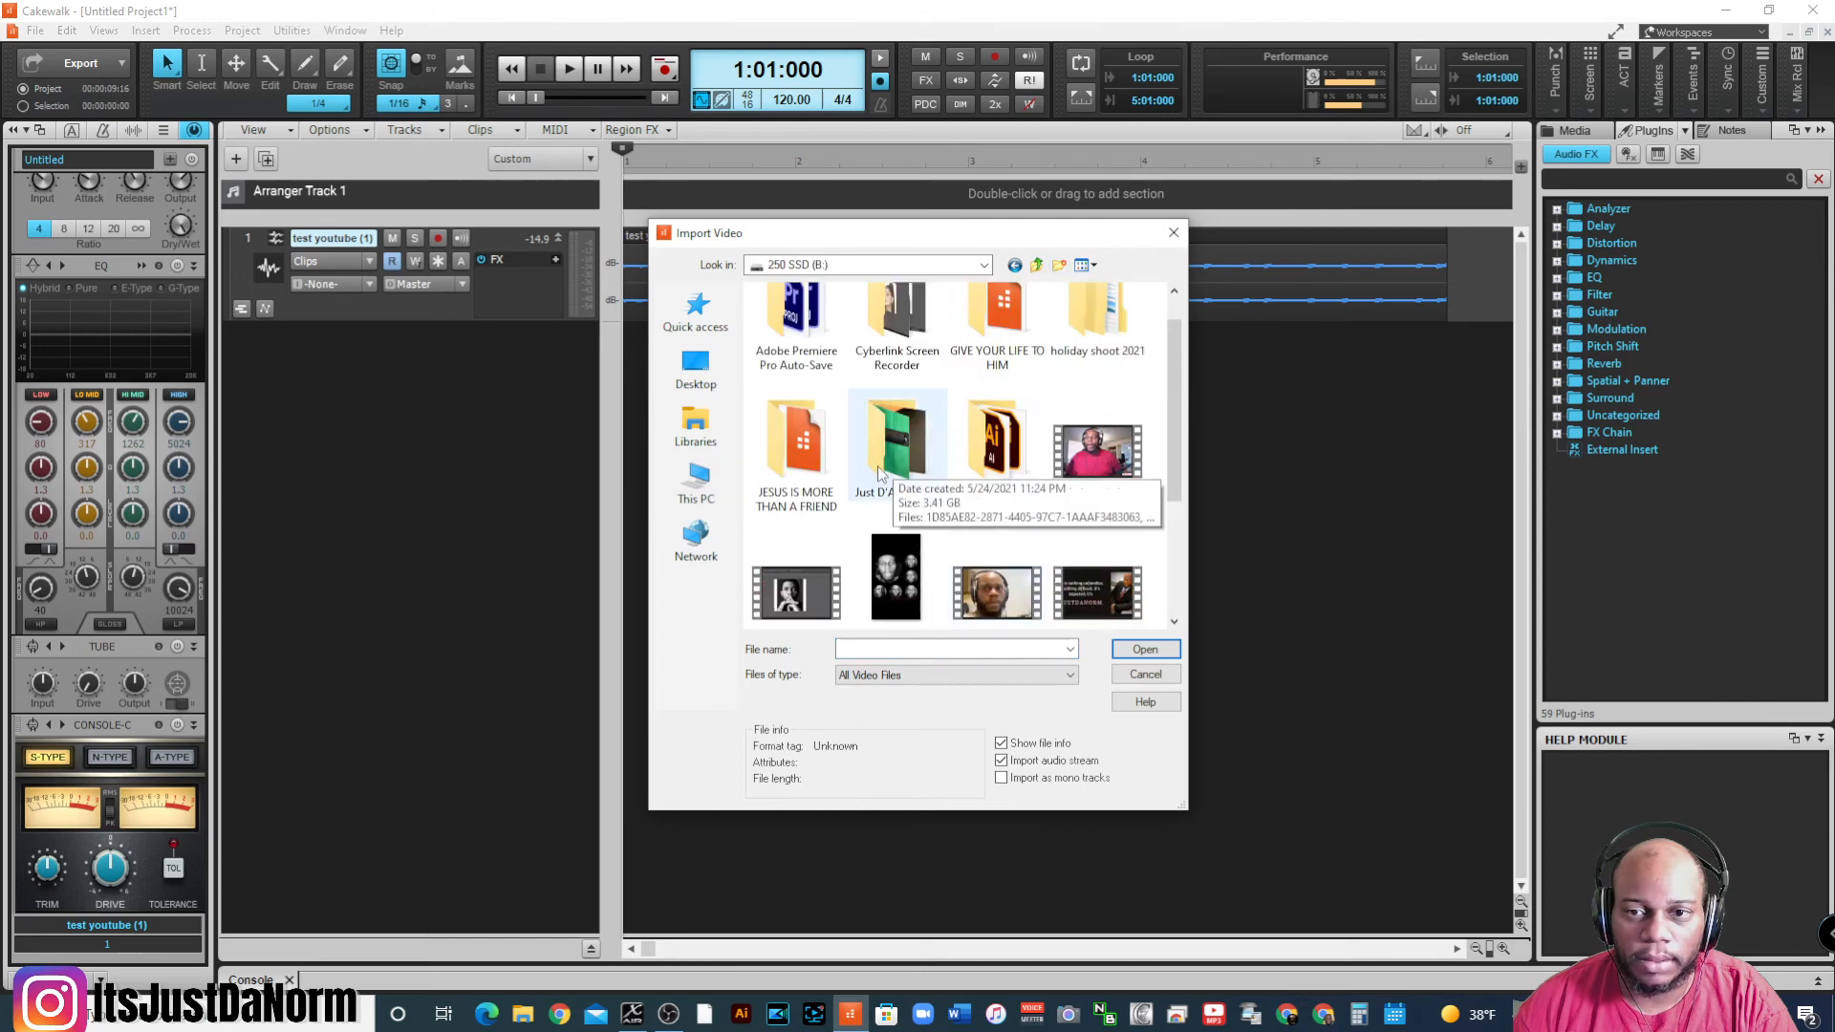
scroll("down", 3)
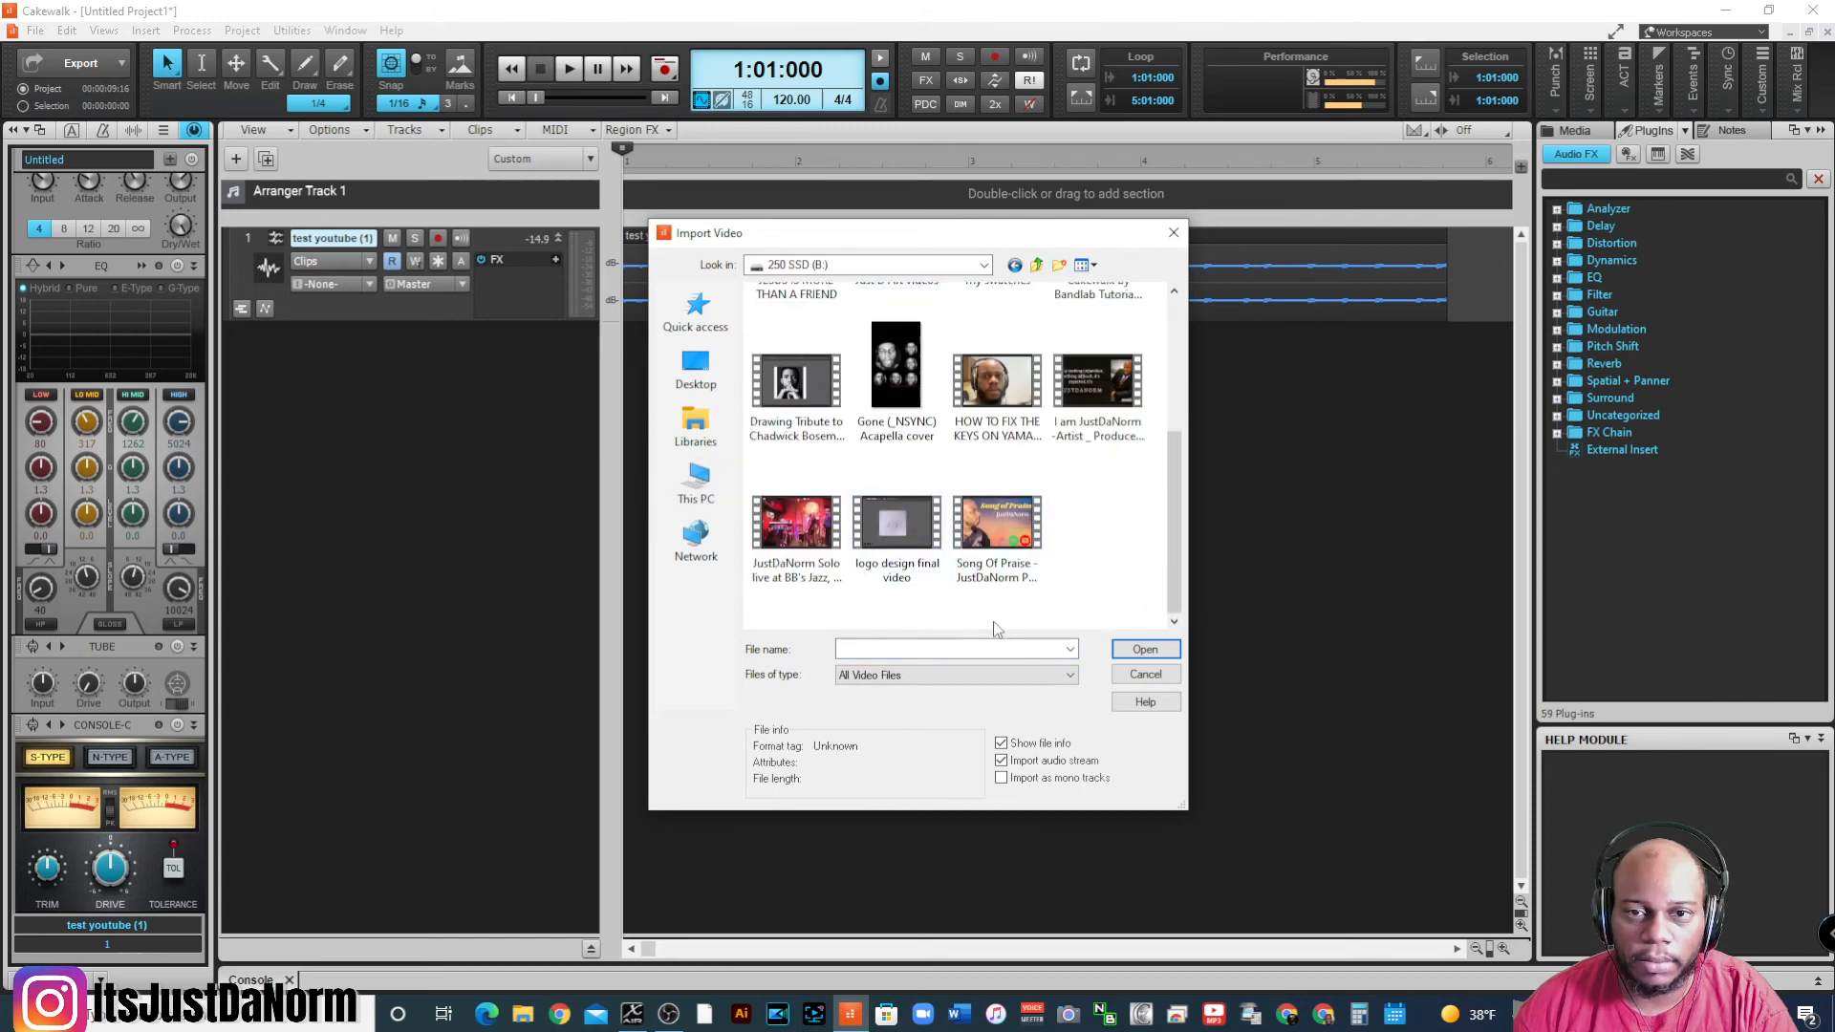
left_click(996, 379)
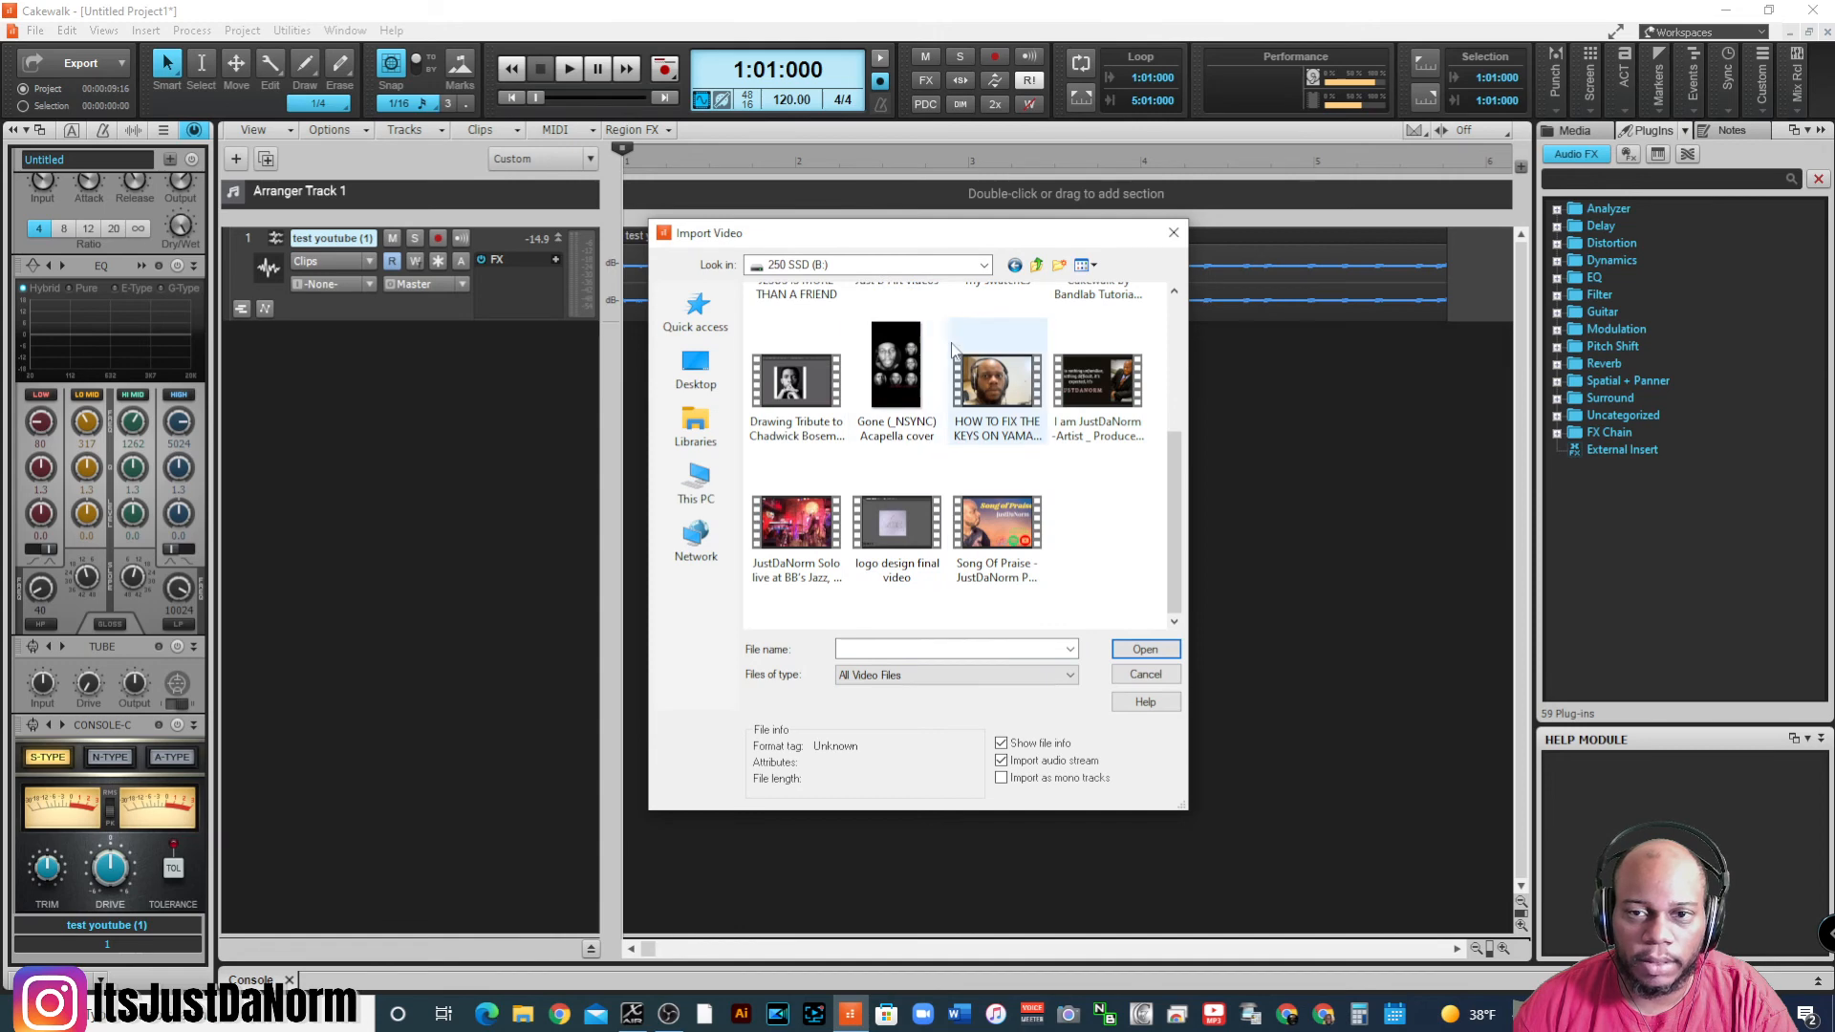
mouse_move(1096, 376)
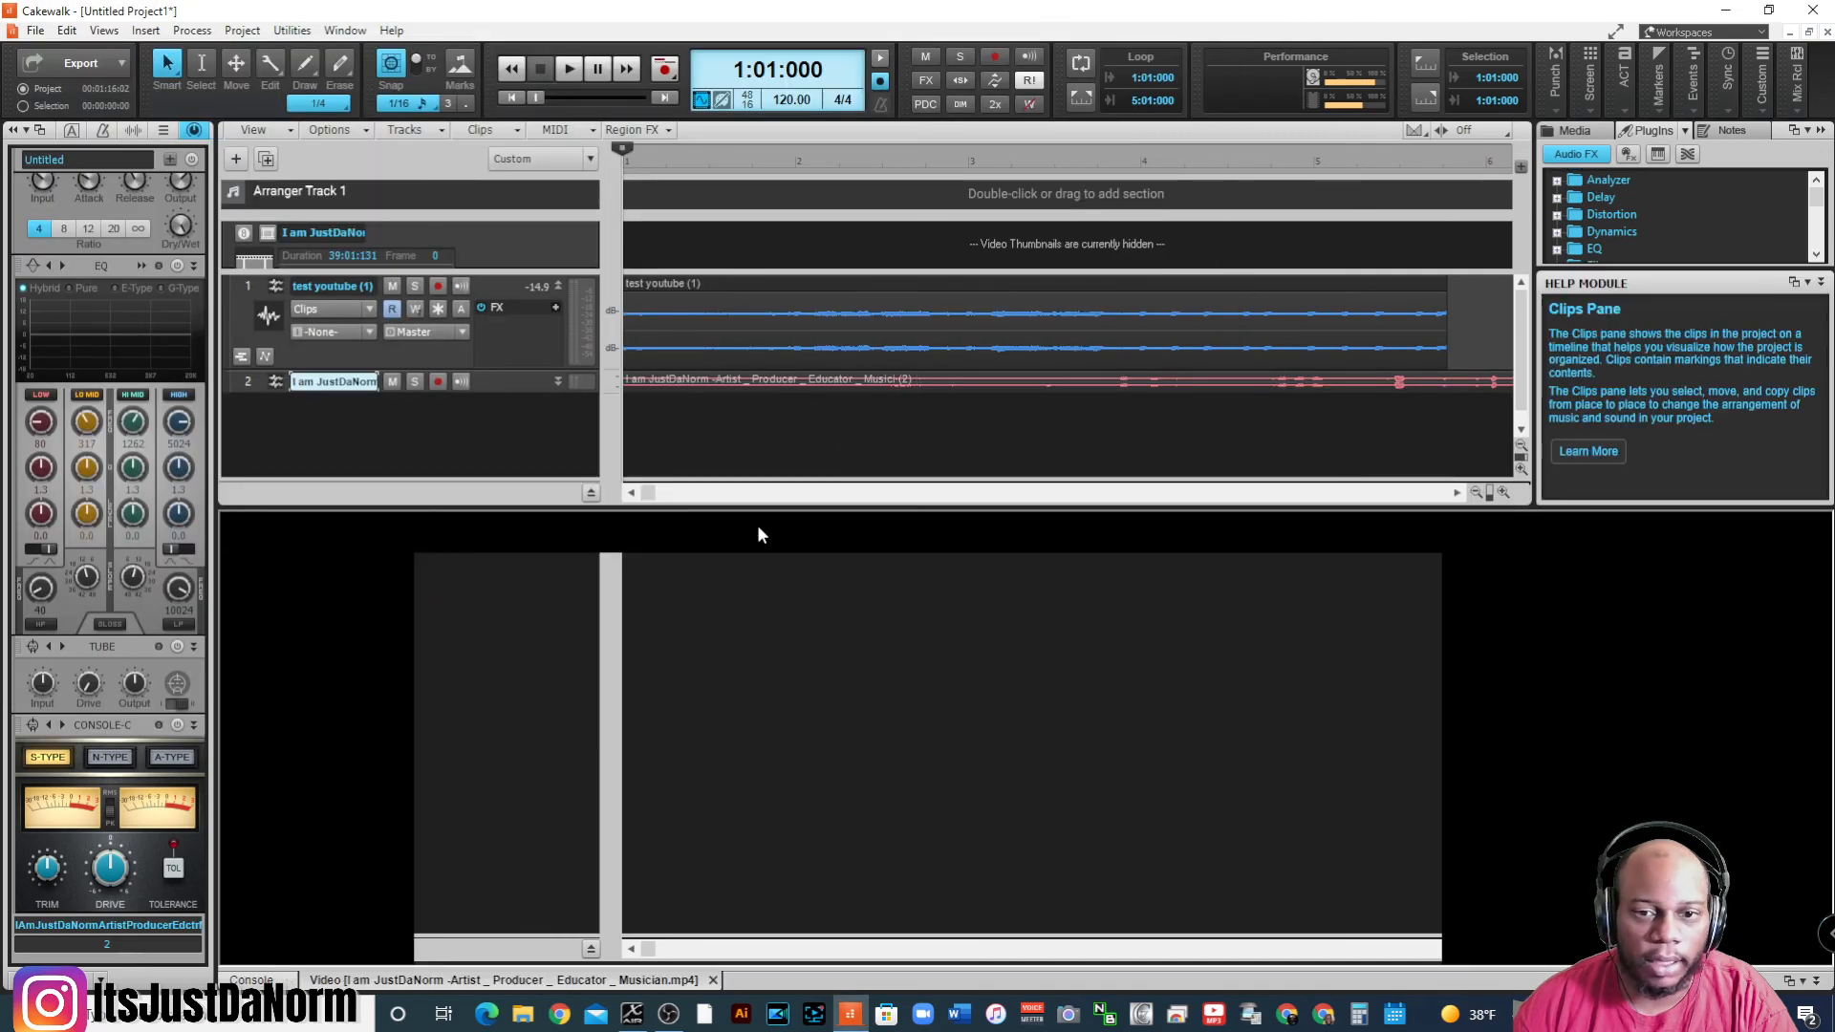
- Briefly play the project to preview the JustDaNorm promo video, then stop at the start
left_click(568, 68)
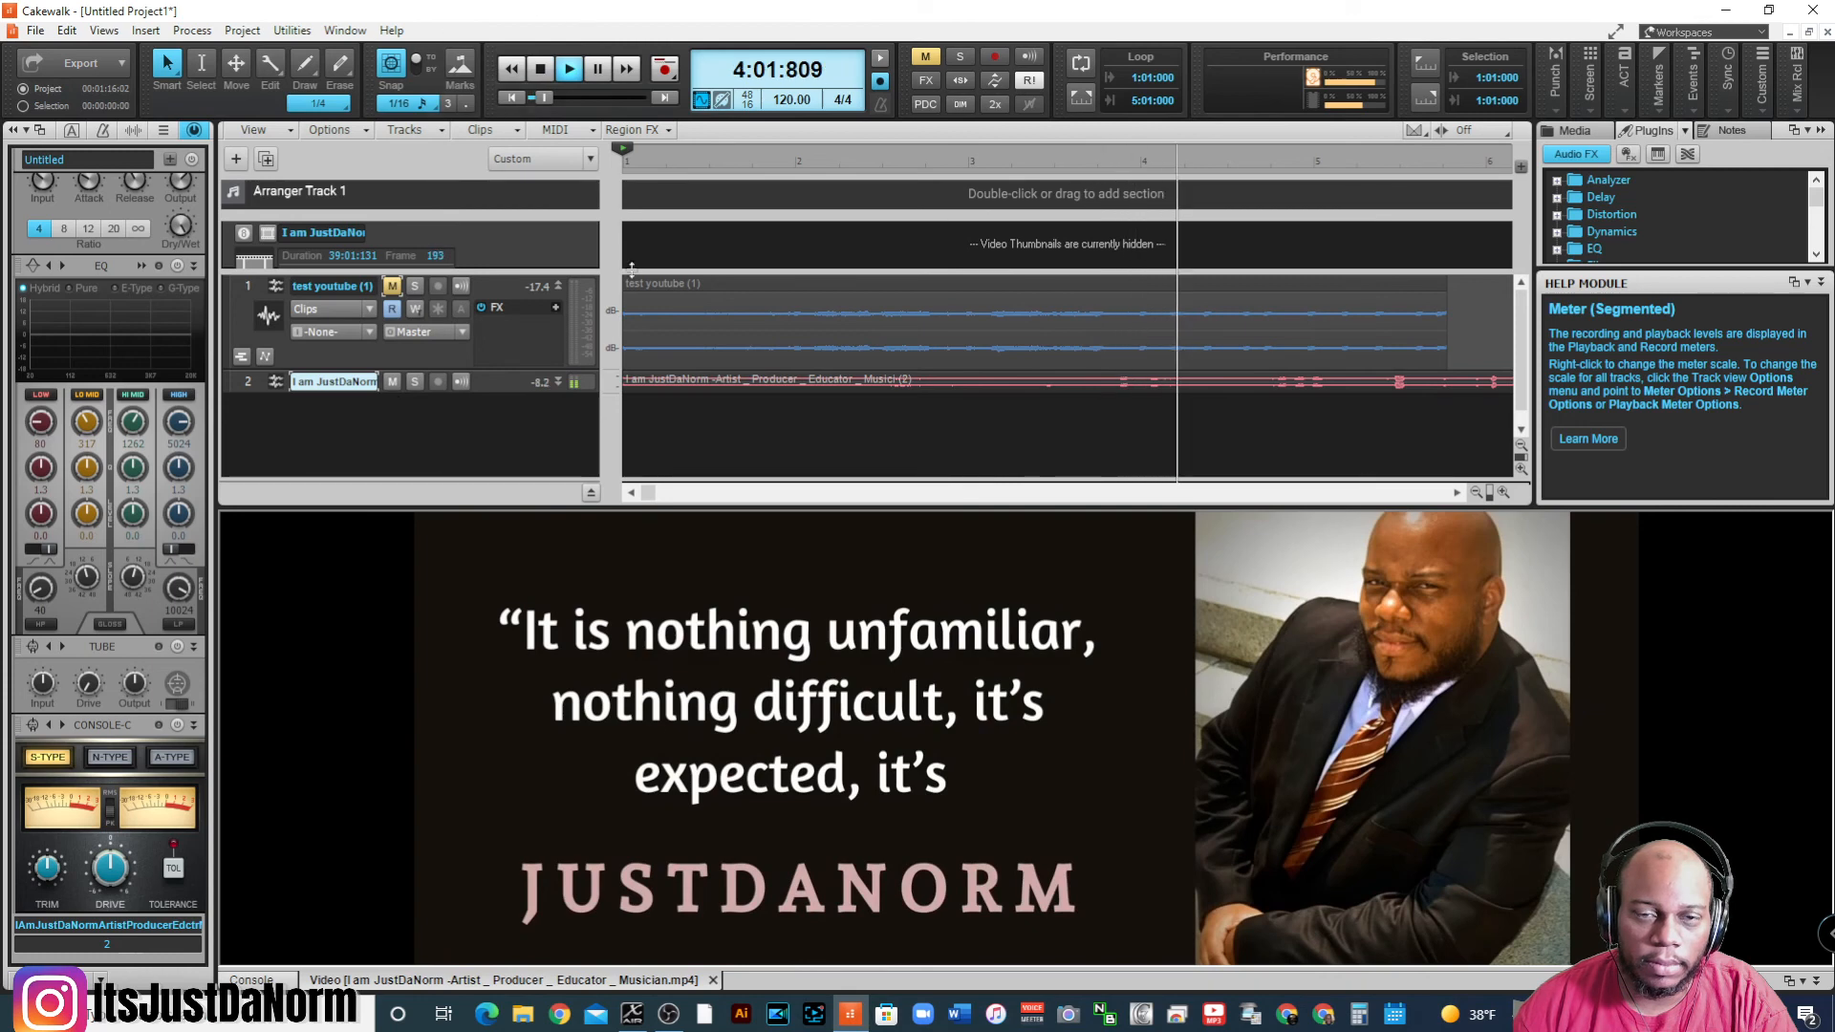
left_click(539, 68)
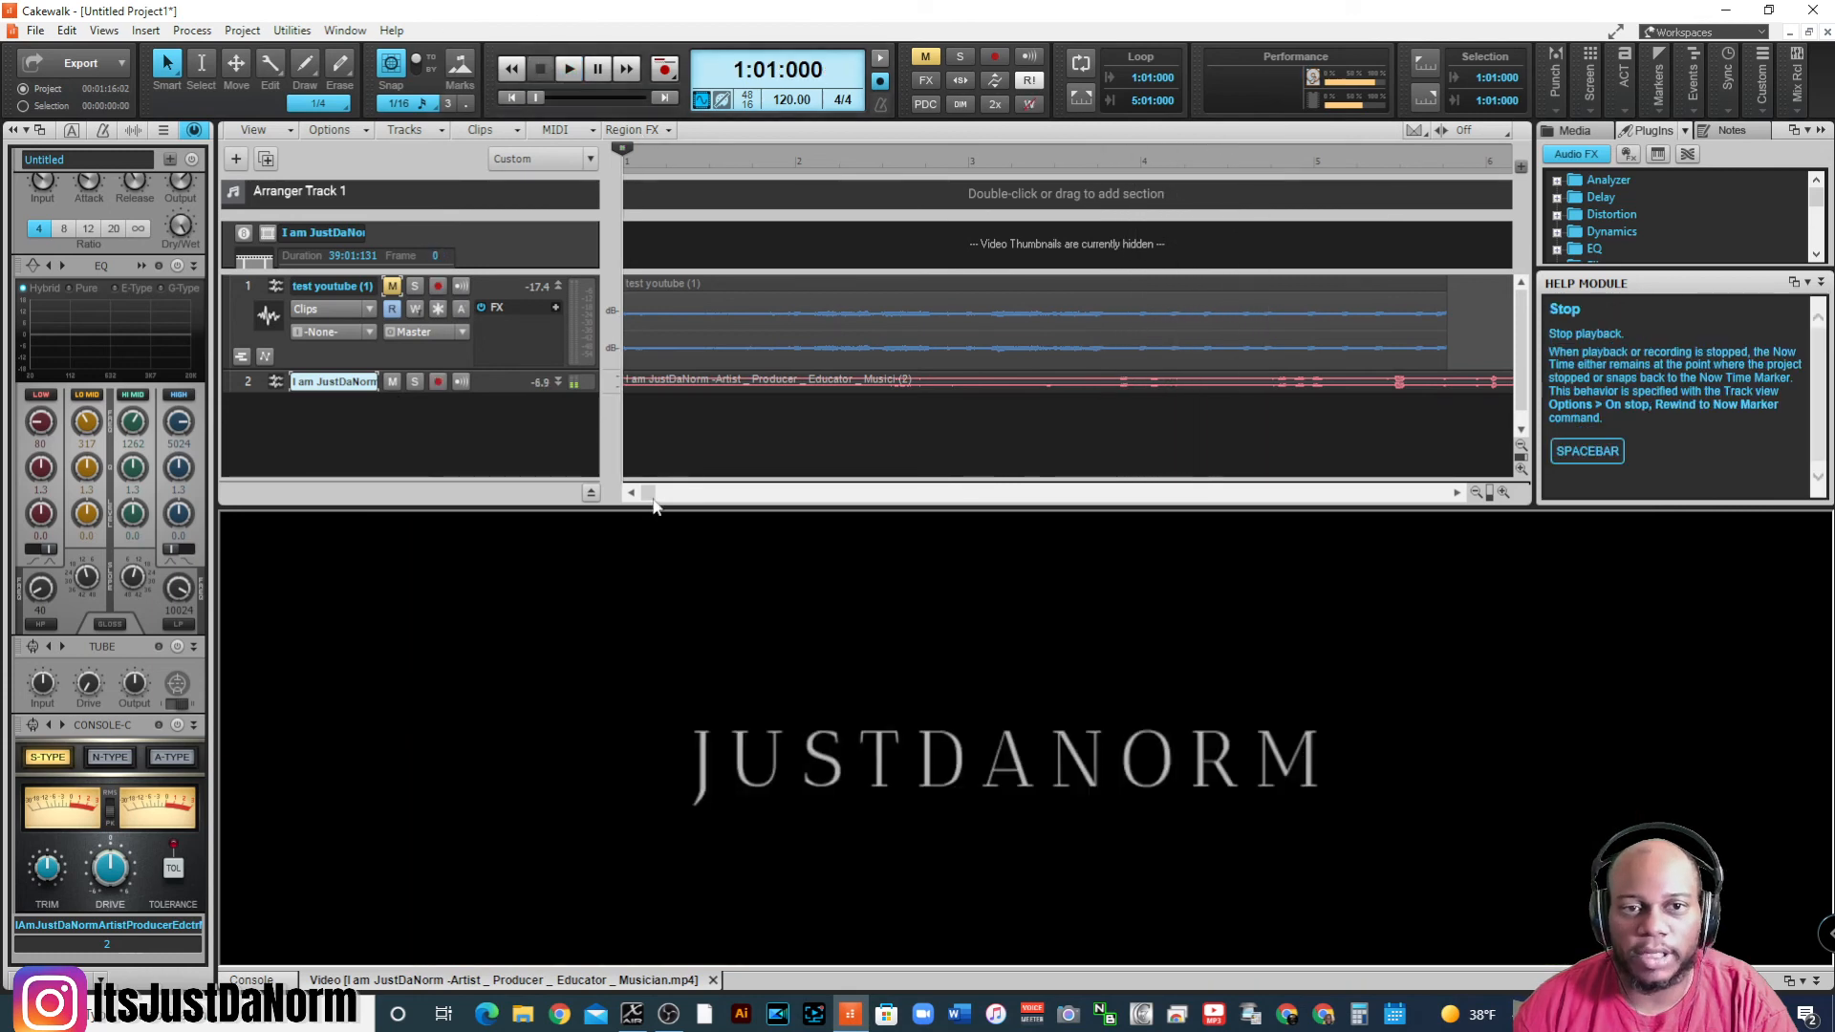
mouse_move(954, 643)
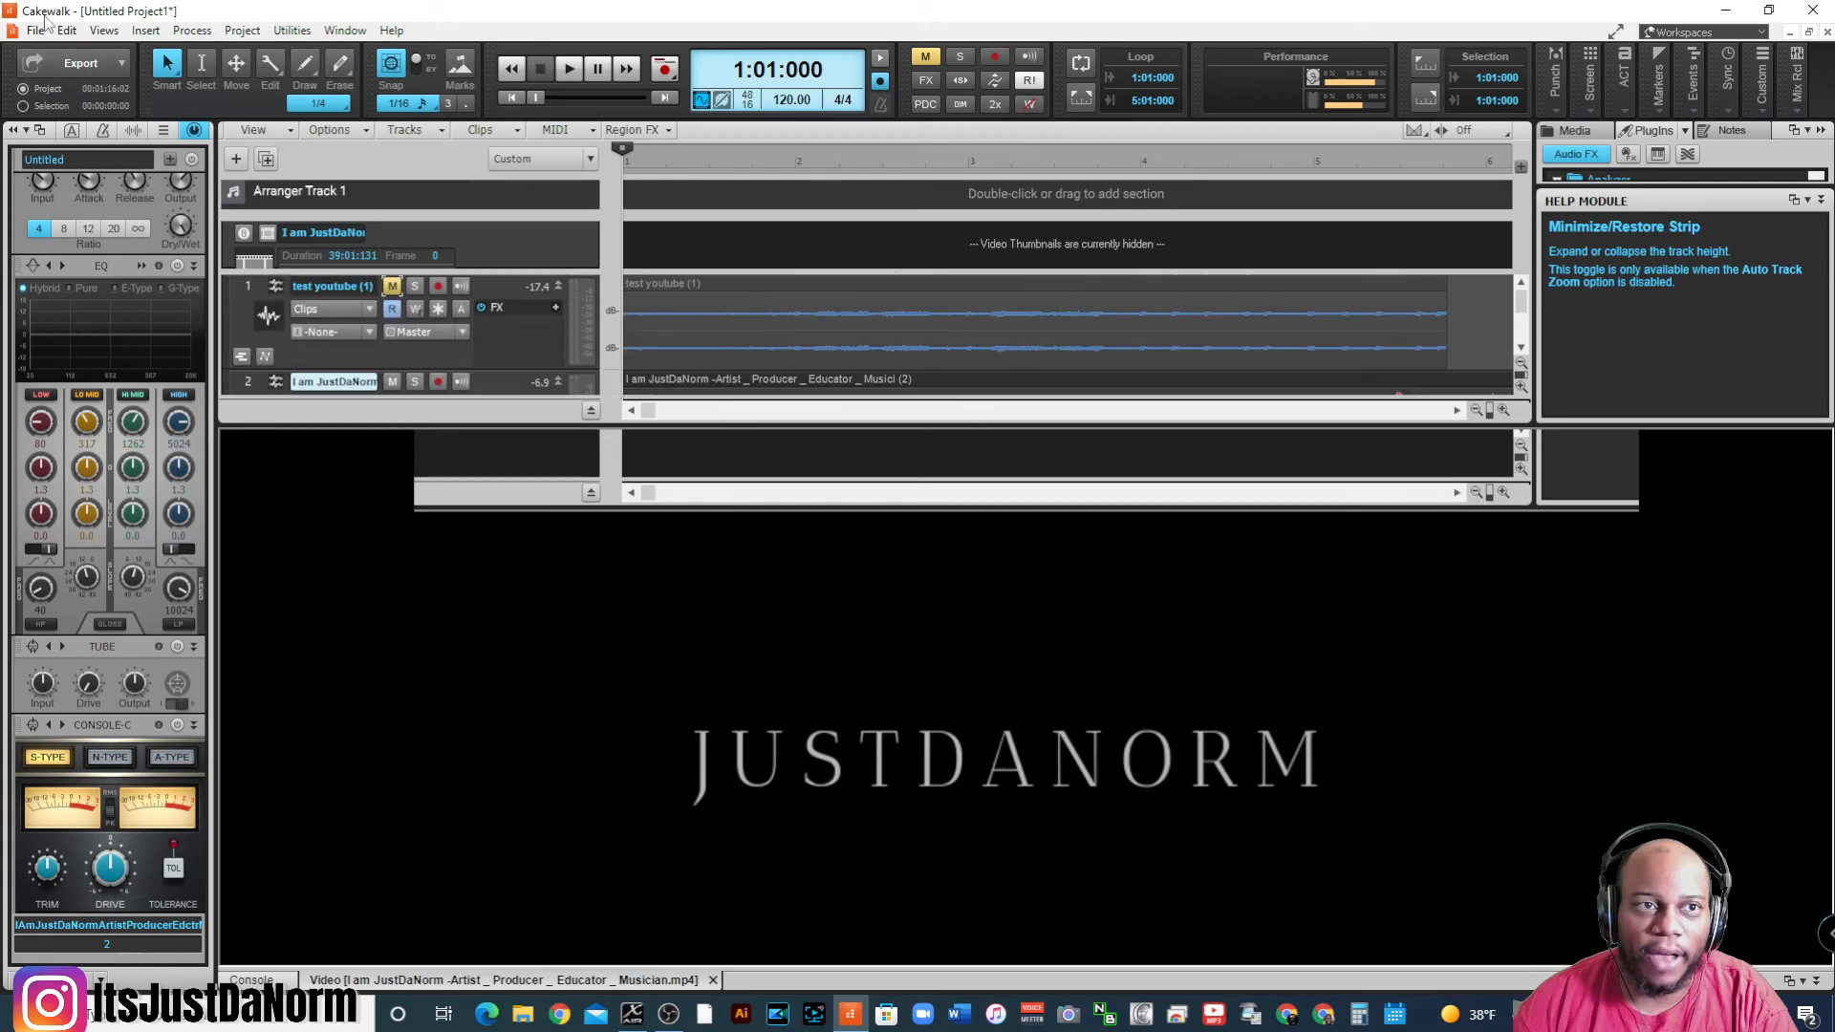
mouse_move(80, 63)
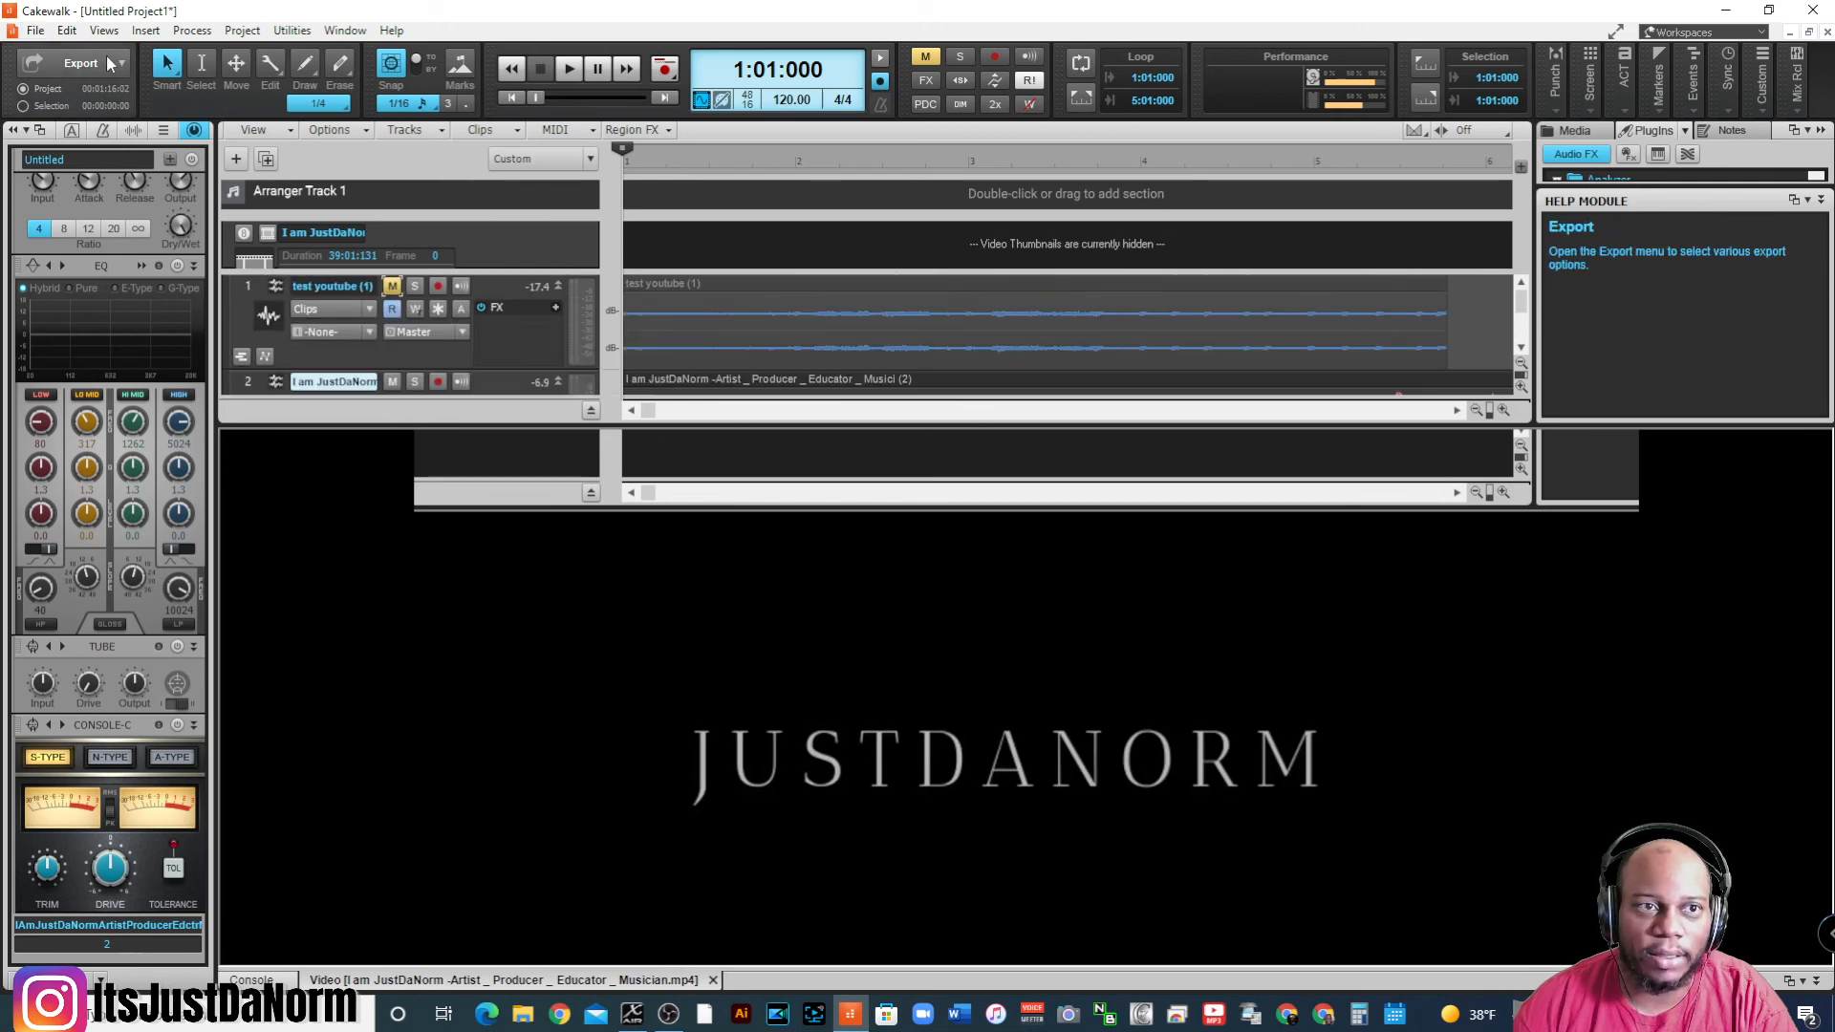
- Review the Export Video formats (Windows Media, MPEG4, YouTube Publisher) and dismiss the list
left_click(66, 140)
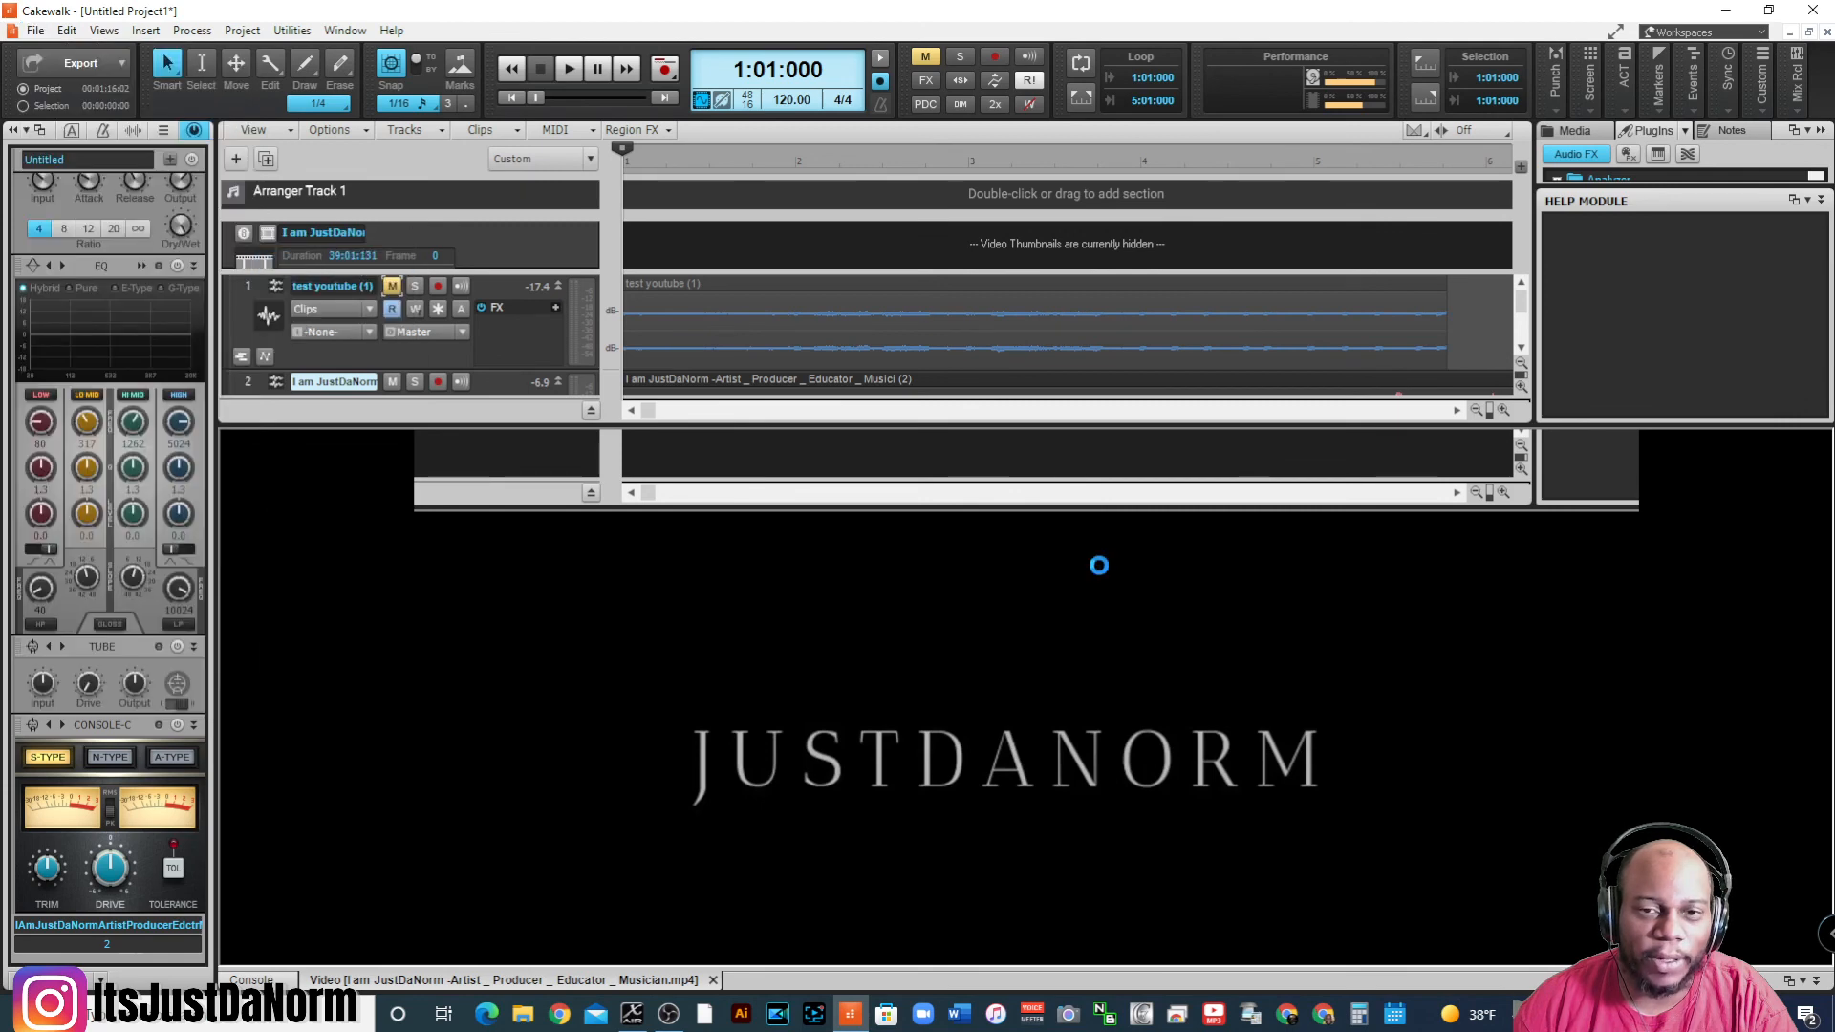
left_click(81, 62)
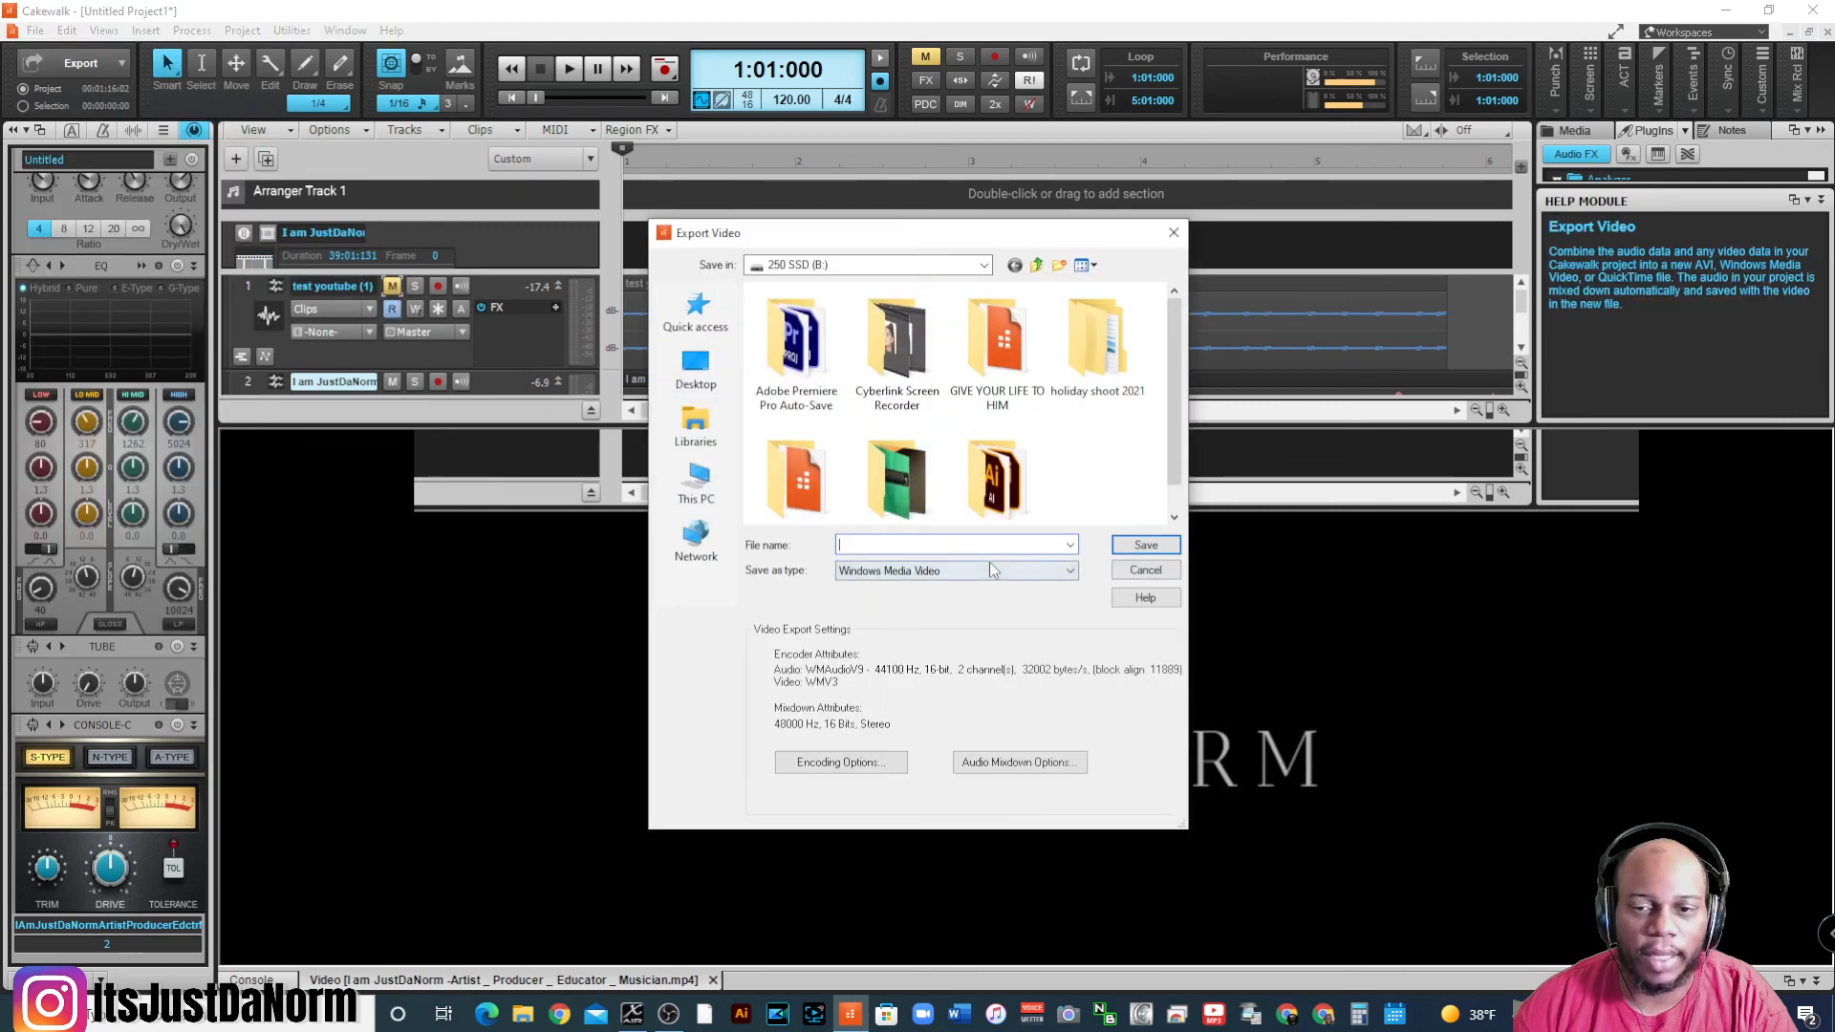
left_click(1064, 570)
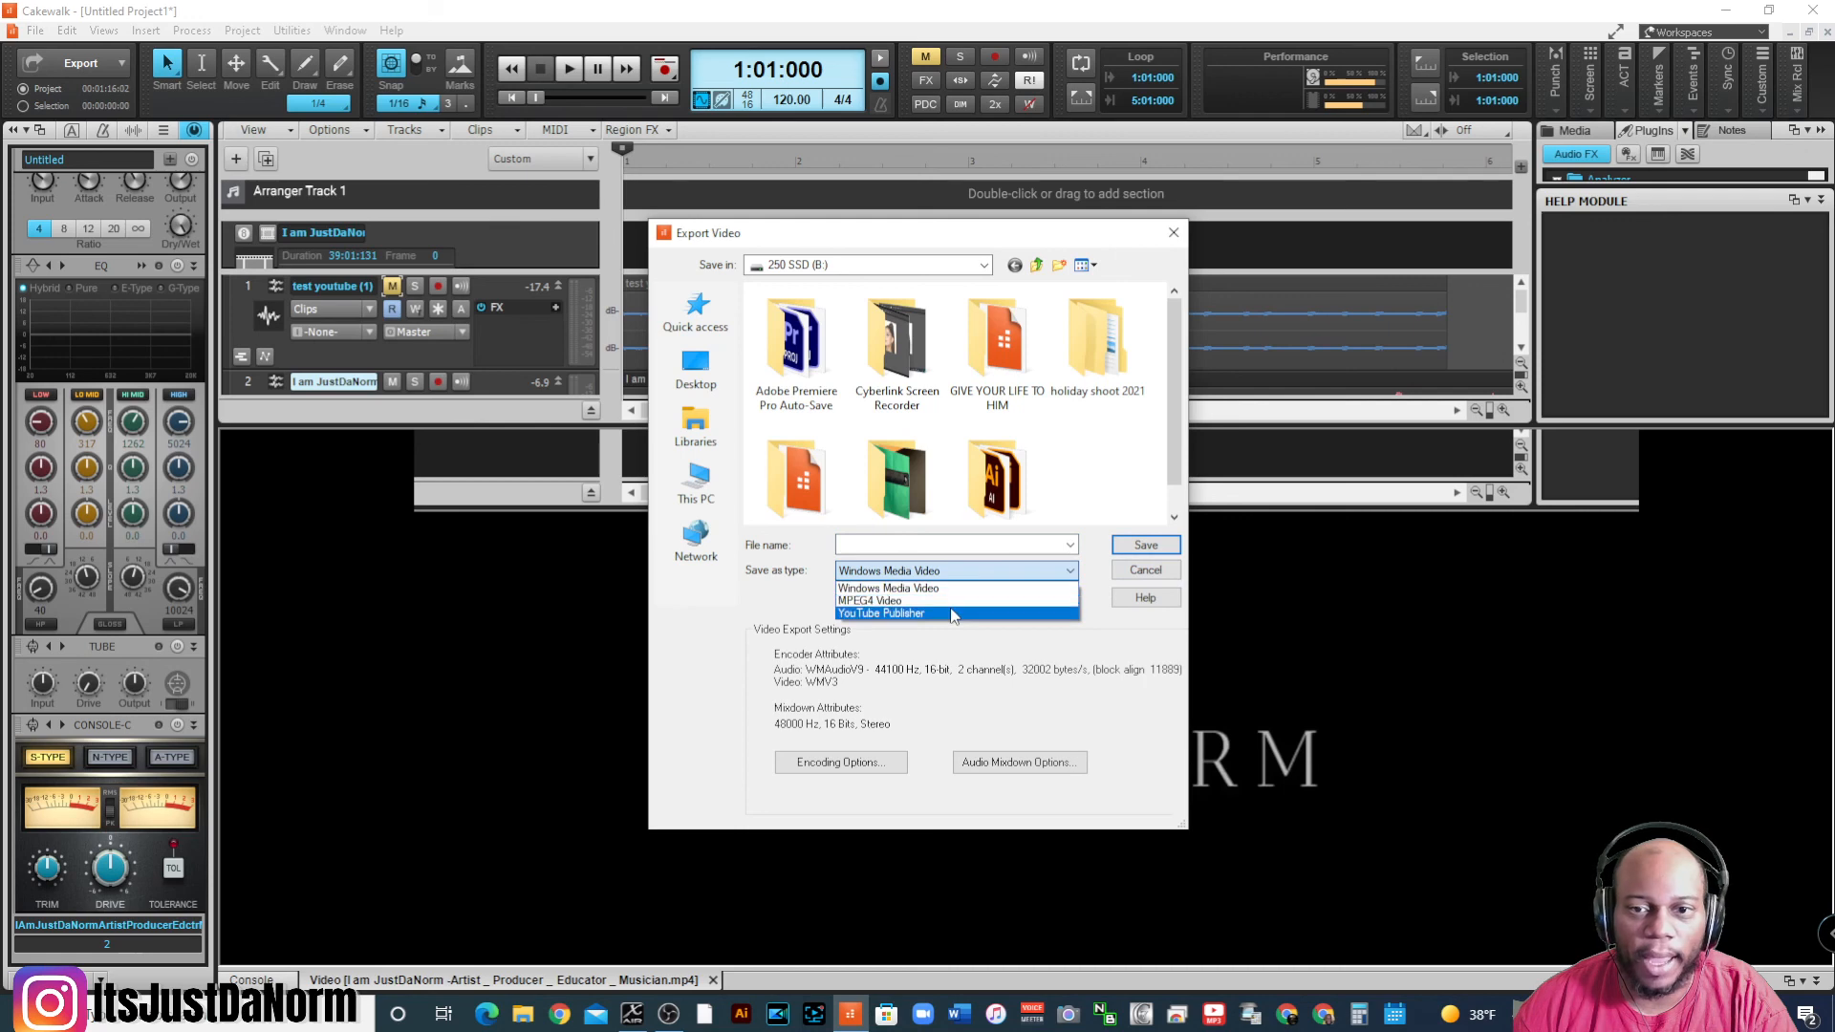
left_click(956, 570)
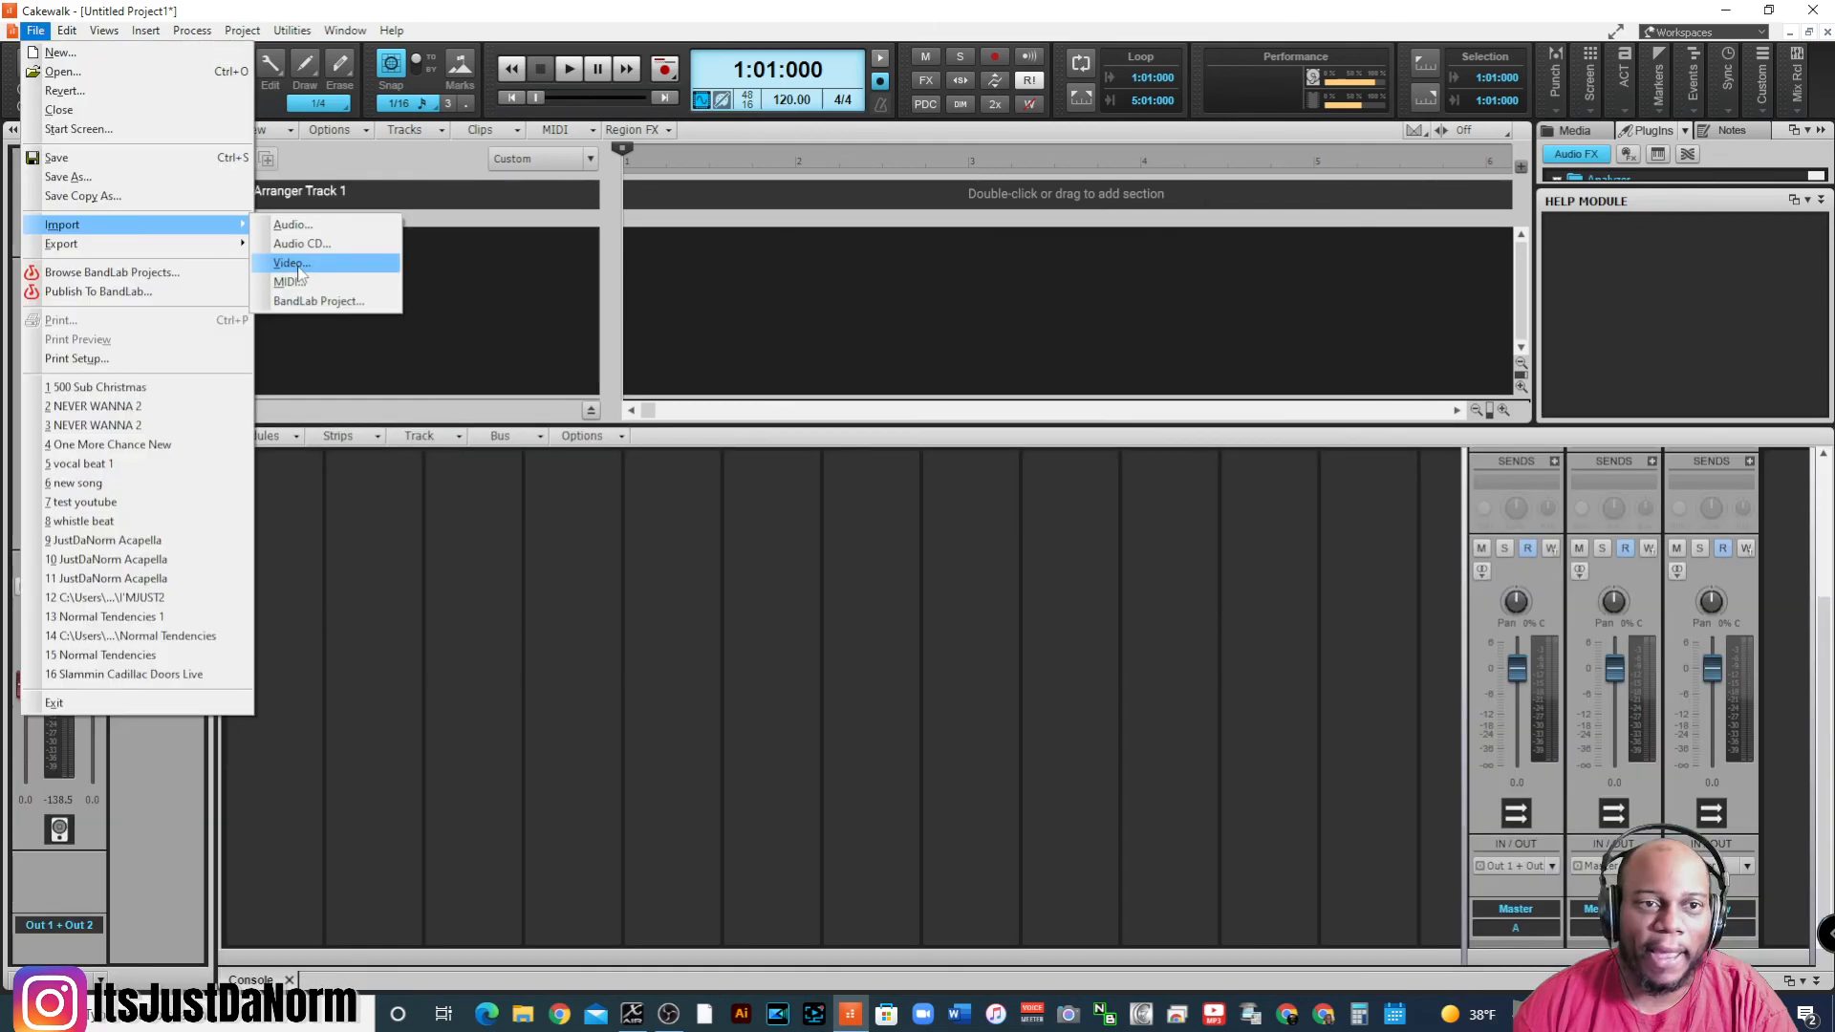
left_click(287, 281)
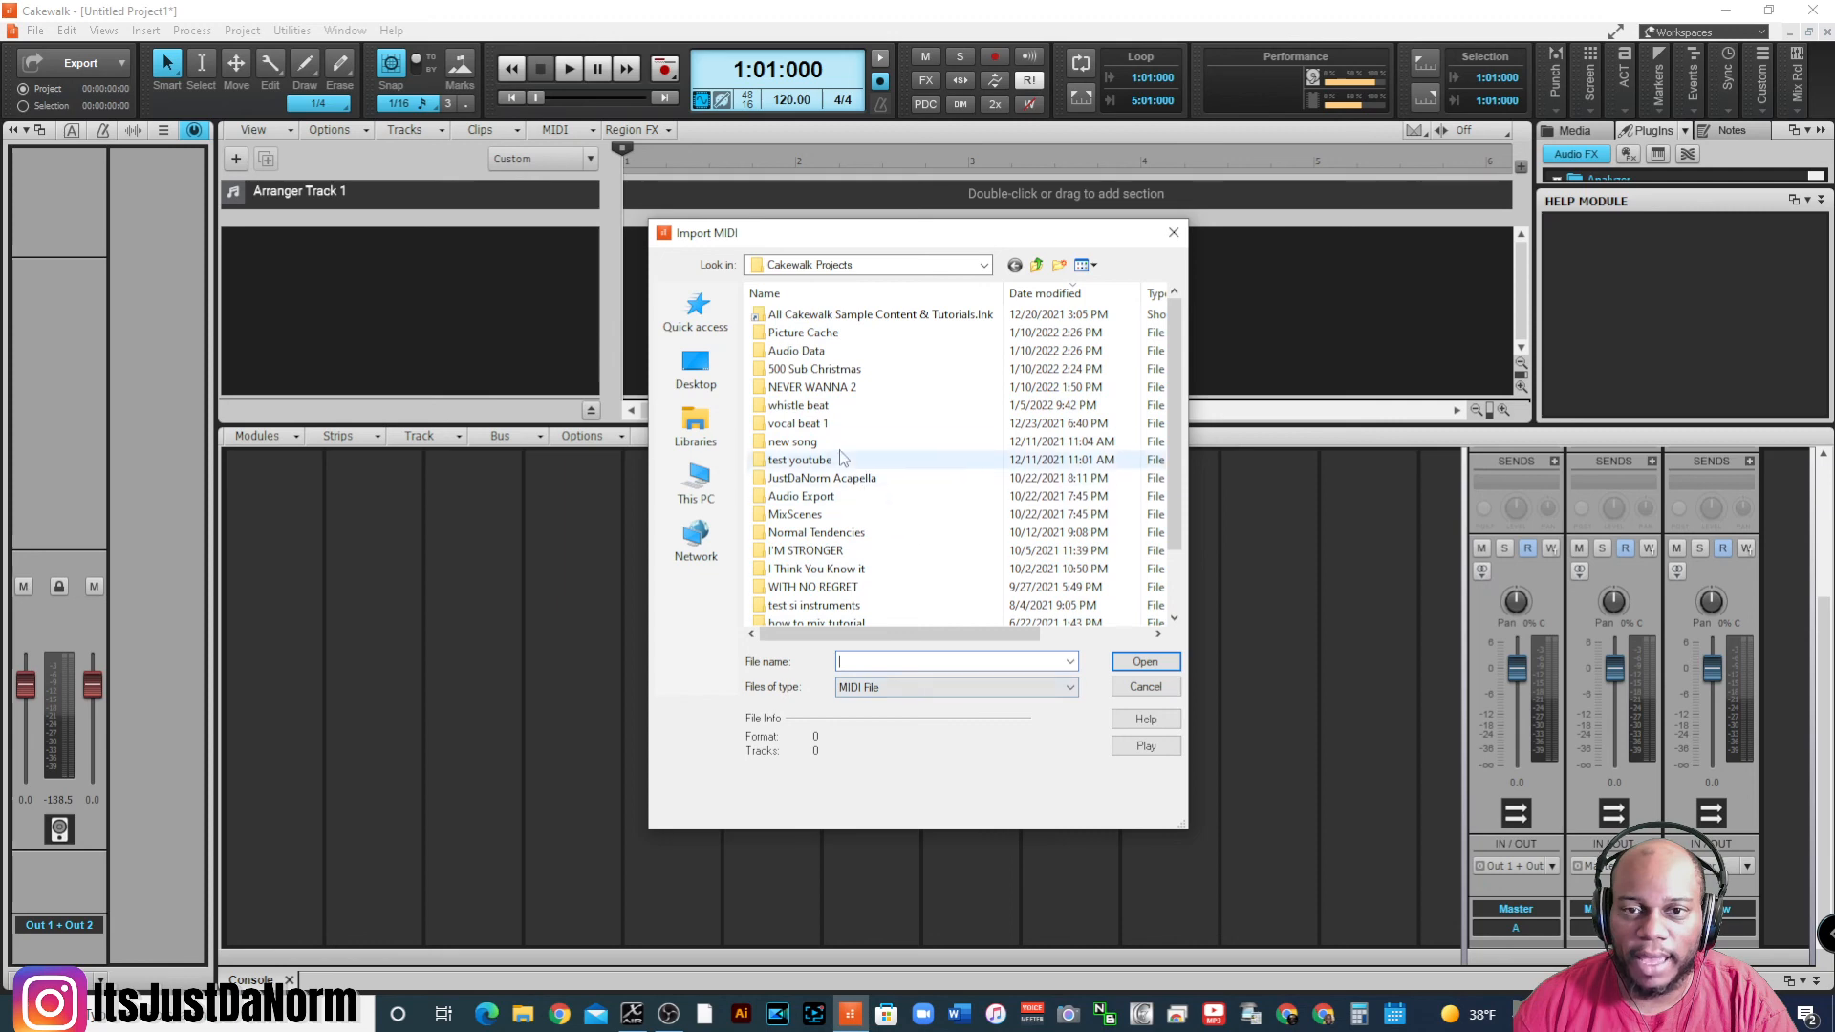
double_click(812, 387)
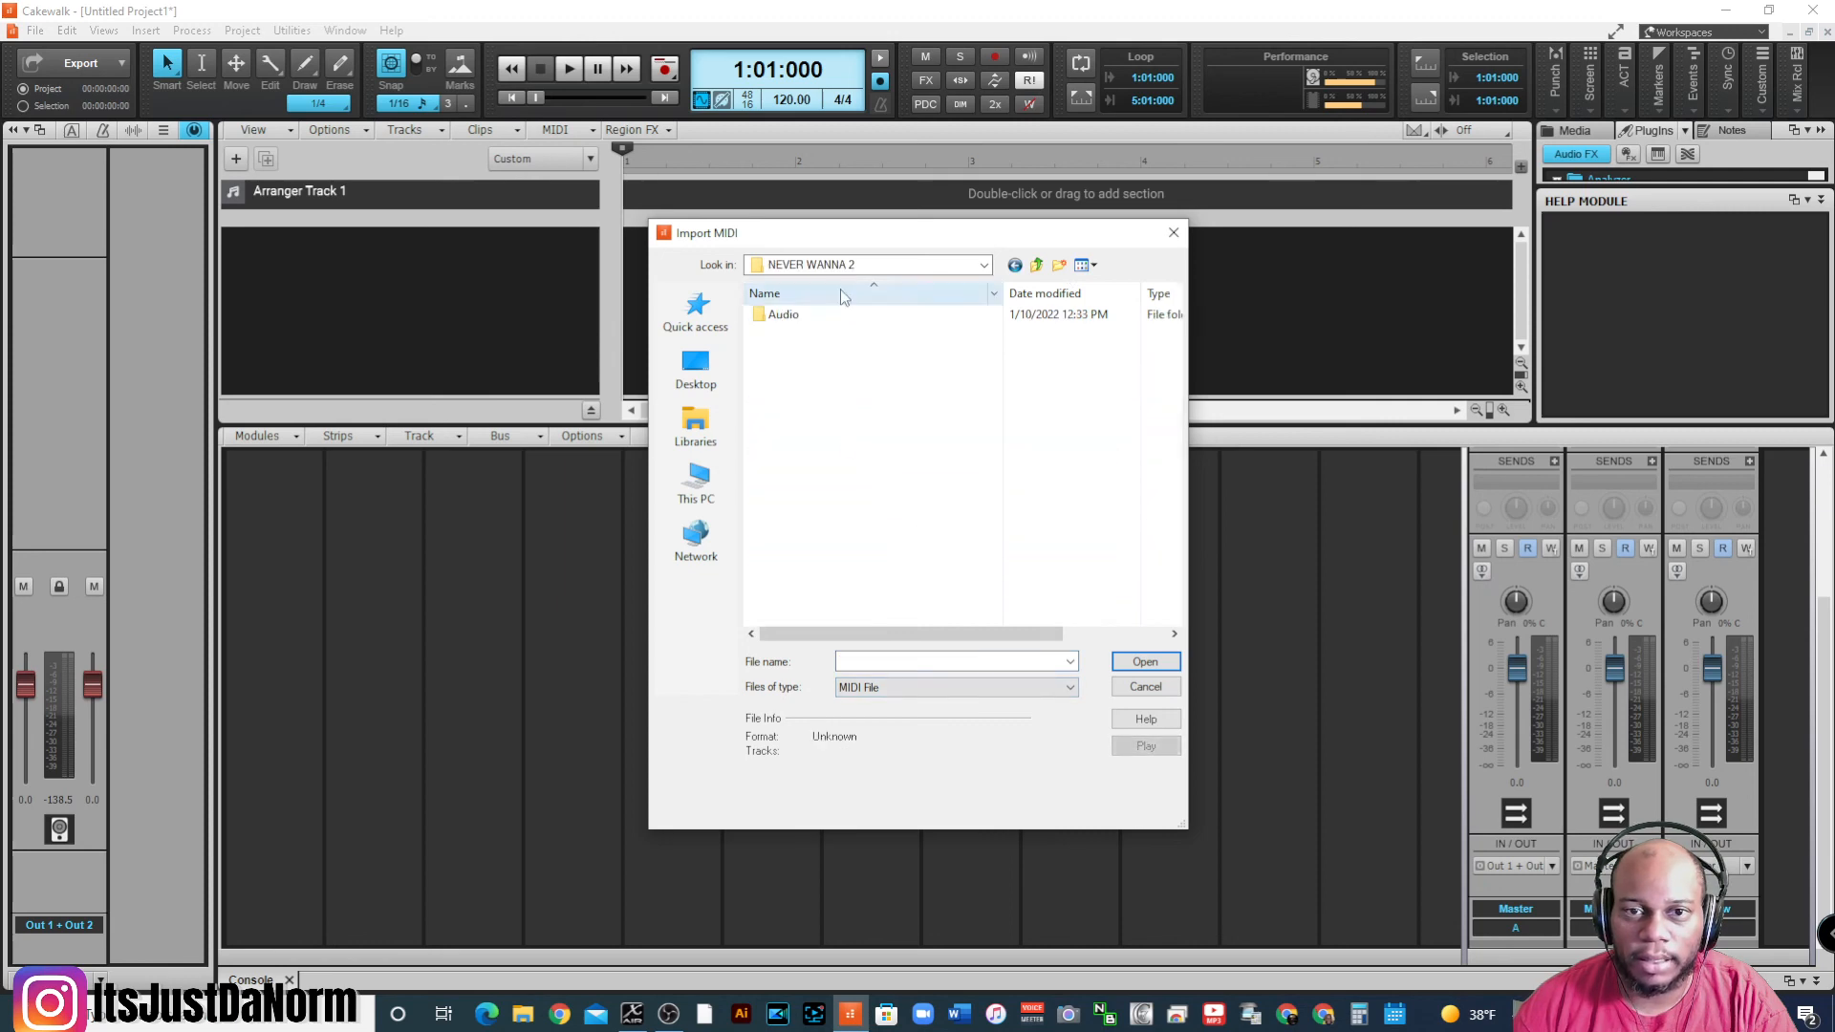
left_click(1034, 264)
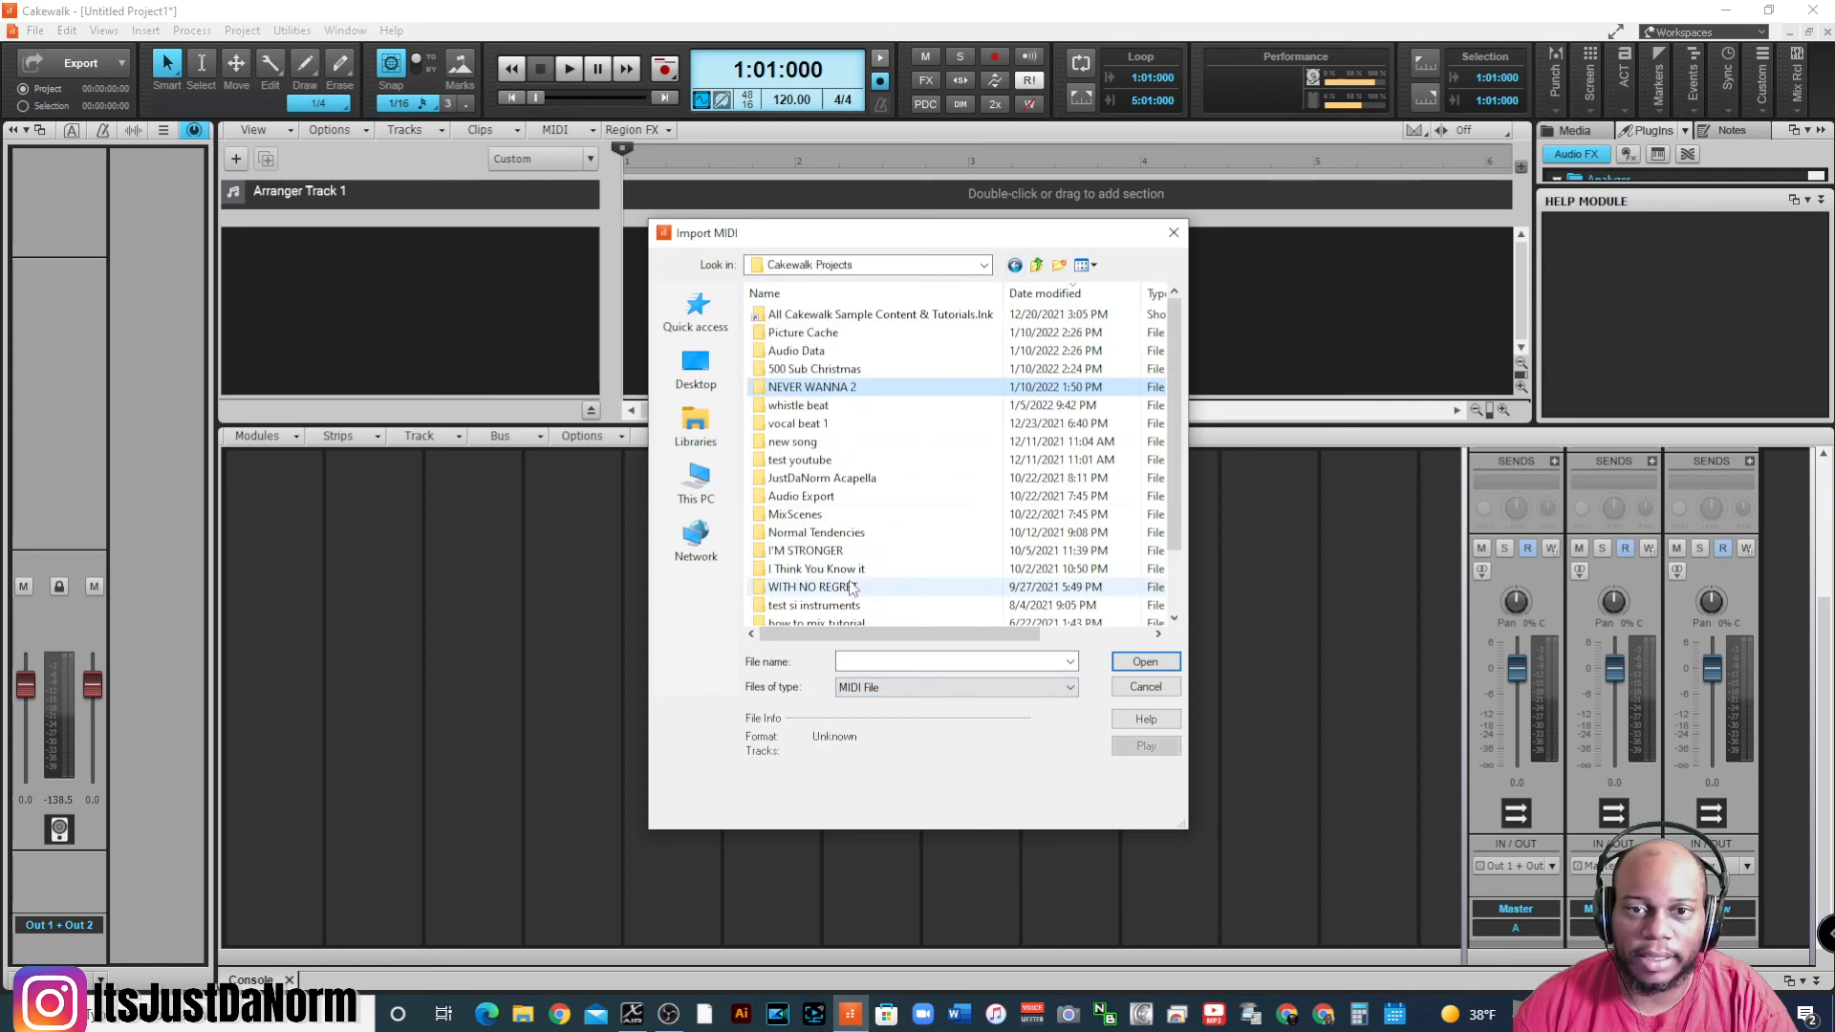
scroll("down", 3)
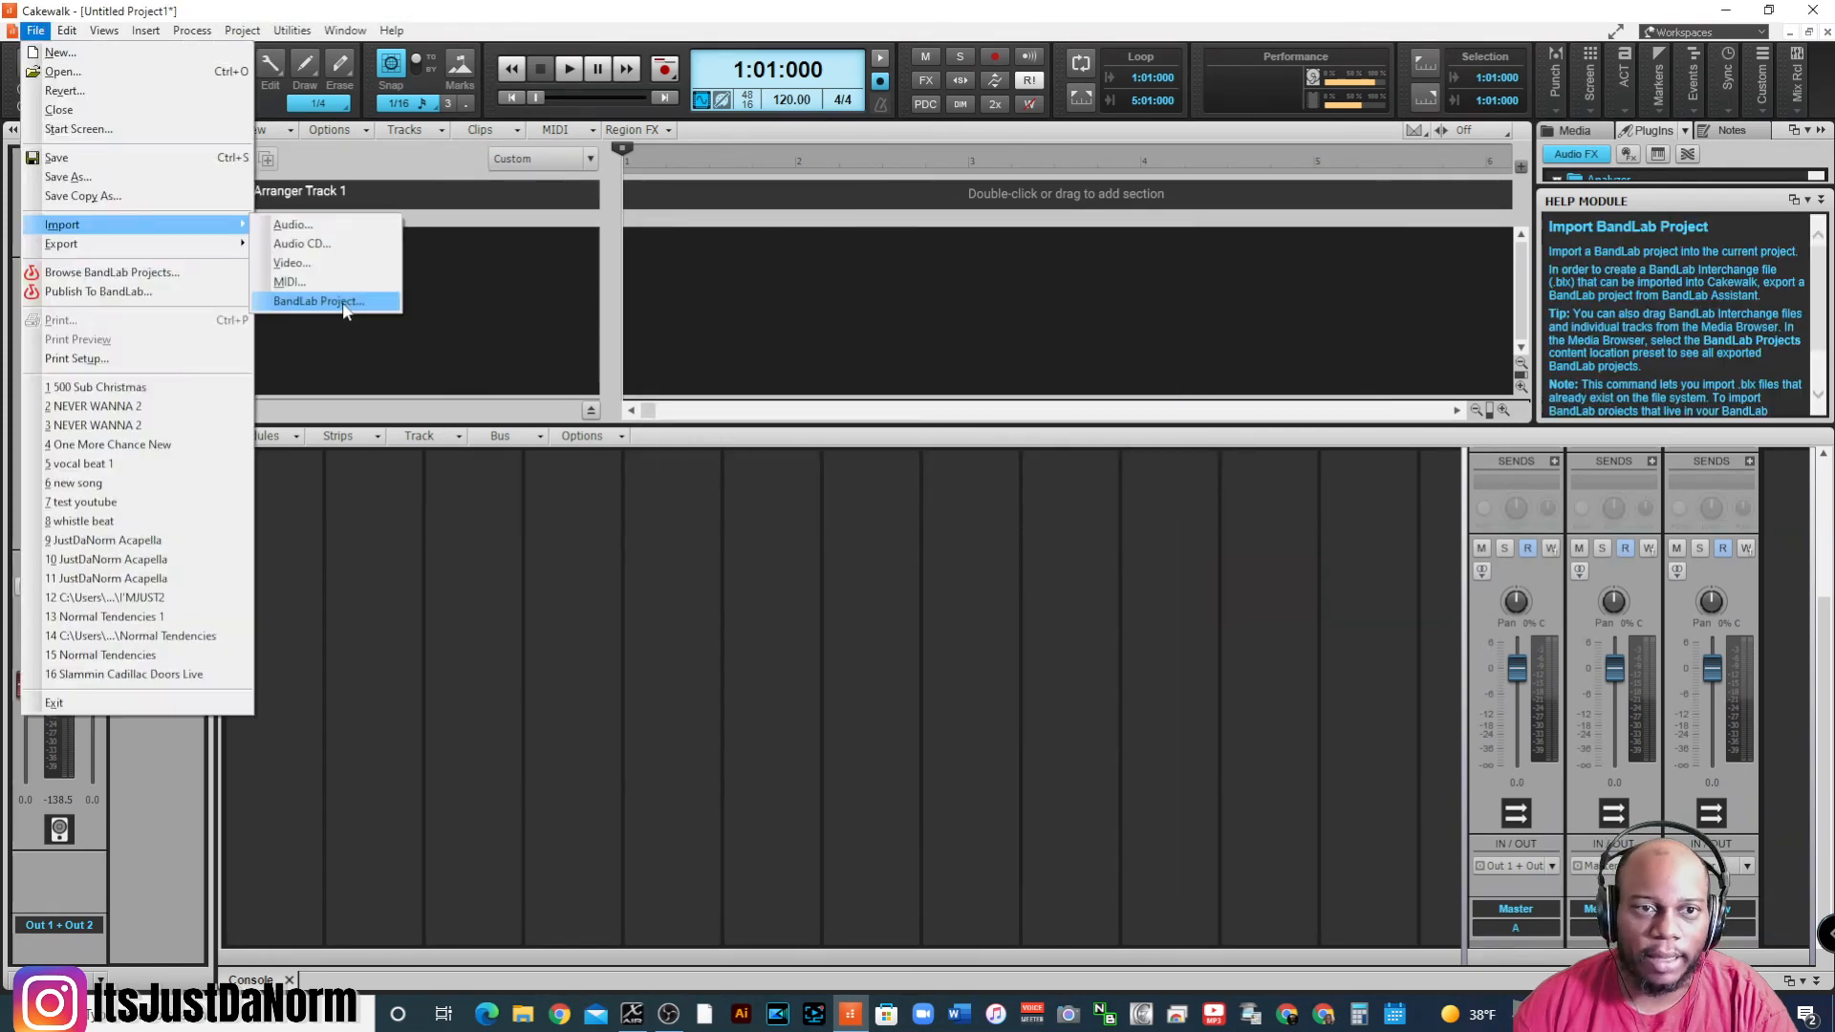
left_click(320, 301)
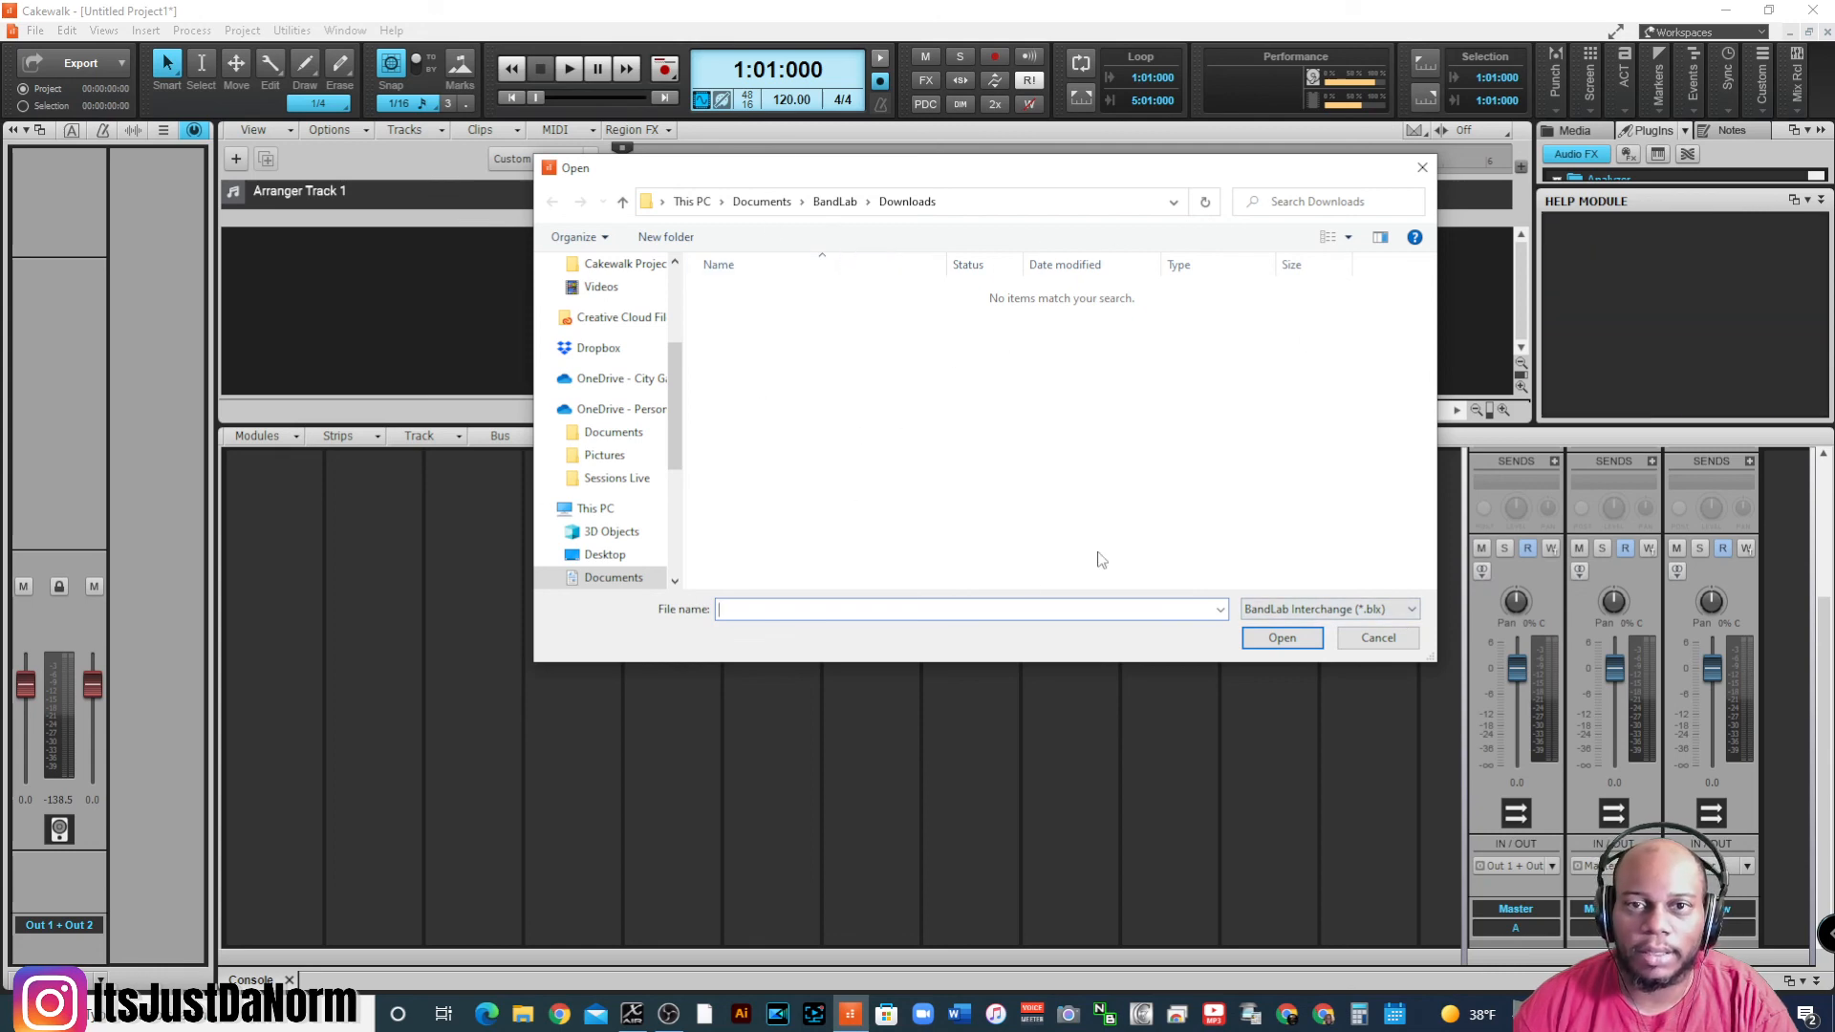
mouse_move(1272, 327)
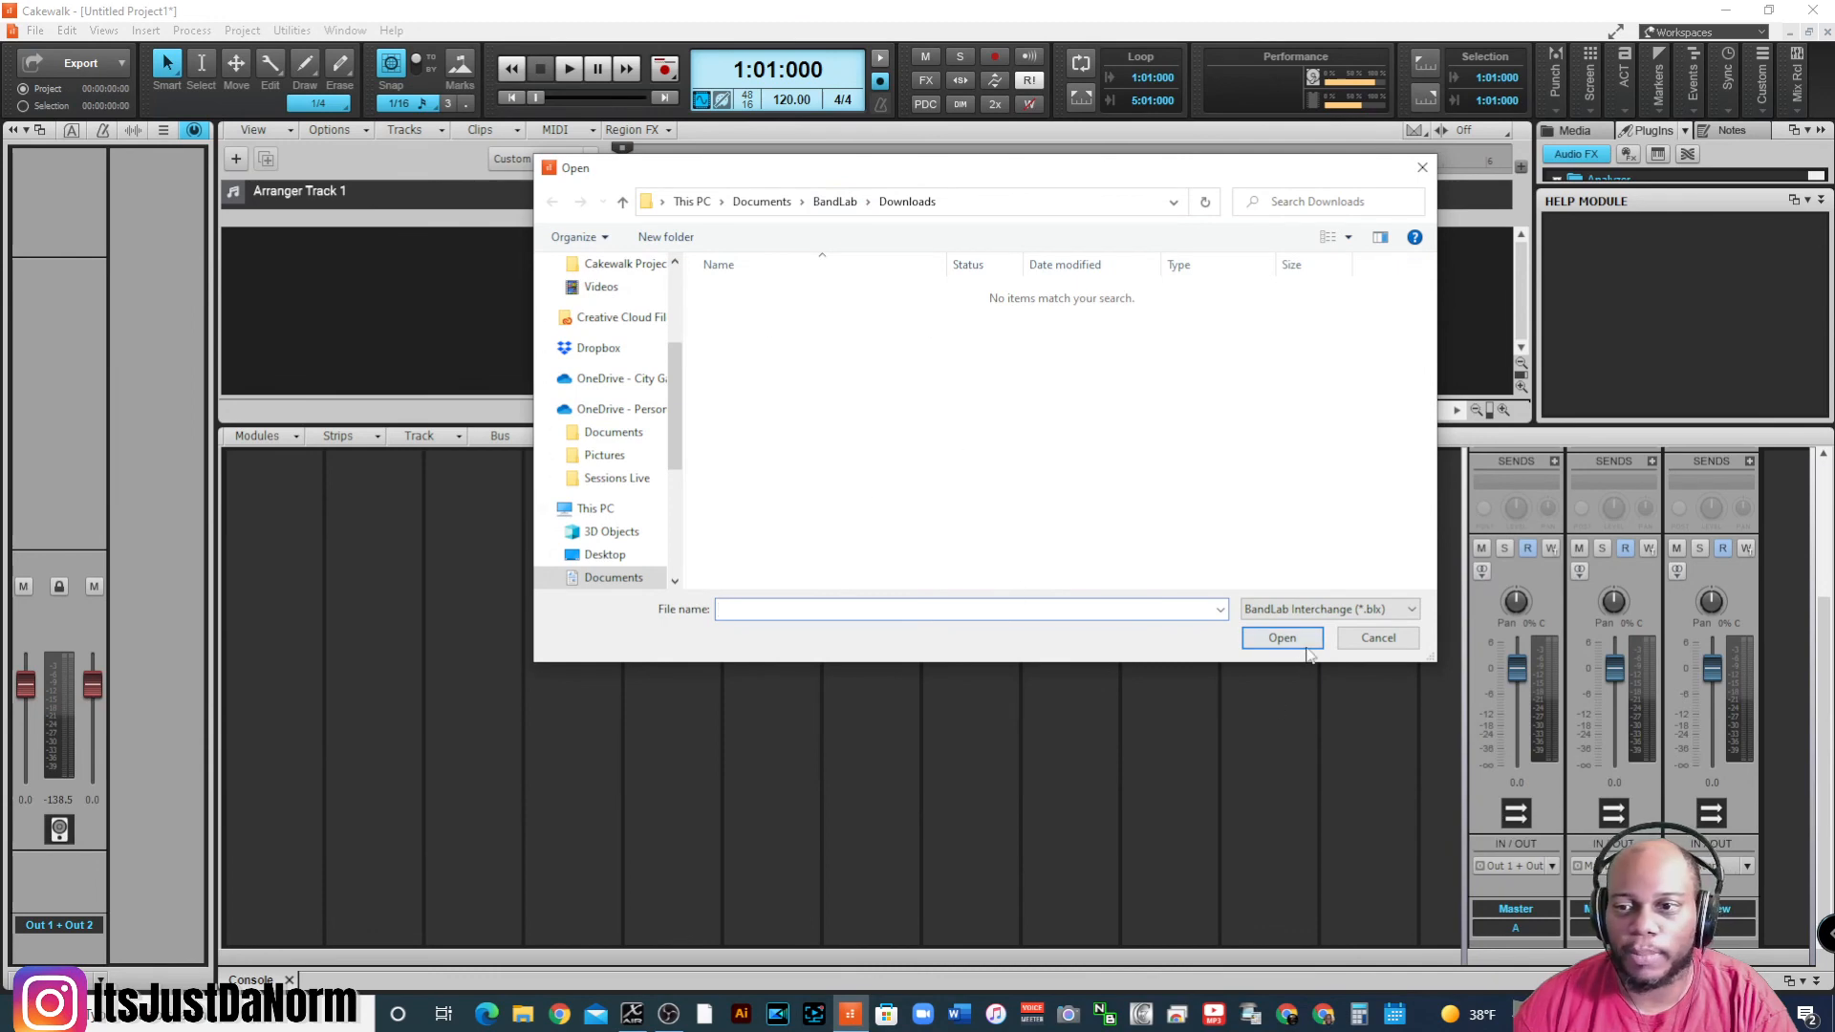
left_click(1376, 636)
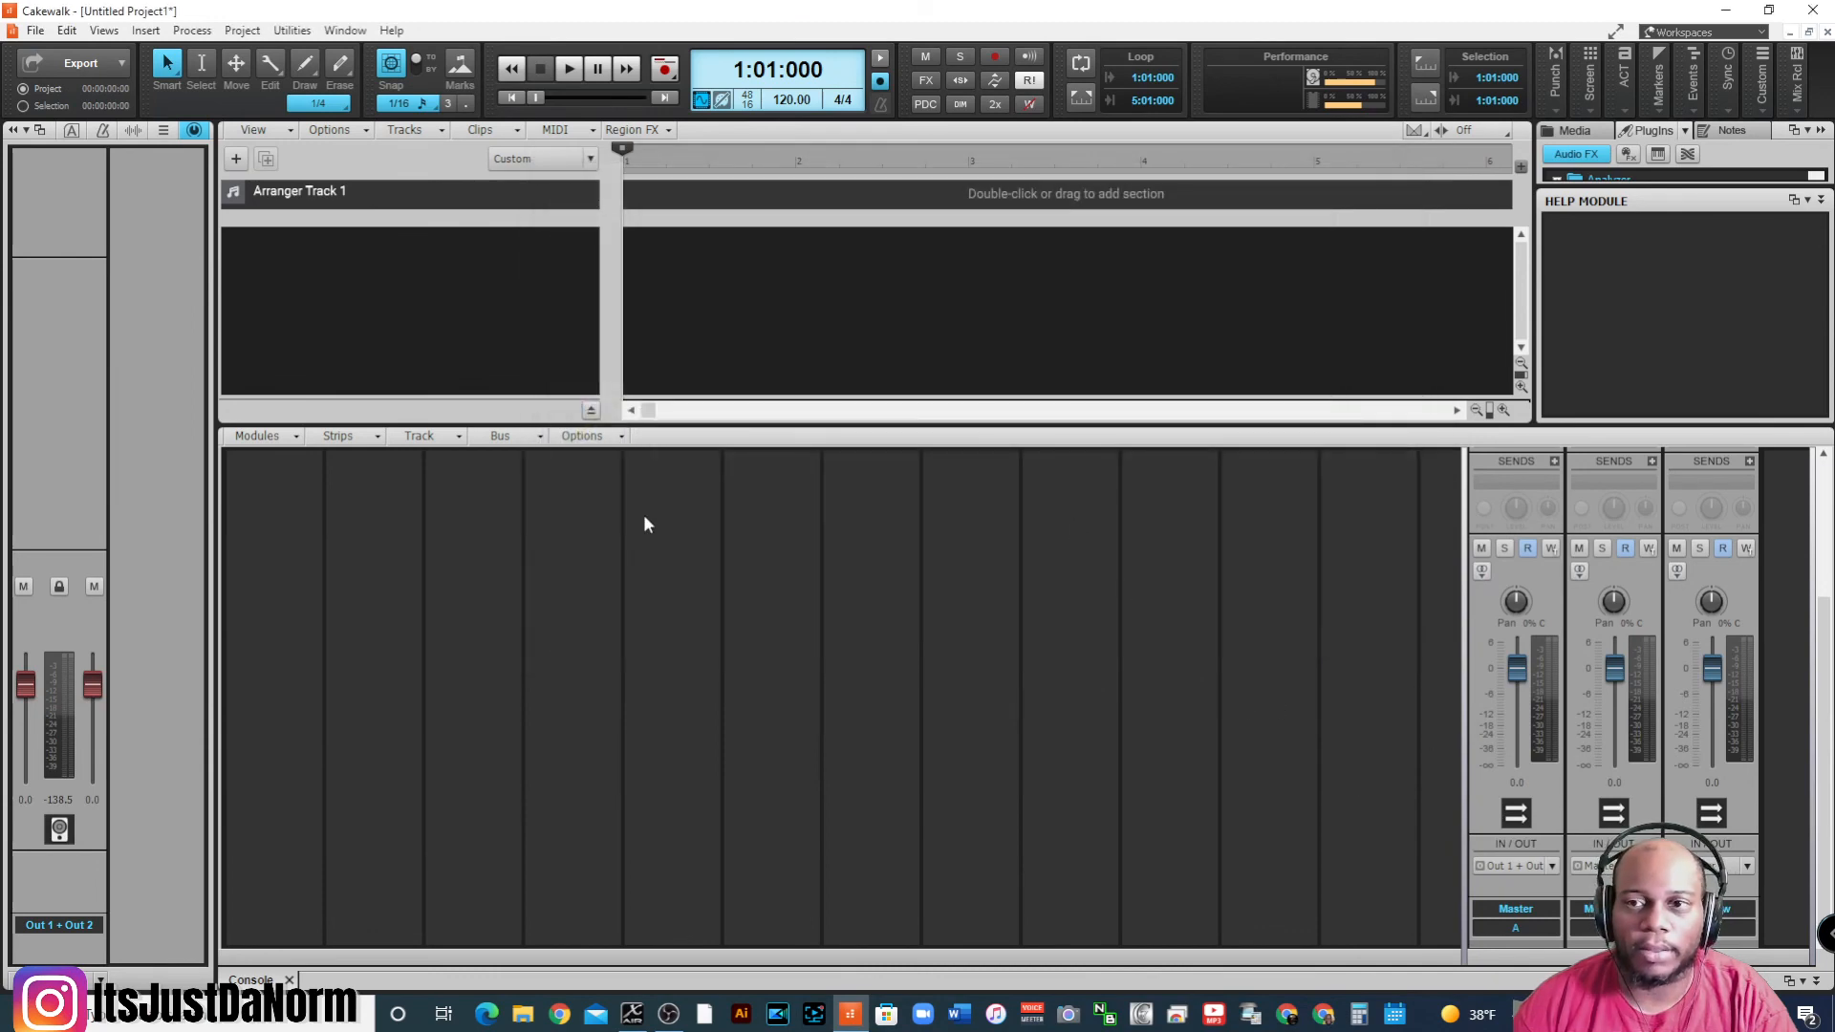